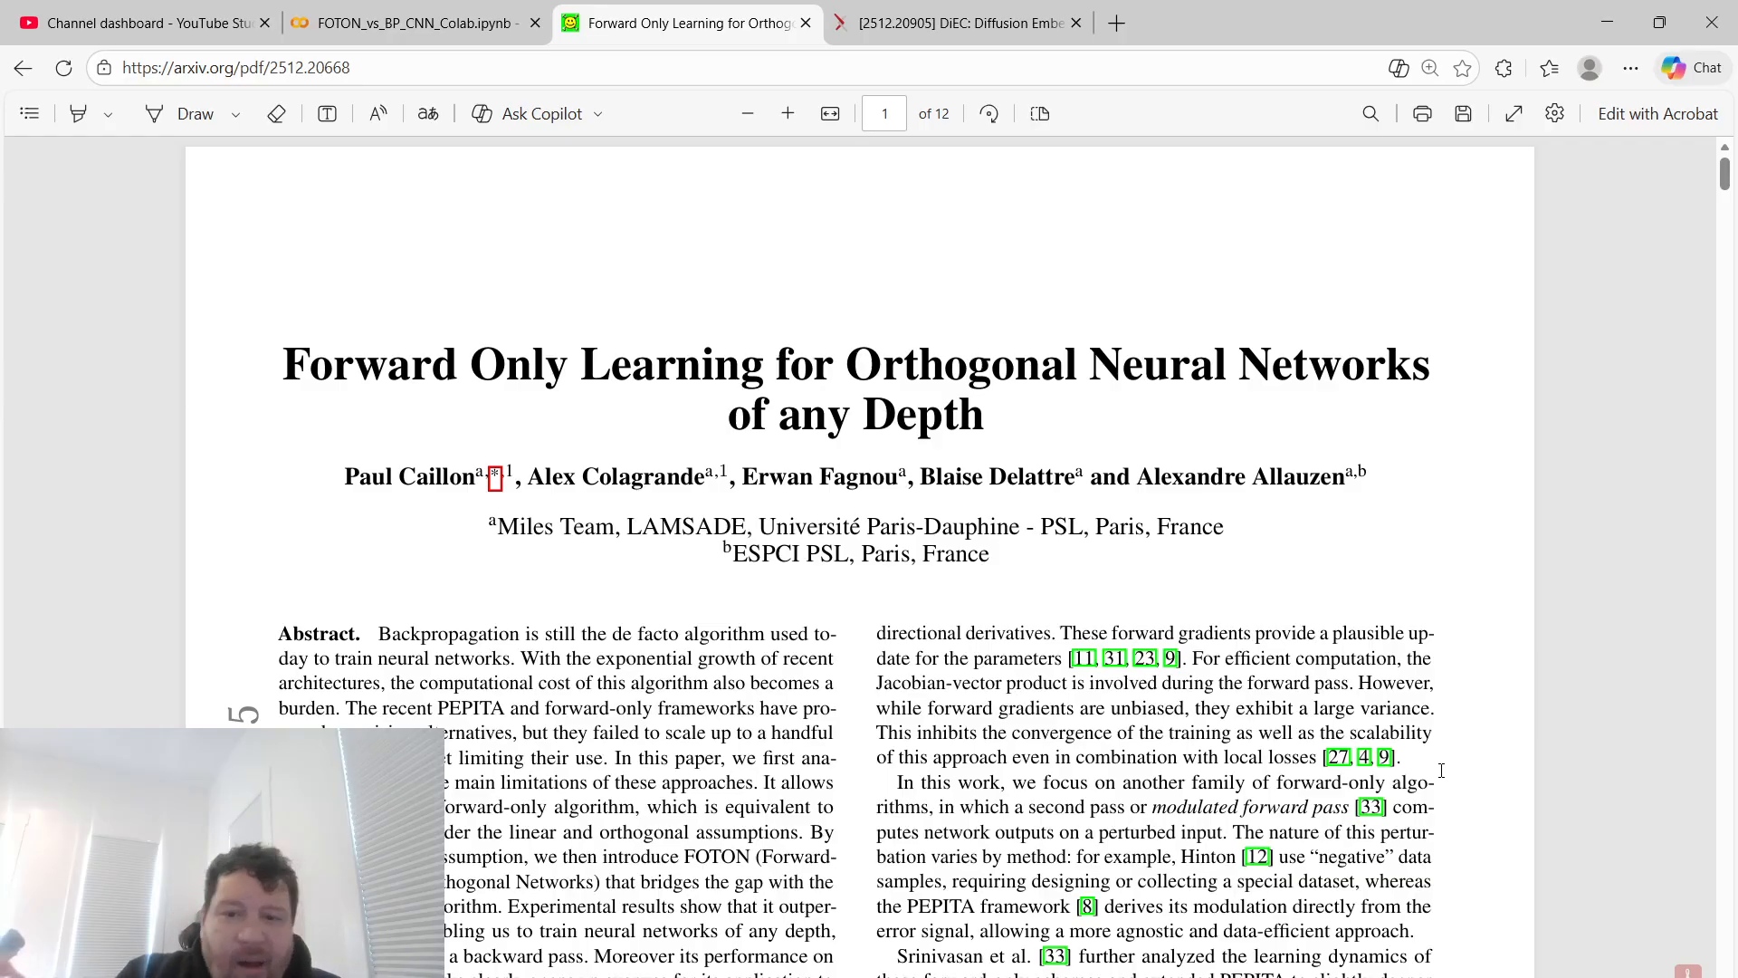
Scroll from the FOTON paper's title past the abstract to Section 1 and its contributions
scroll("up", 3)
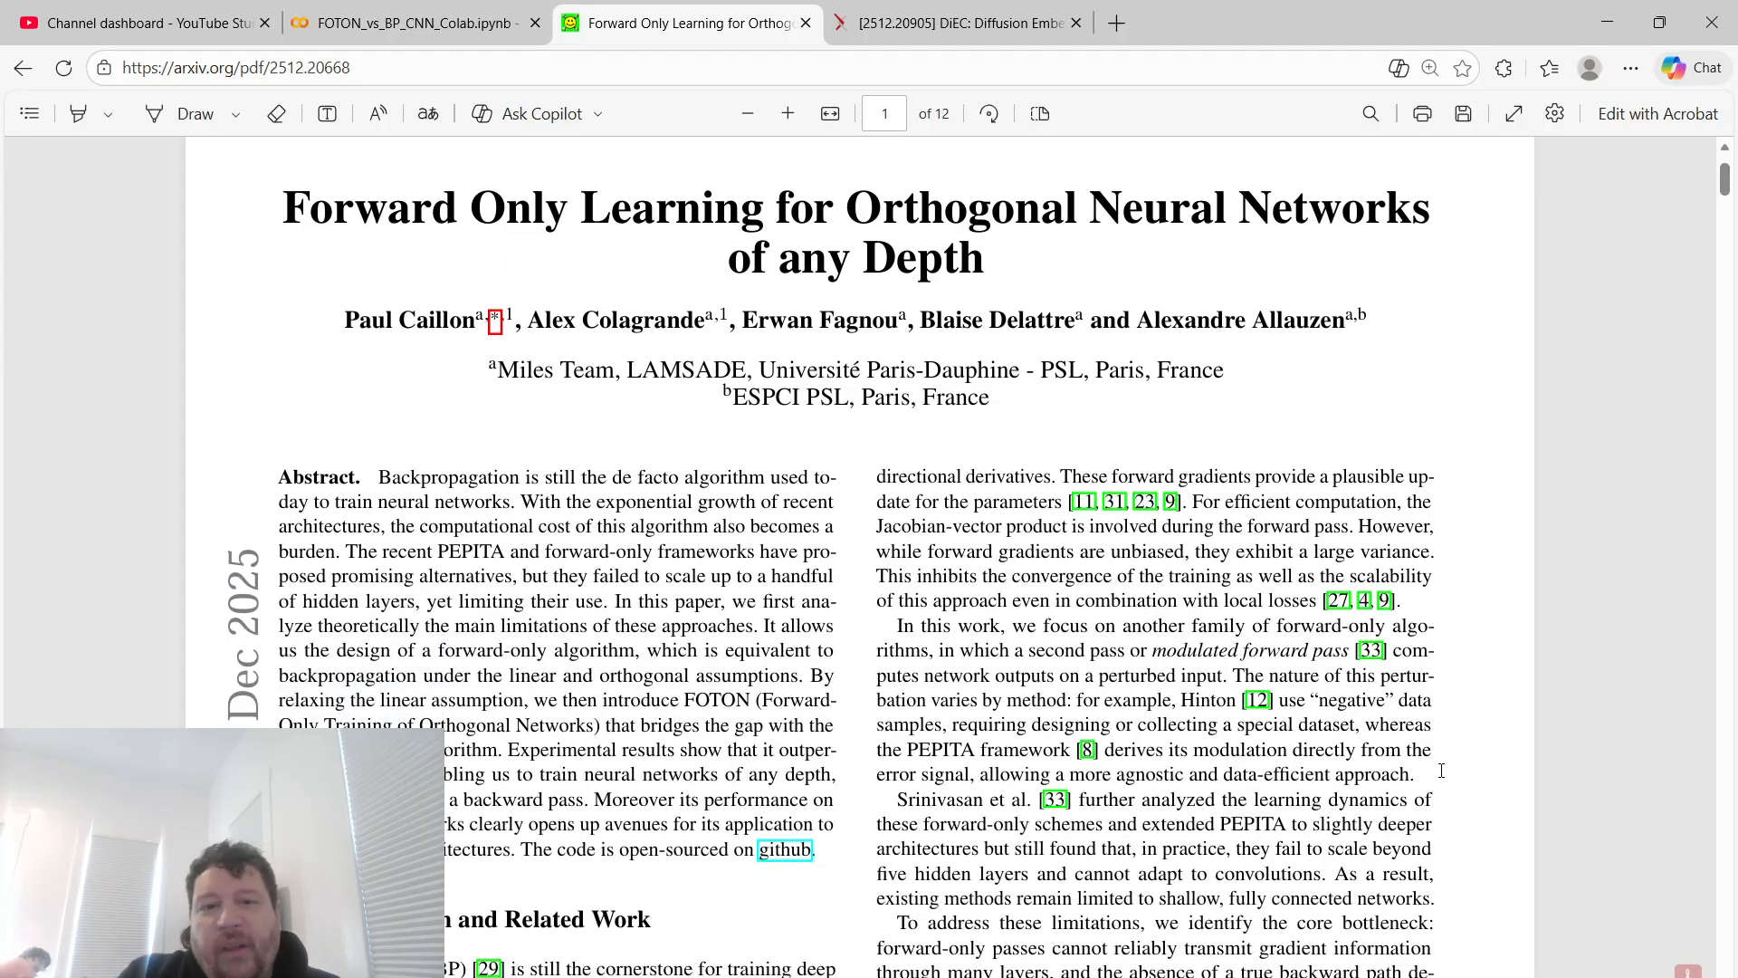
scroll("down", 3)
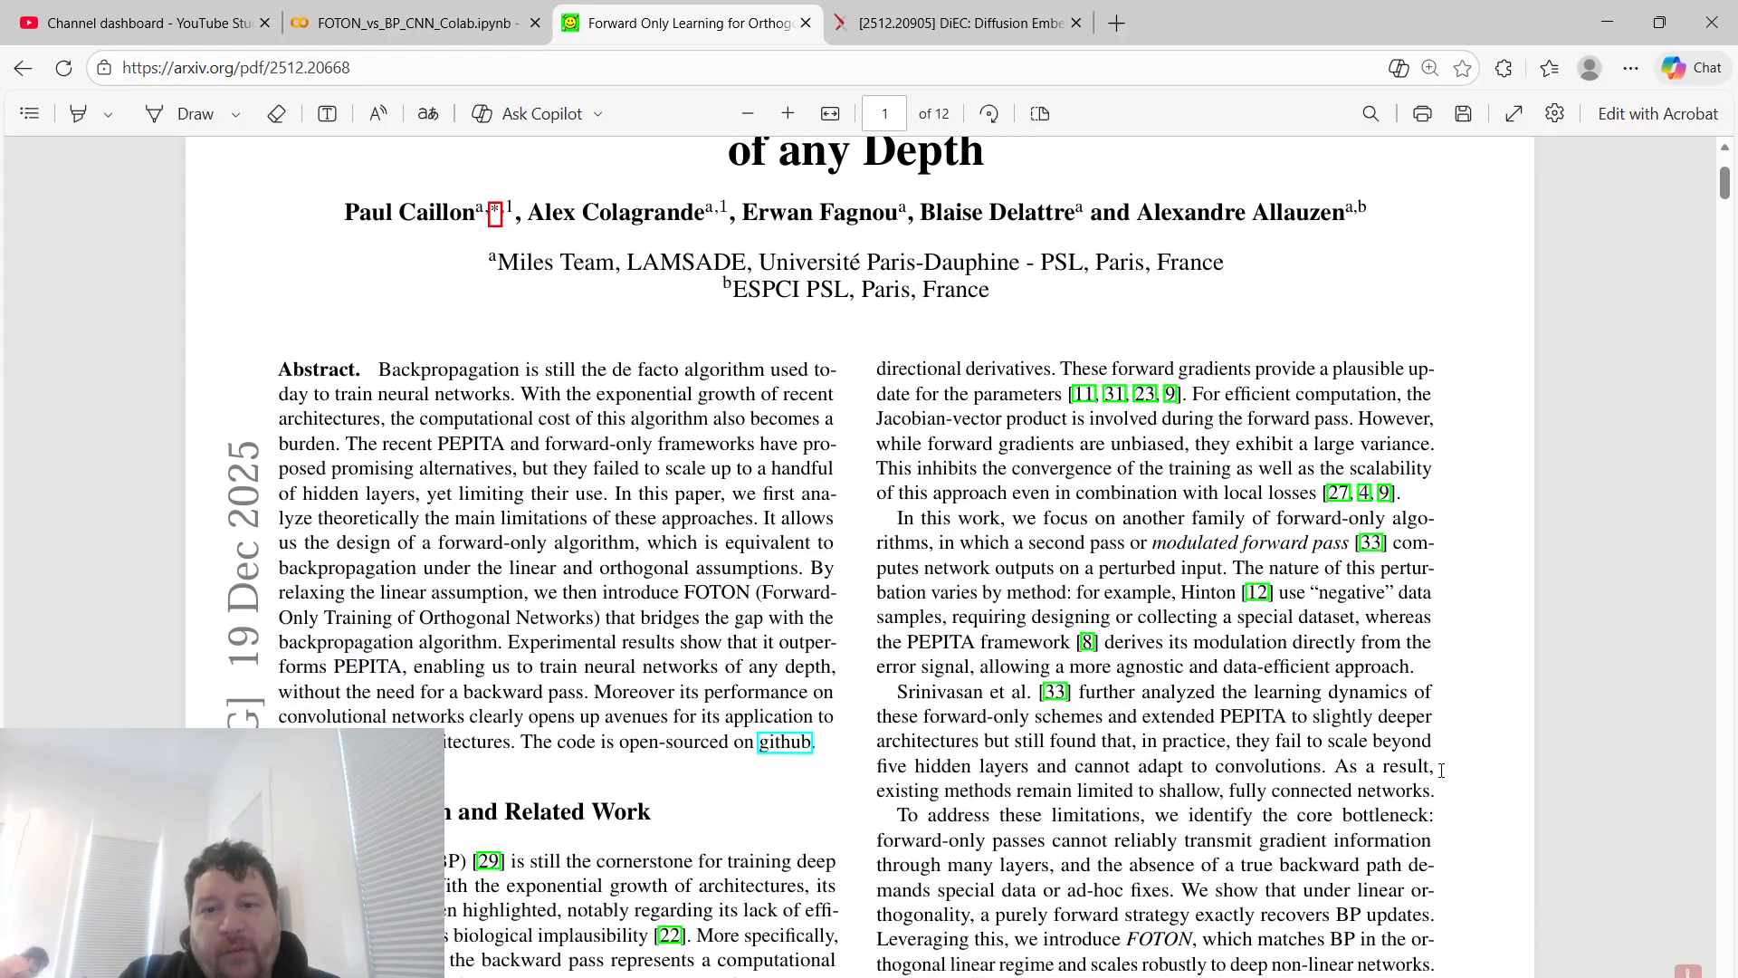
scroll("down", 3)
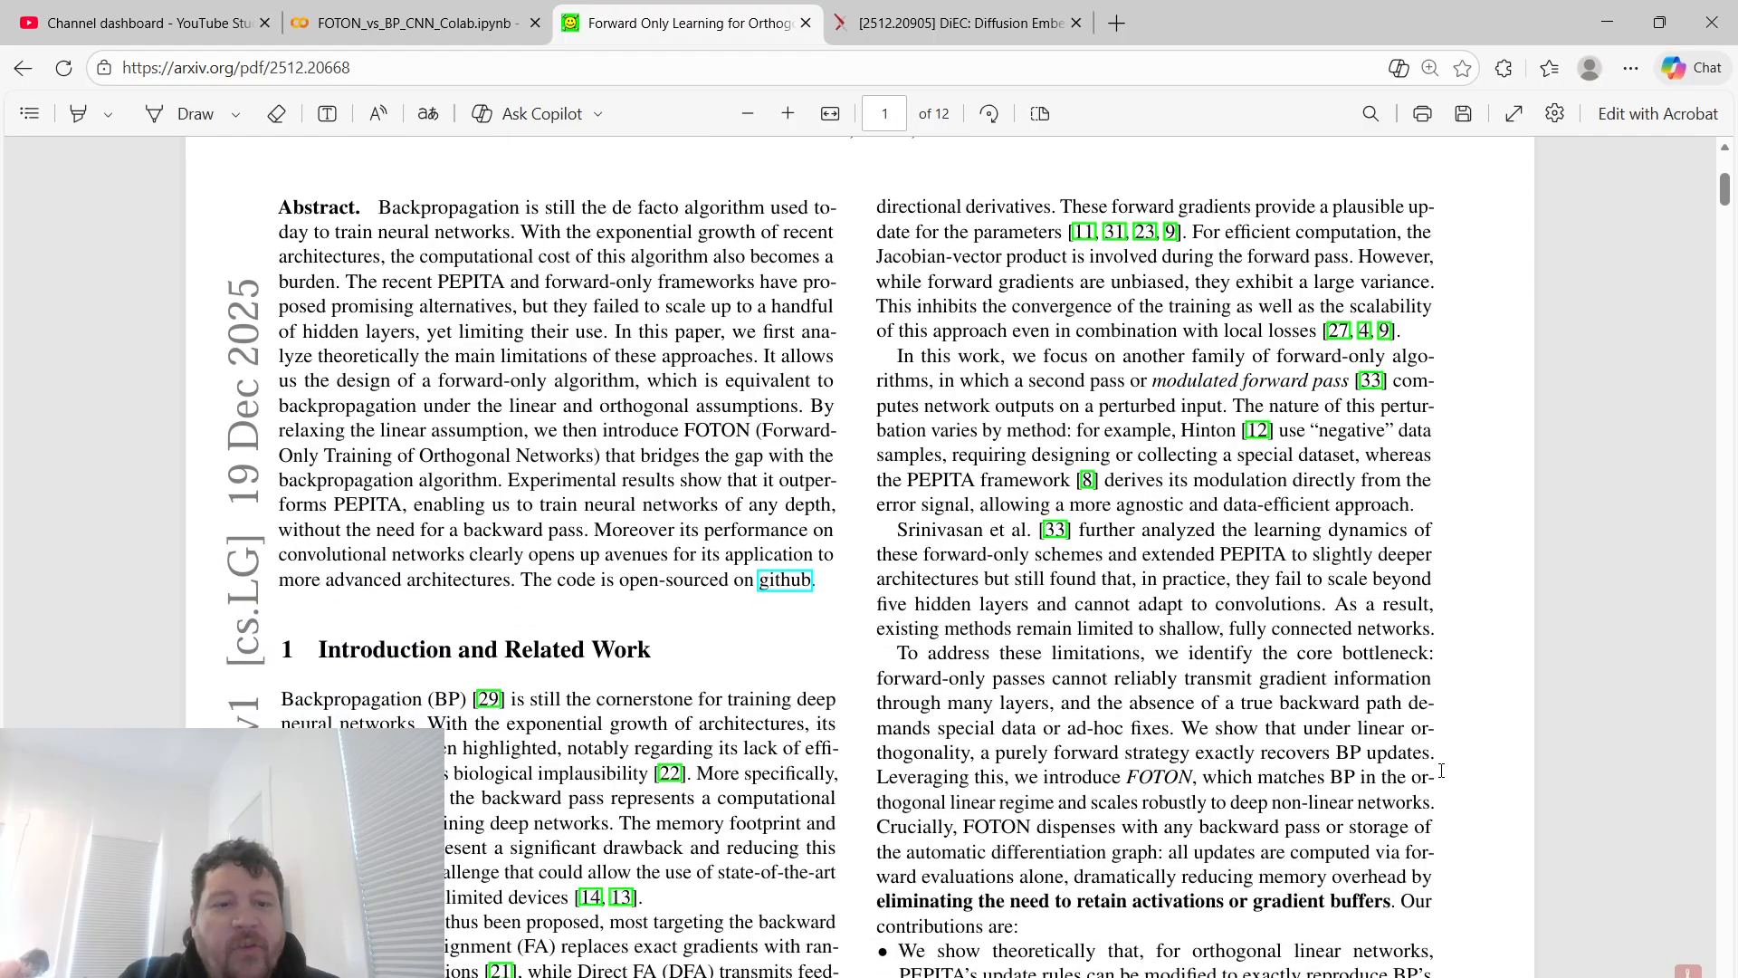
scroll("down", 3)
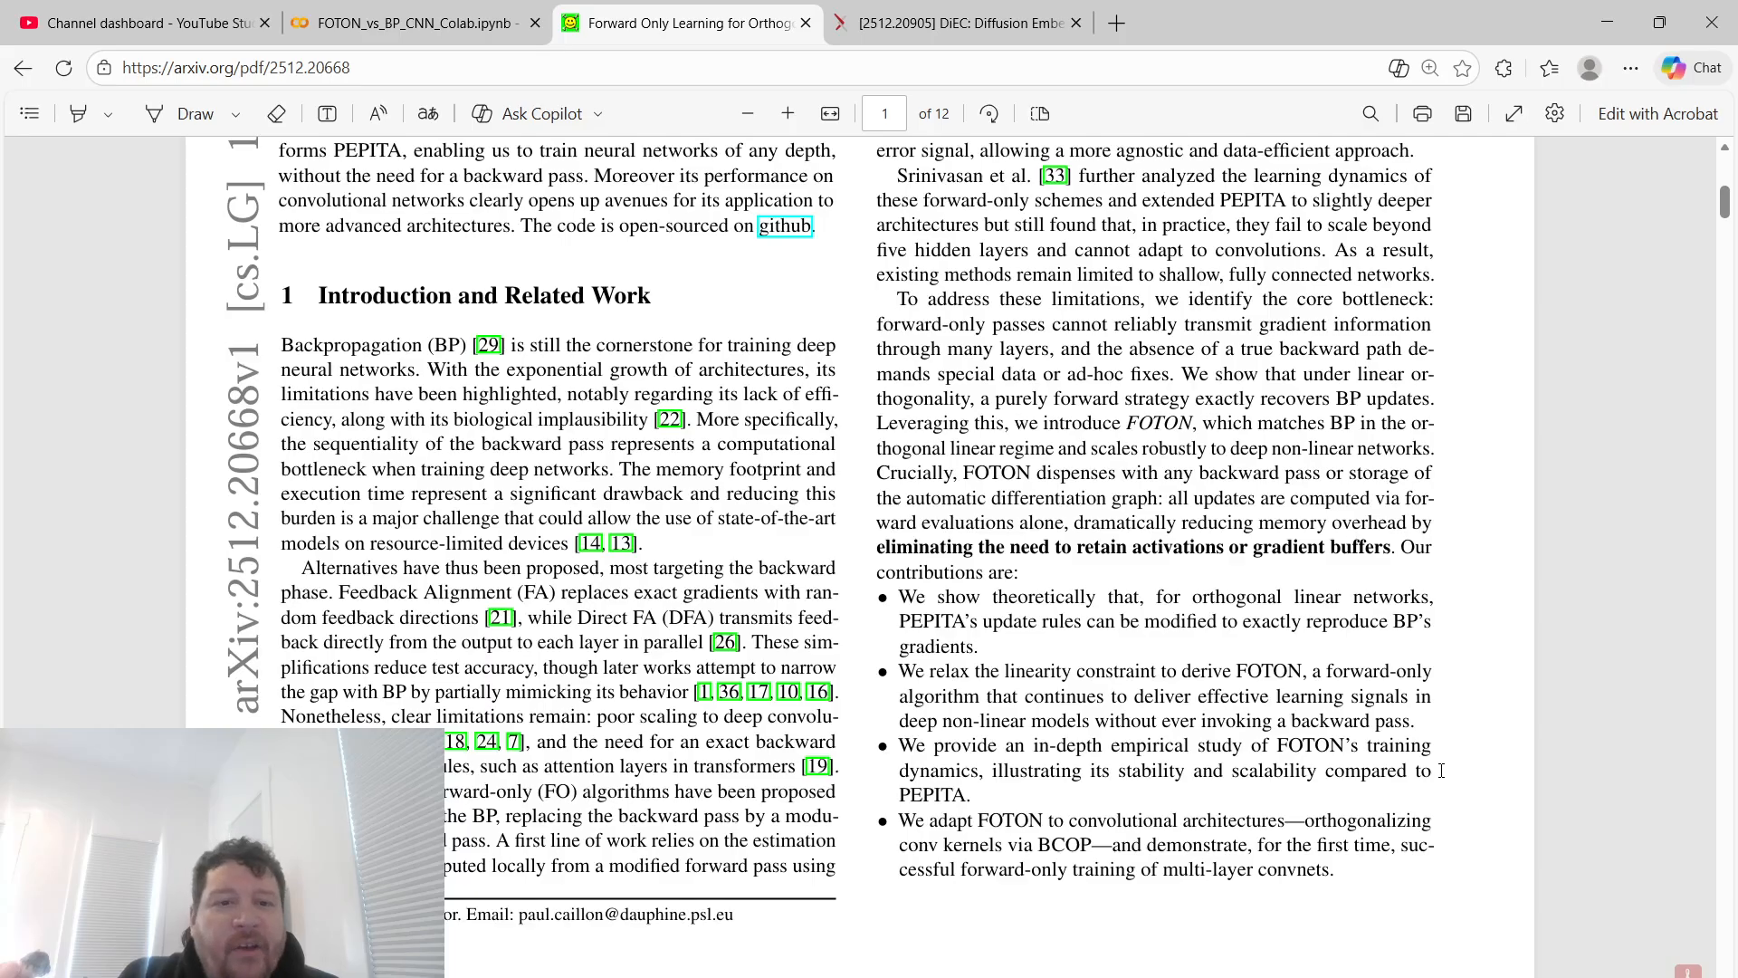
scroll("up", 3)
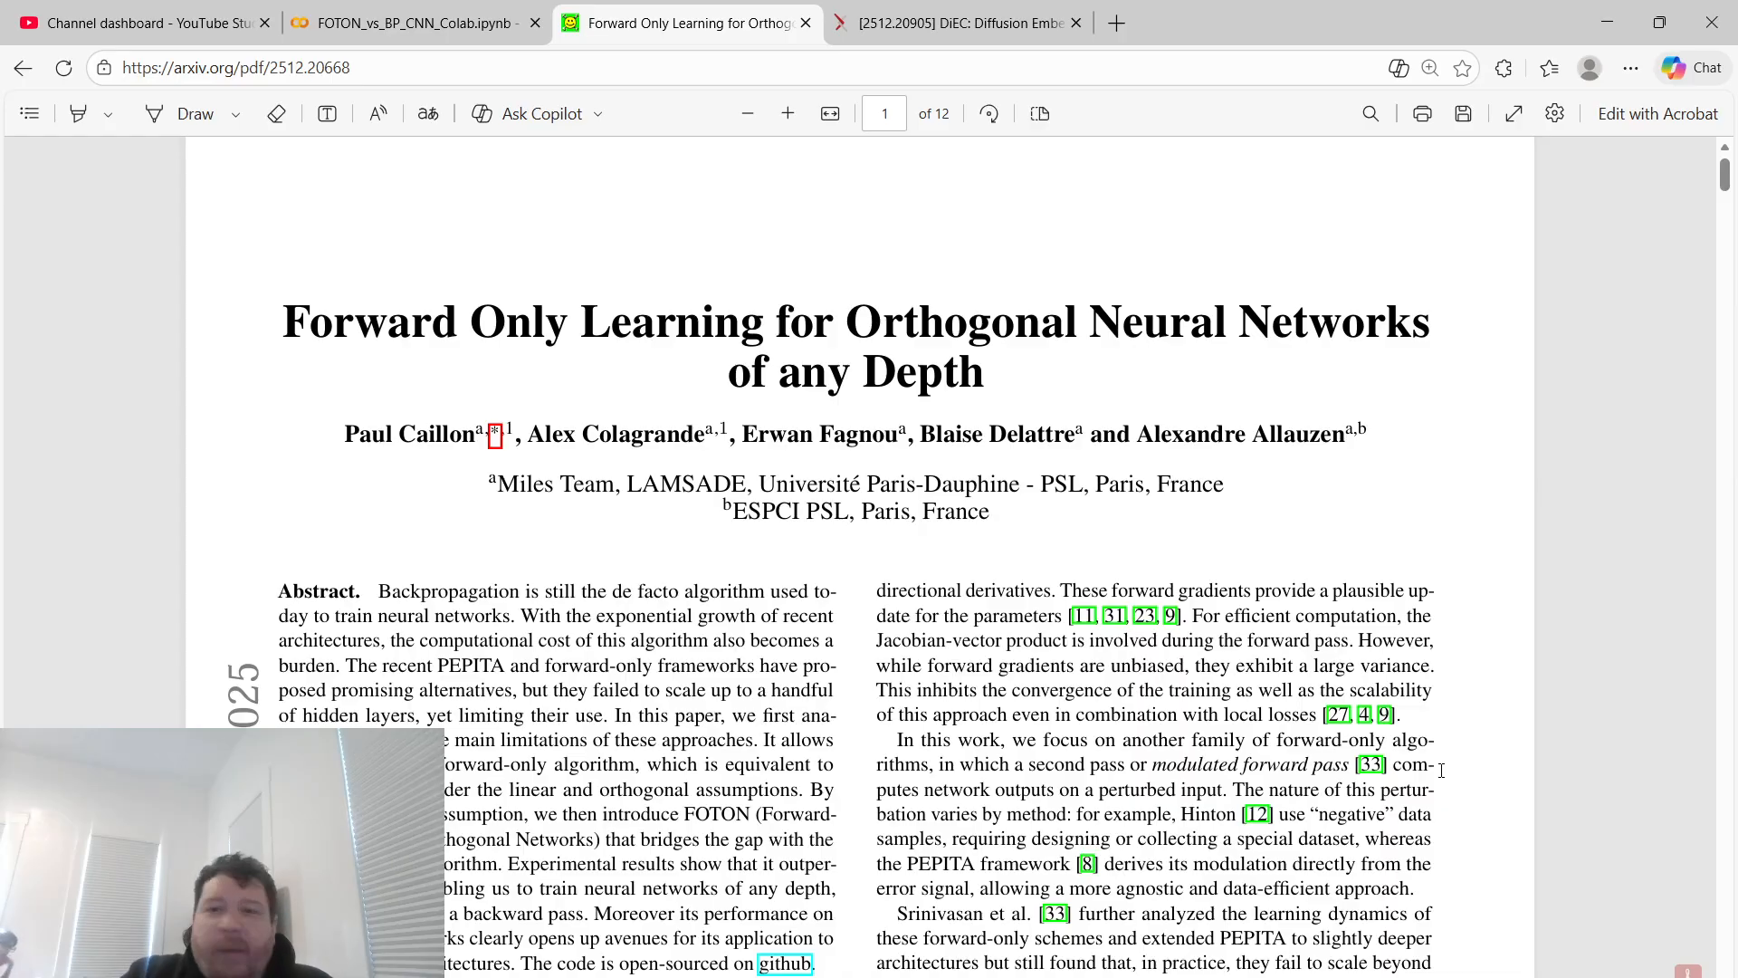
Scroll through pages 4–7, past the results and Figure 3, to Section 6 Conclusion
scroll("down", 3)
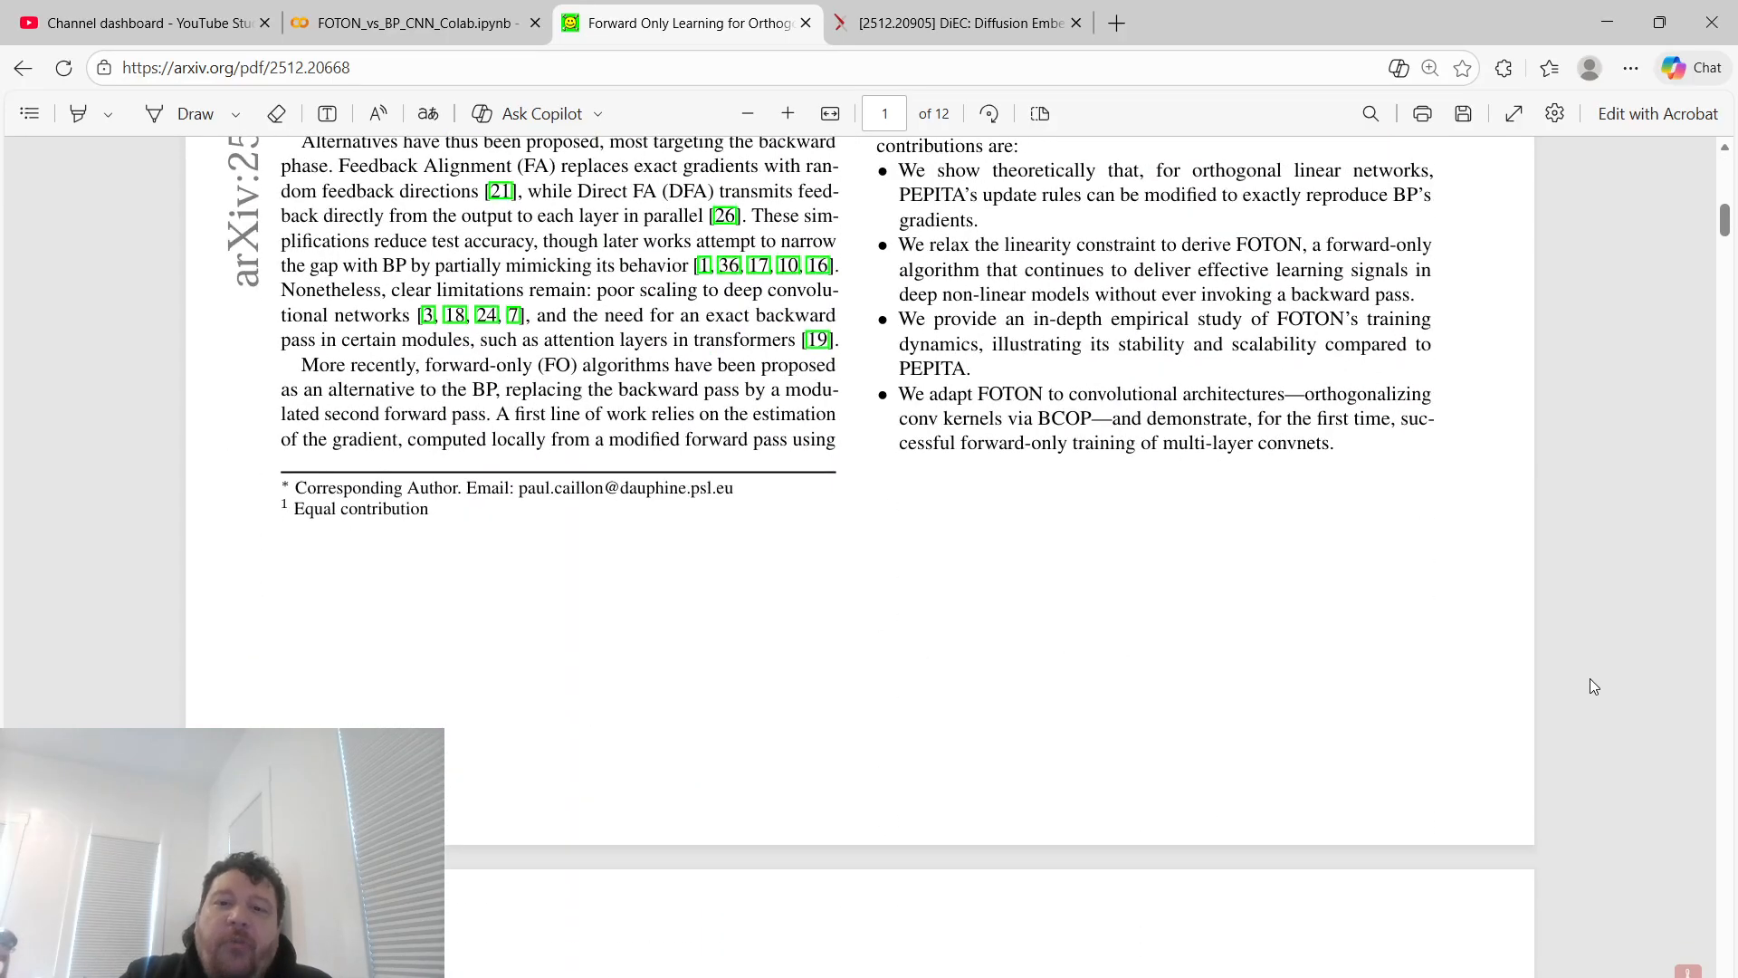
scroll("down", 3)
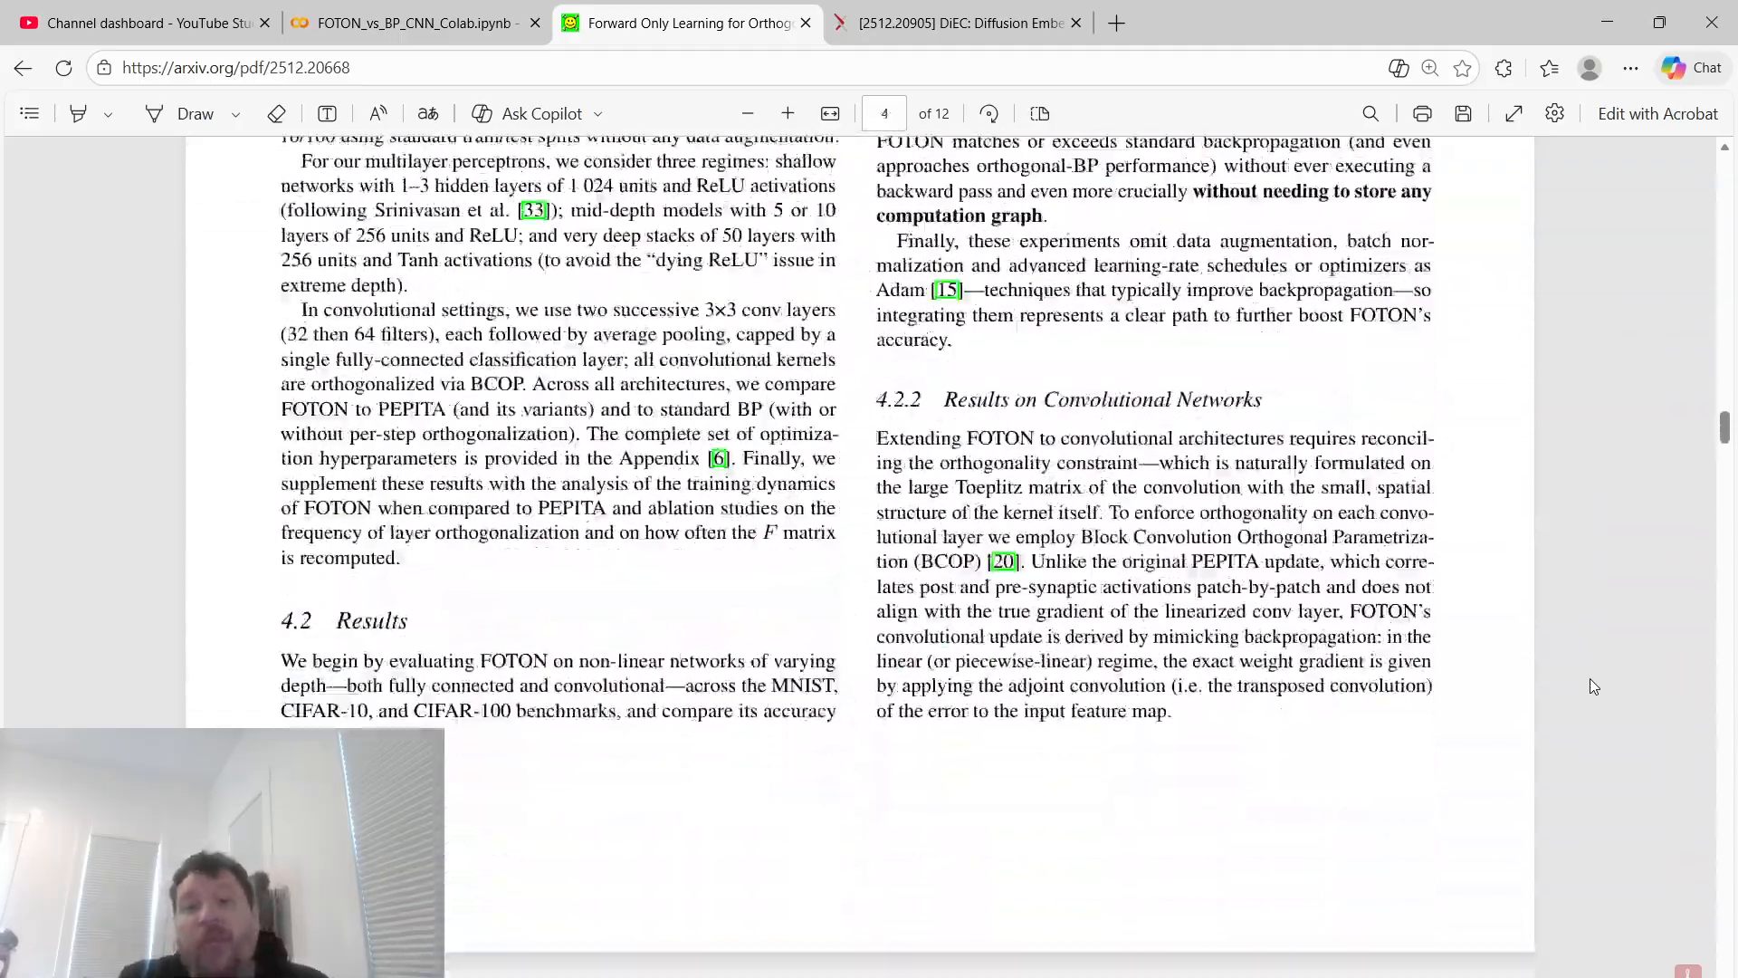
scroll("down", 3)
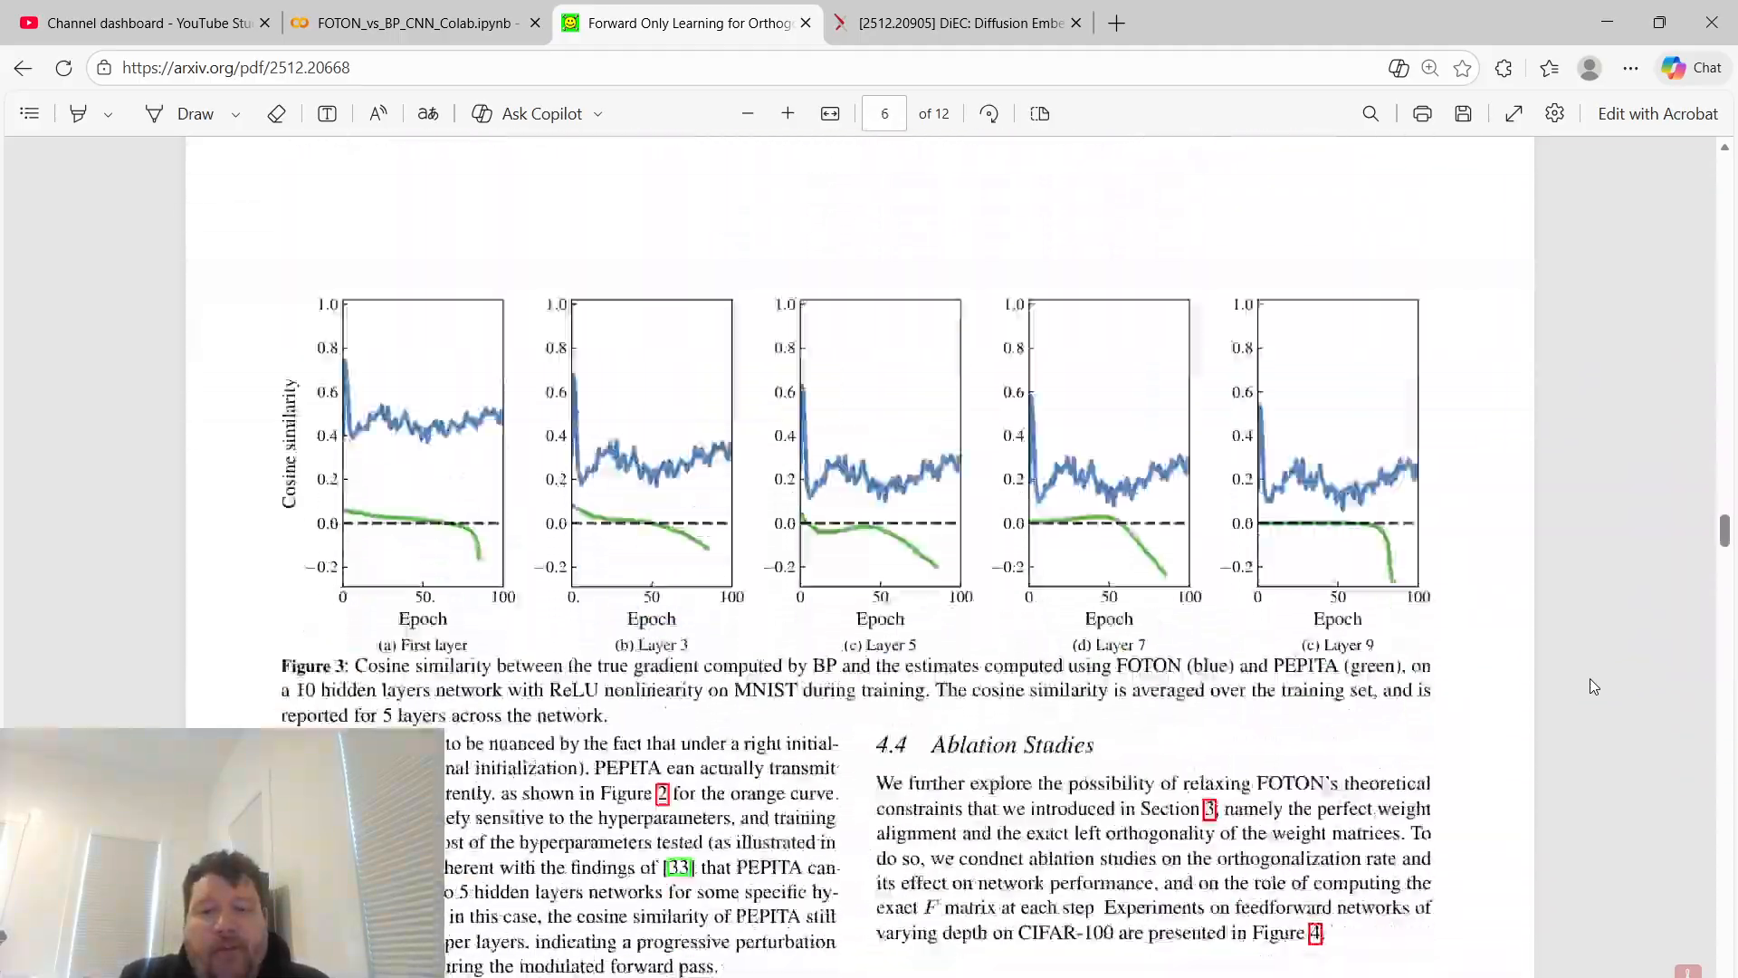
scroll("down", 3)
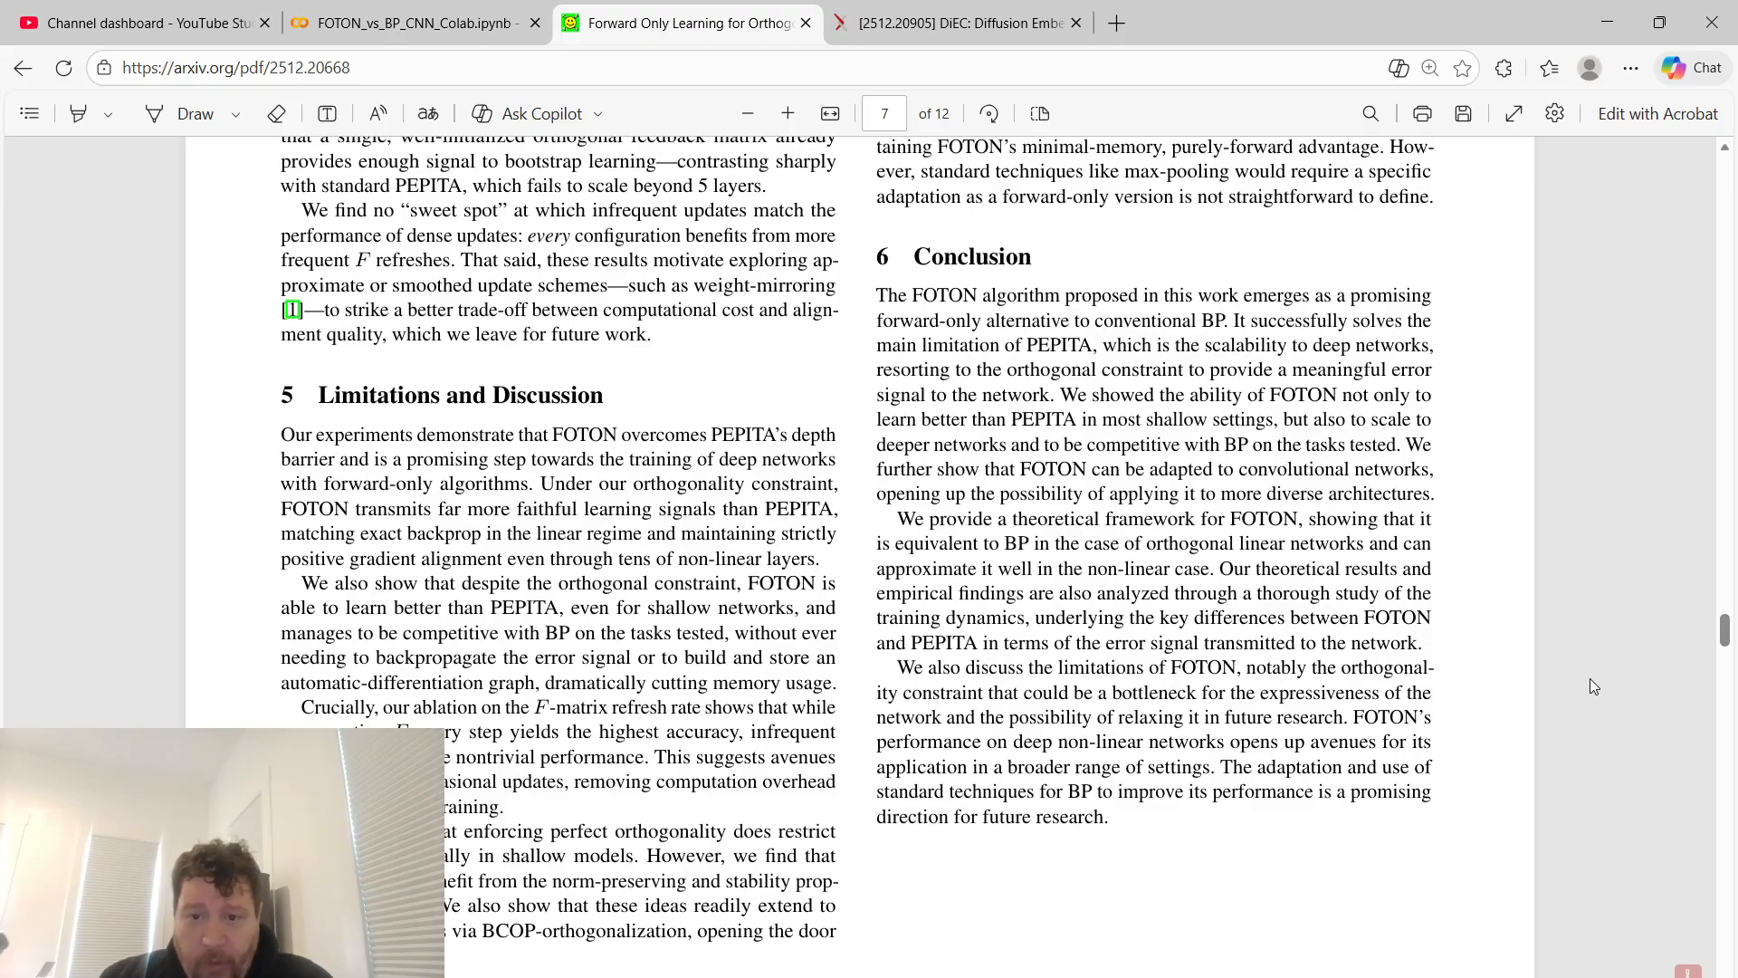
scroll("up", 3)
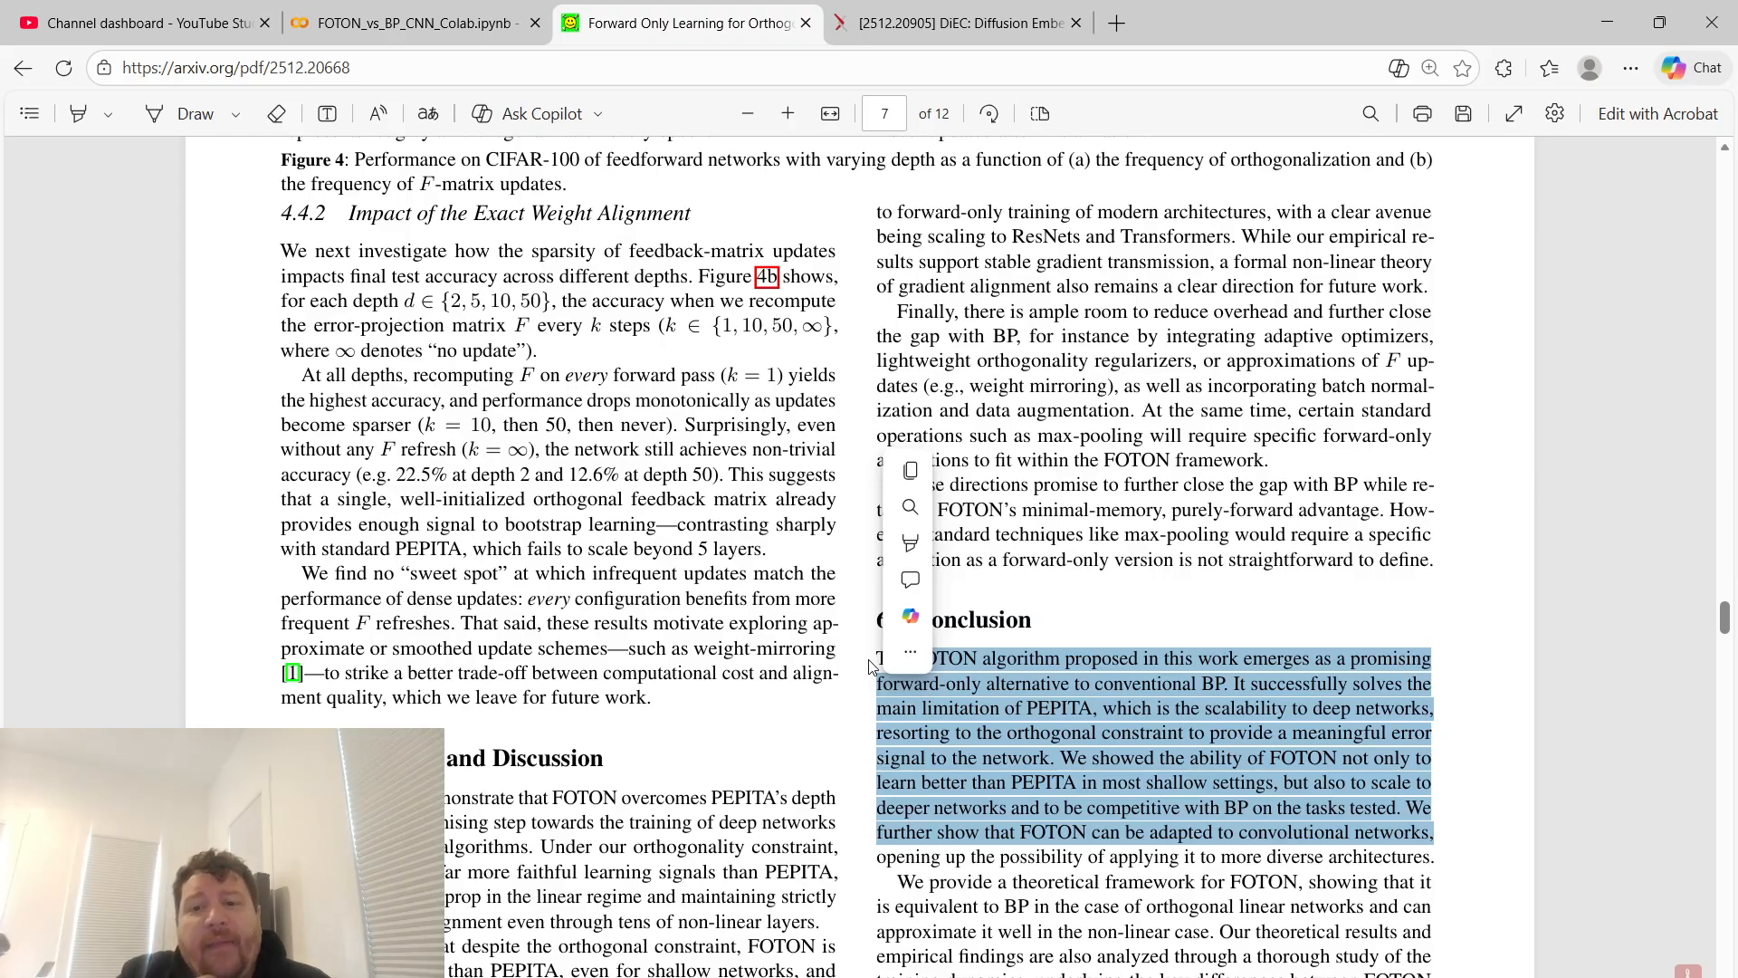
mouse_move(735, 598)
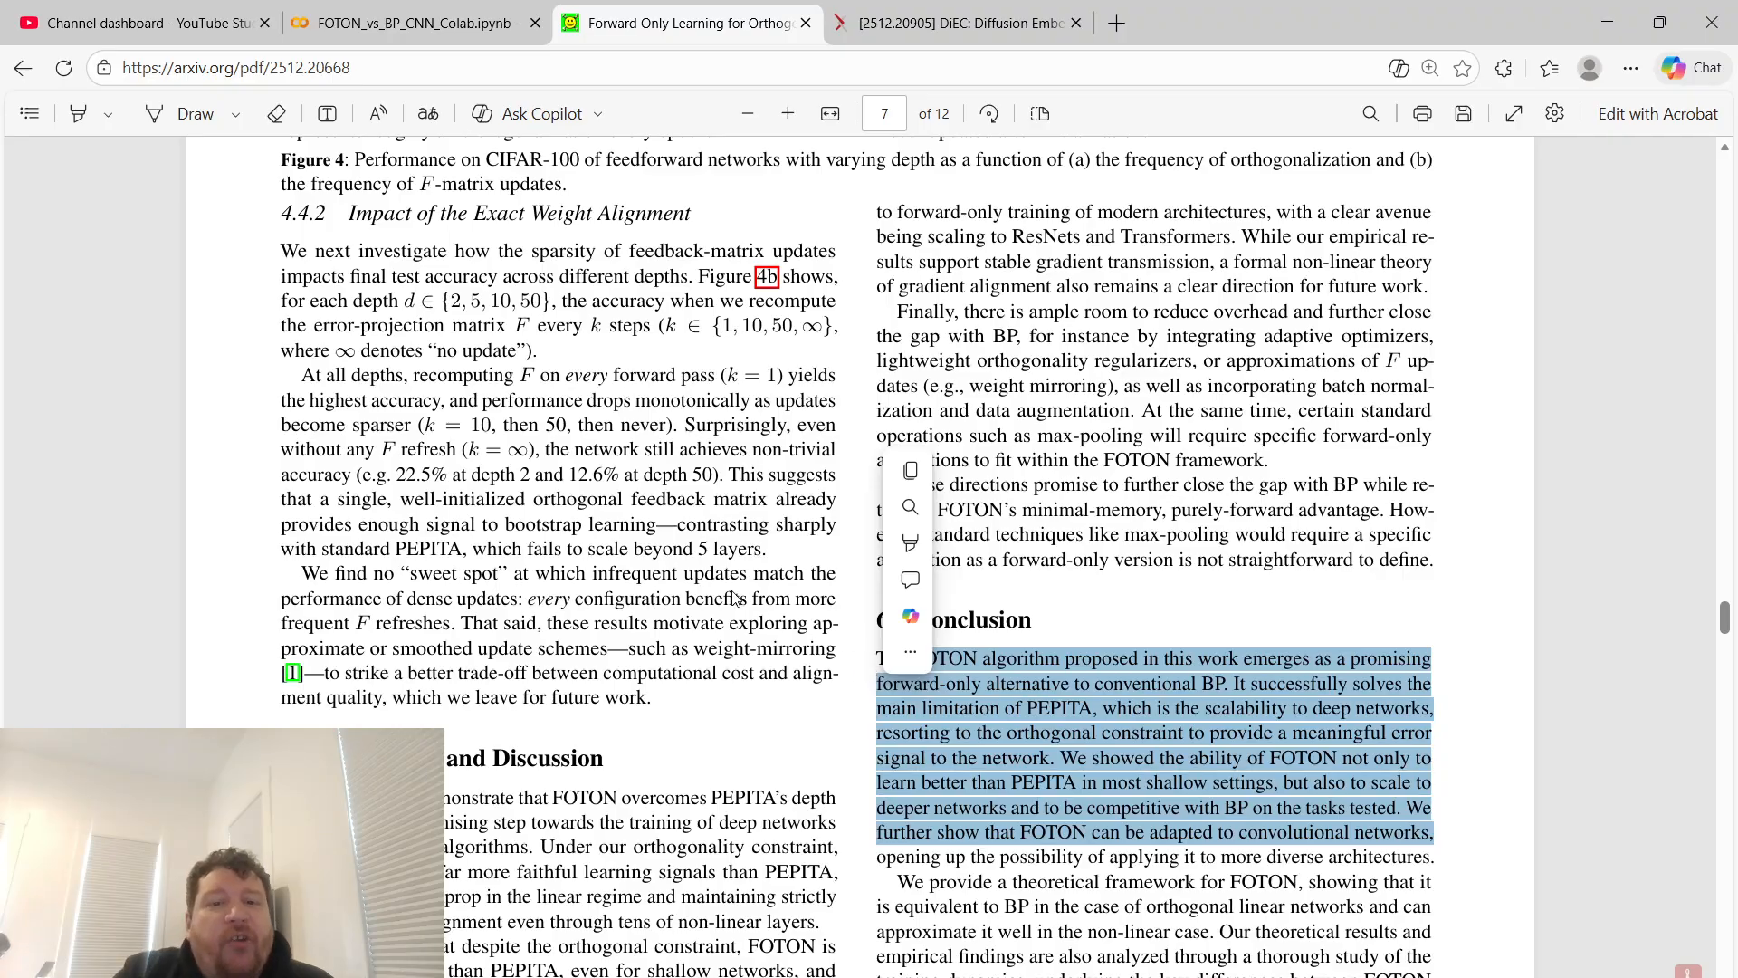
Scroll back up to Table 1's MNIST accuracy results on page 3
scroll("up", 3)
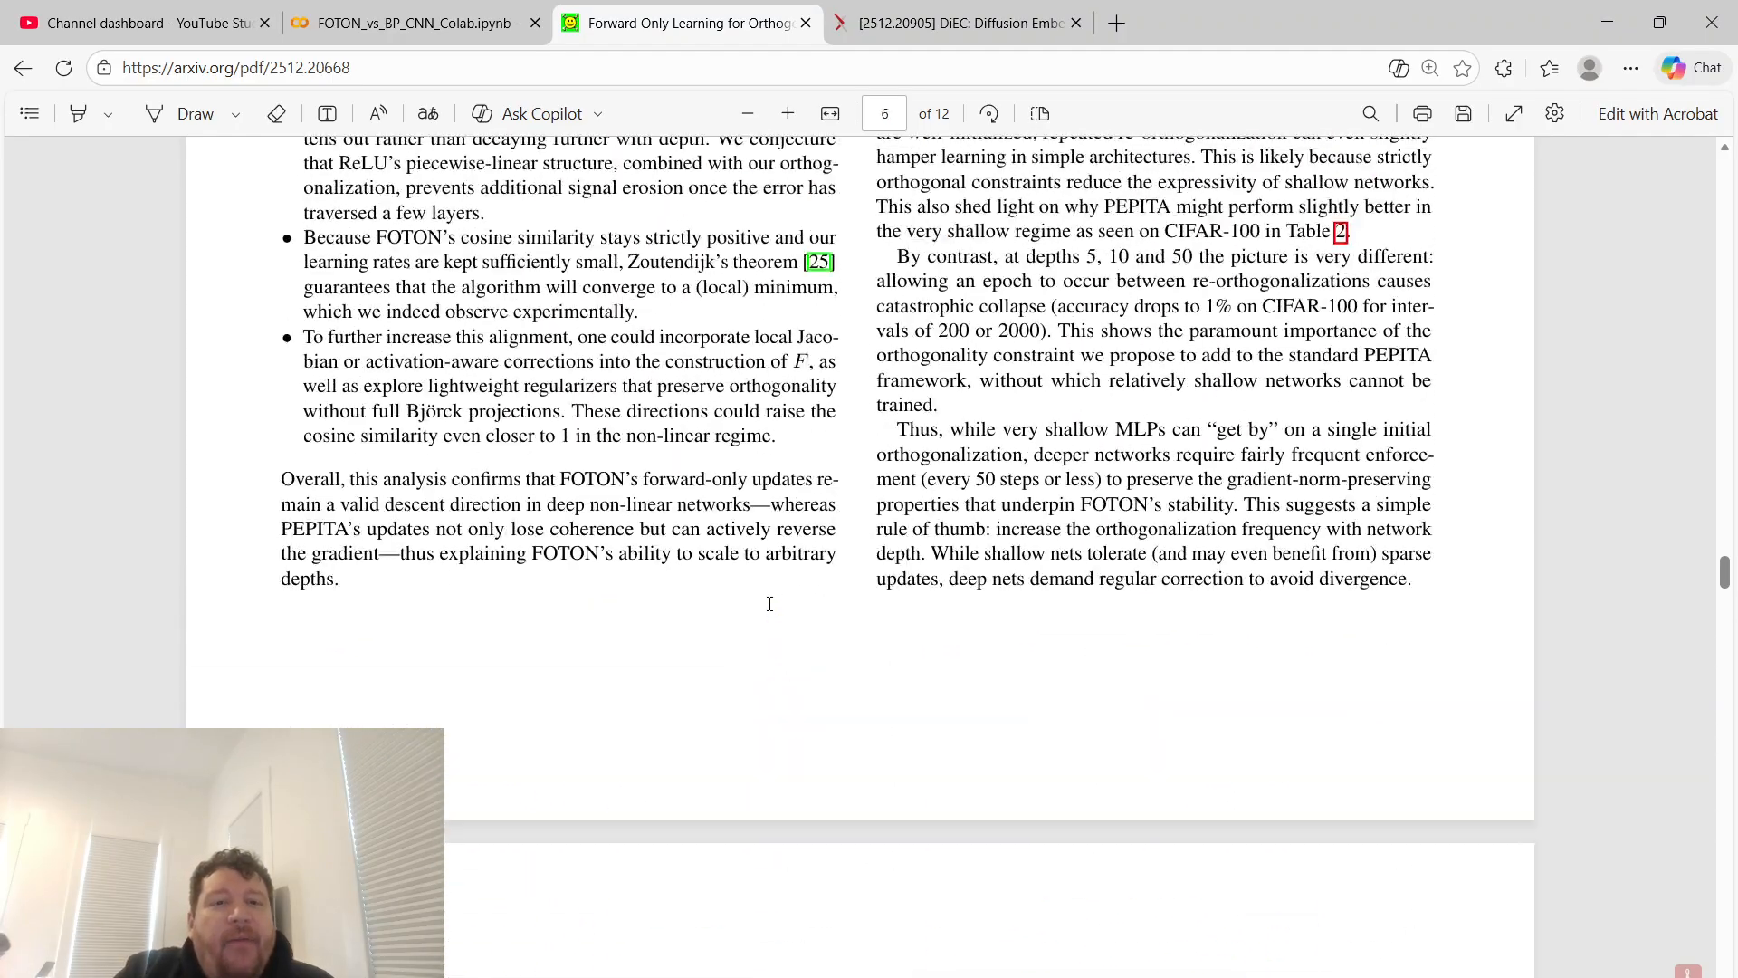
scroll("up", 3)
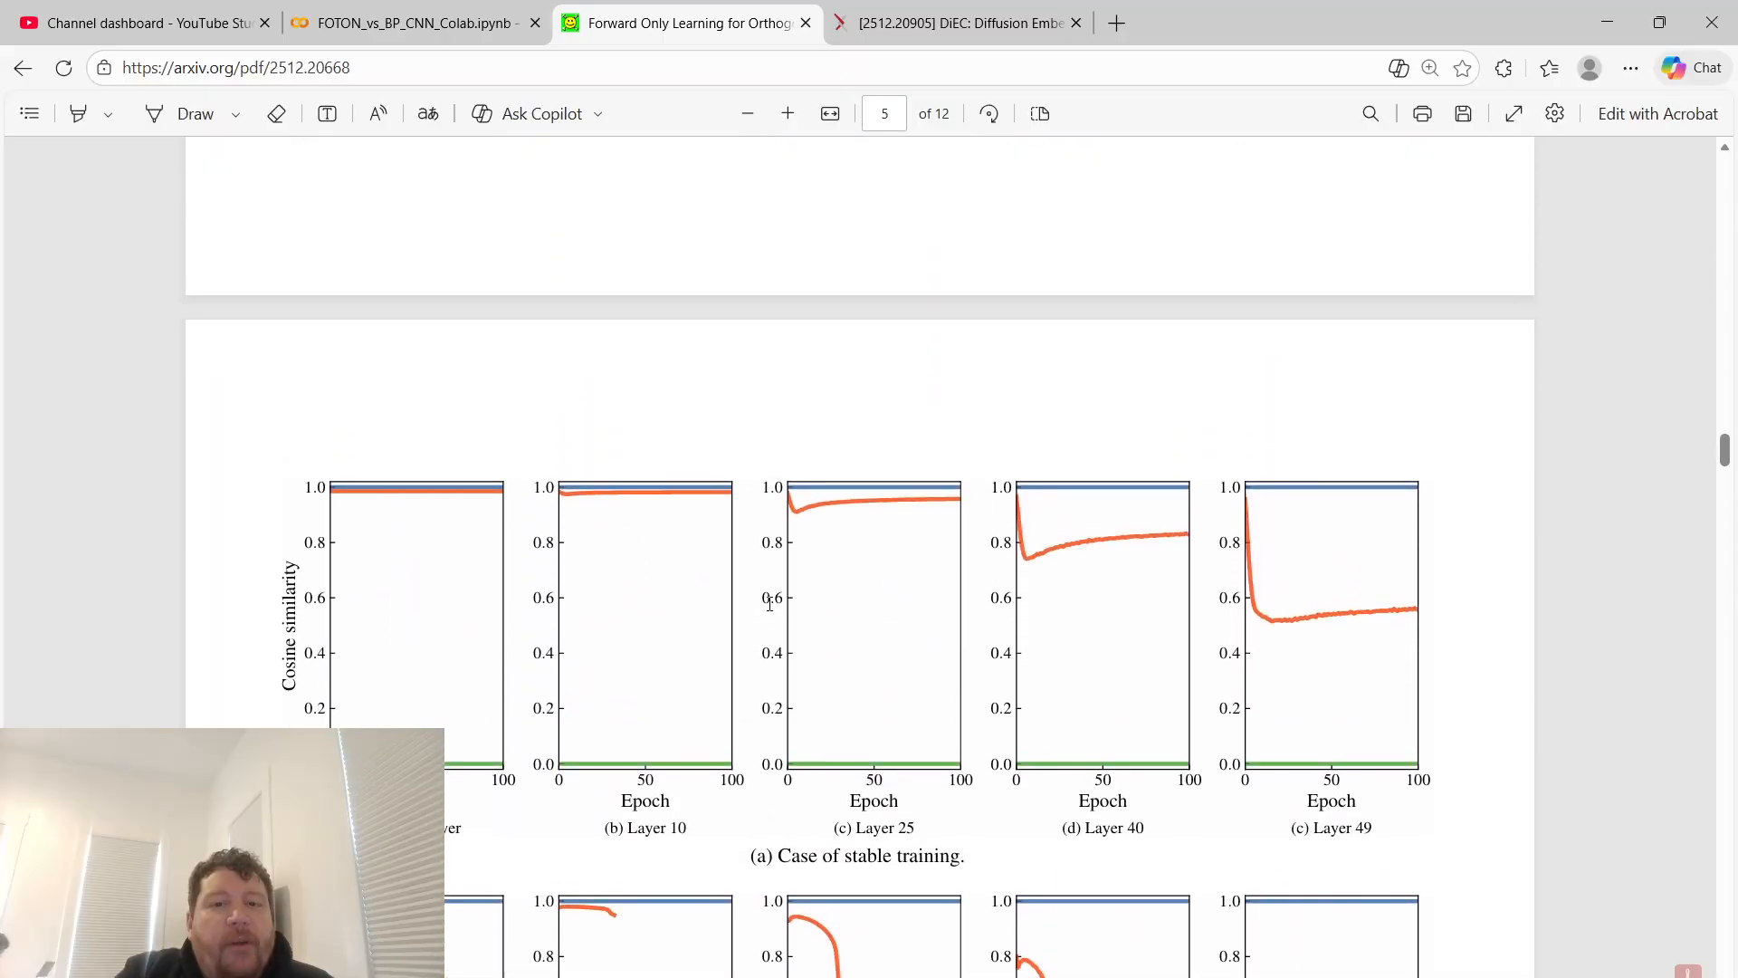
scroll("up", 3)
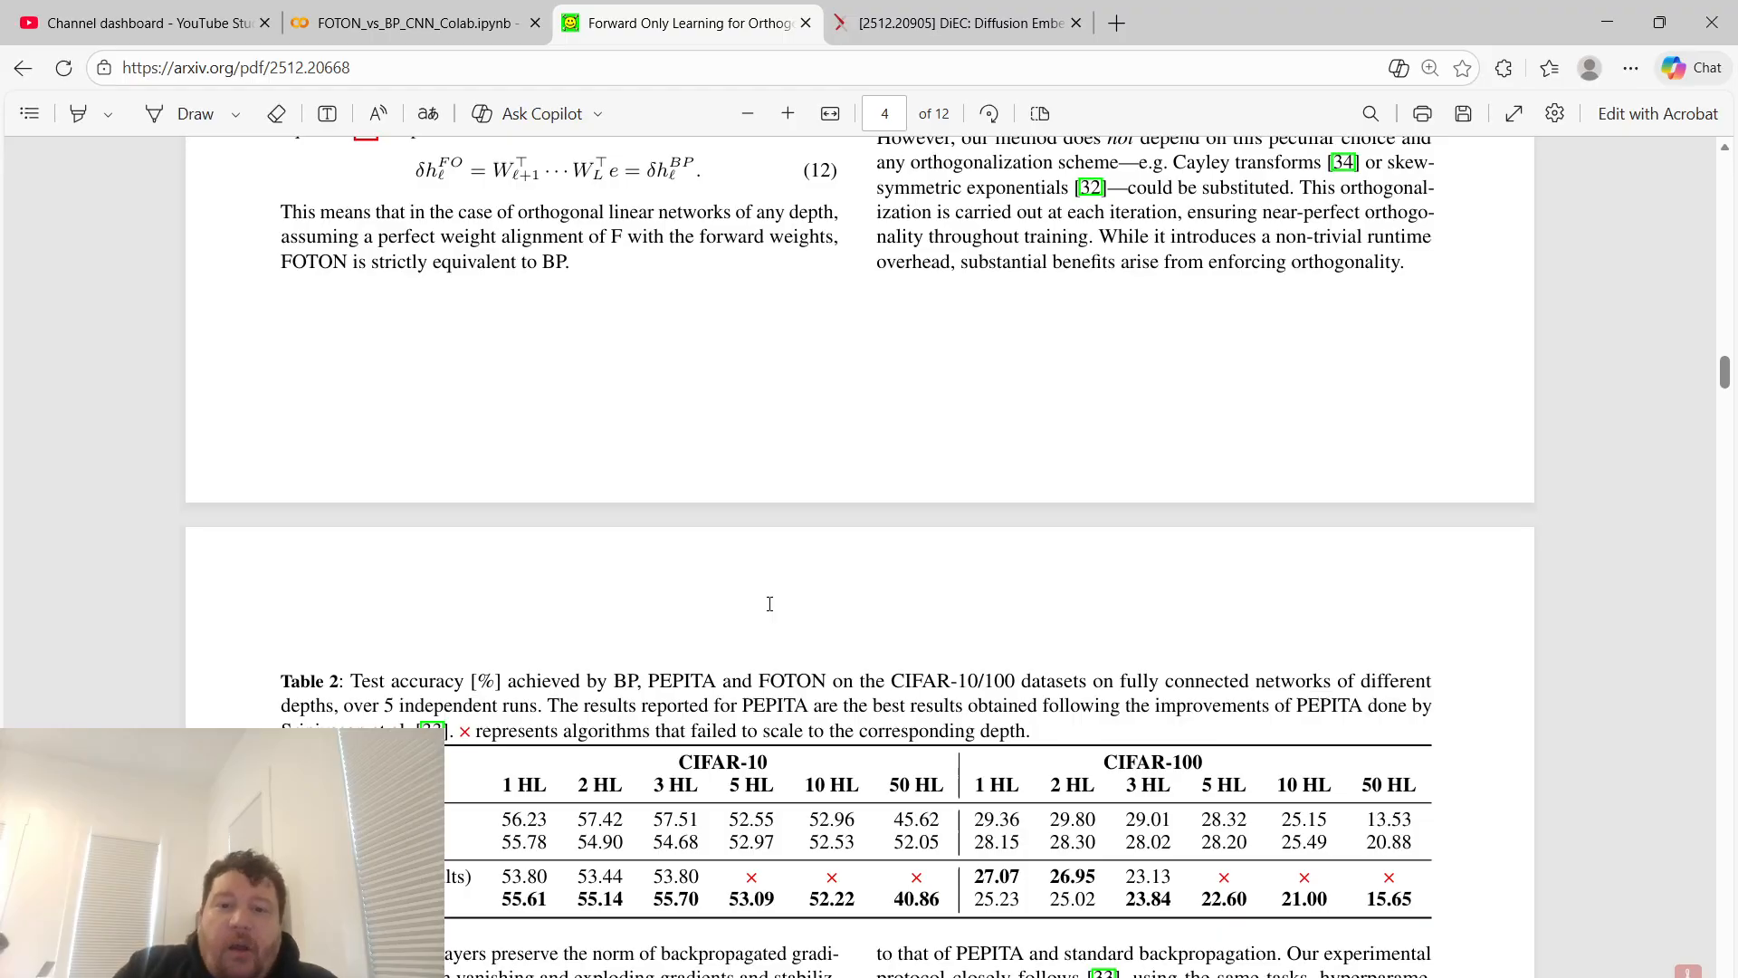
scroll("up", 3)
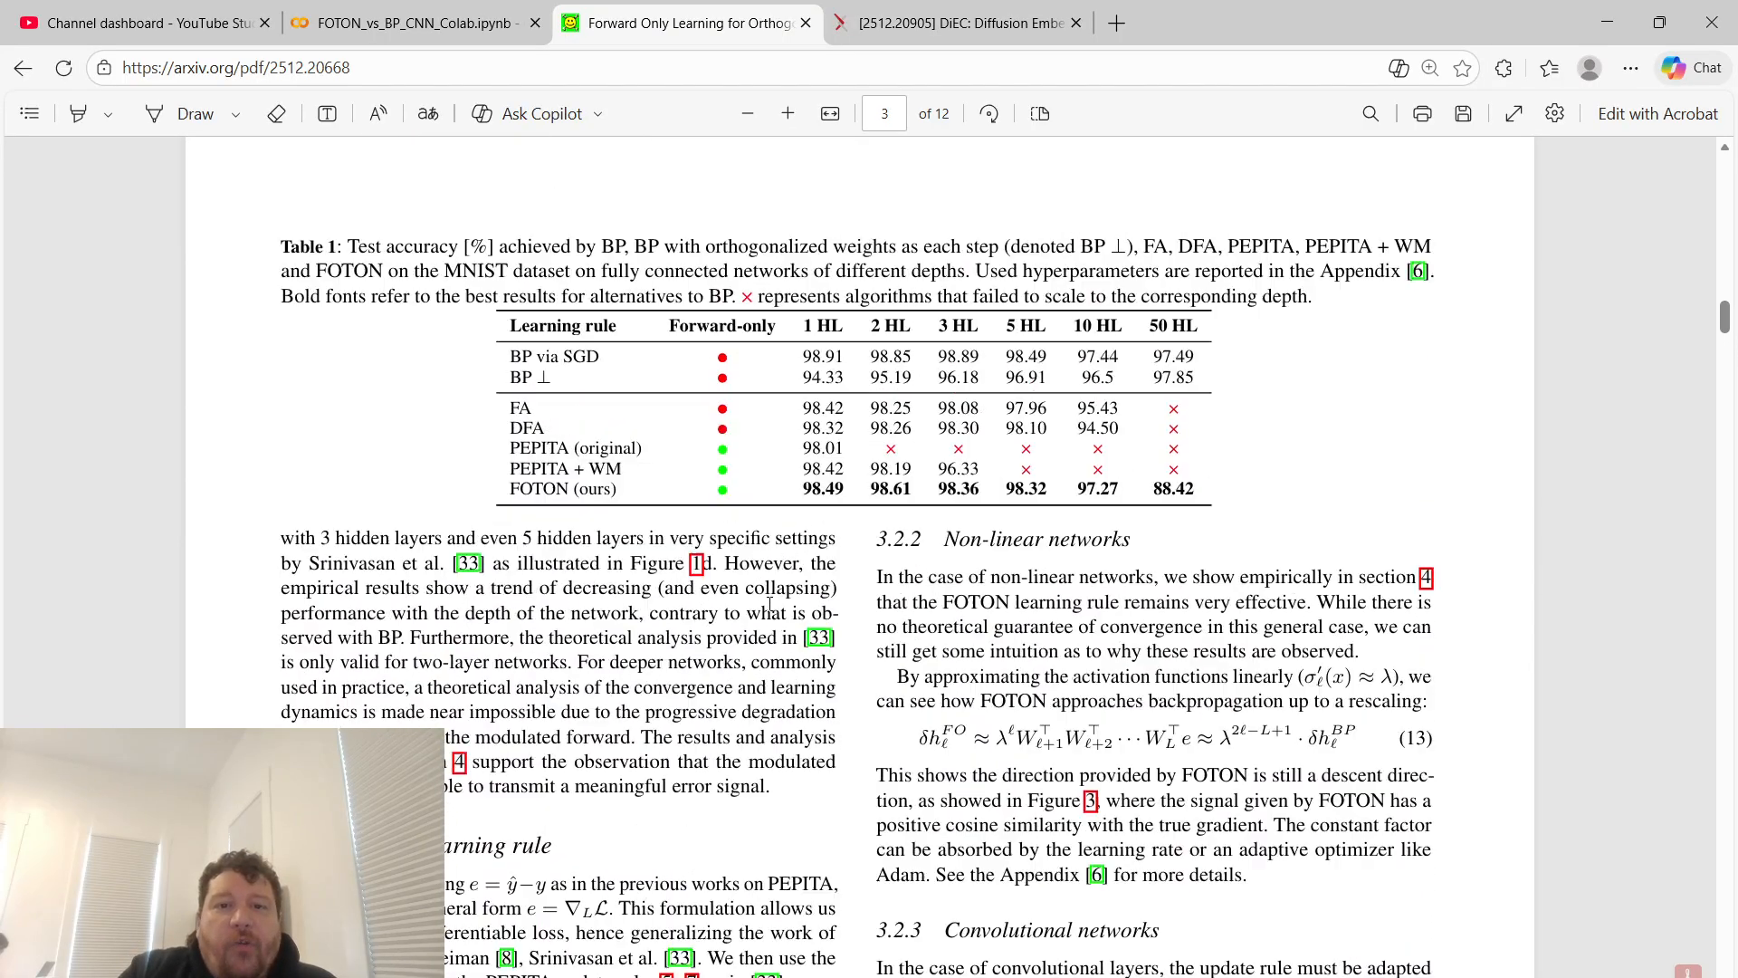
scroll("up", 3)
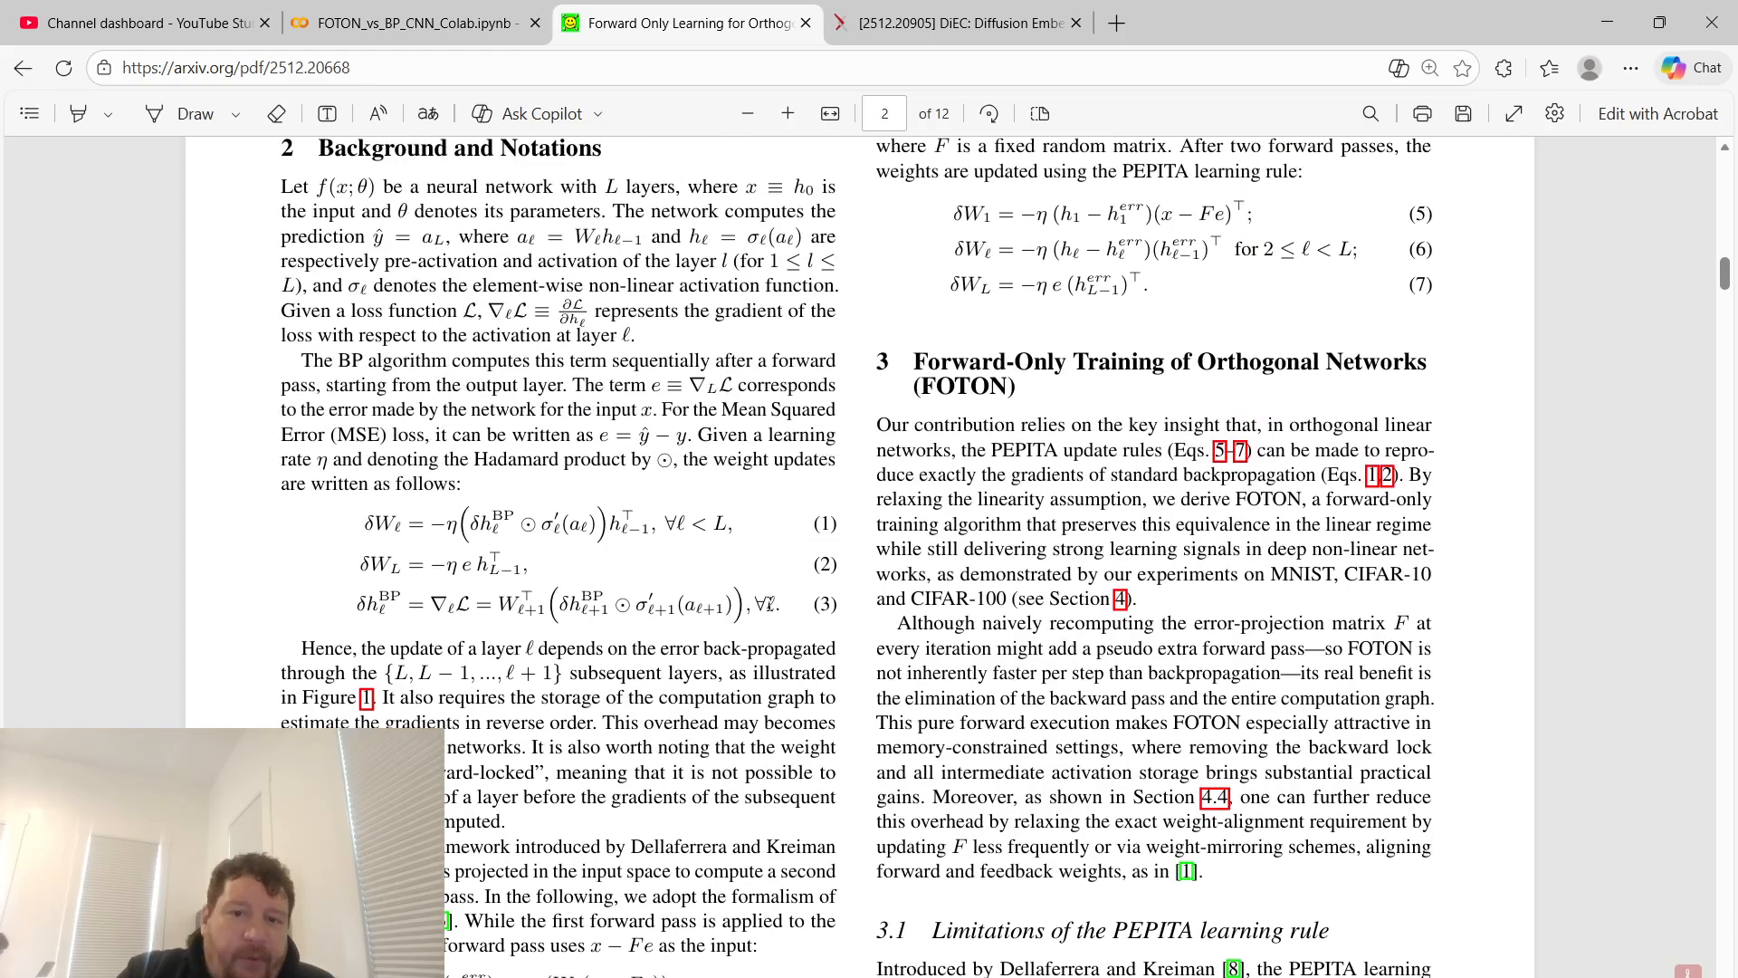
scroll("up", 3)
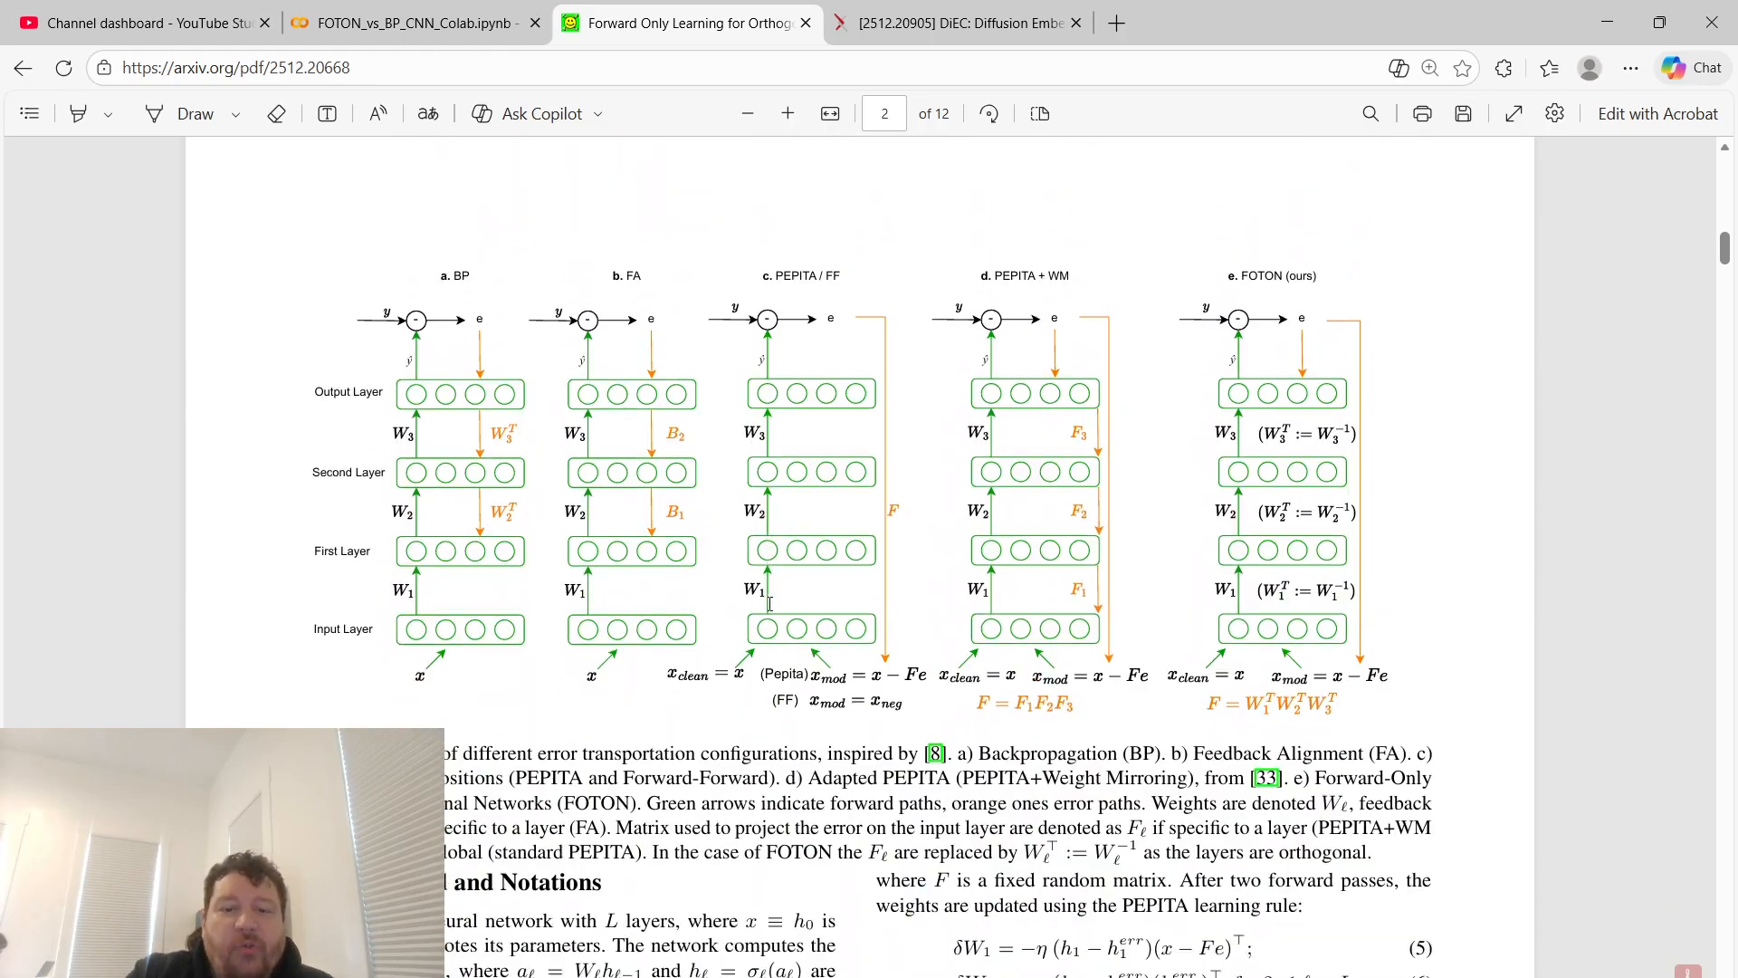
scroll("down", 3)
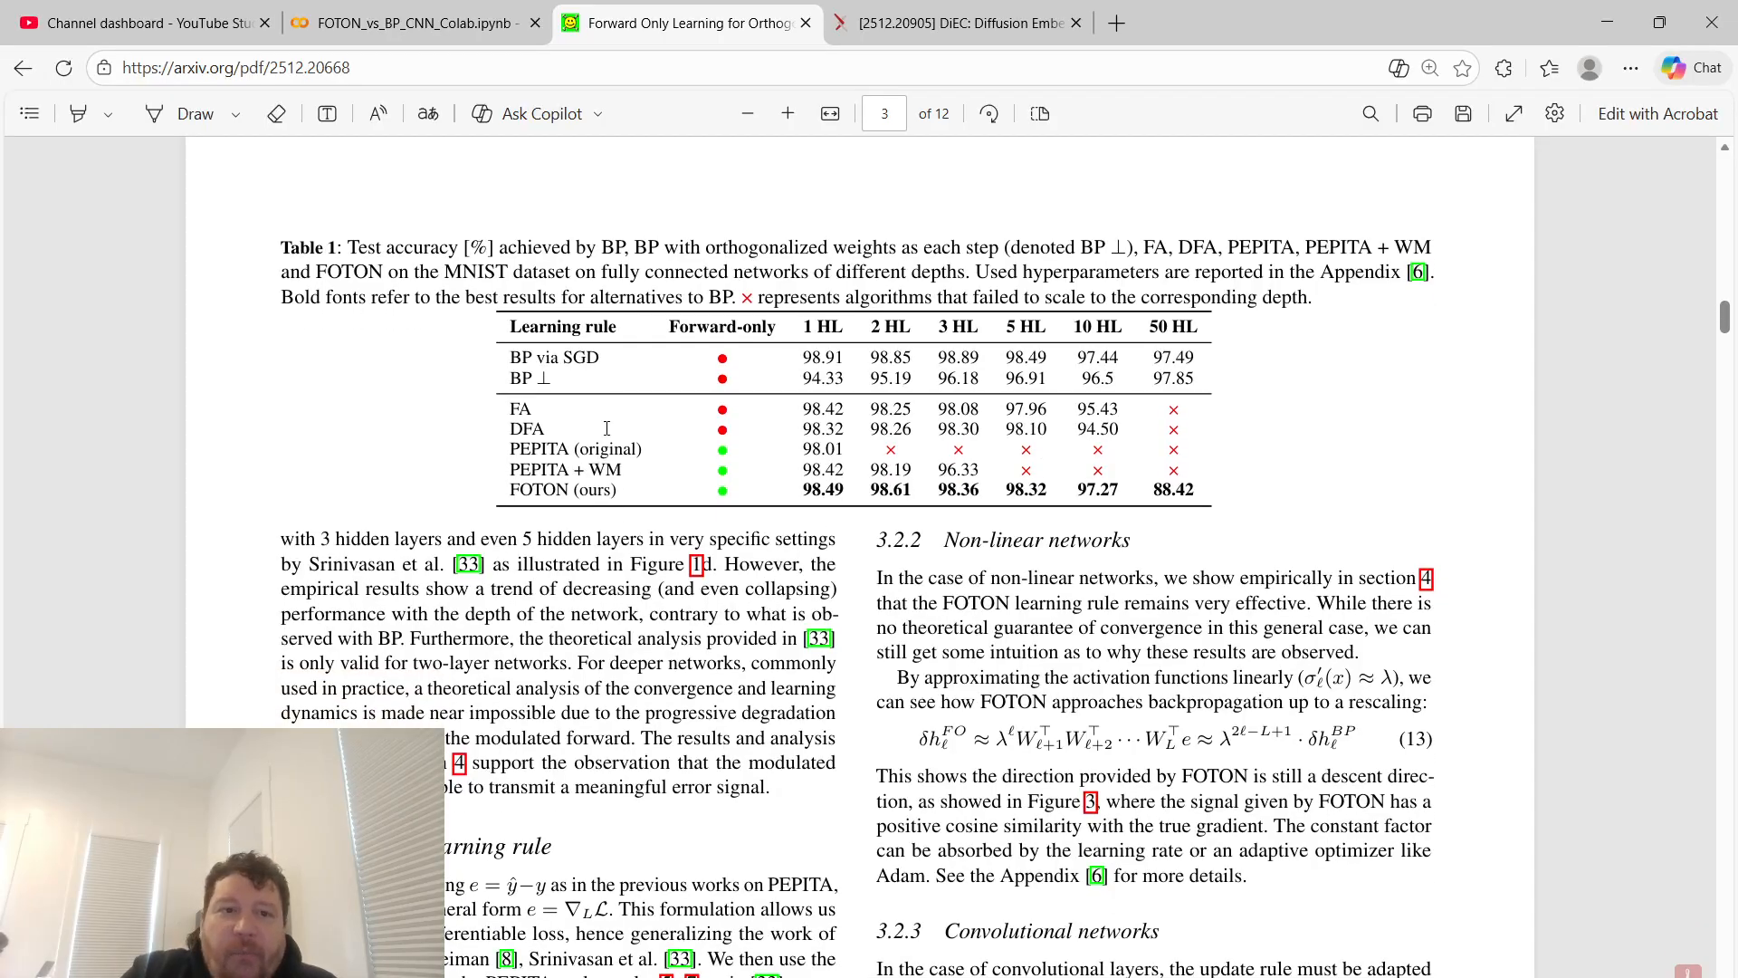
mouse_move(641, 352)
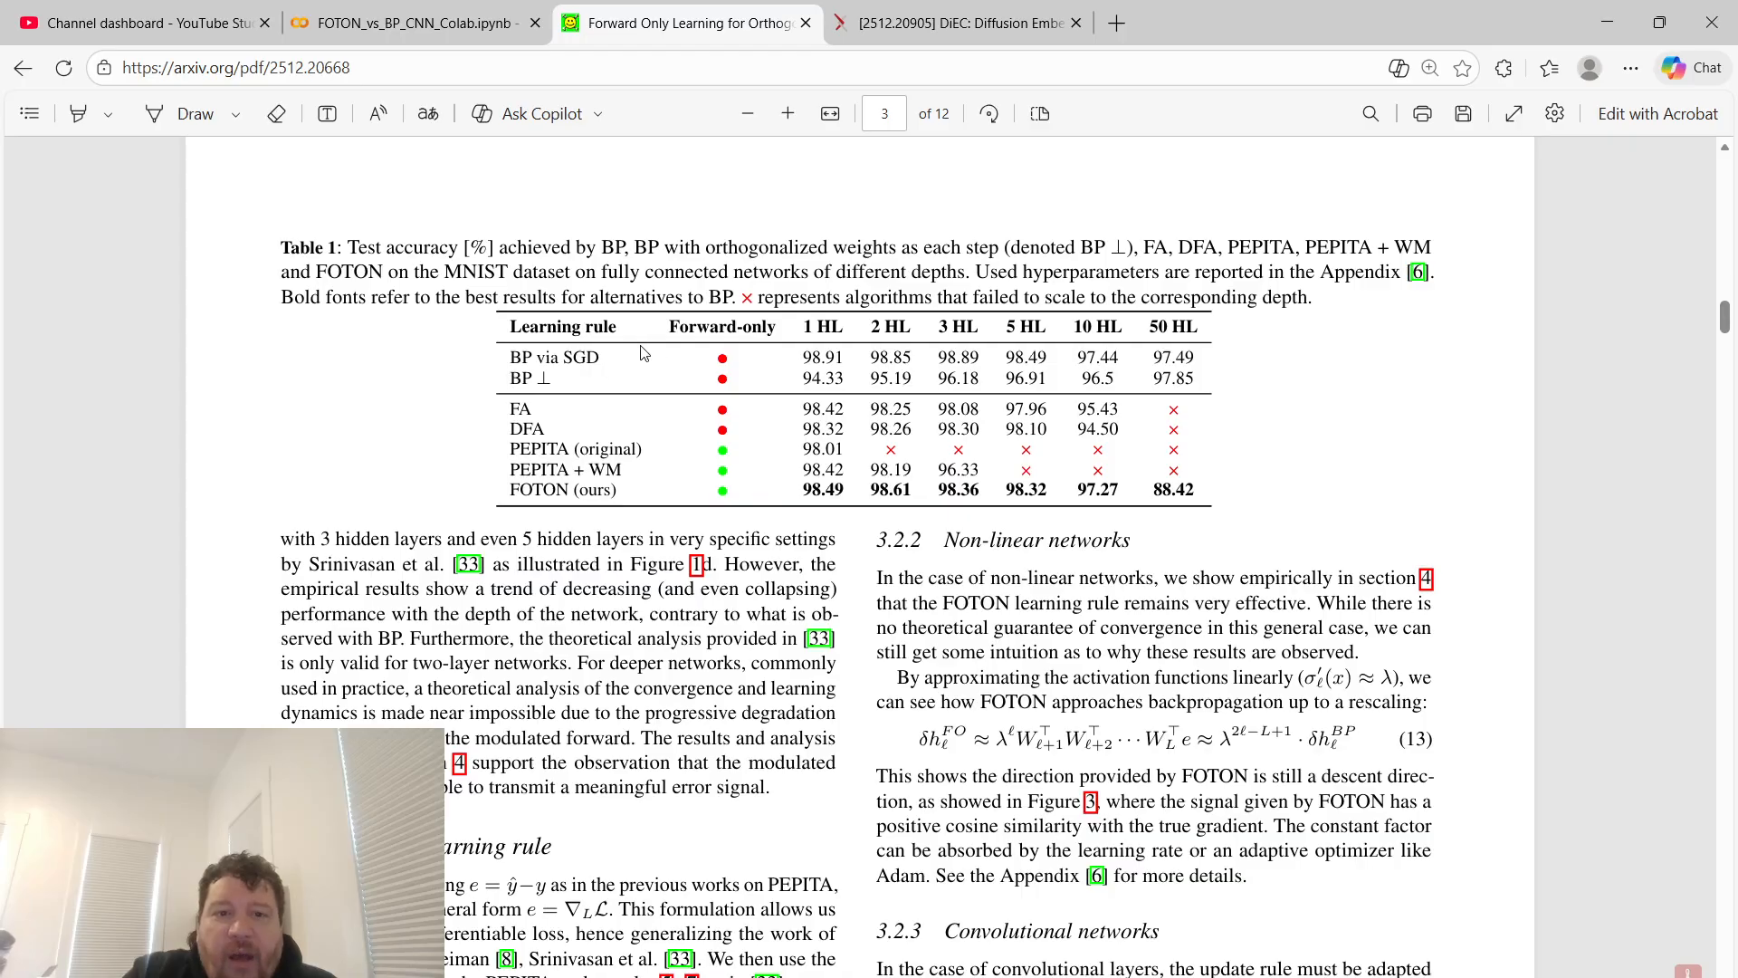
mouse_move(912, 361)
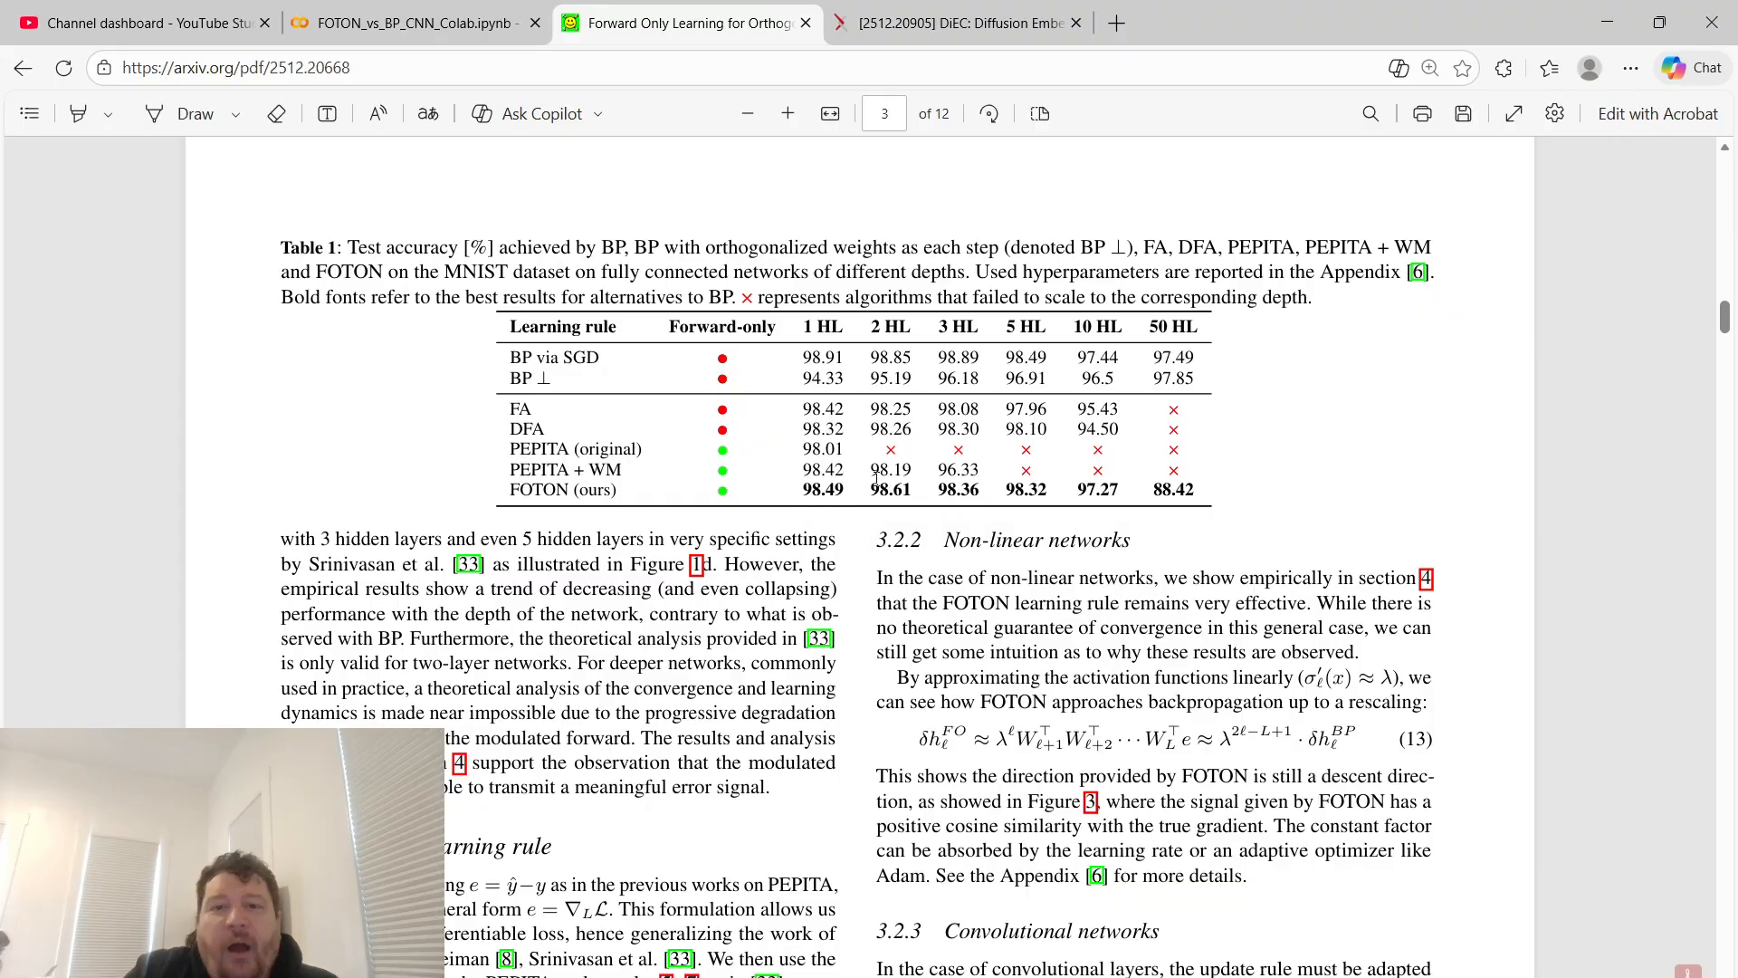
mouse_move(1125, 521)
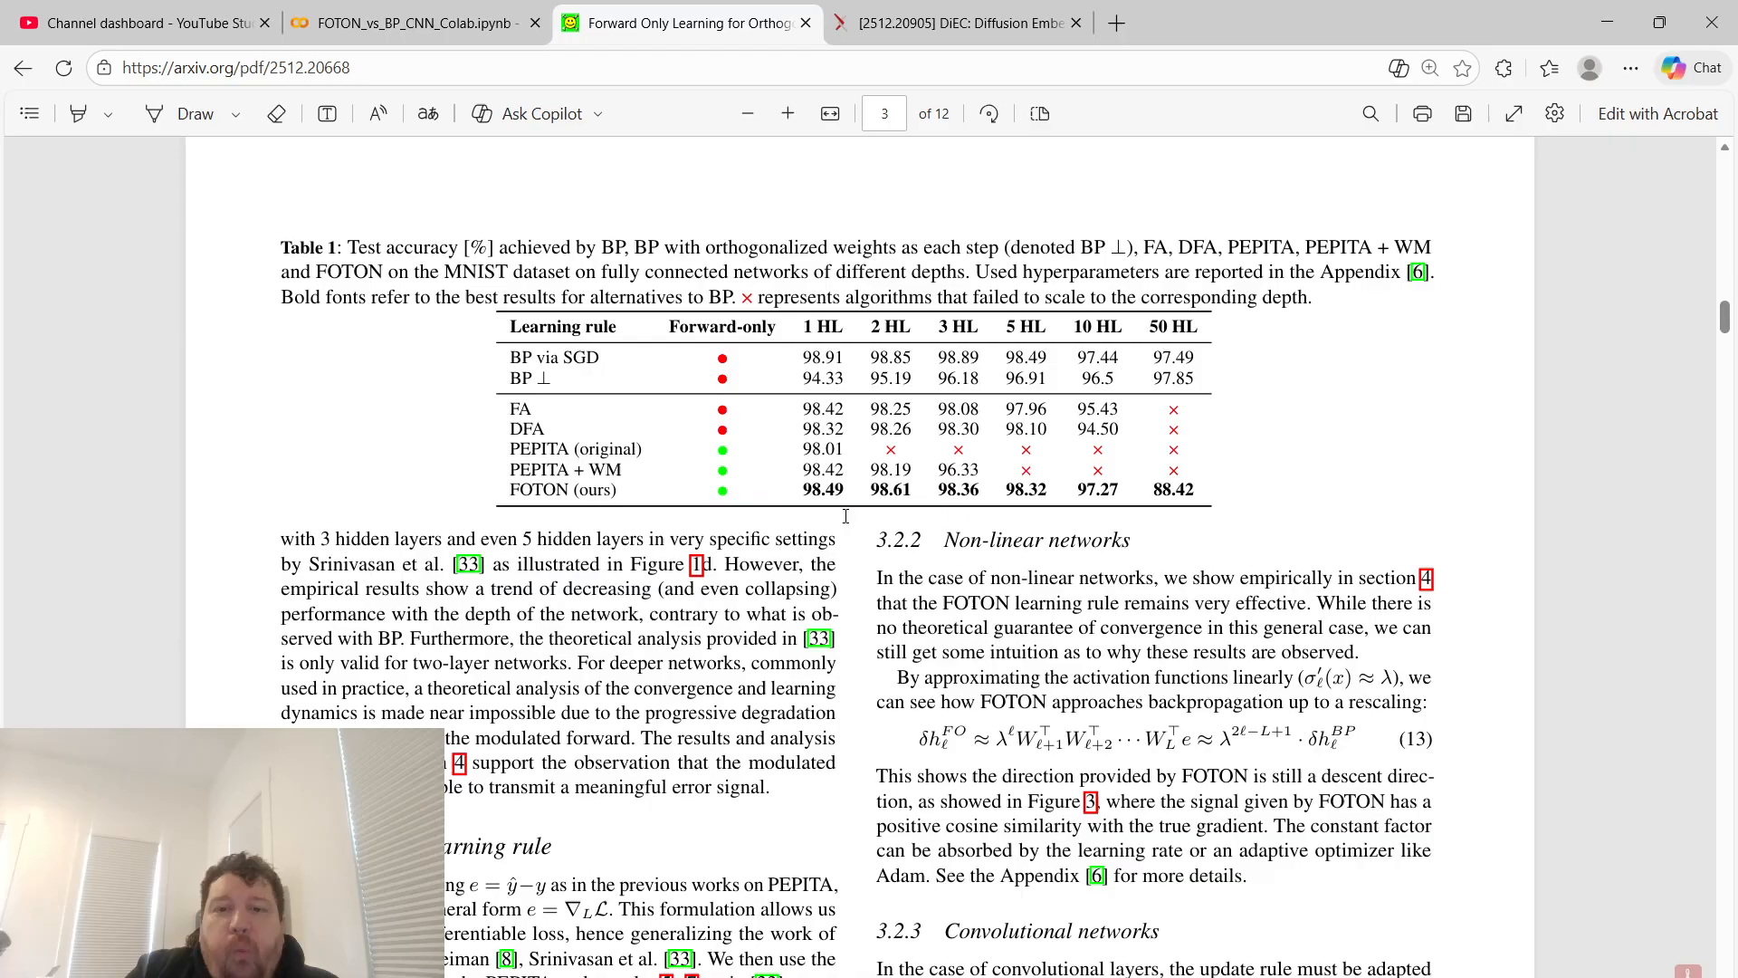
mouse_move(870, 405)
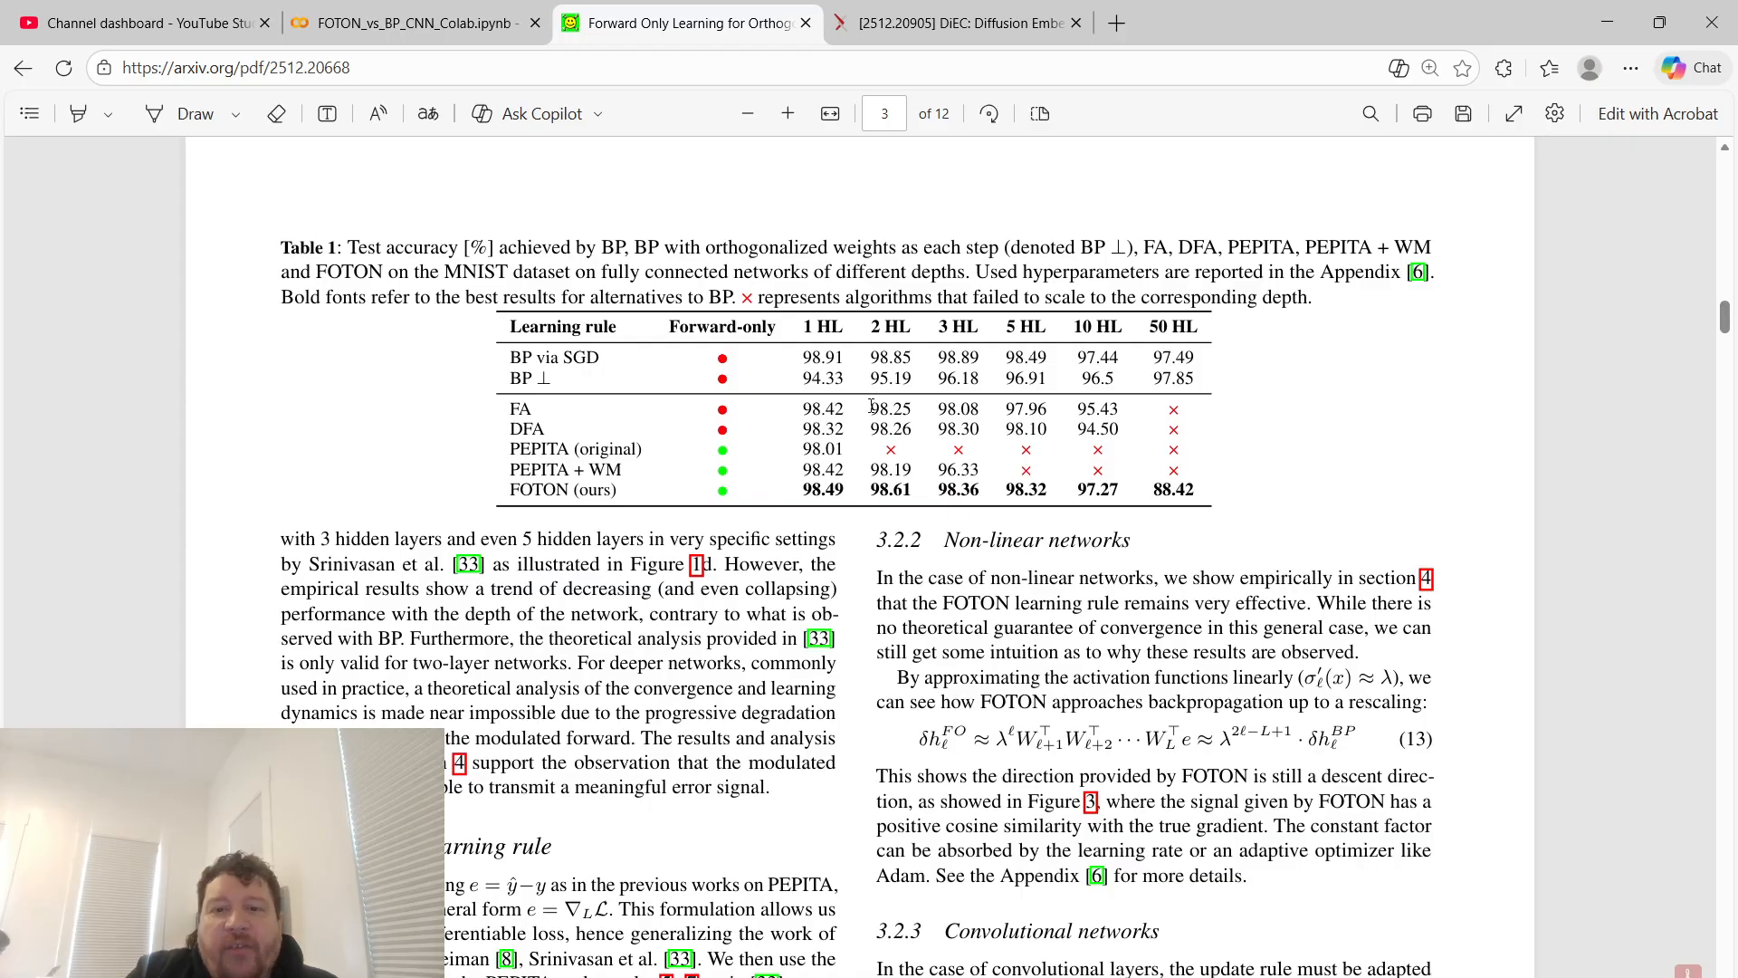
mouse_move(913, 426)
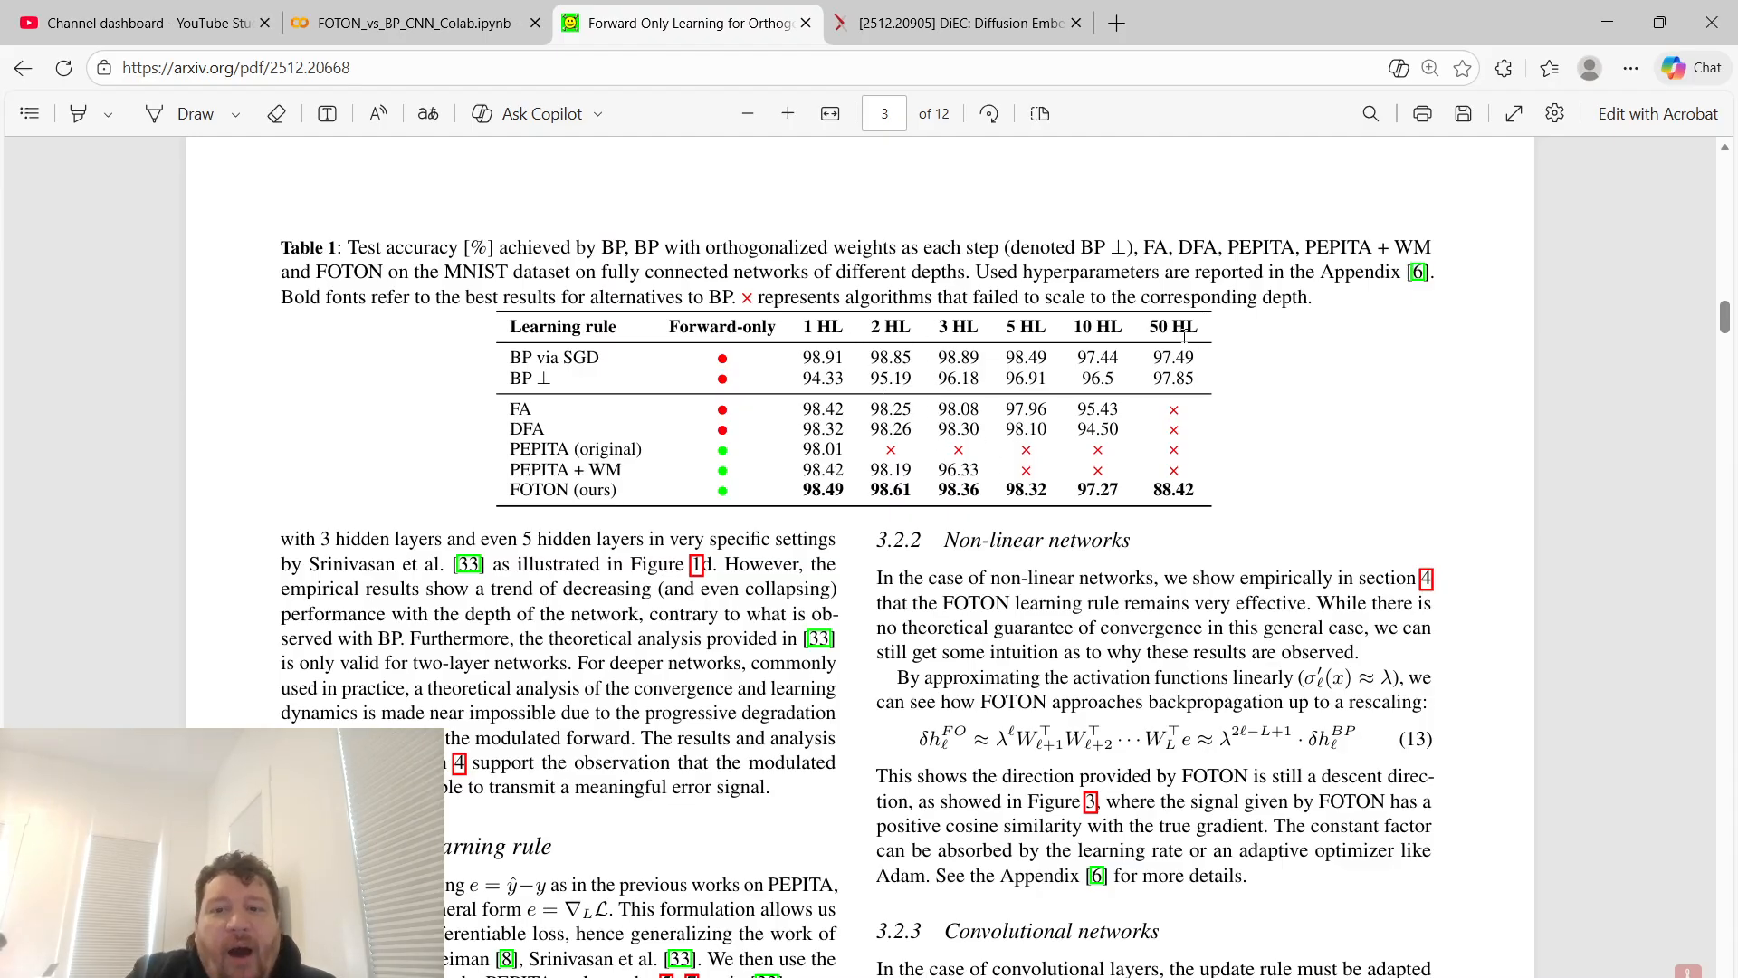
mouse_move(1095, 316)
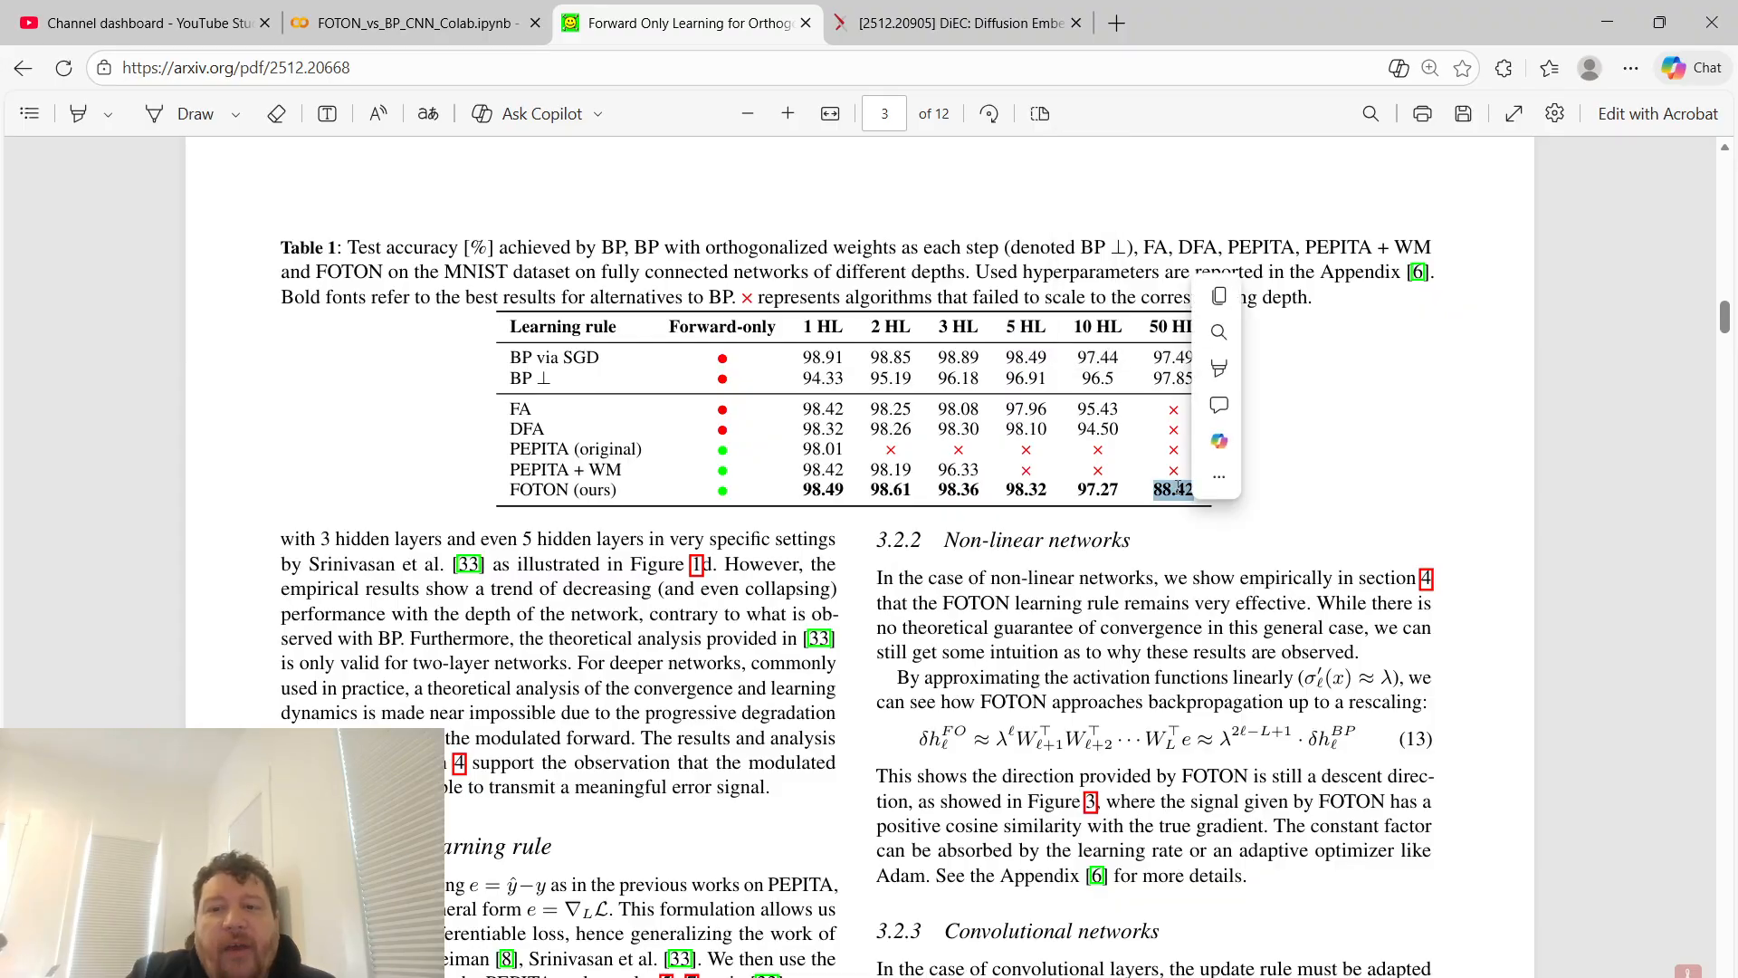
left_click(1259, 540)
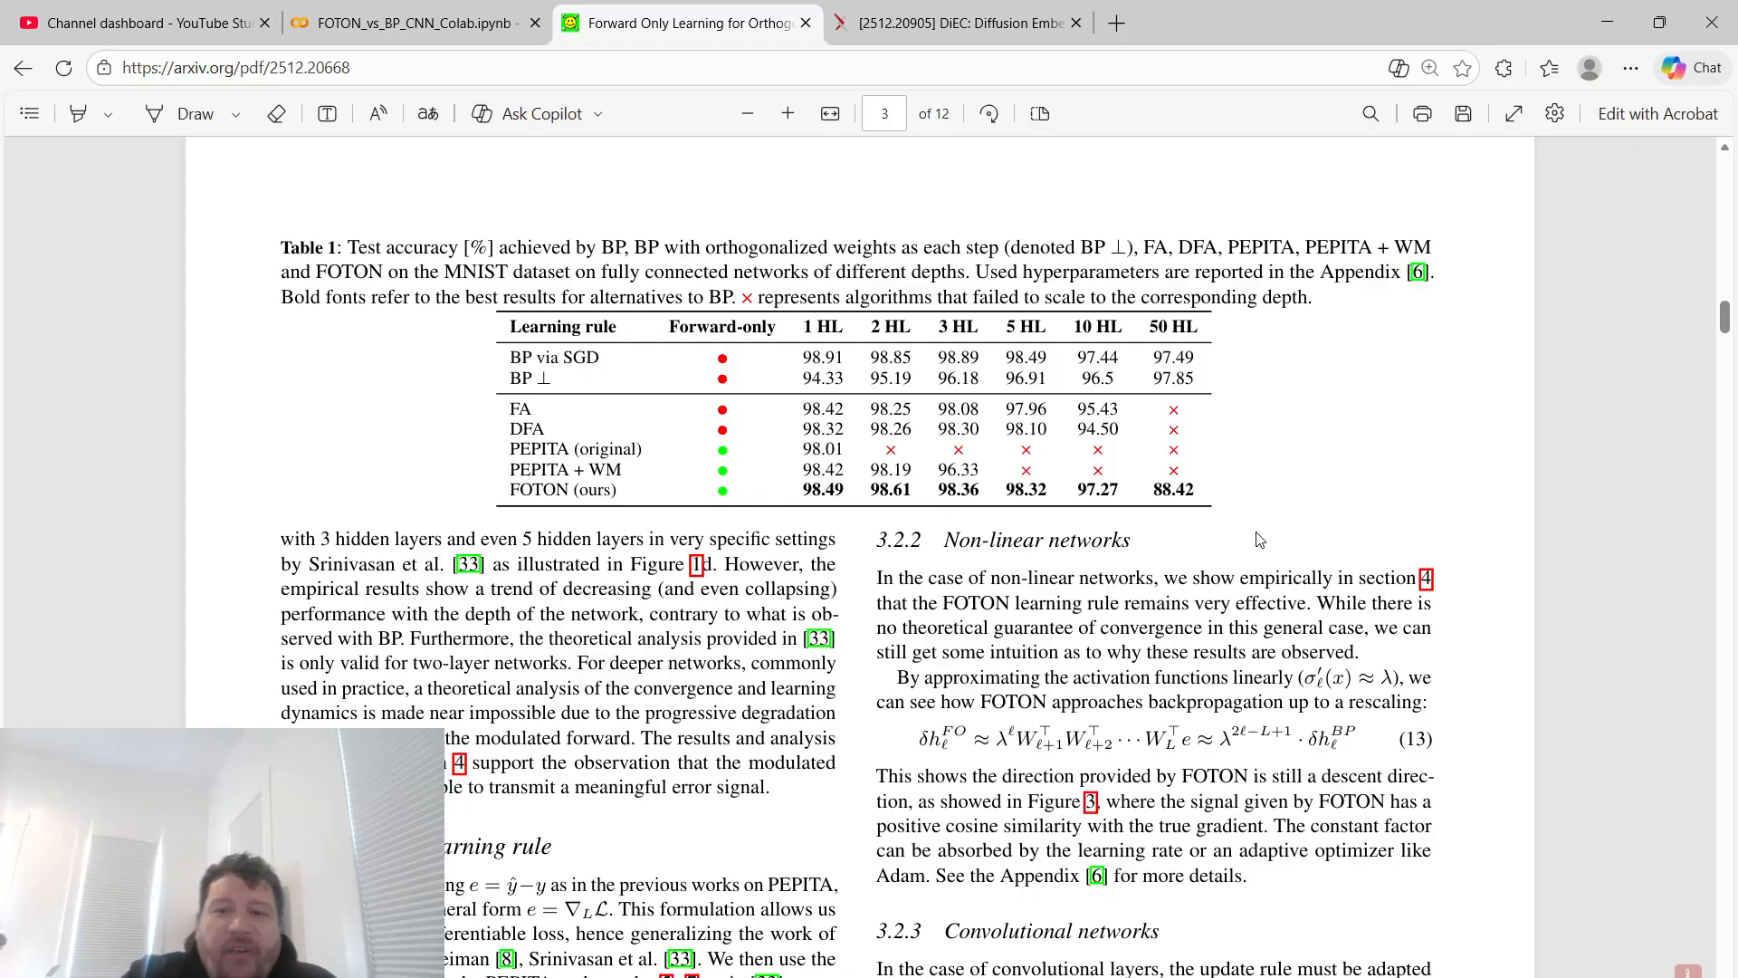
mouse_move(1135, 508)
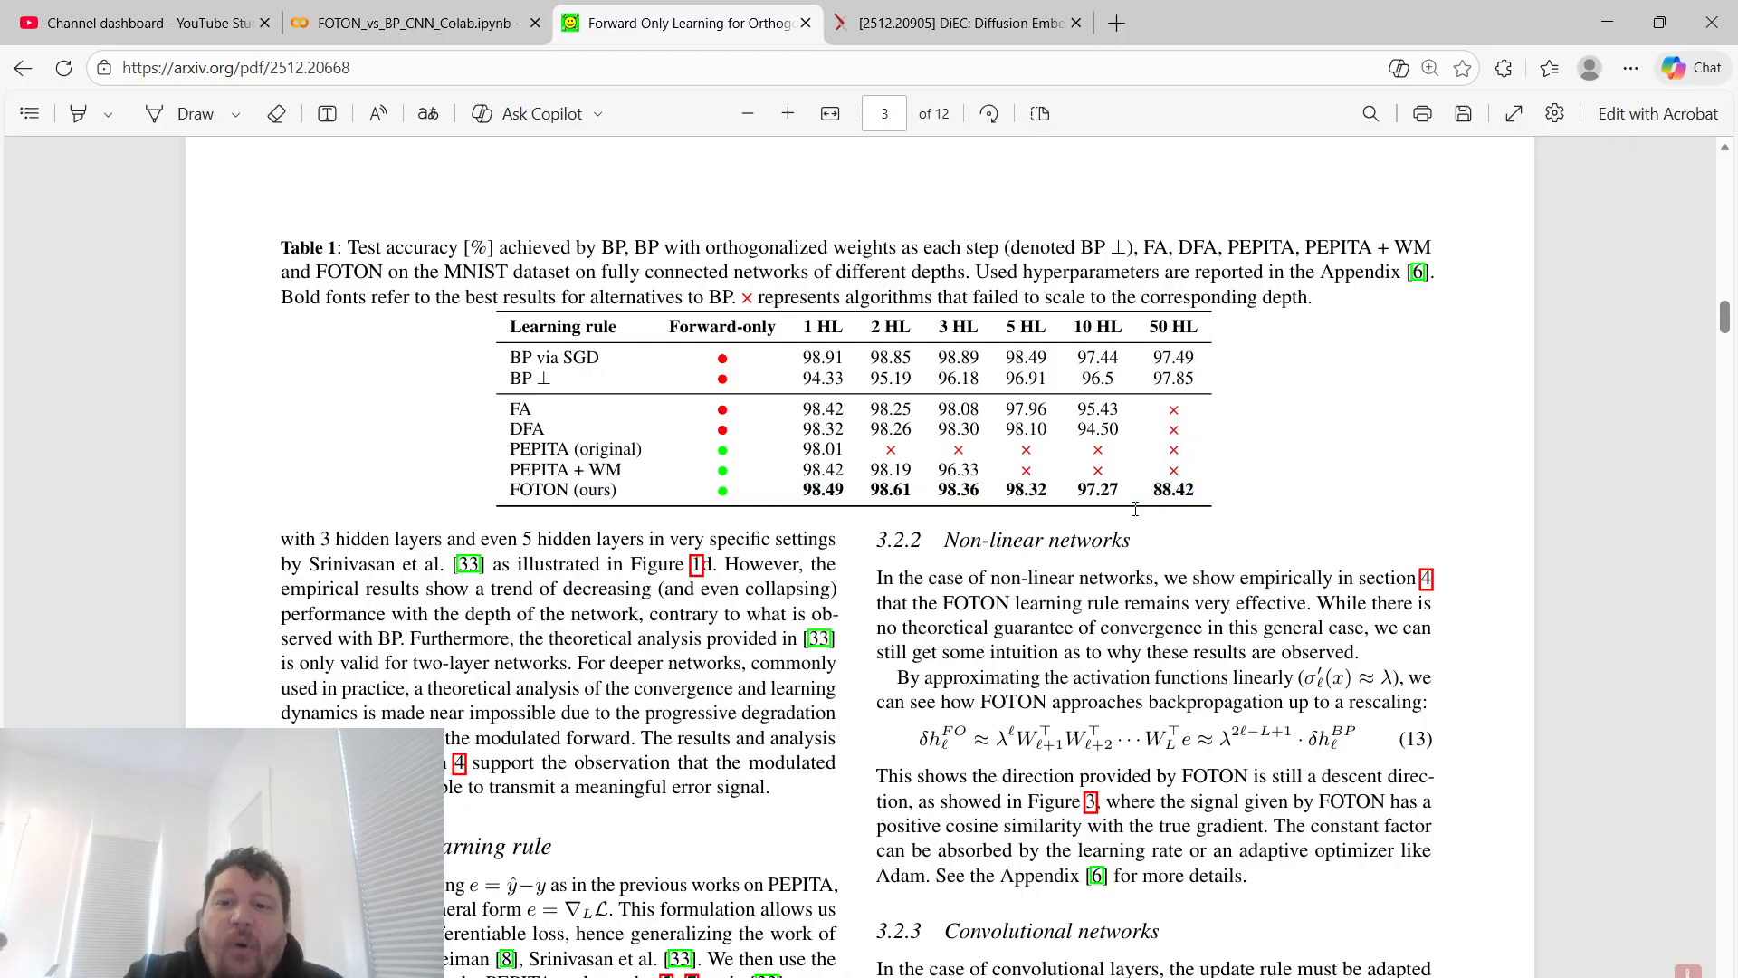
Select Table 1's '50 HL' column header, then scroll toward page 4
double_click(1171, 325)
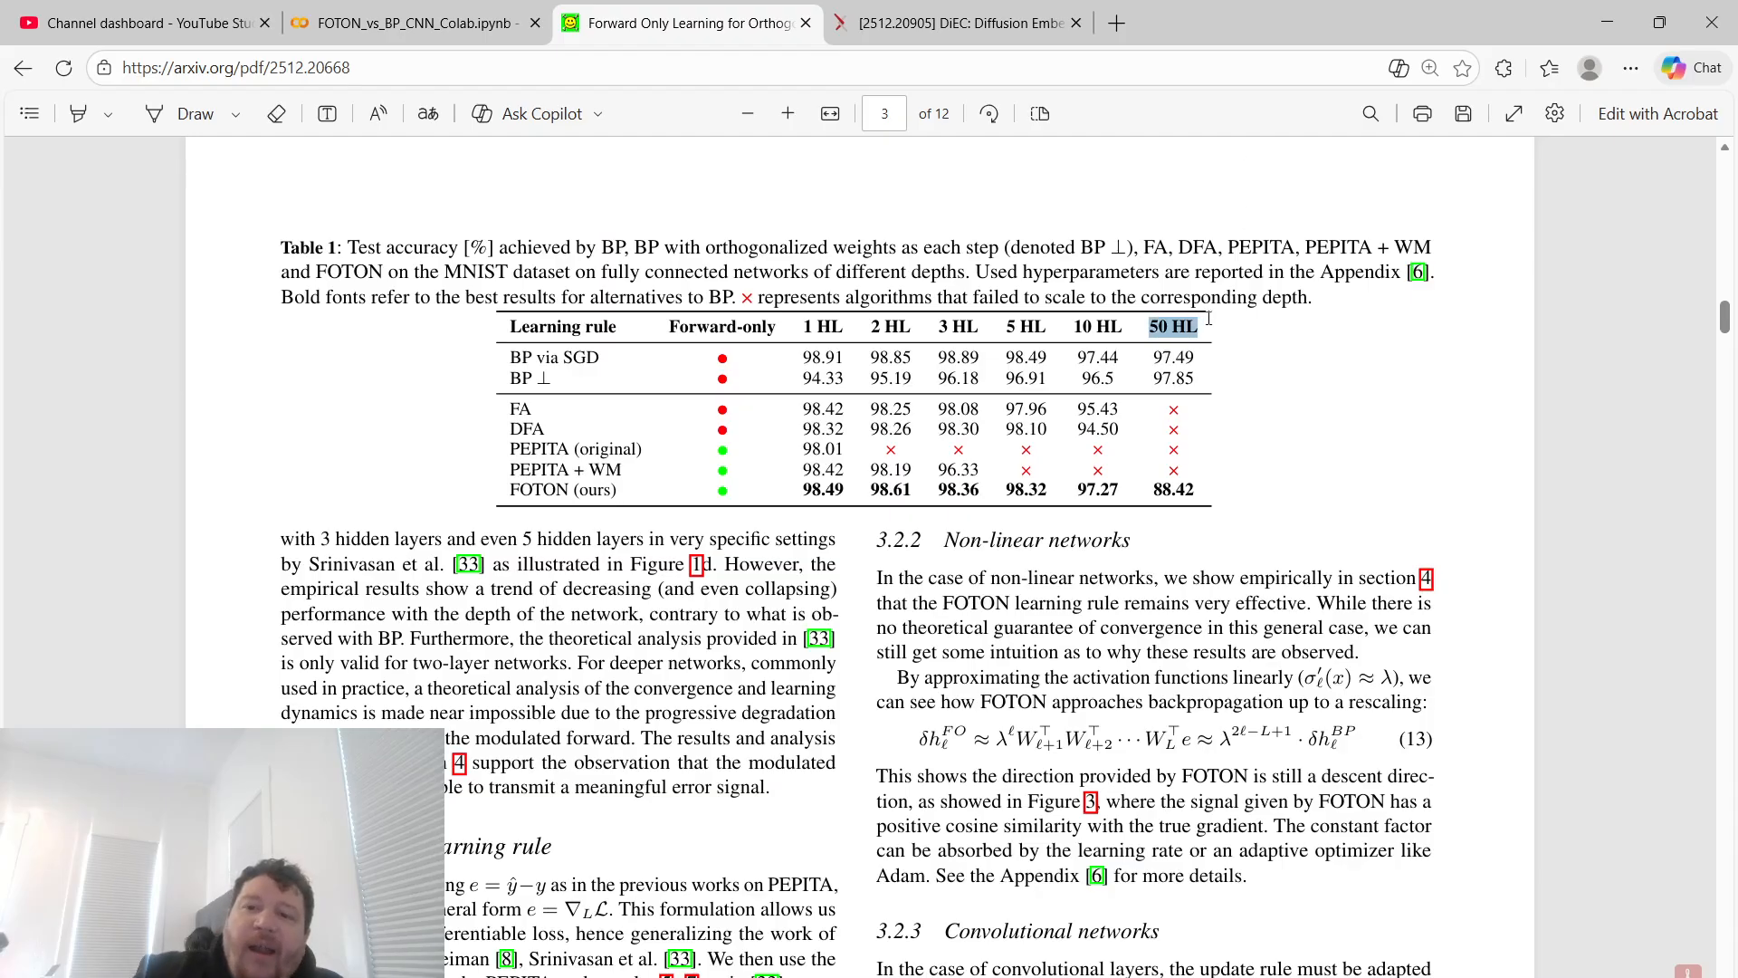
left_click(1170, 326)
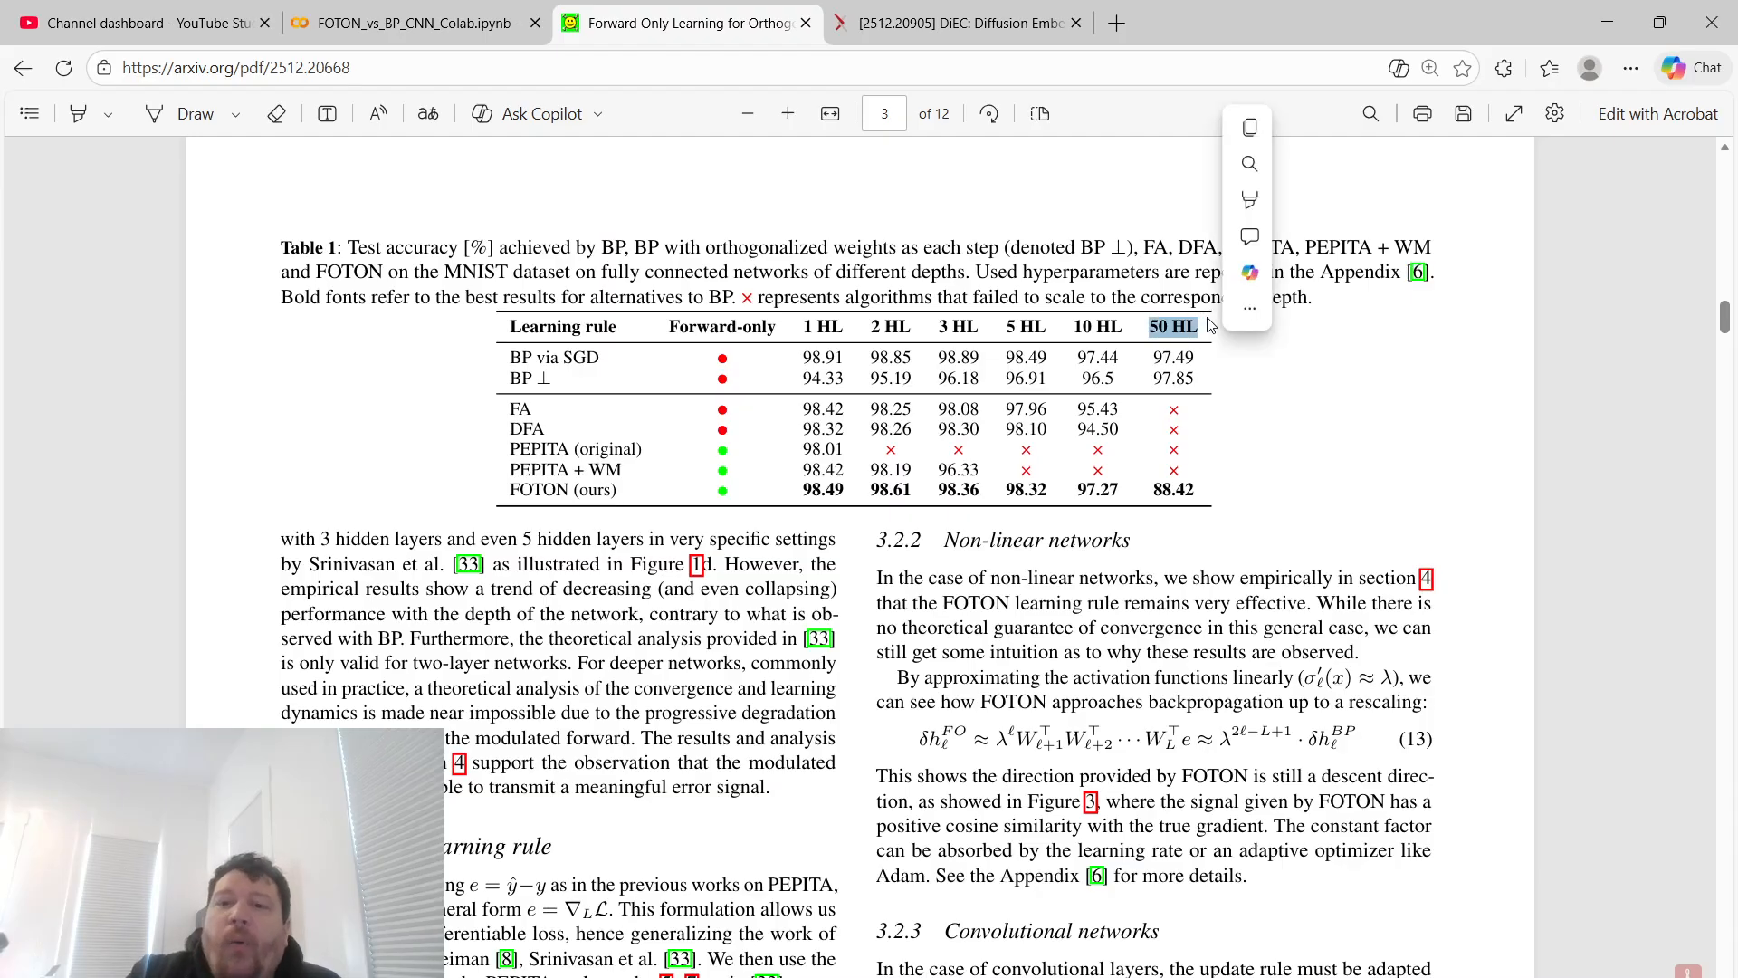
scroll("down", 3)
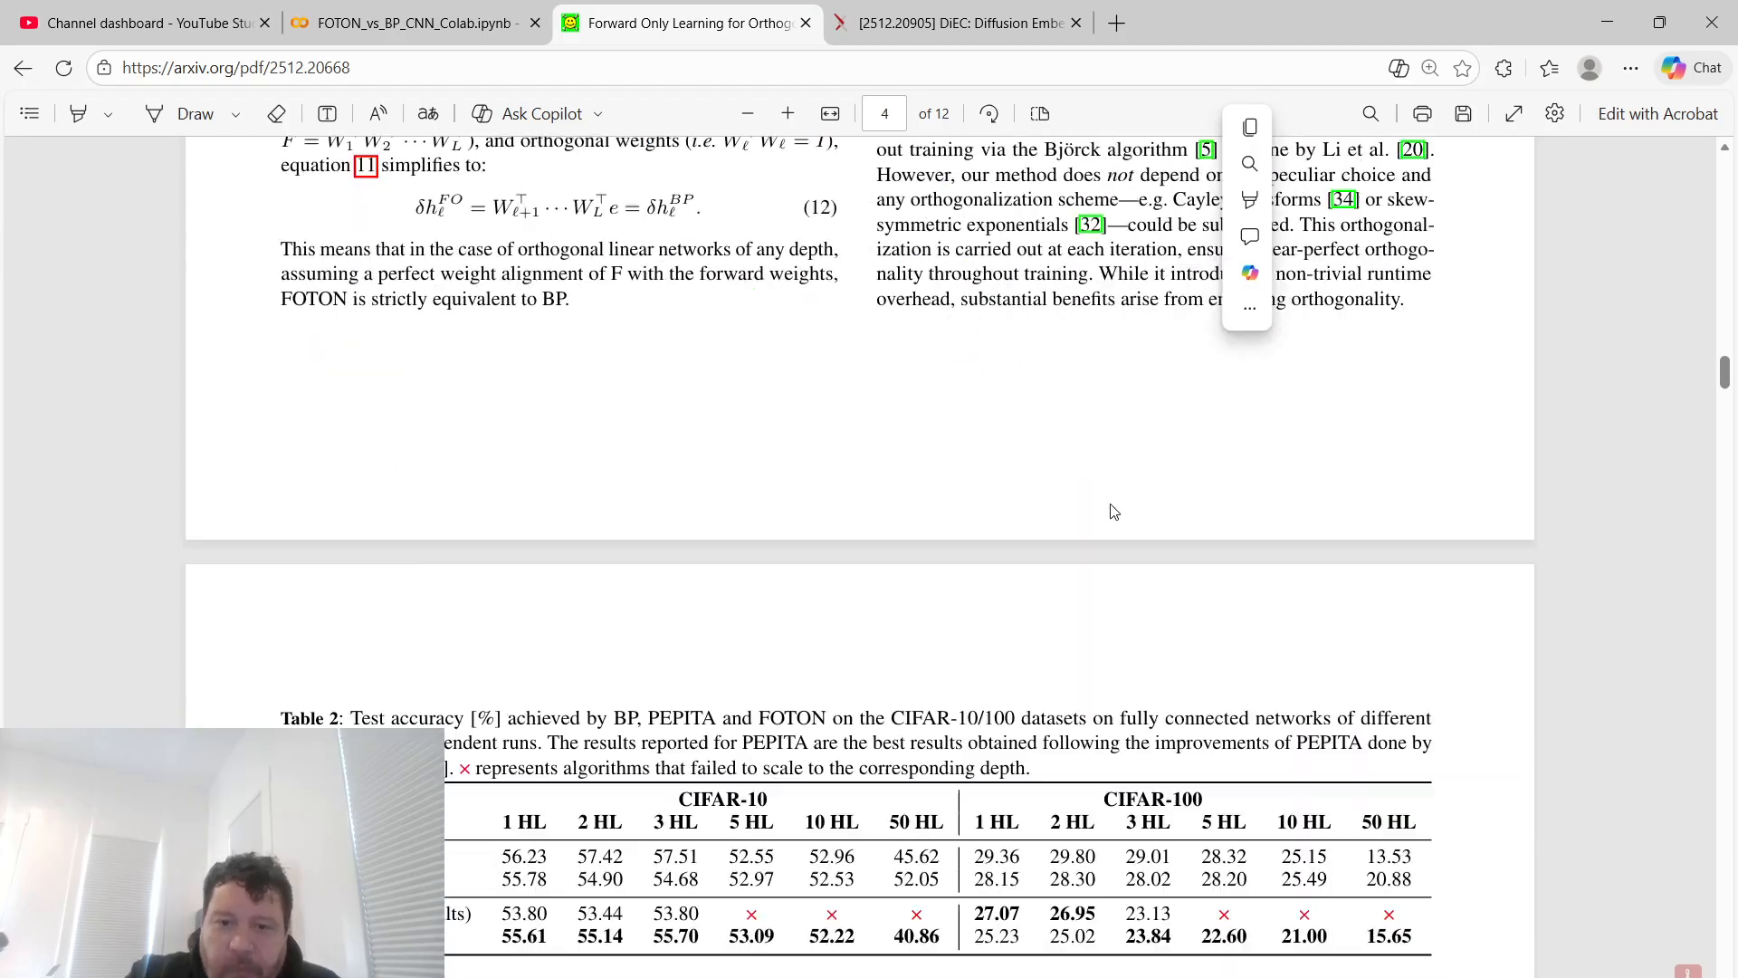
Bring Table 2's CIFAR-10/100 accuracies fully into view and right-click in the text
scroll("down", 3)
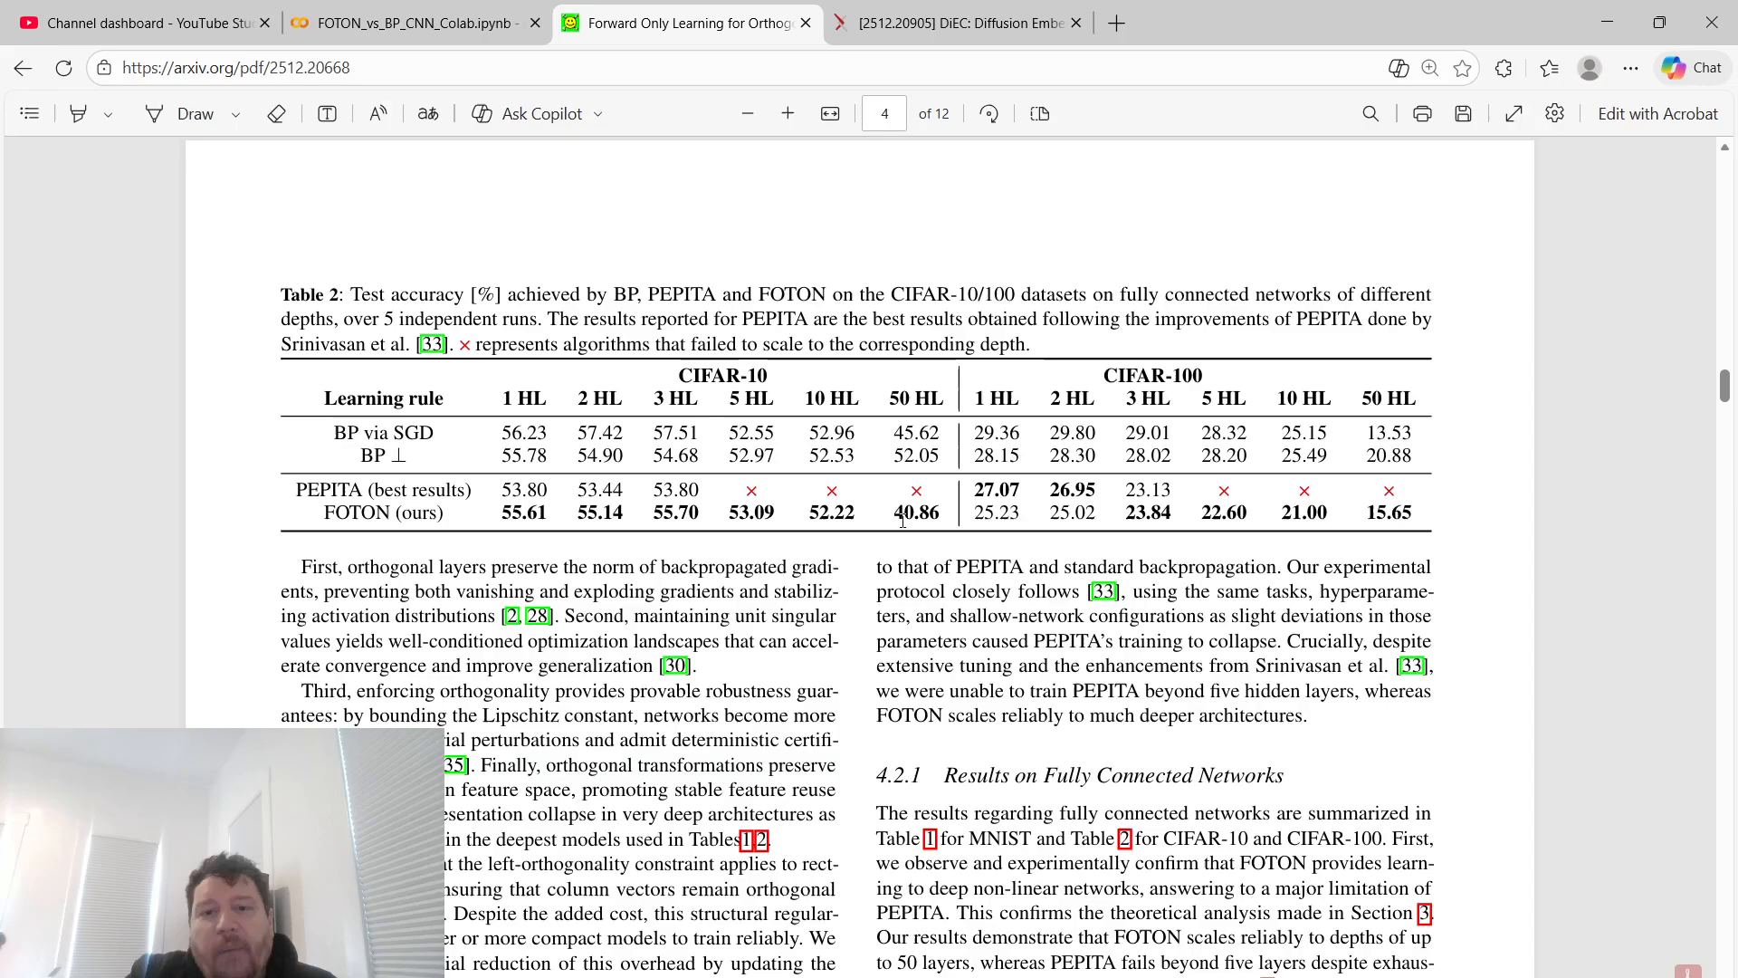
right_click(937, 529)
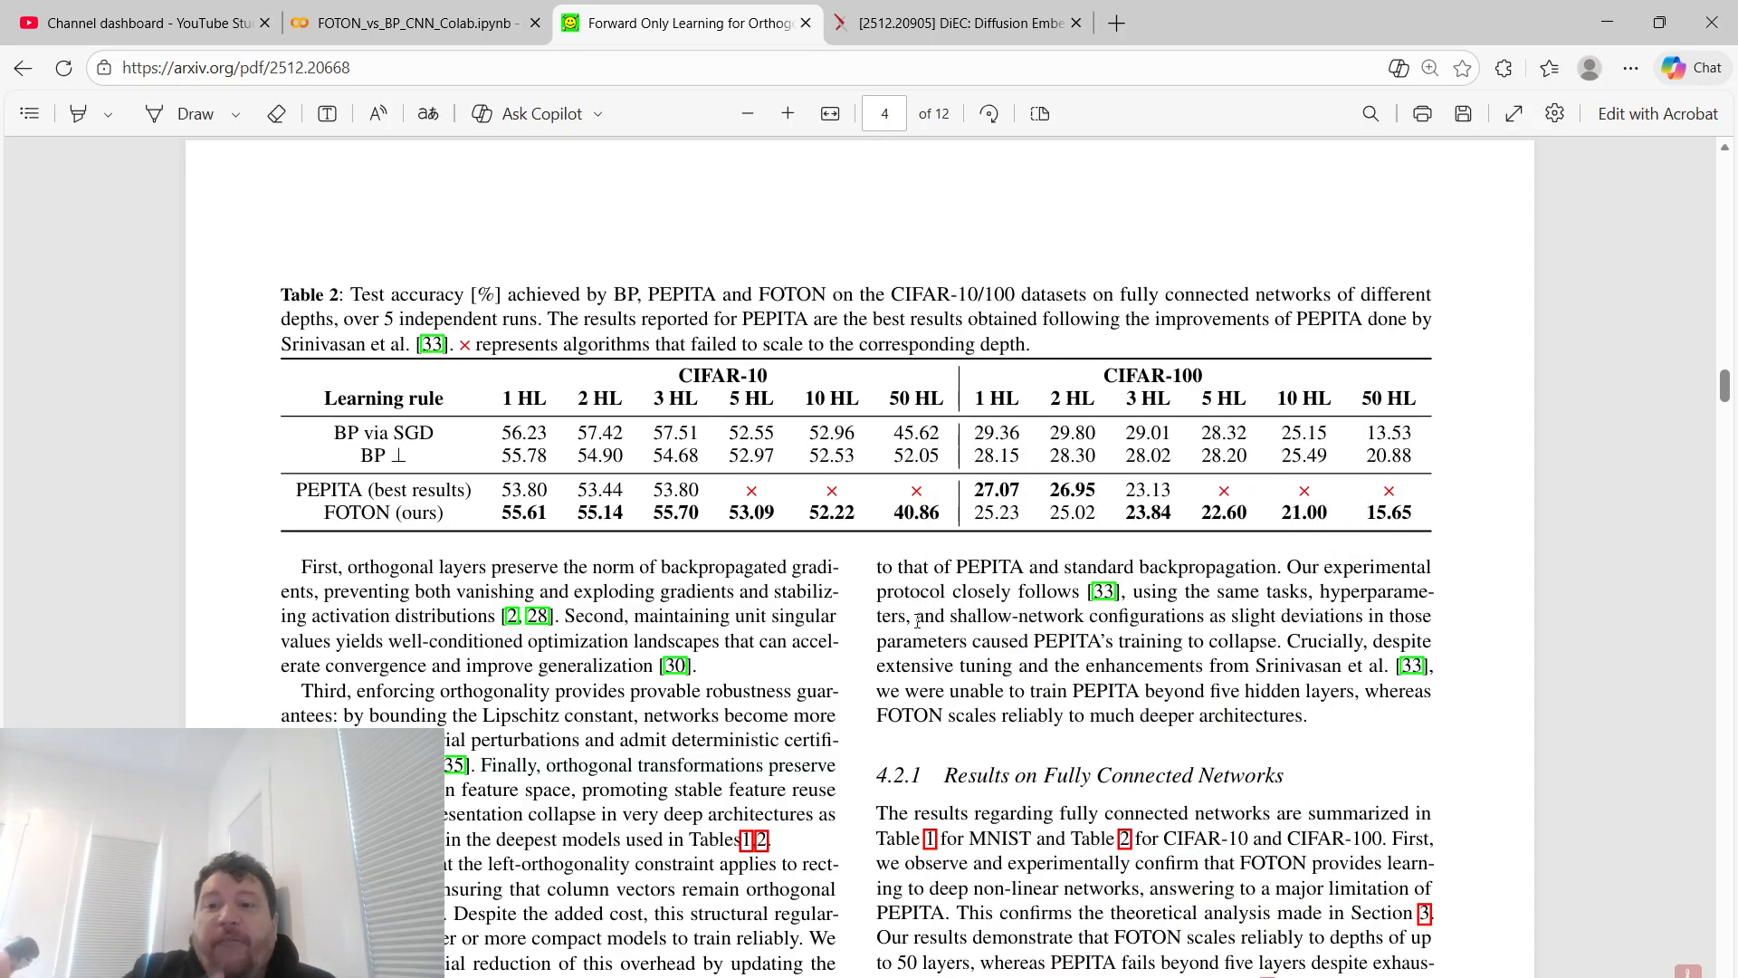
mouse_move(993, 535)
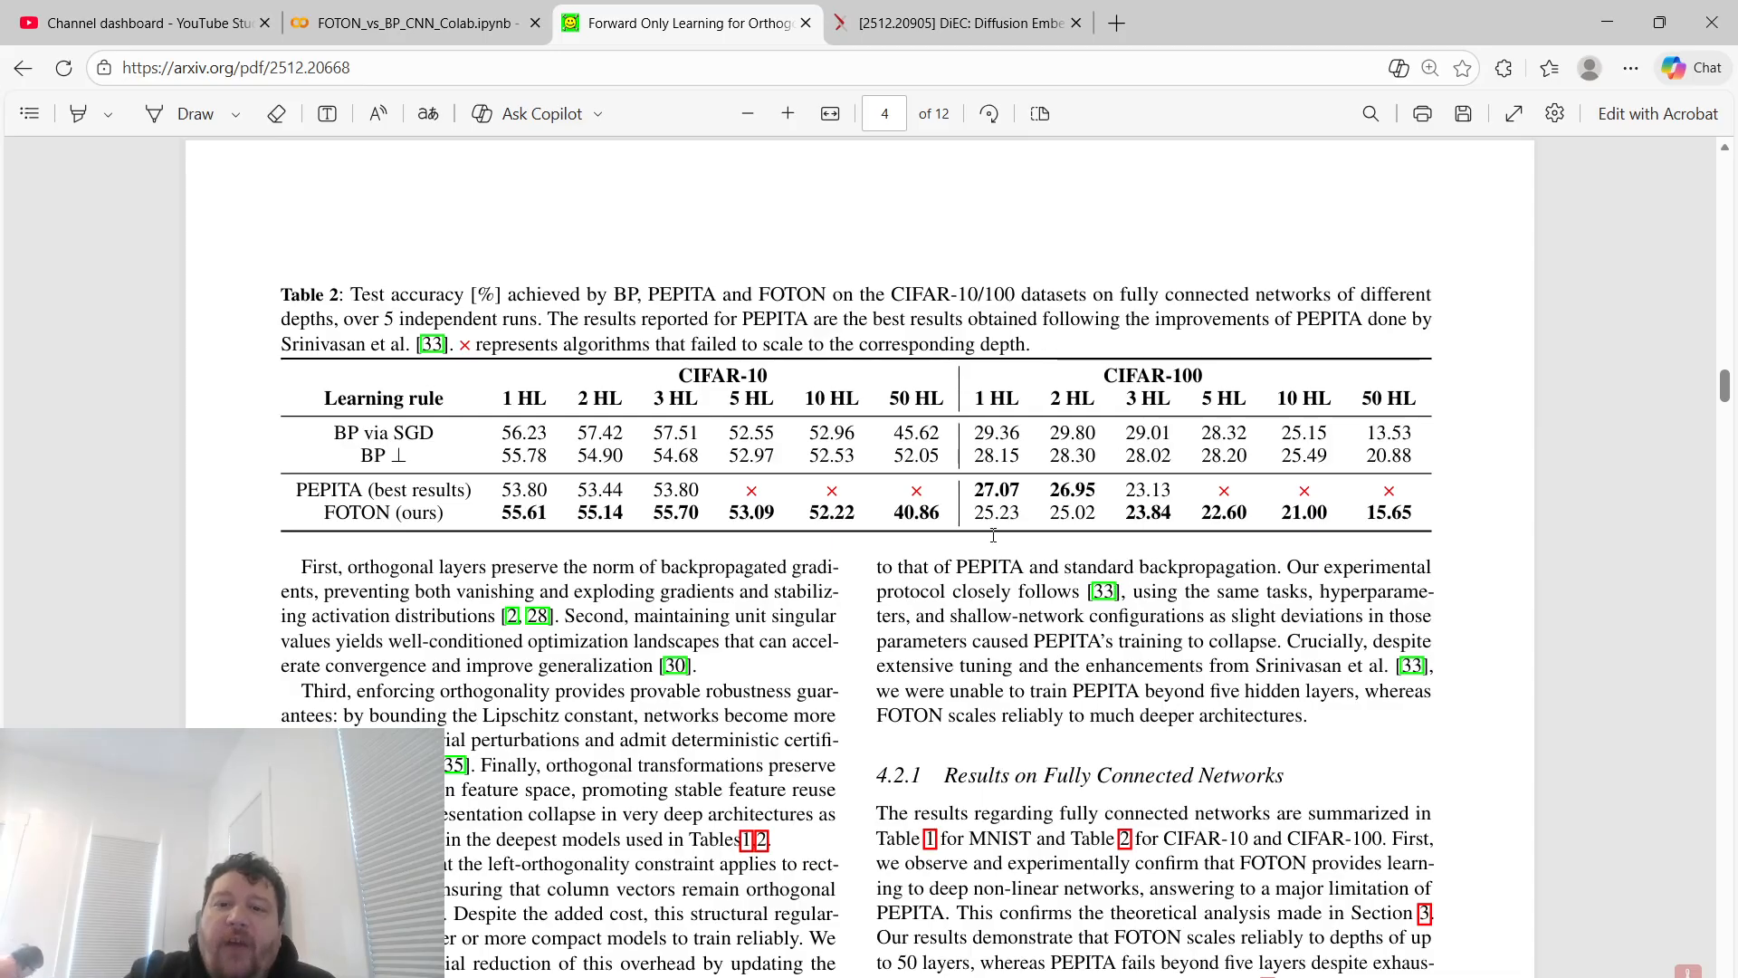
mouse_move(1359, 547)
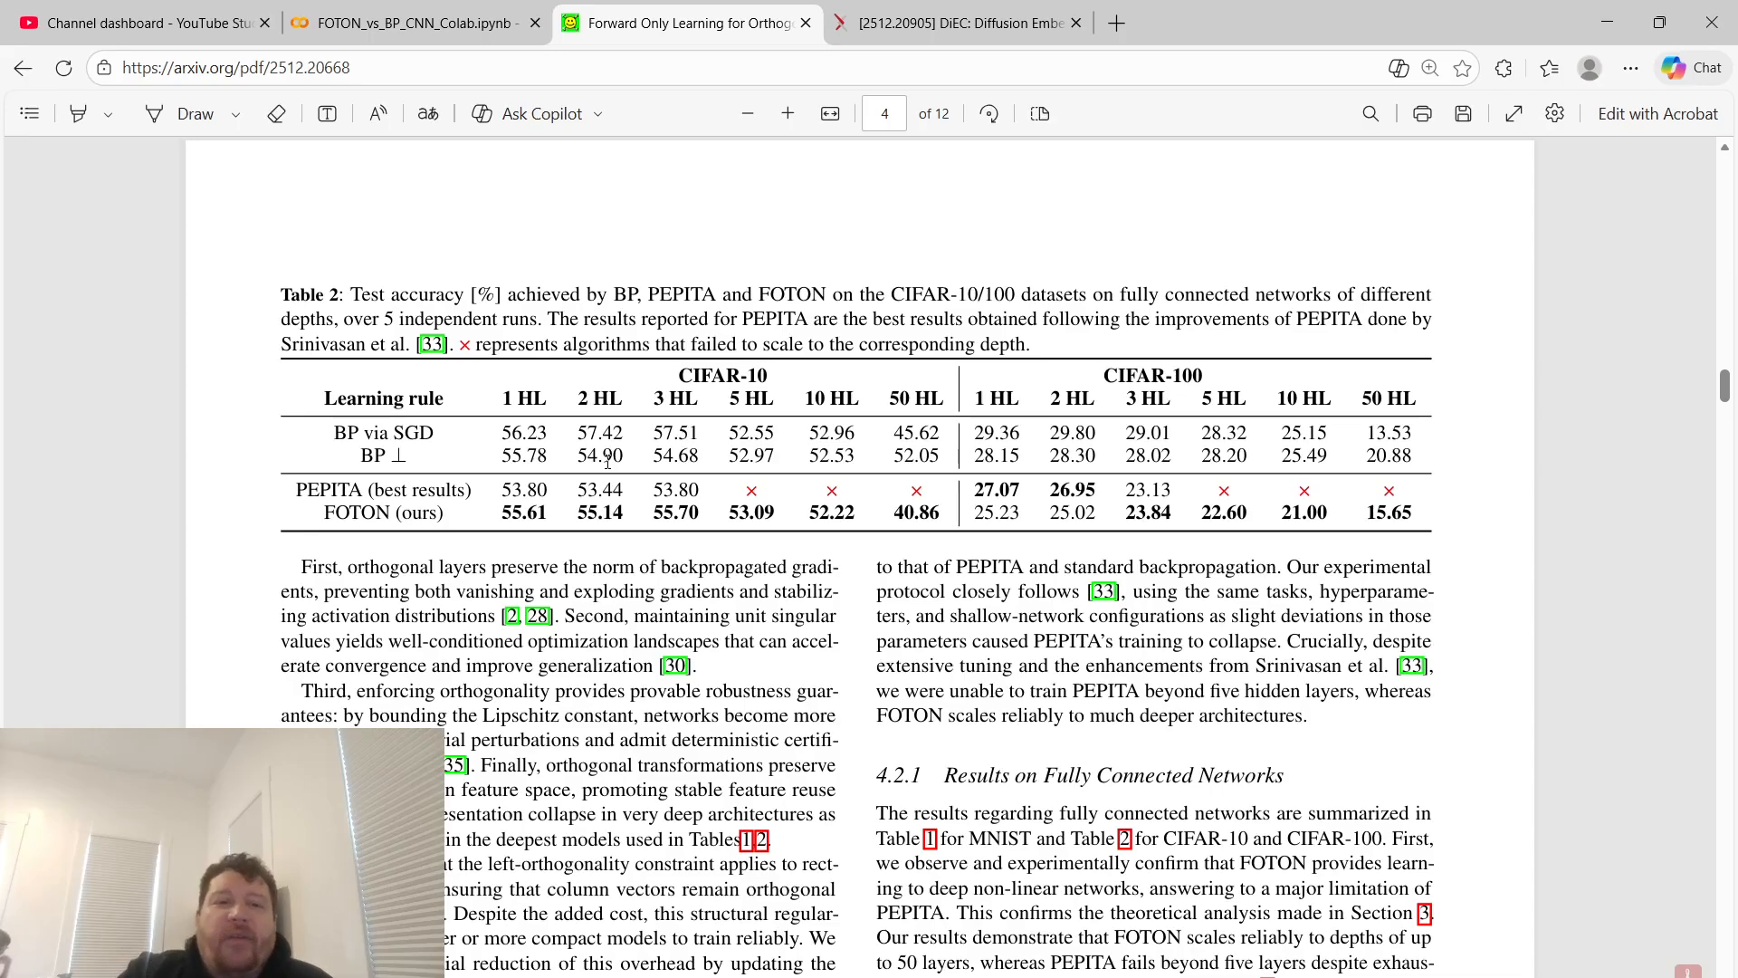
Scroll past Figure 4's CIFAR-100 plots to page 7's Limitations and Conclusion sections
scroll("down", 3)
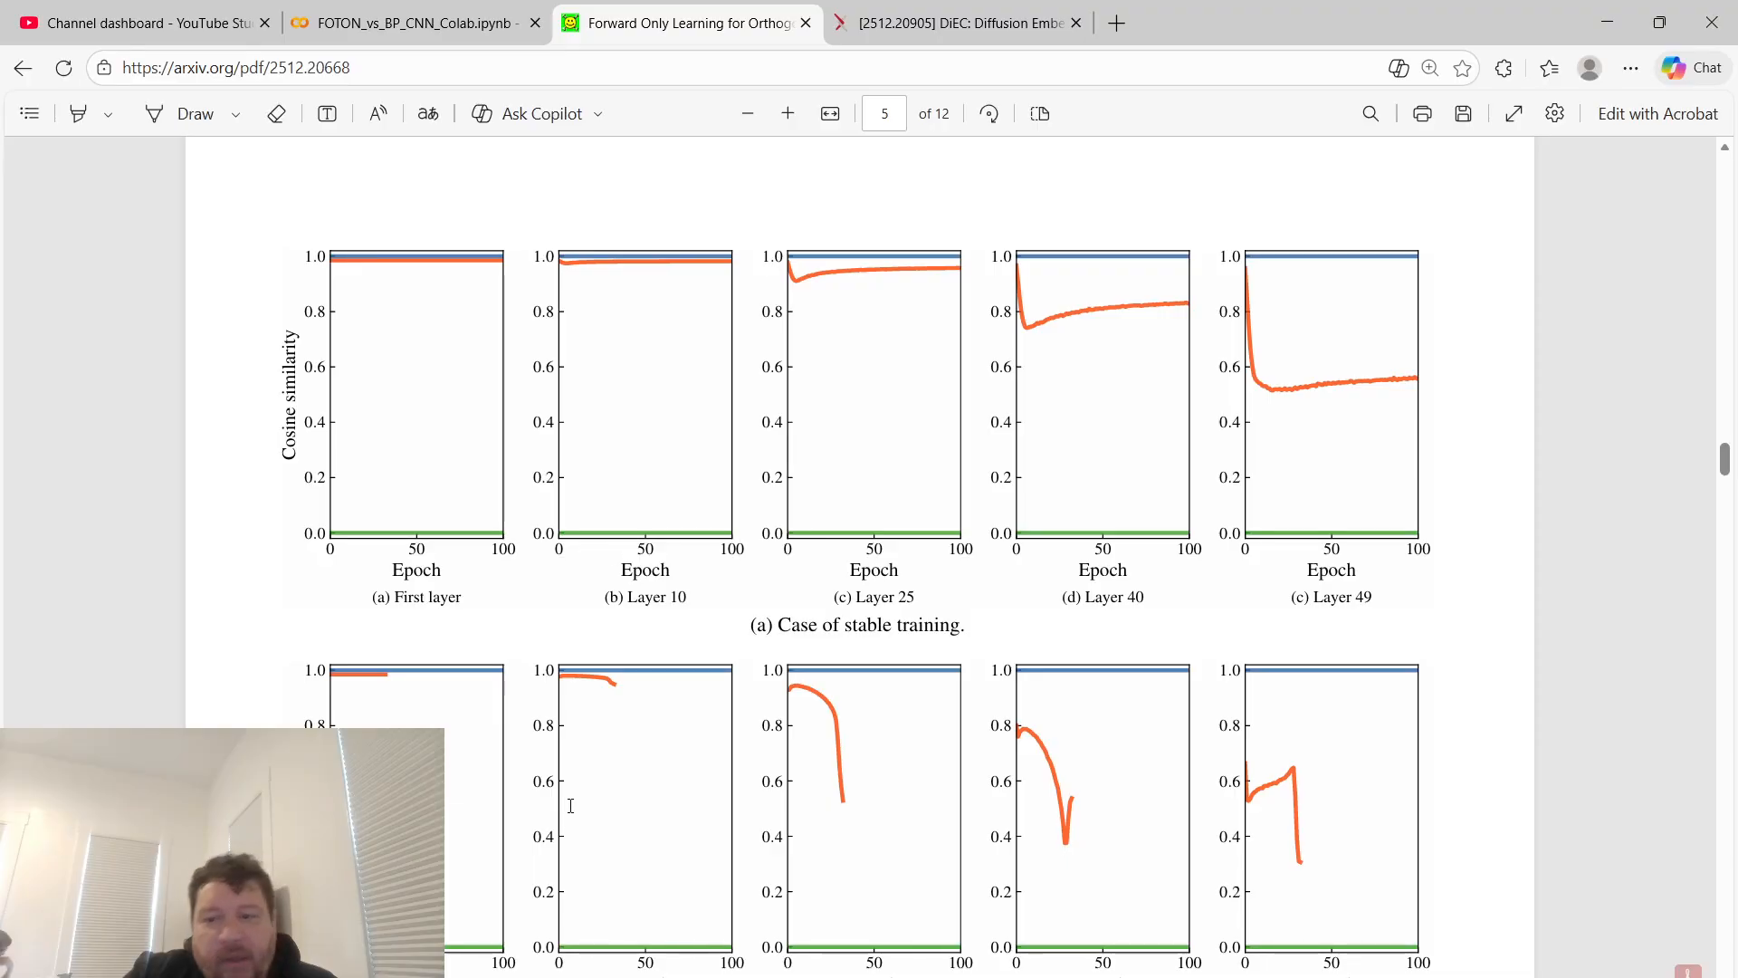
mouse_move(1378, 395)
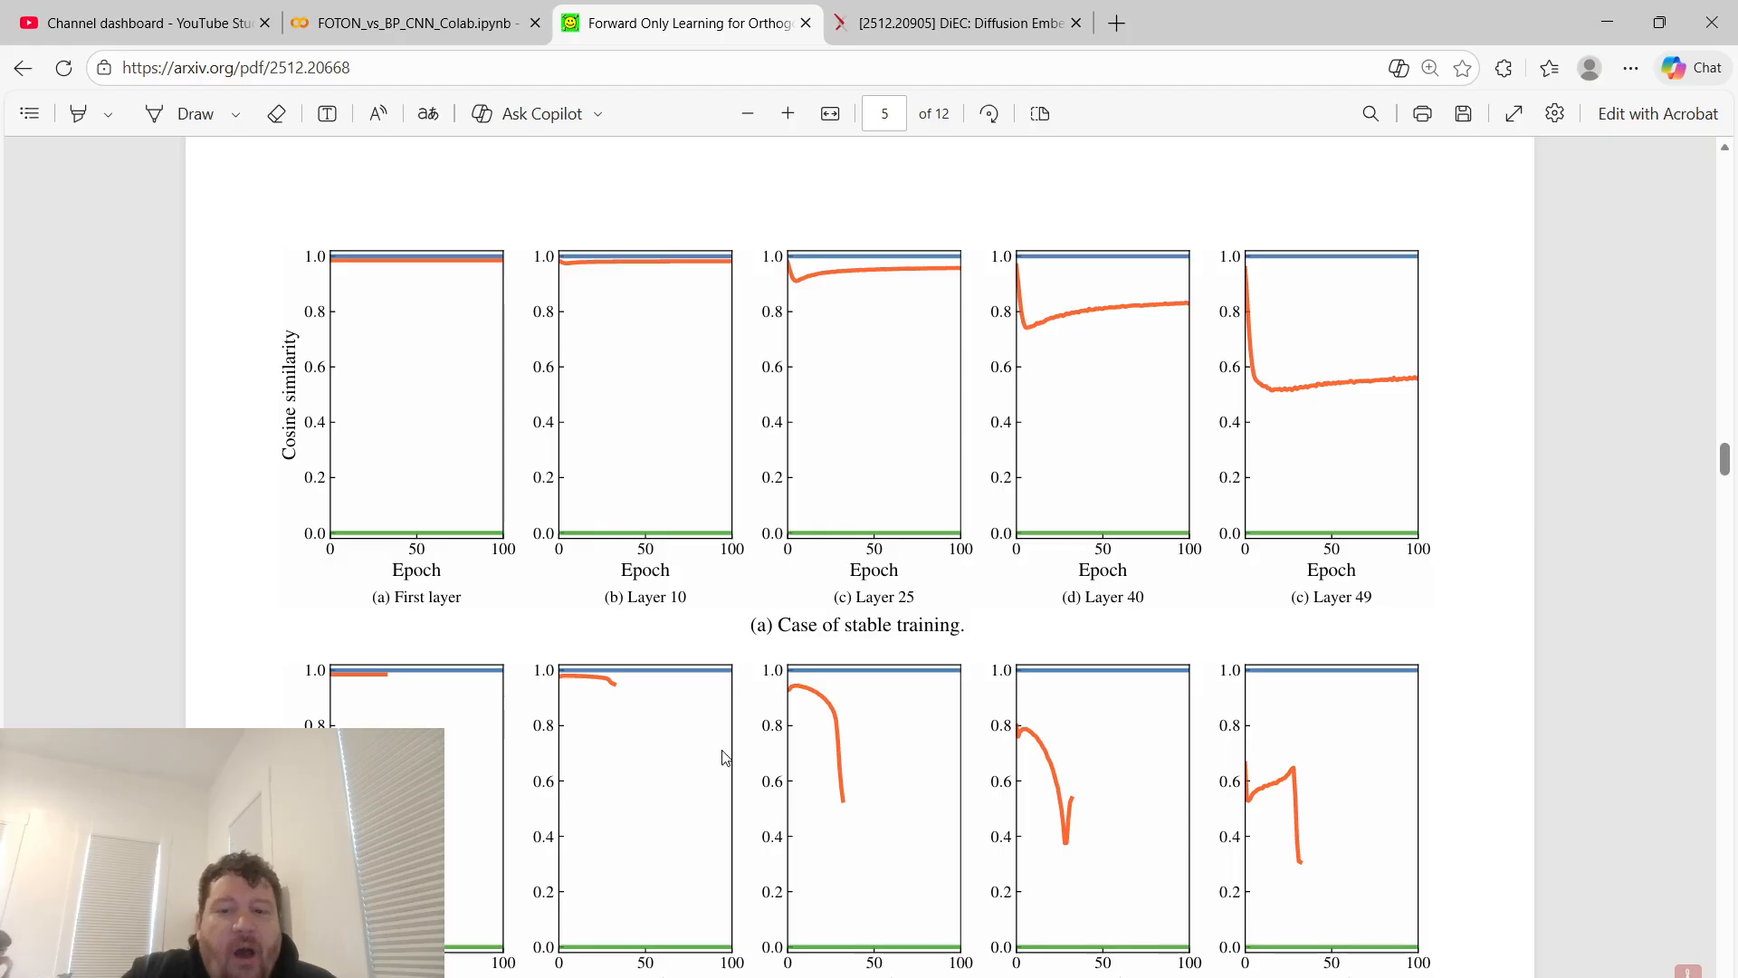
mouse_move(1127, 360)
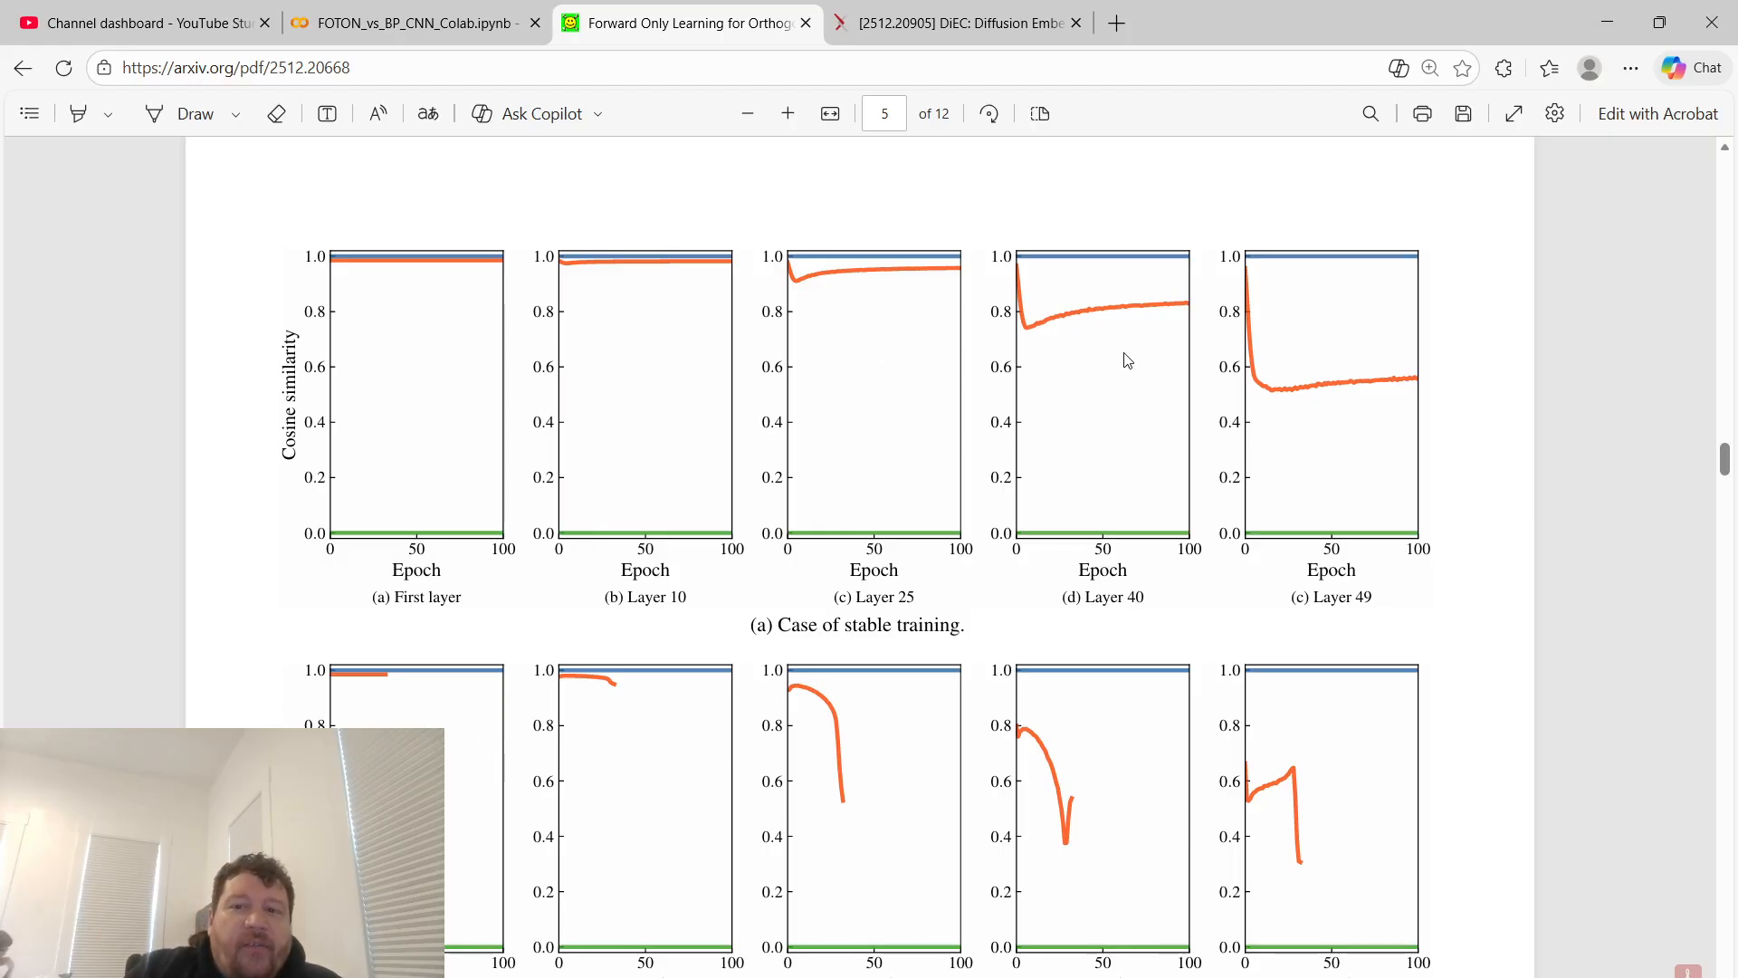
mouse_move(1050, 829)
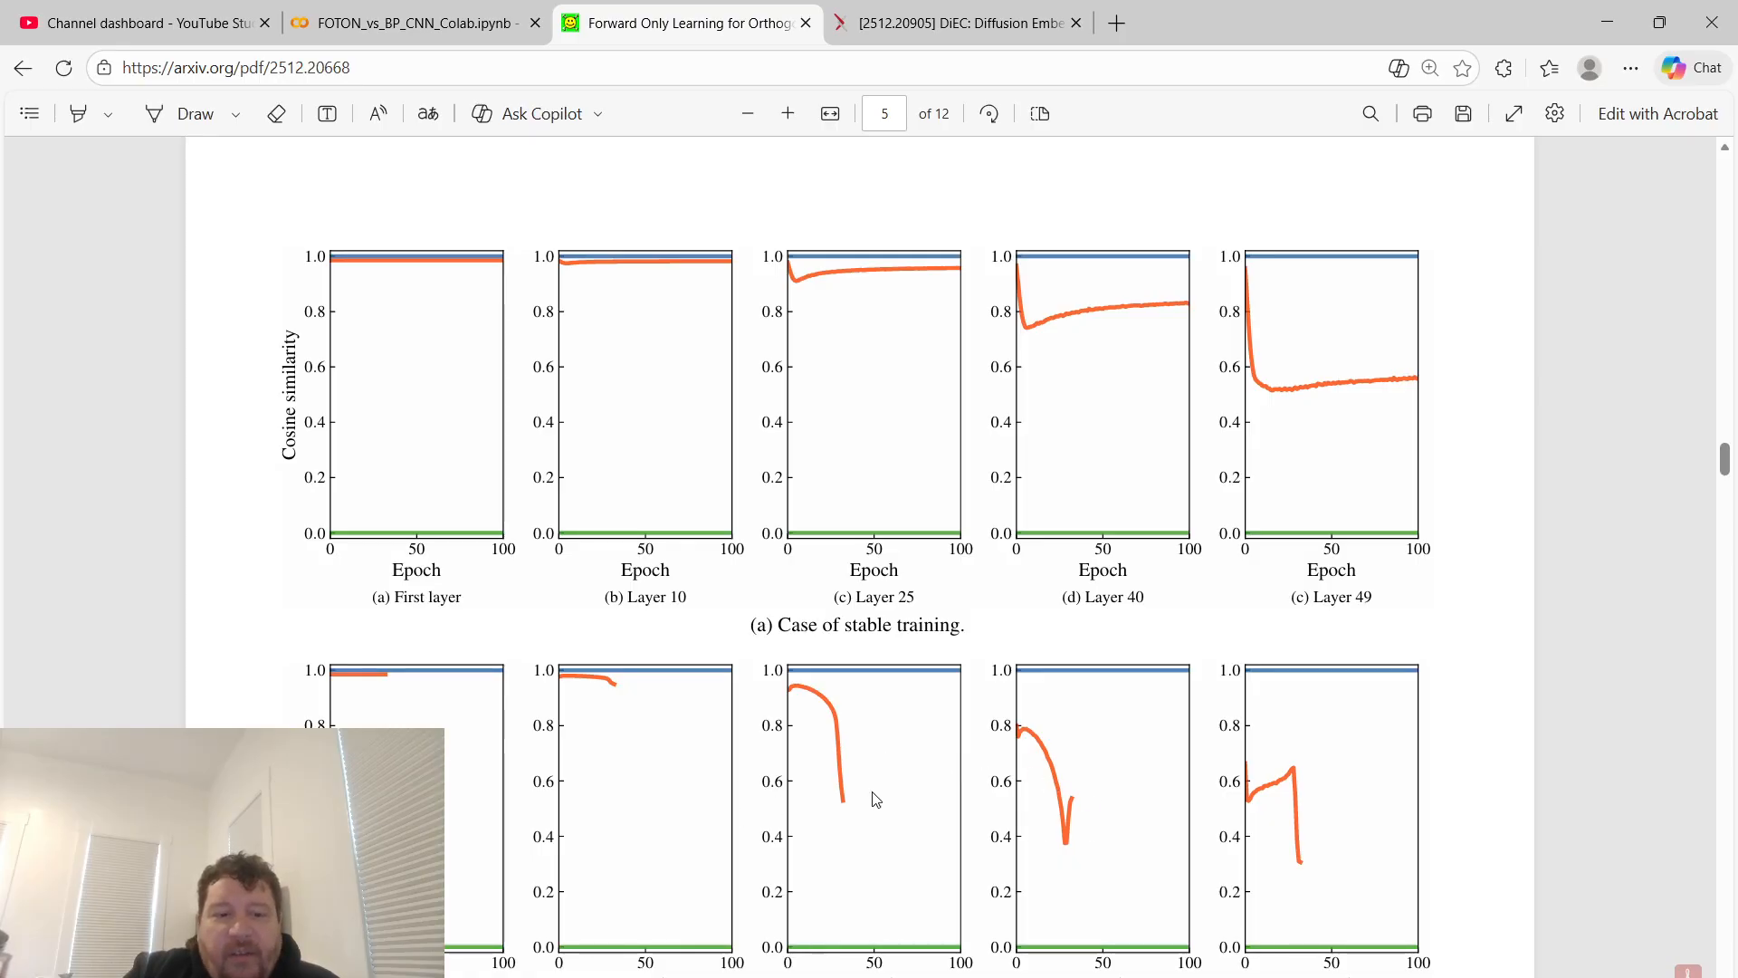
scroll("down", 3)
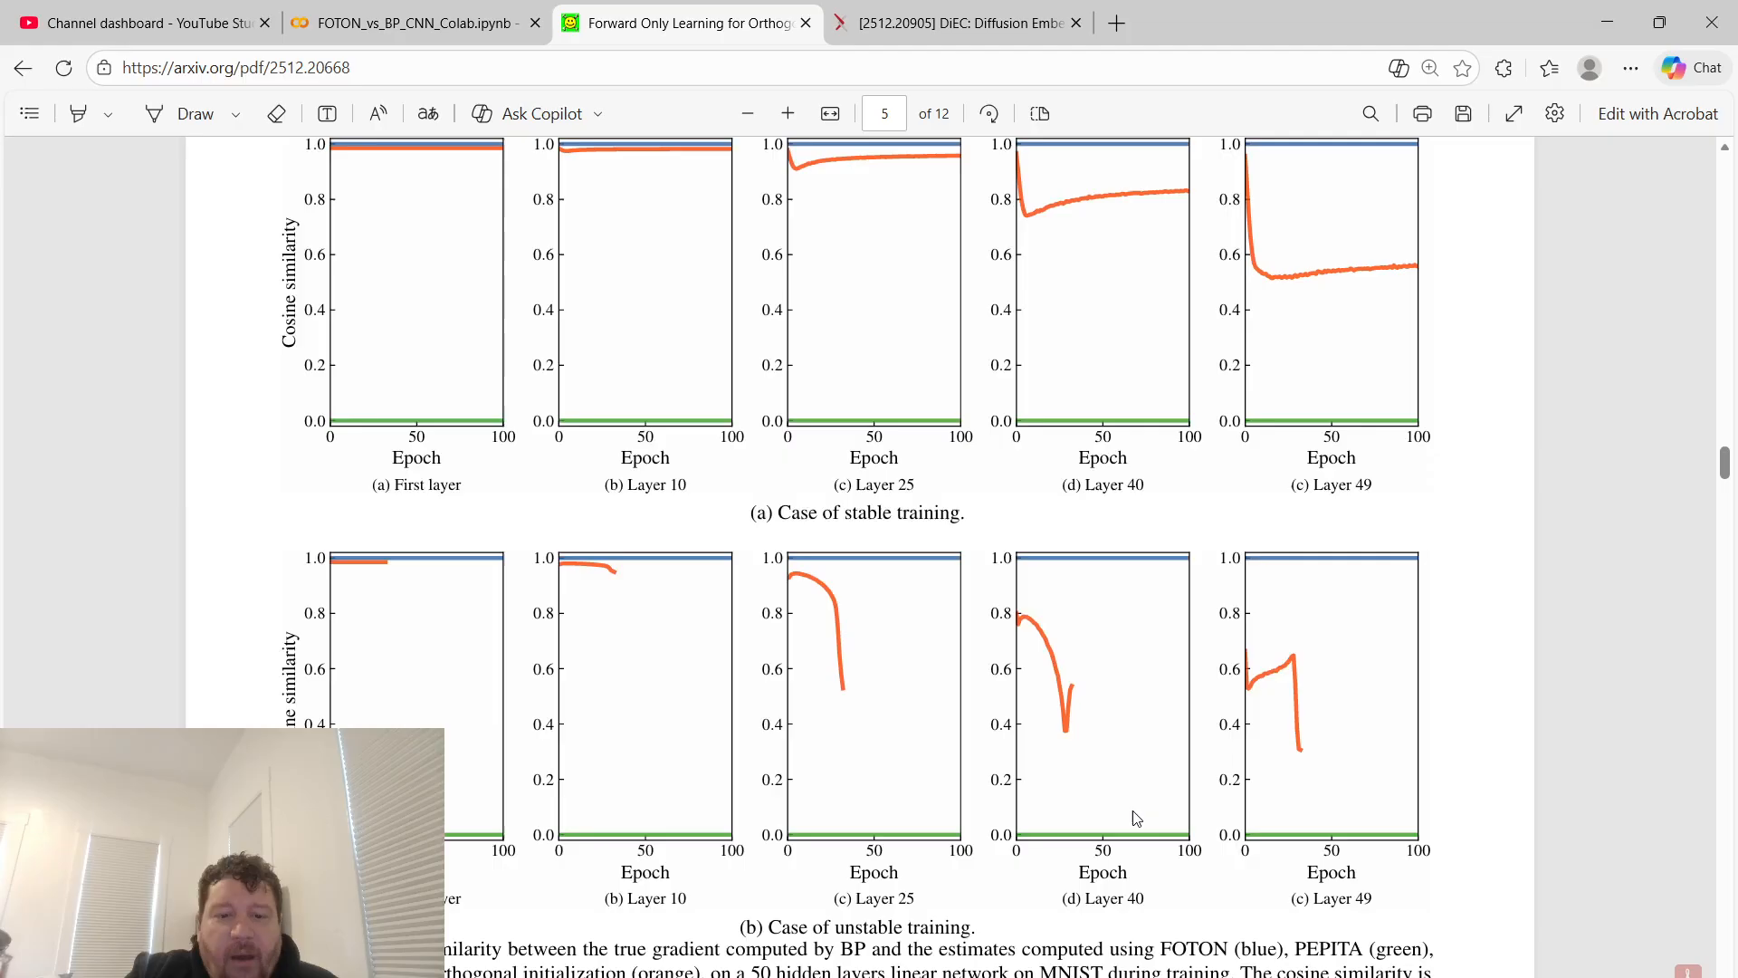
scroll("down", 3)
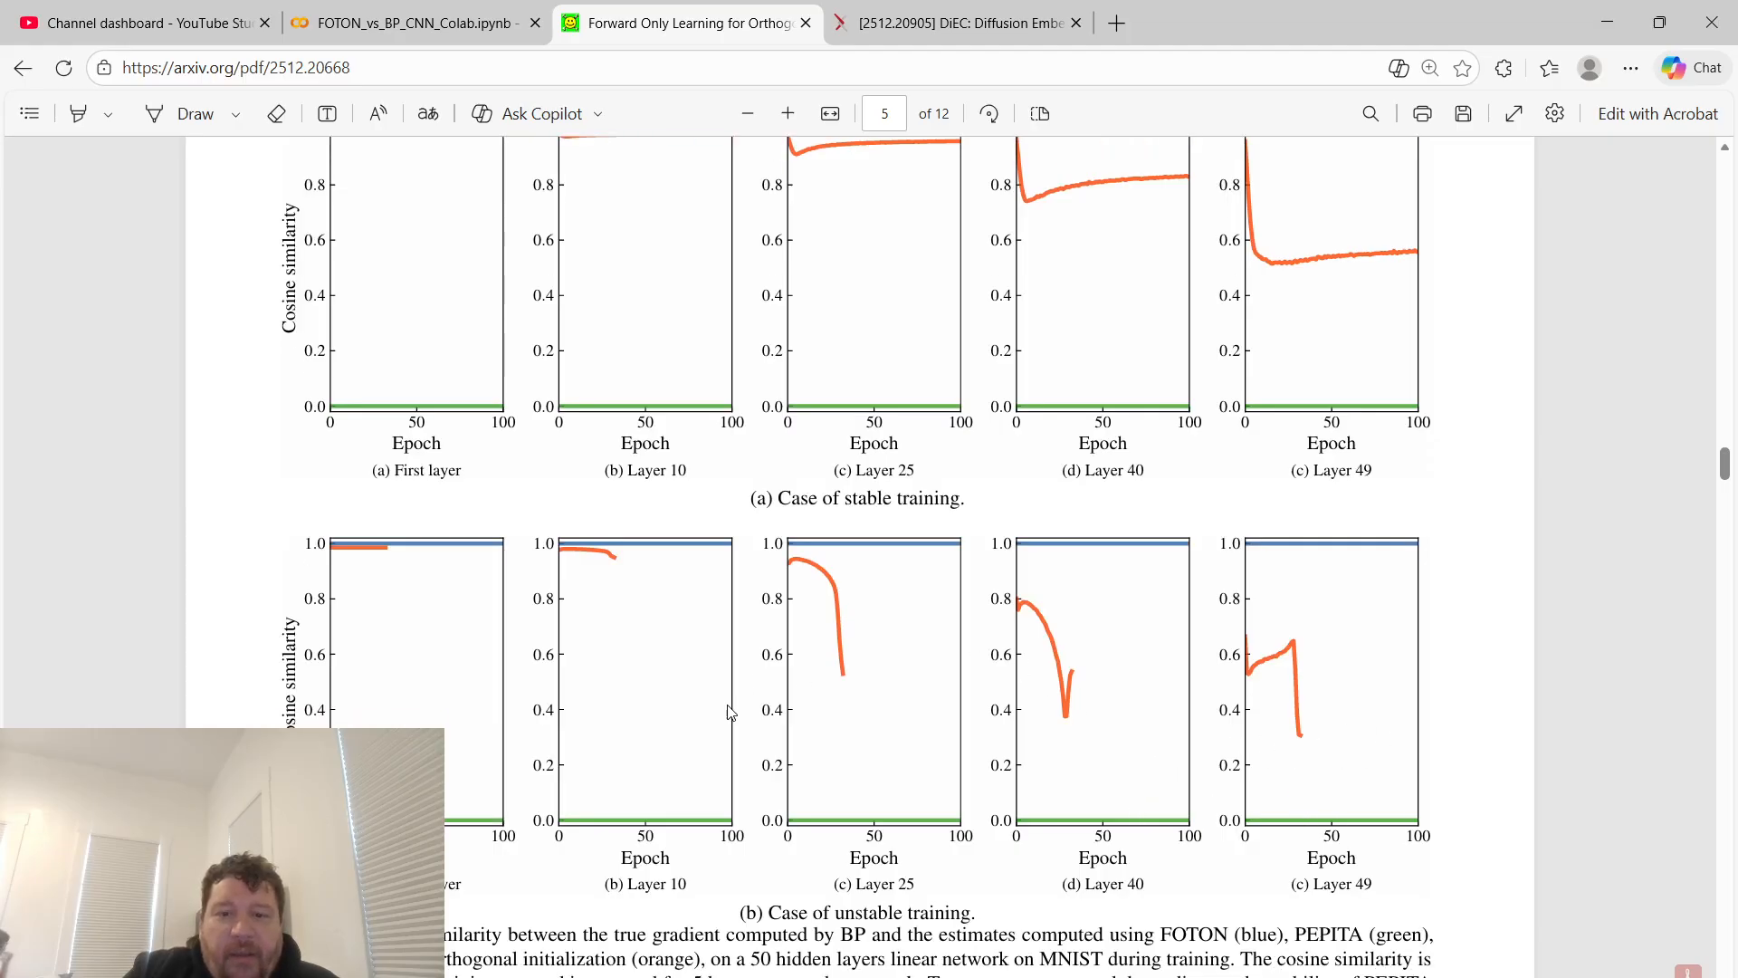
scroll("down", 3)
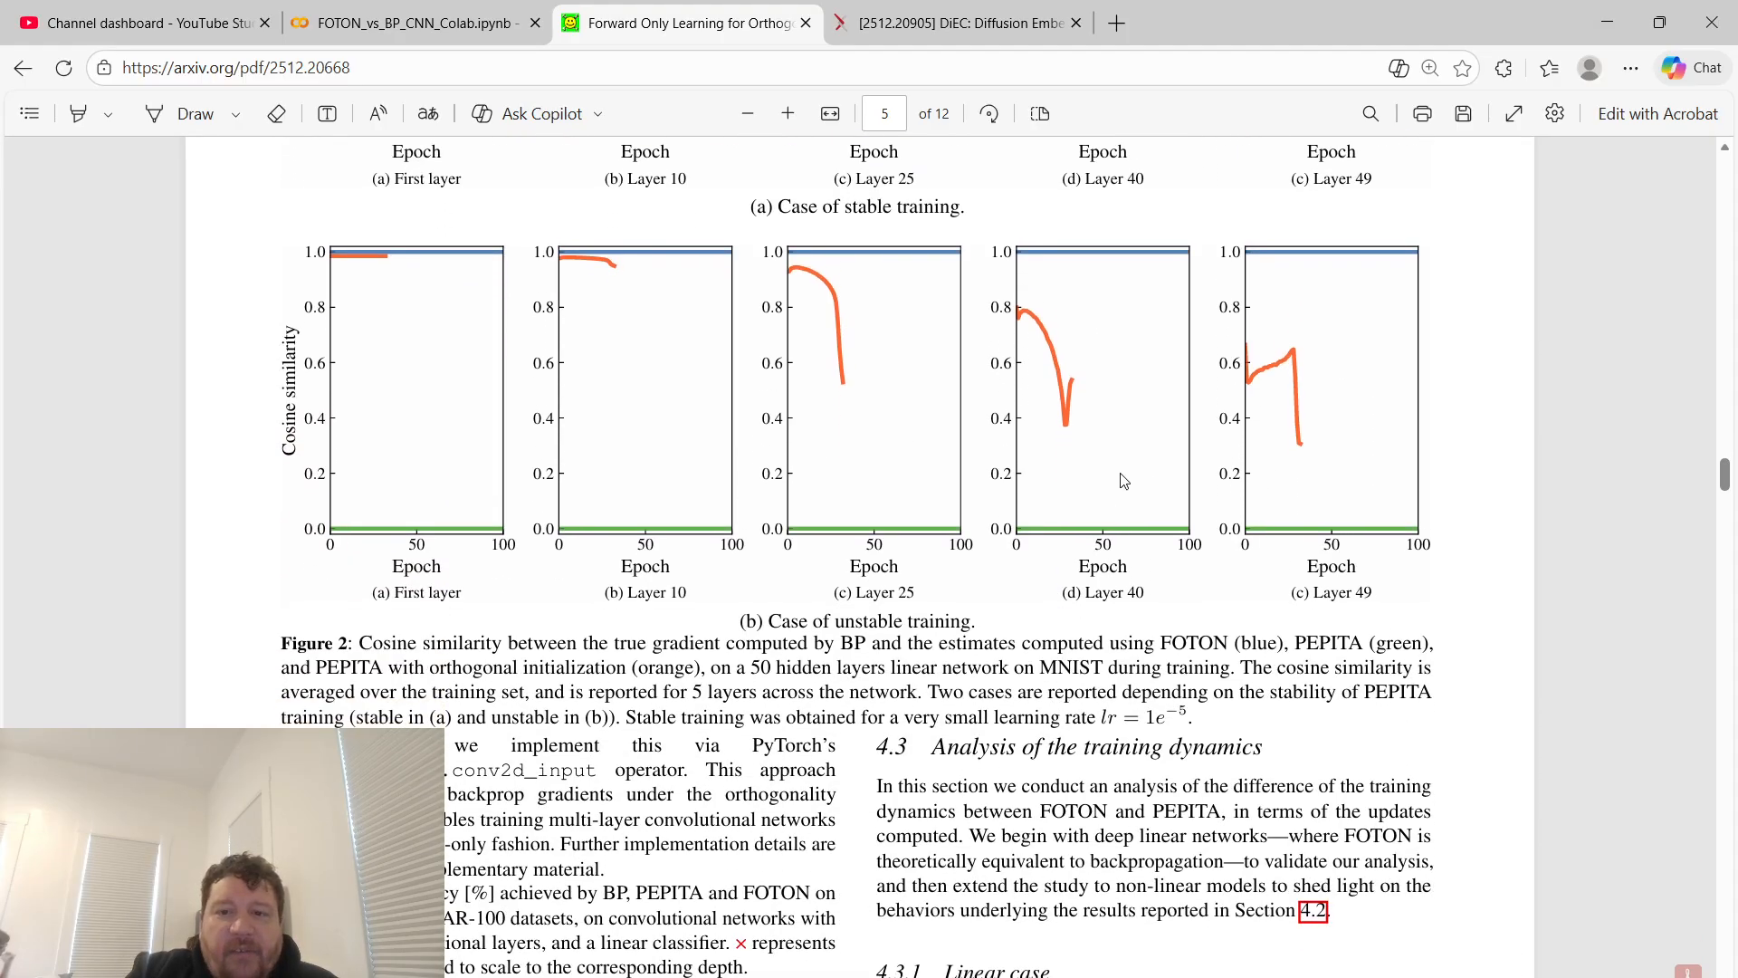
mouse_move(1305, 371)
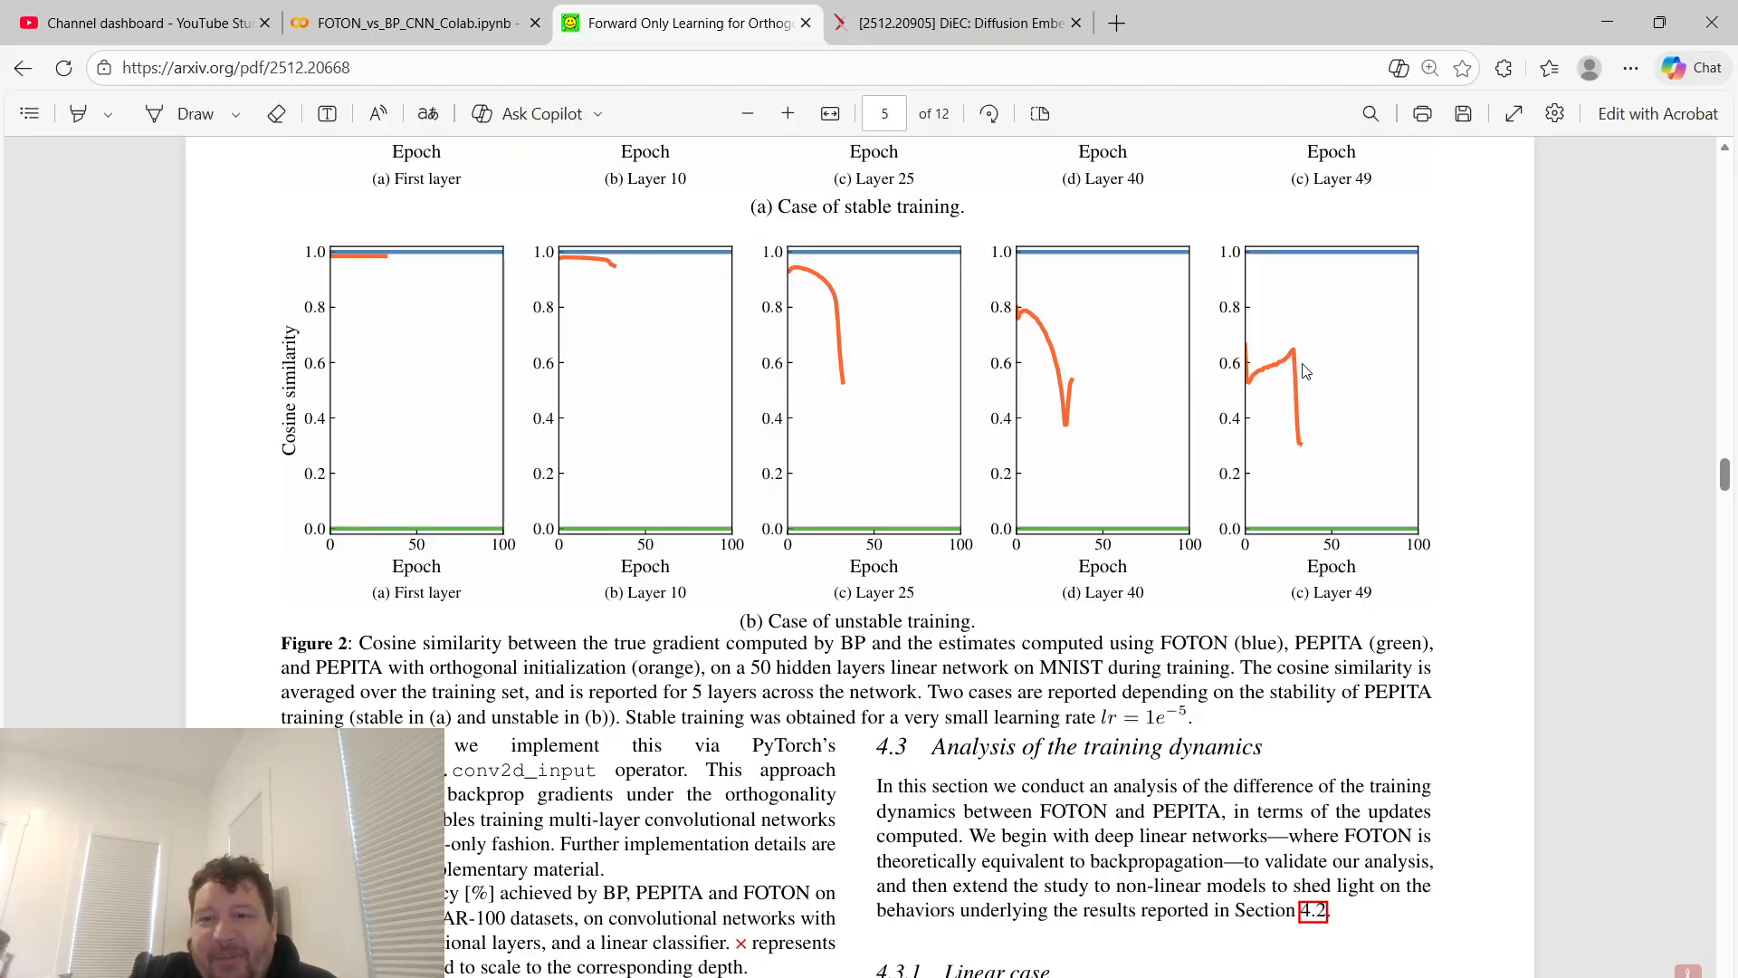
mouse_move(1328, 435)
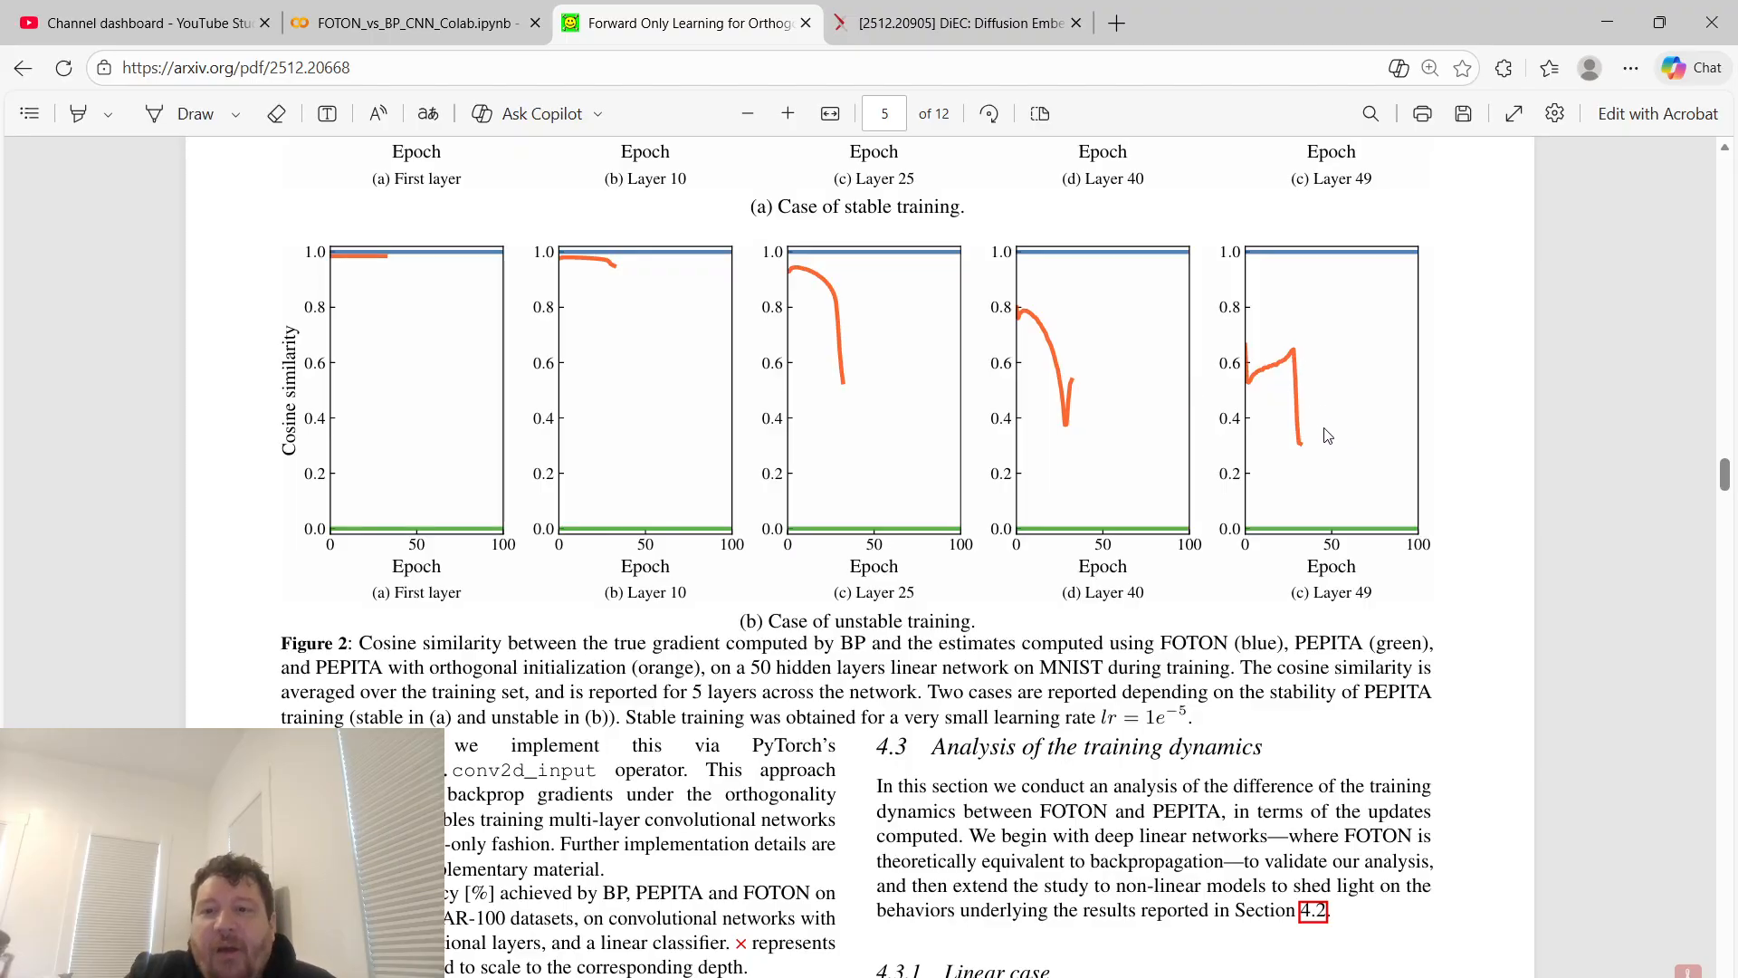
scroll("down", 3)
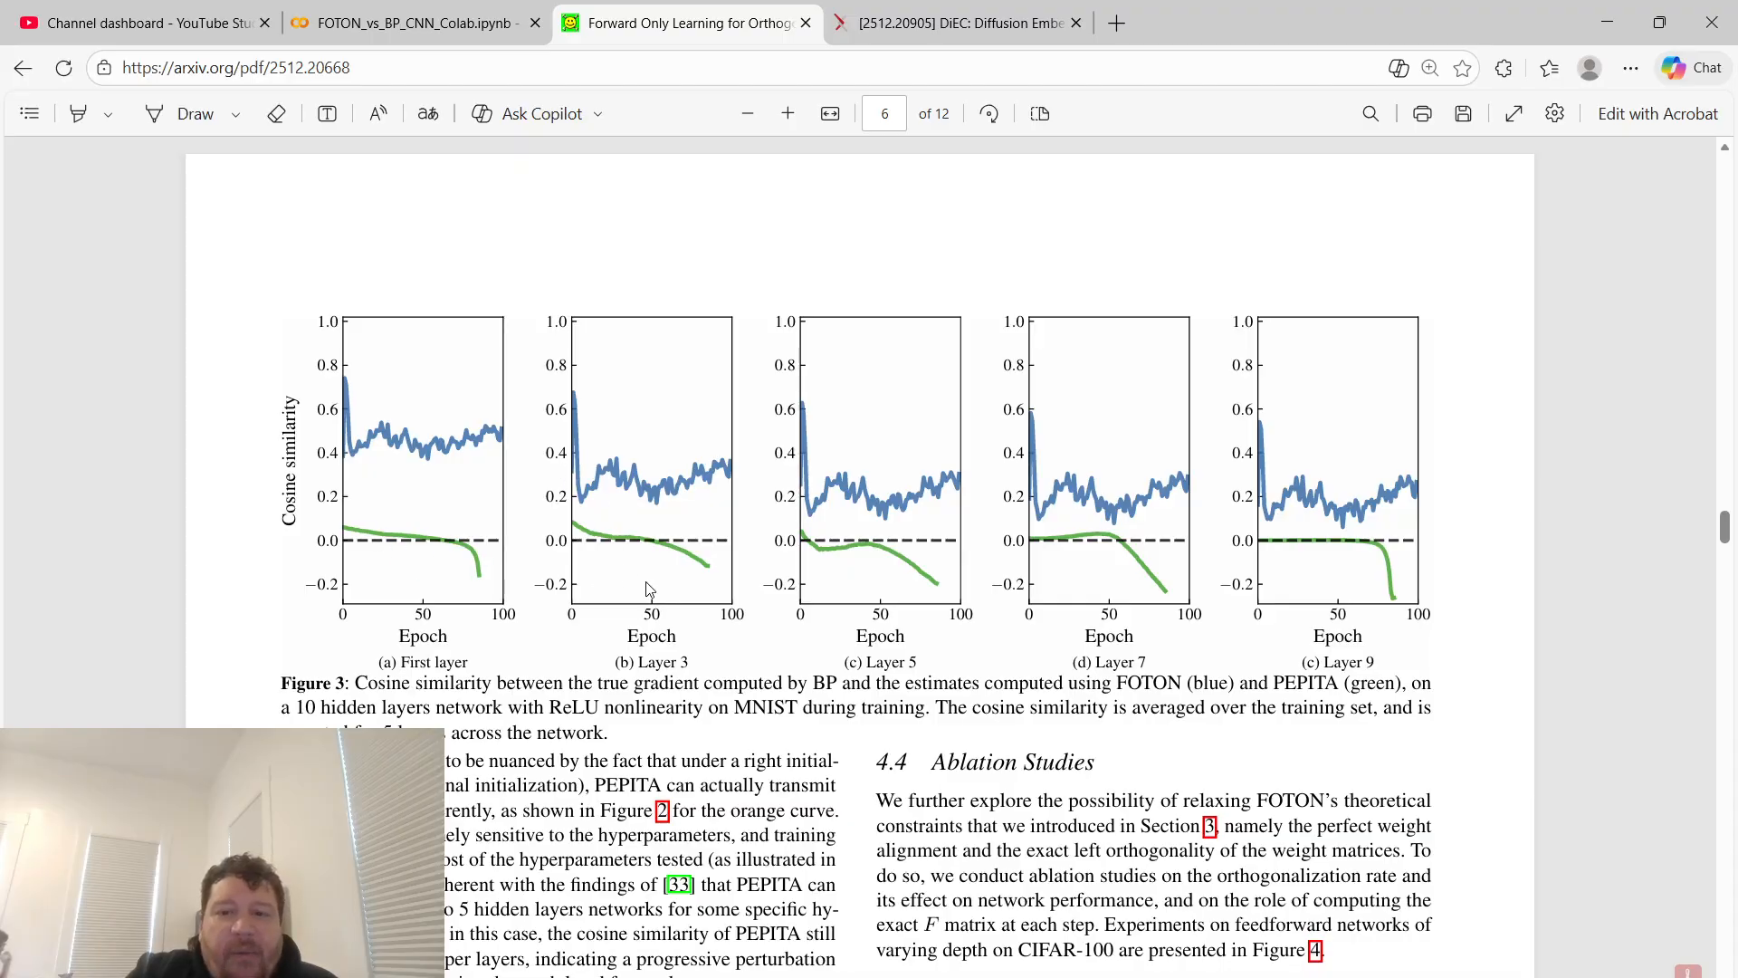
scroll("down", 3)
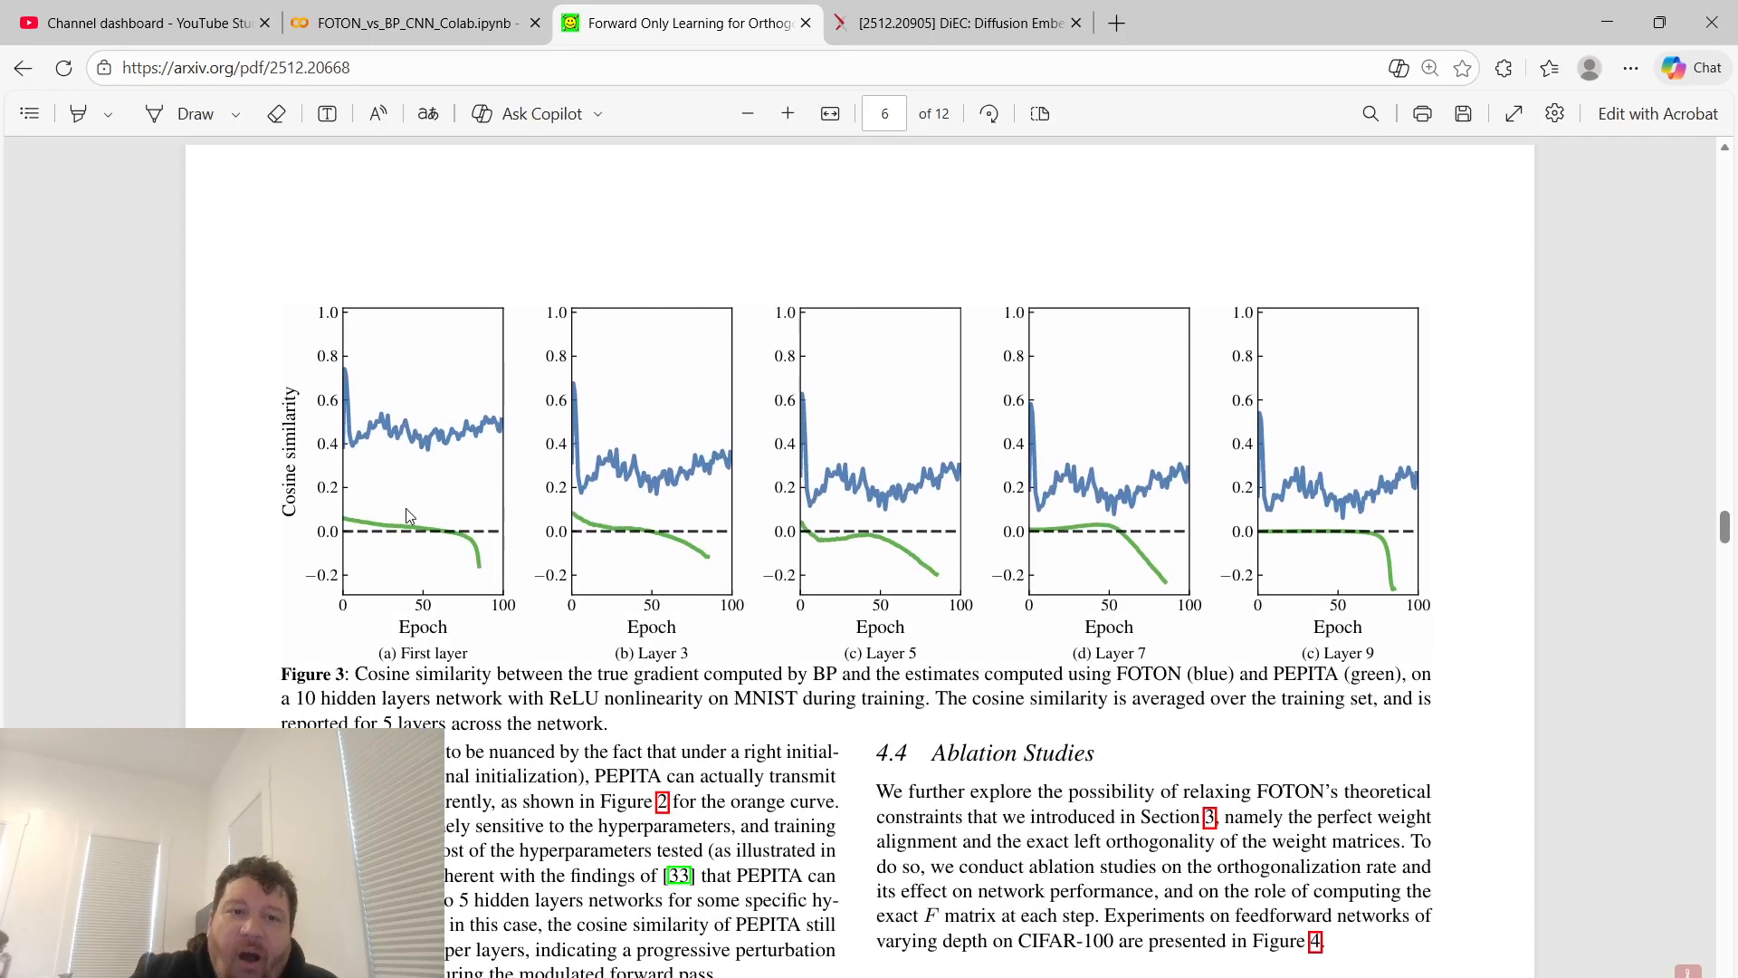
scroll("down", 3)
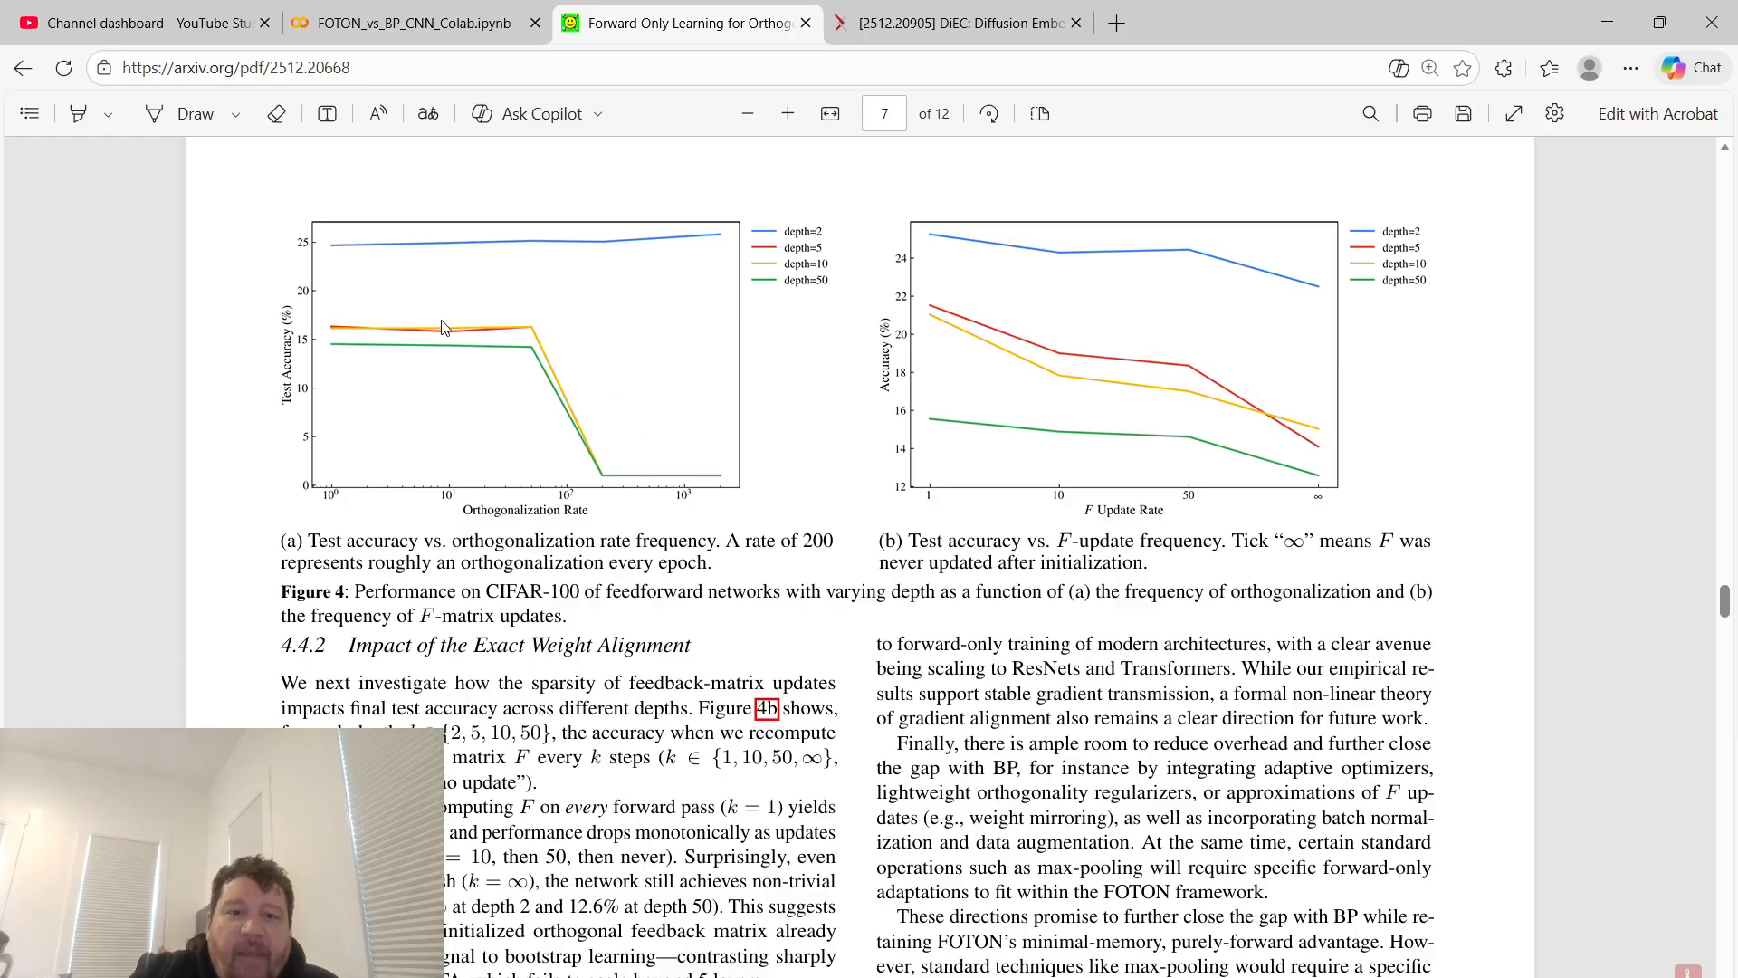
mouse_move(1011, 359)
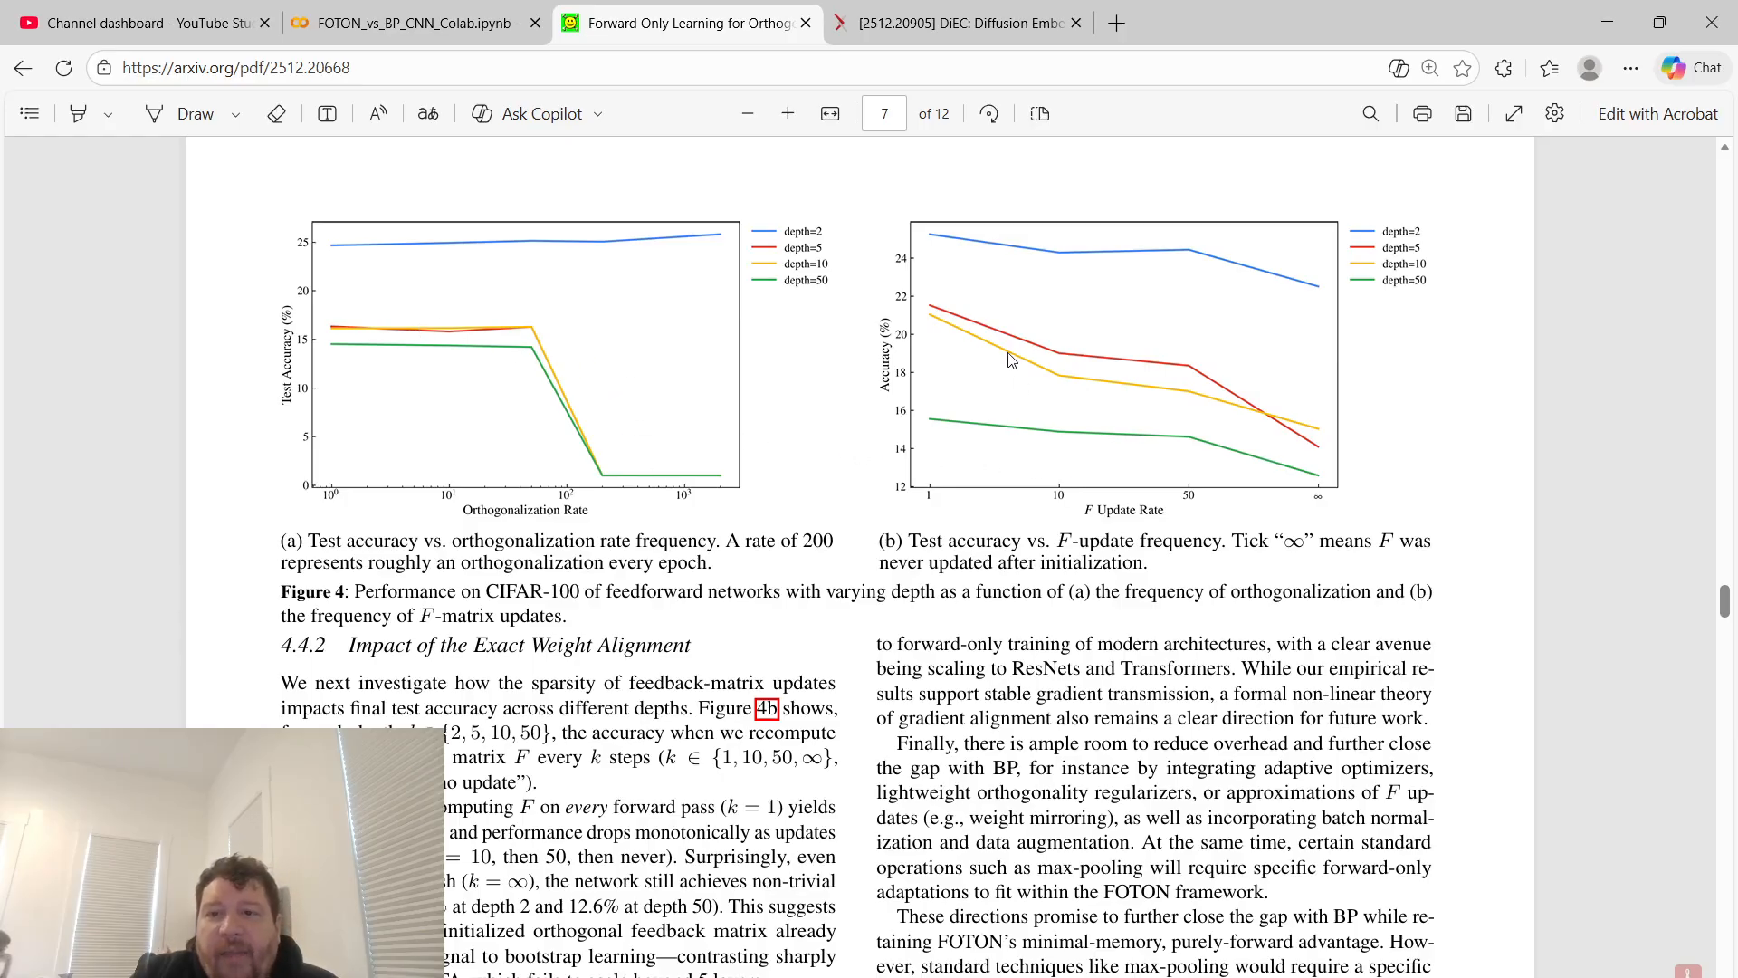
mouse_move(484, 384)
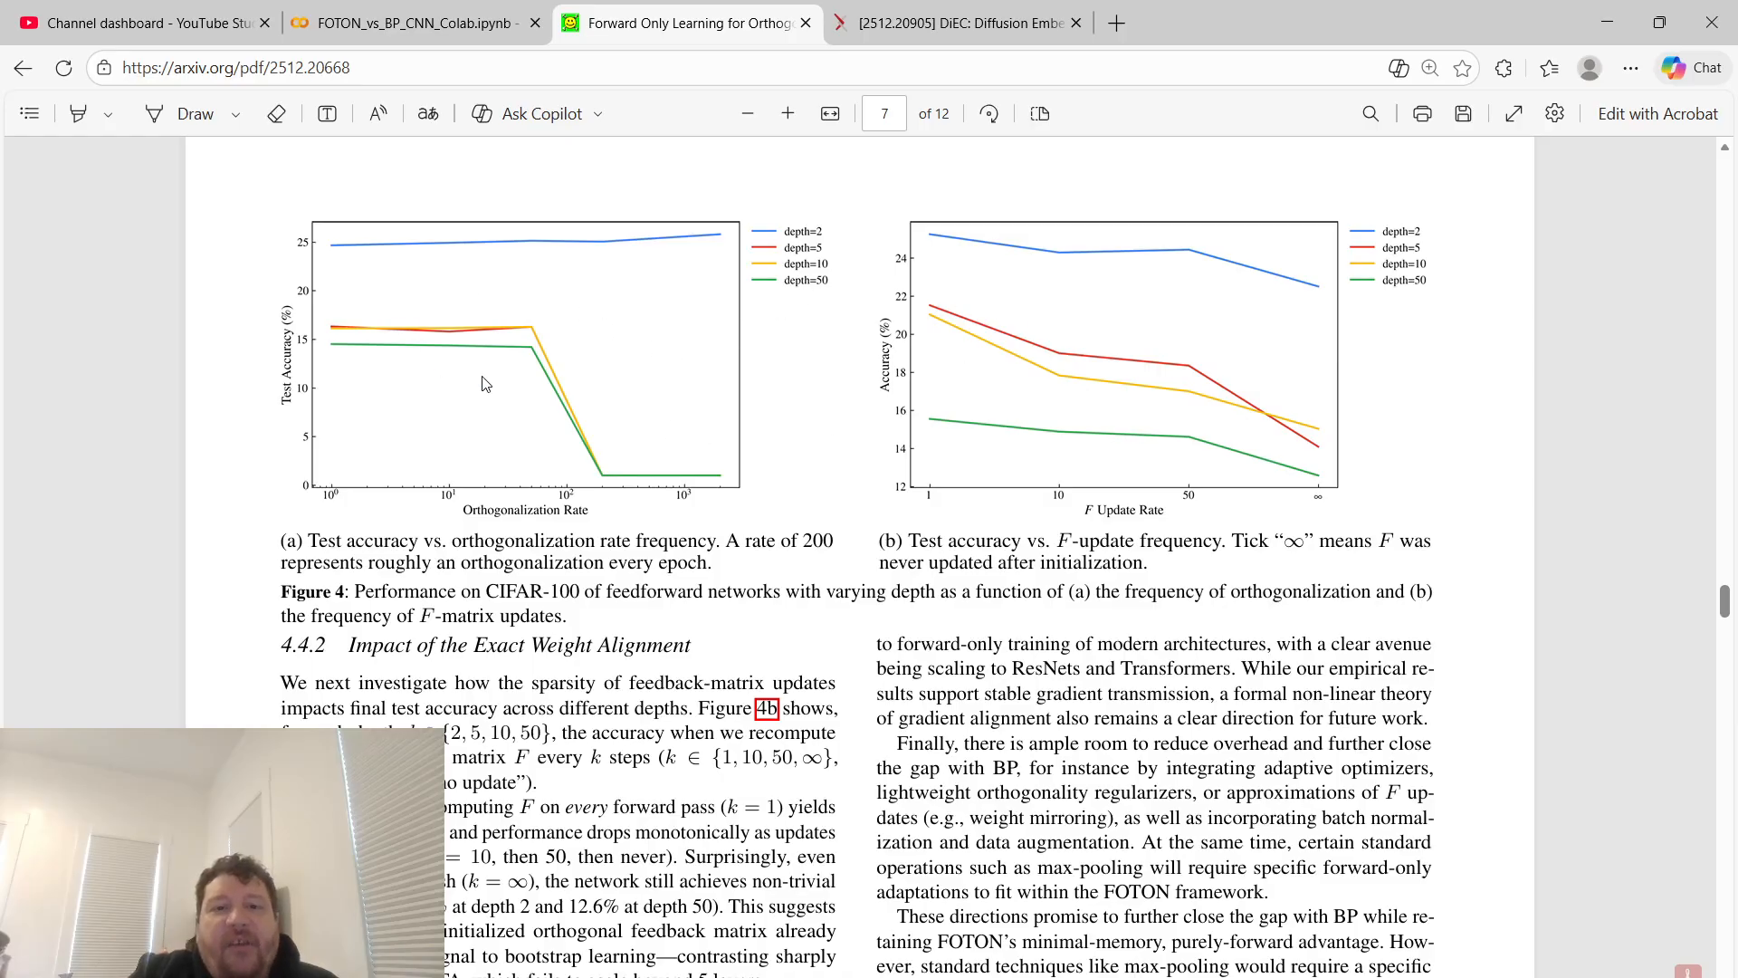
mouse_move(778, 370)
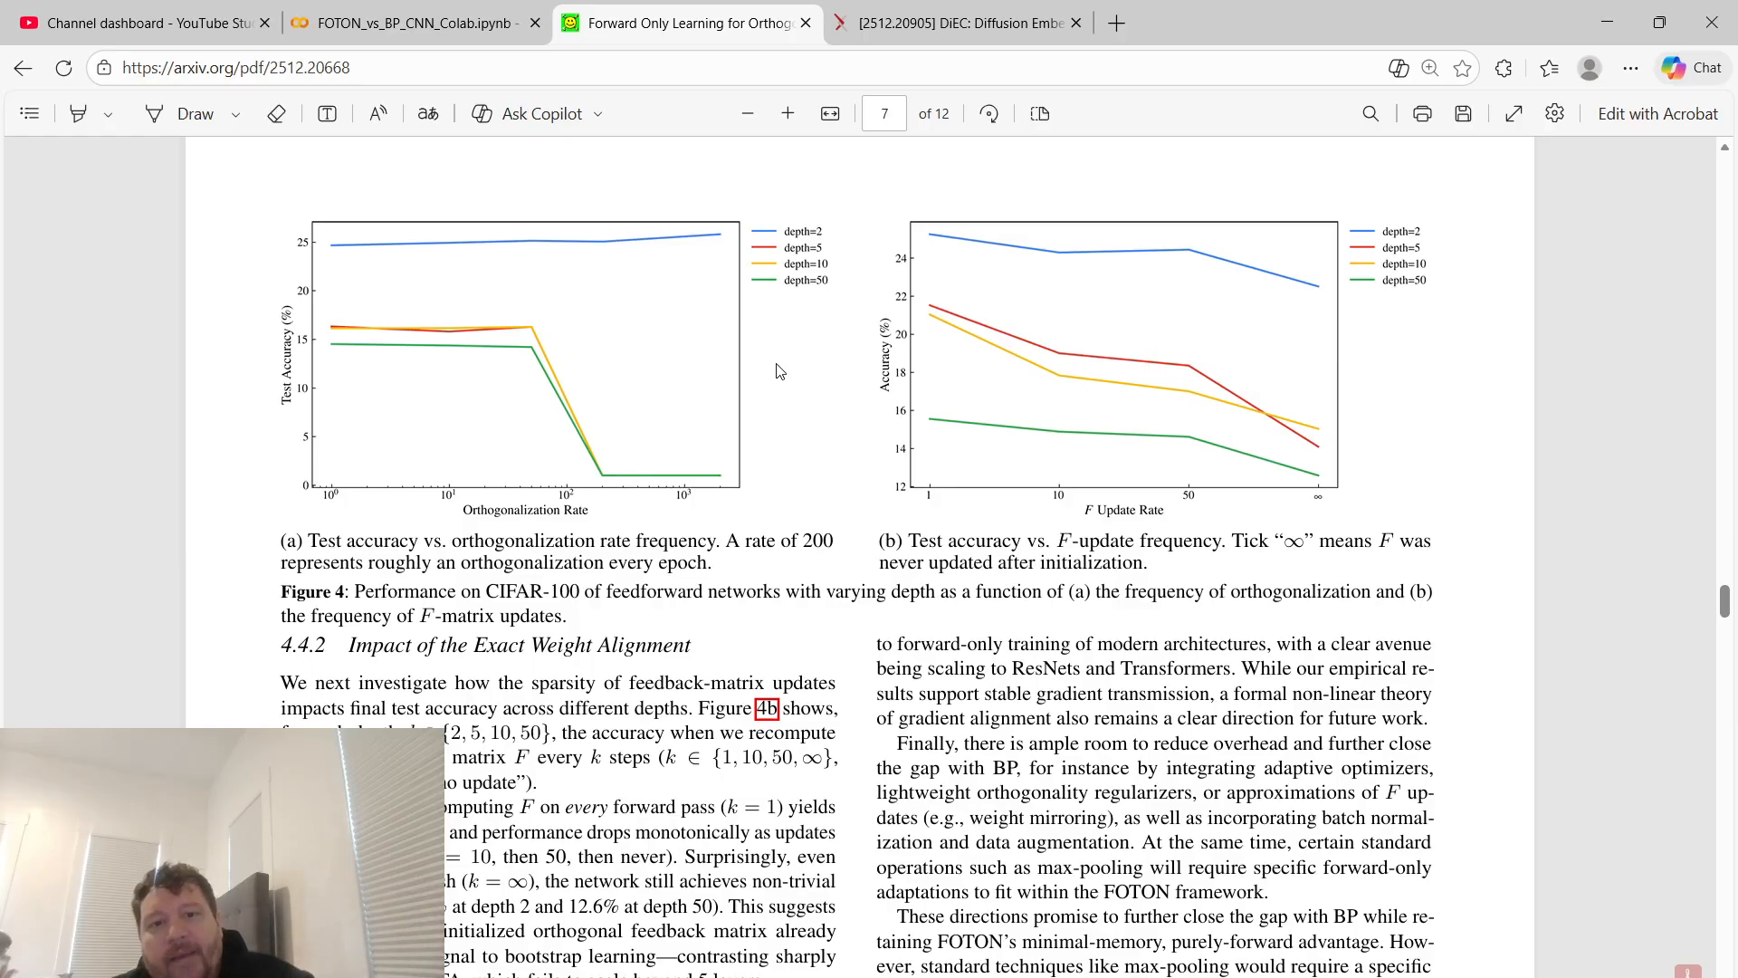
mouse_move(559, 341)
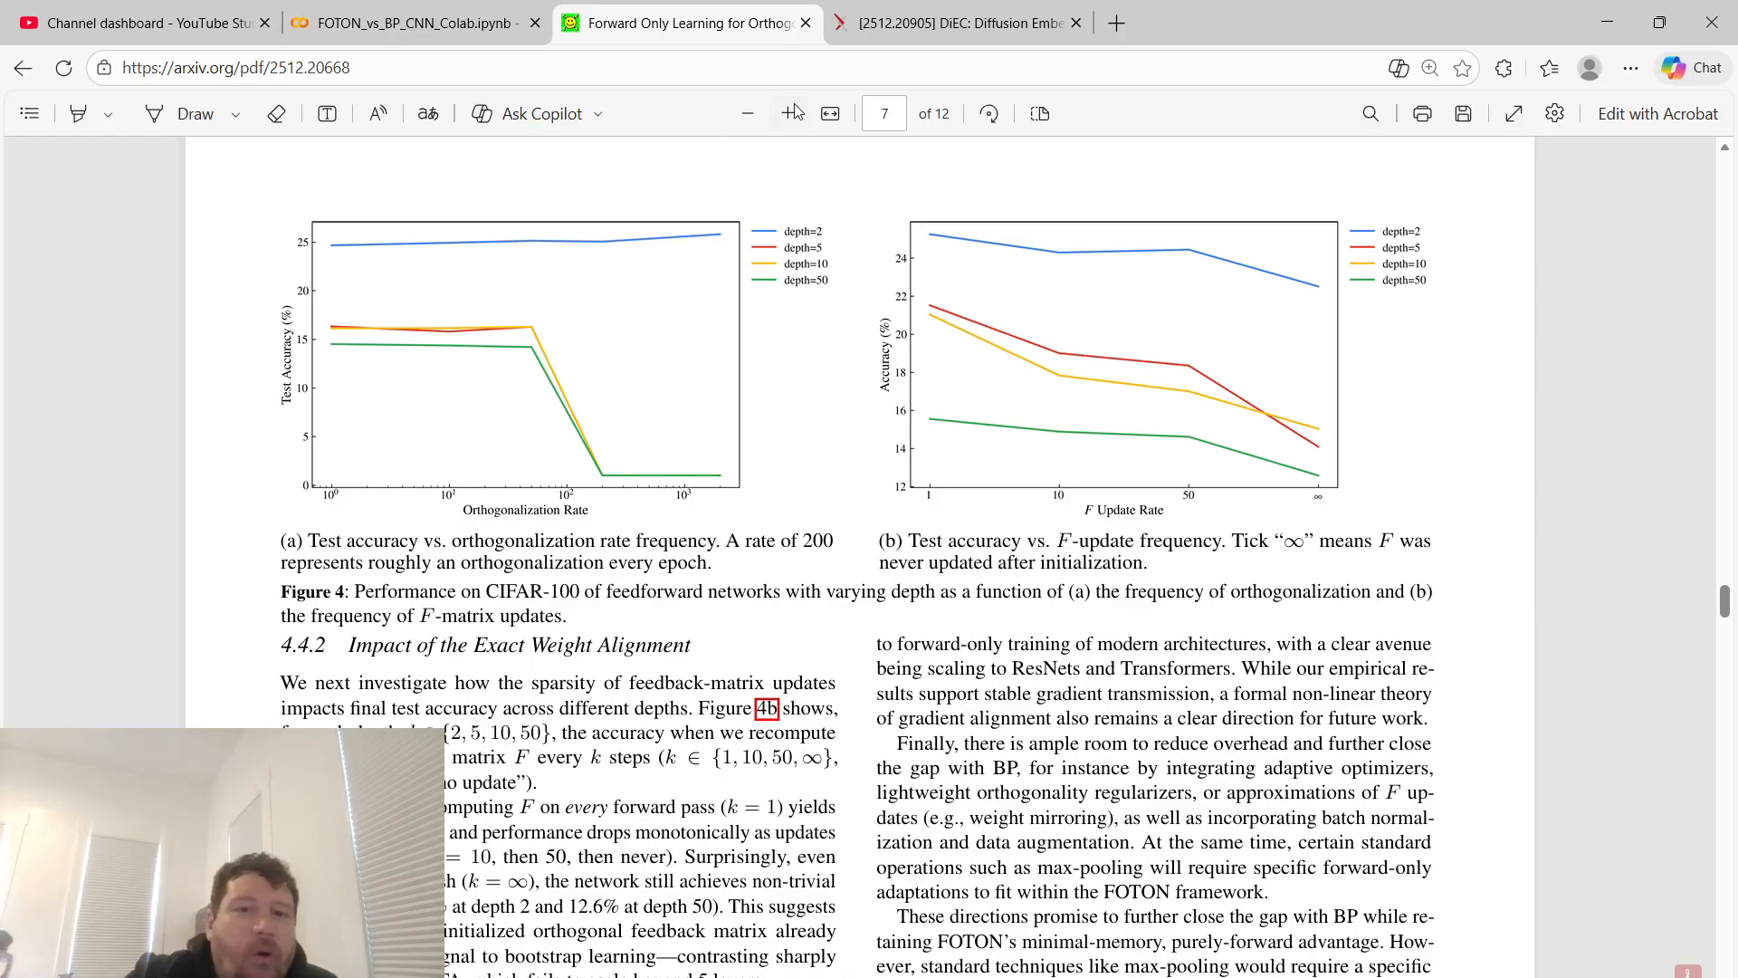
mouse_move(529, 278)
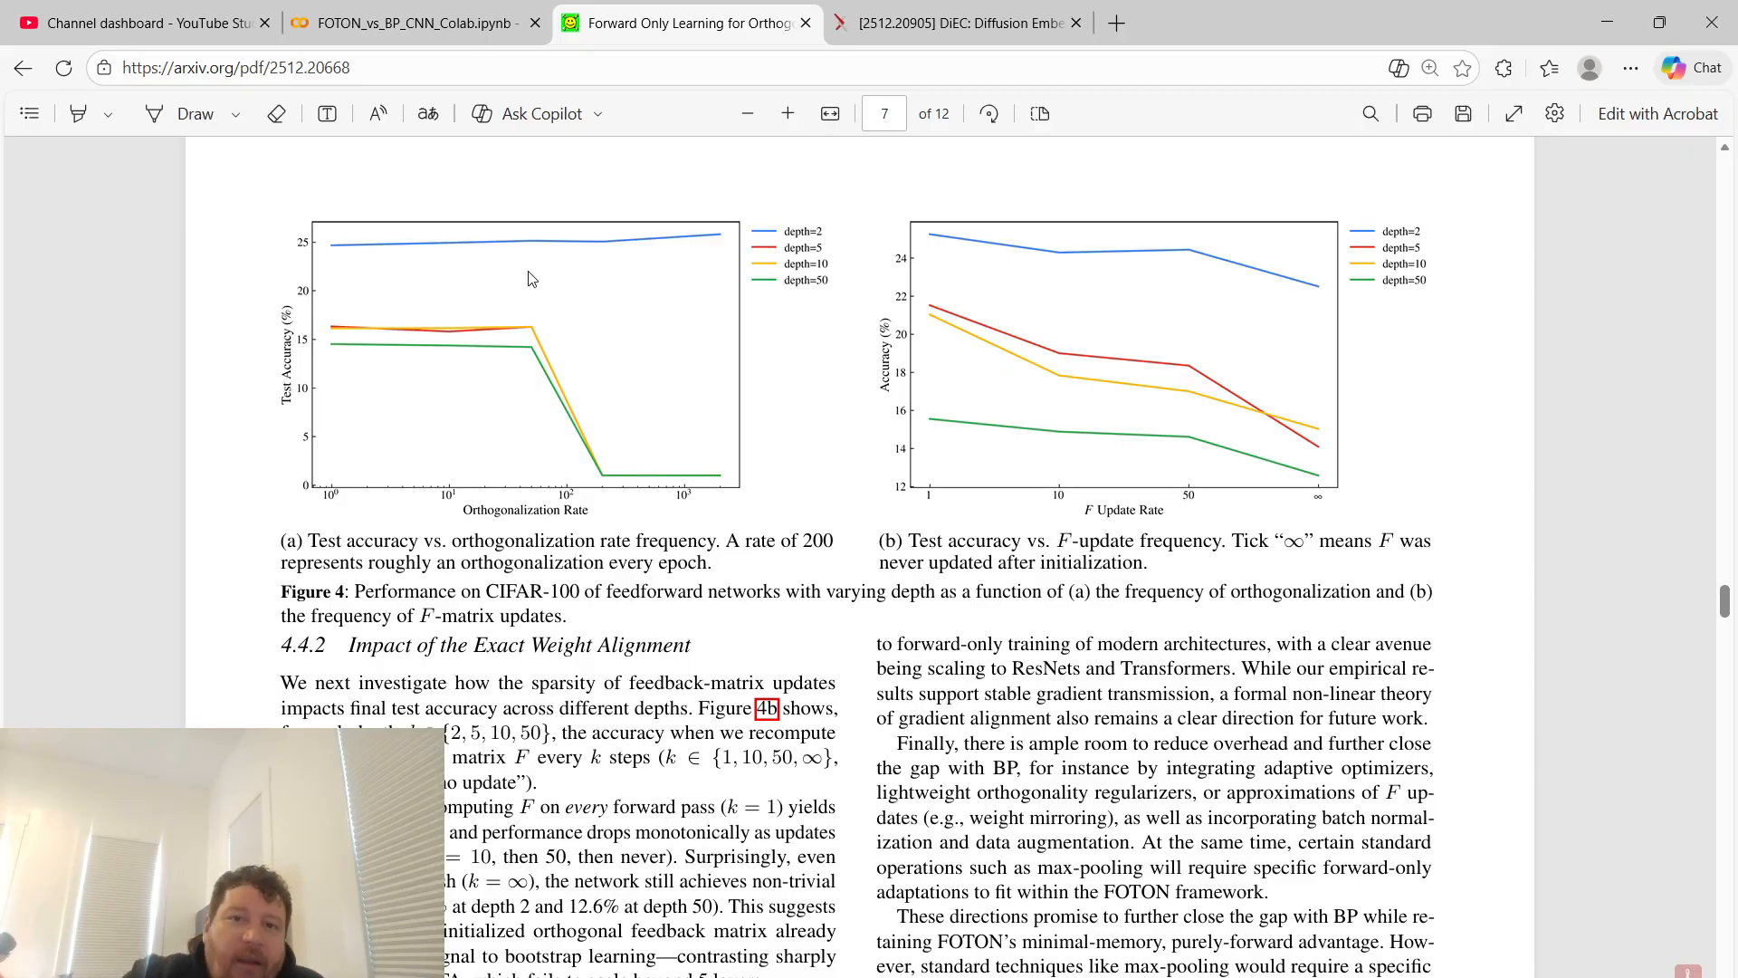
scroll("down", 3)
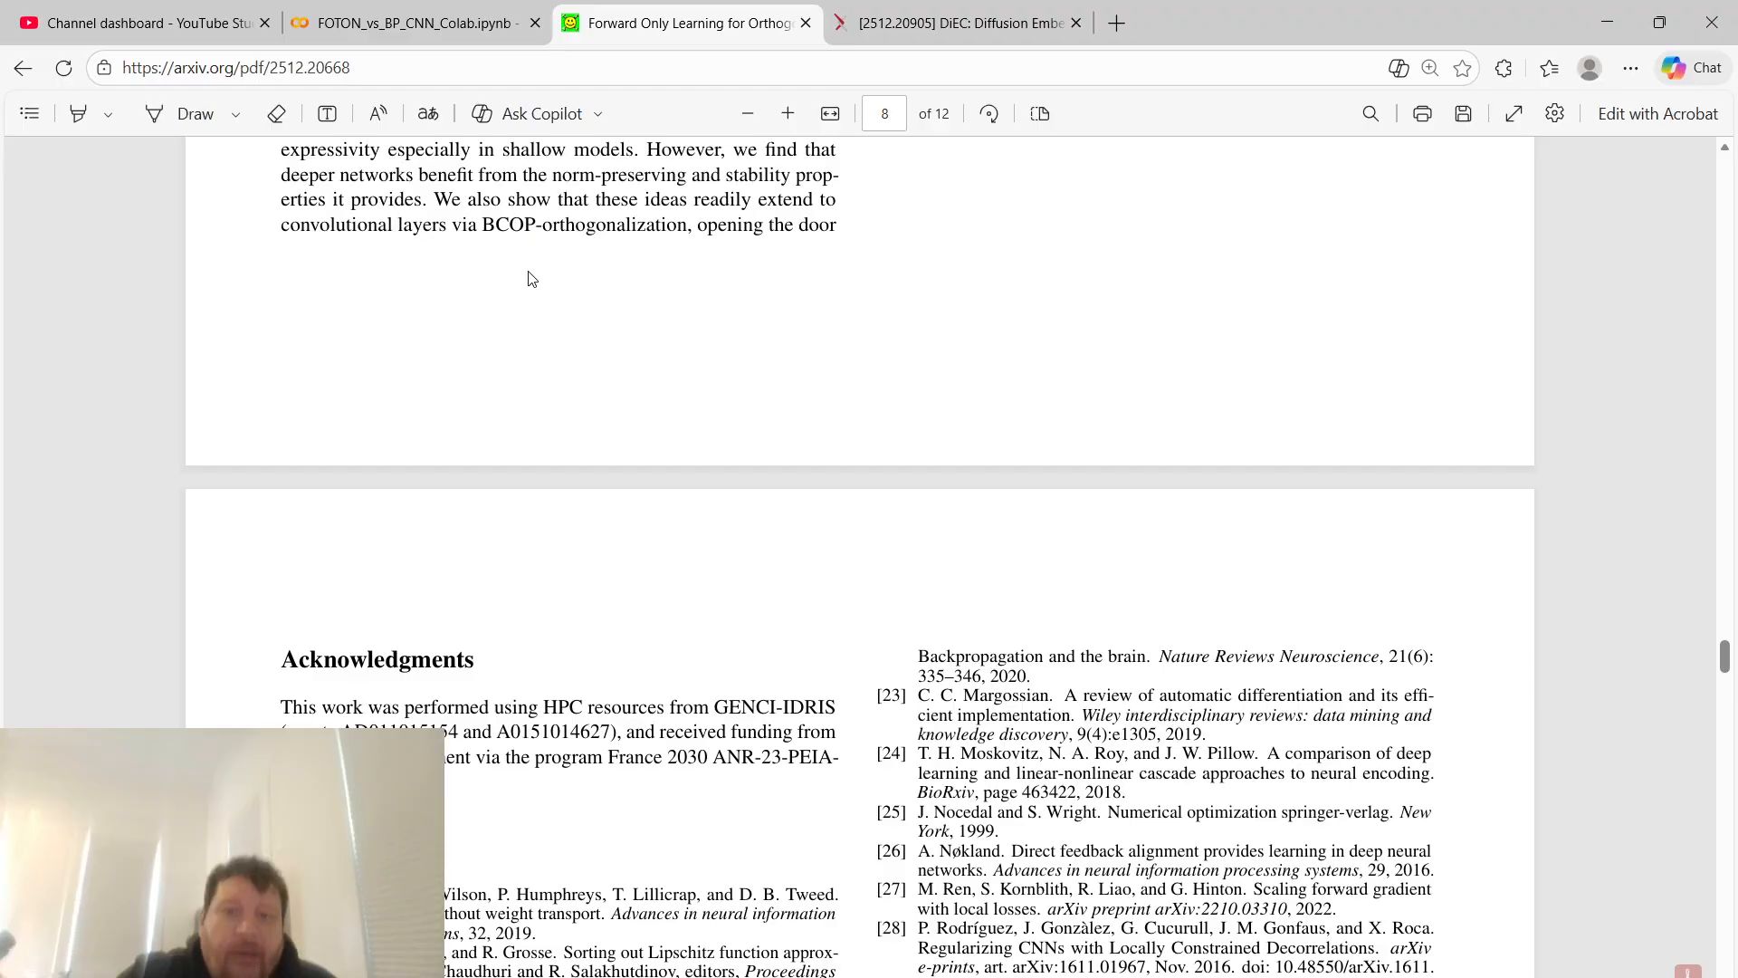
scroll("up", 3)
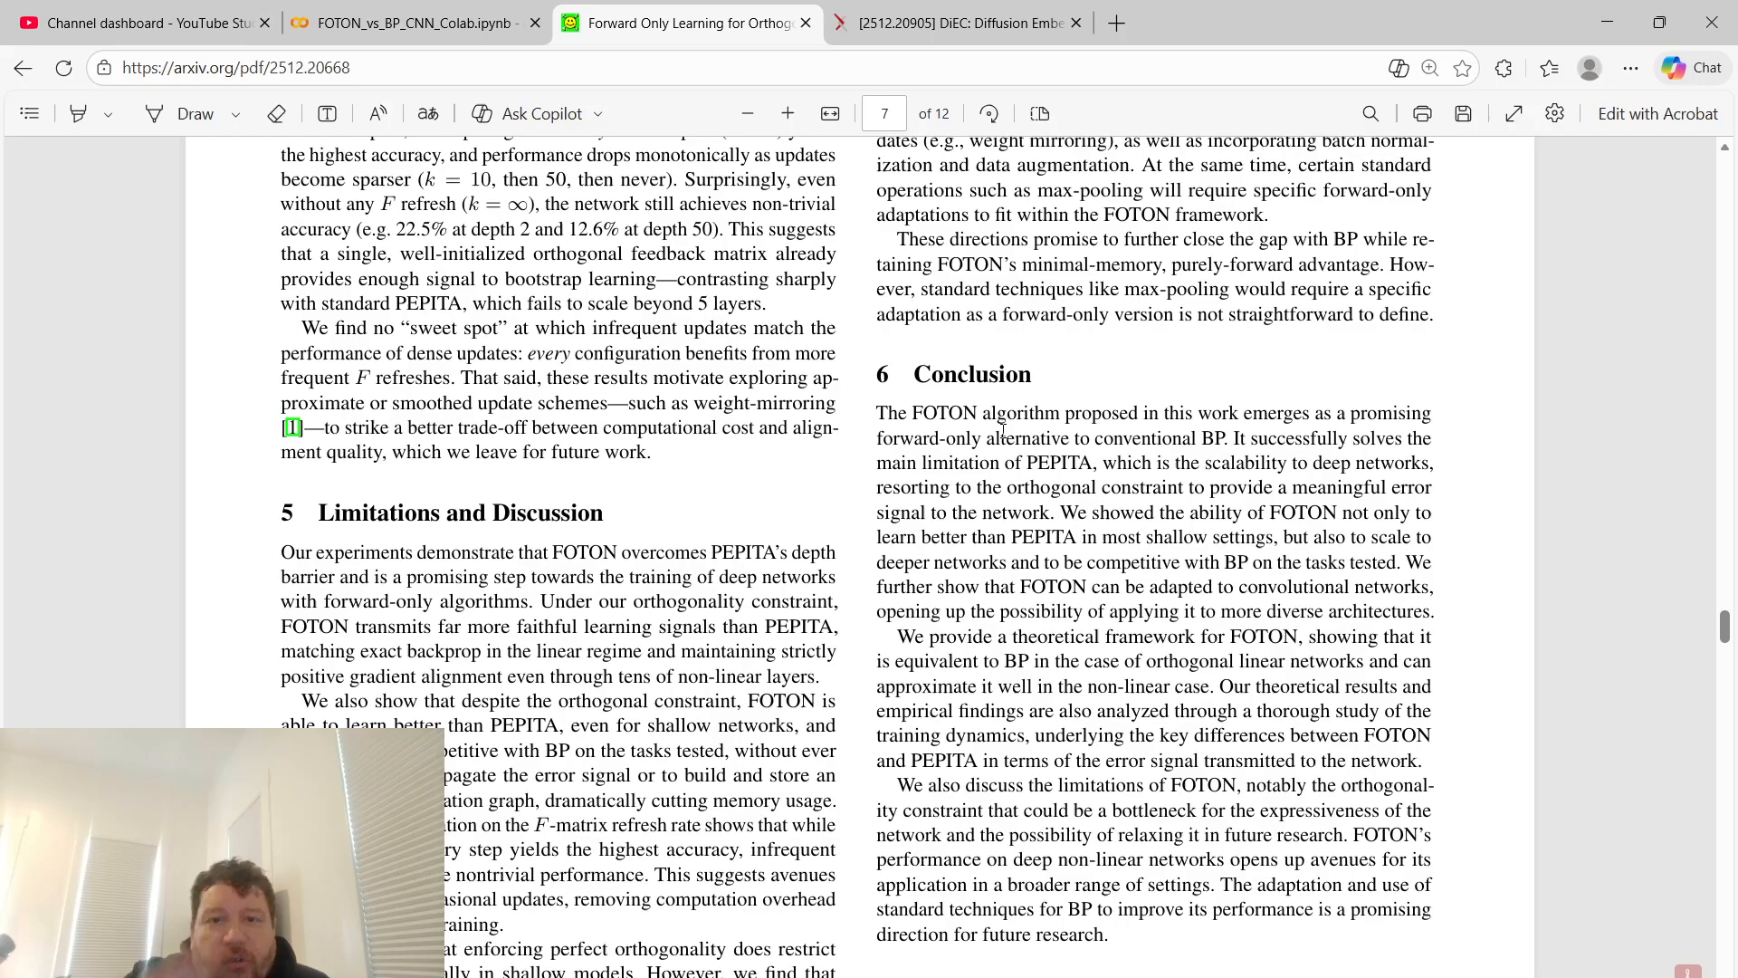
mouse_move(471, 21)
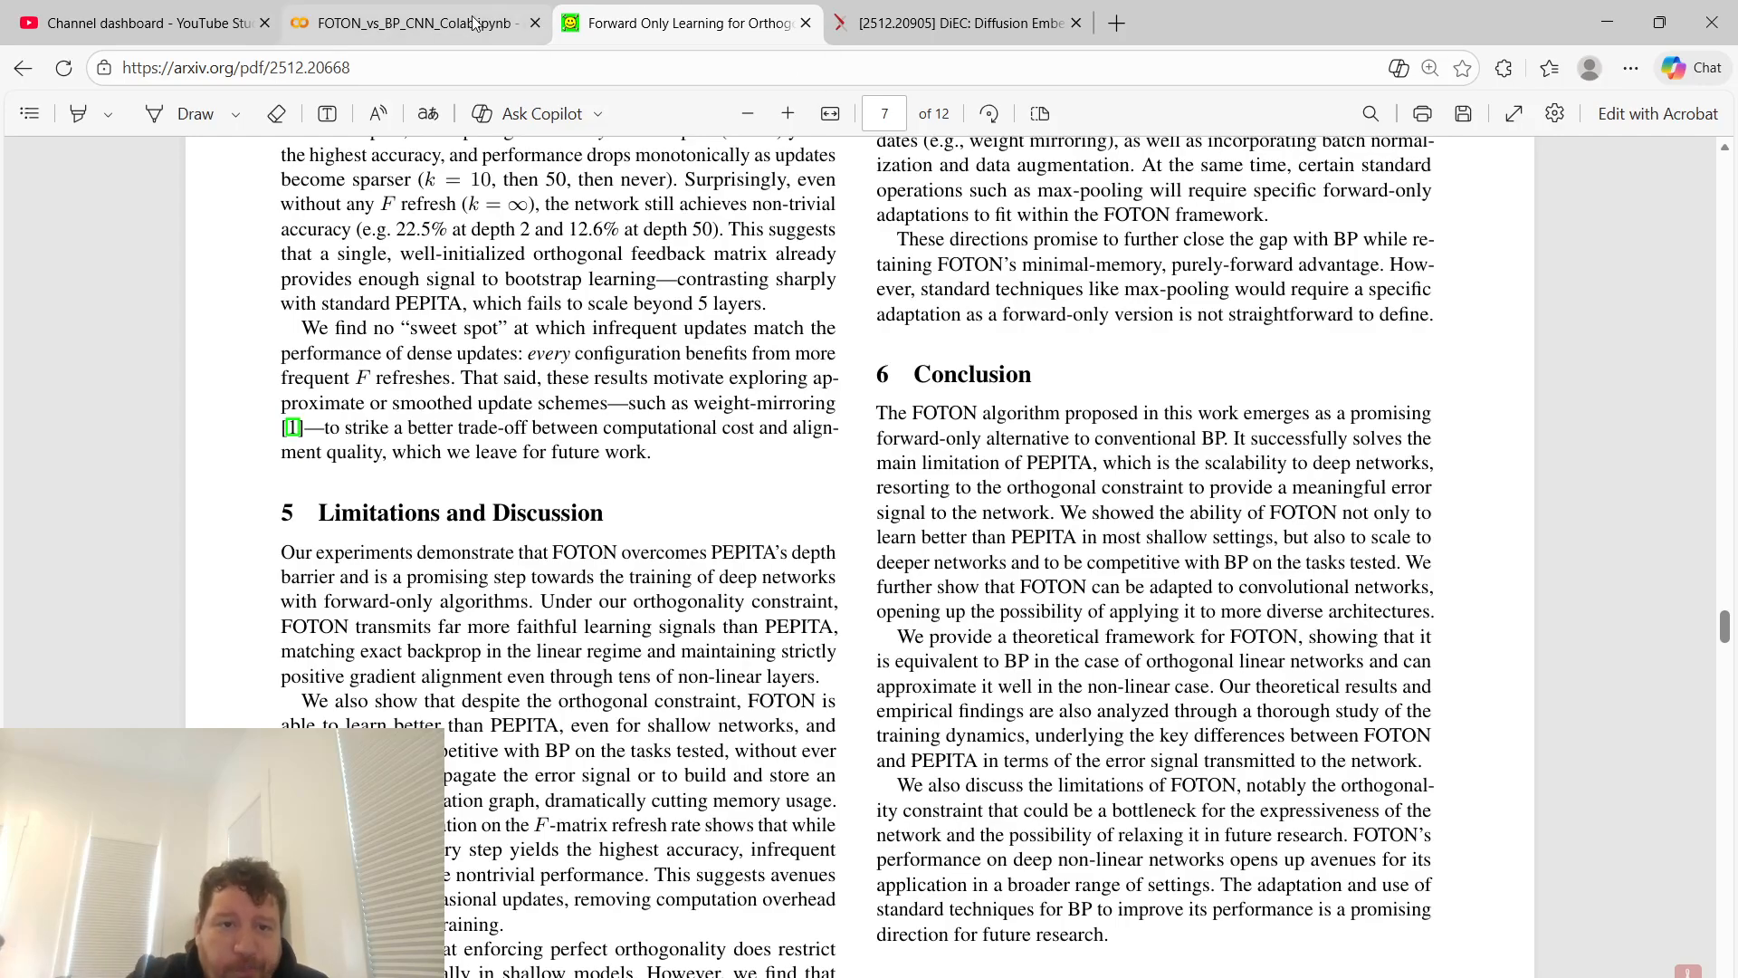
Switch to the FOTON_vs_BP_CNN_Colab.ipynb tab and scroll up to its title cell
left_click(410, 22)
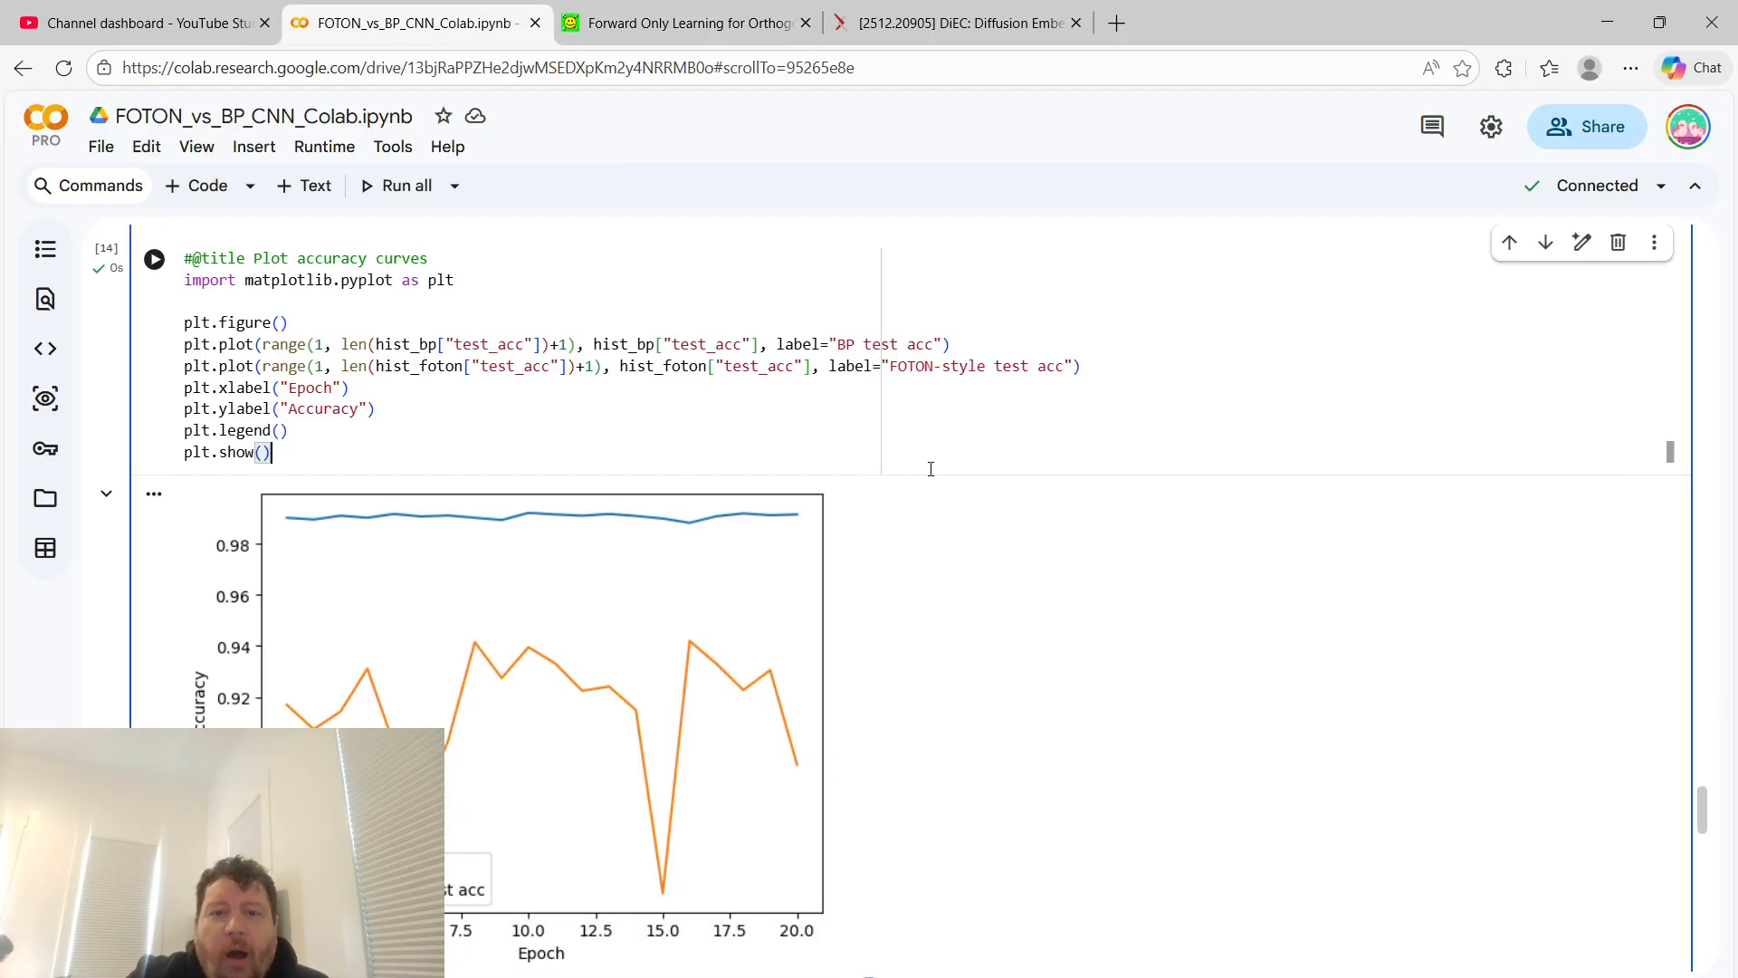
scroll("up", 3)
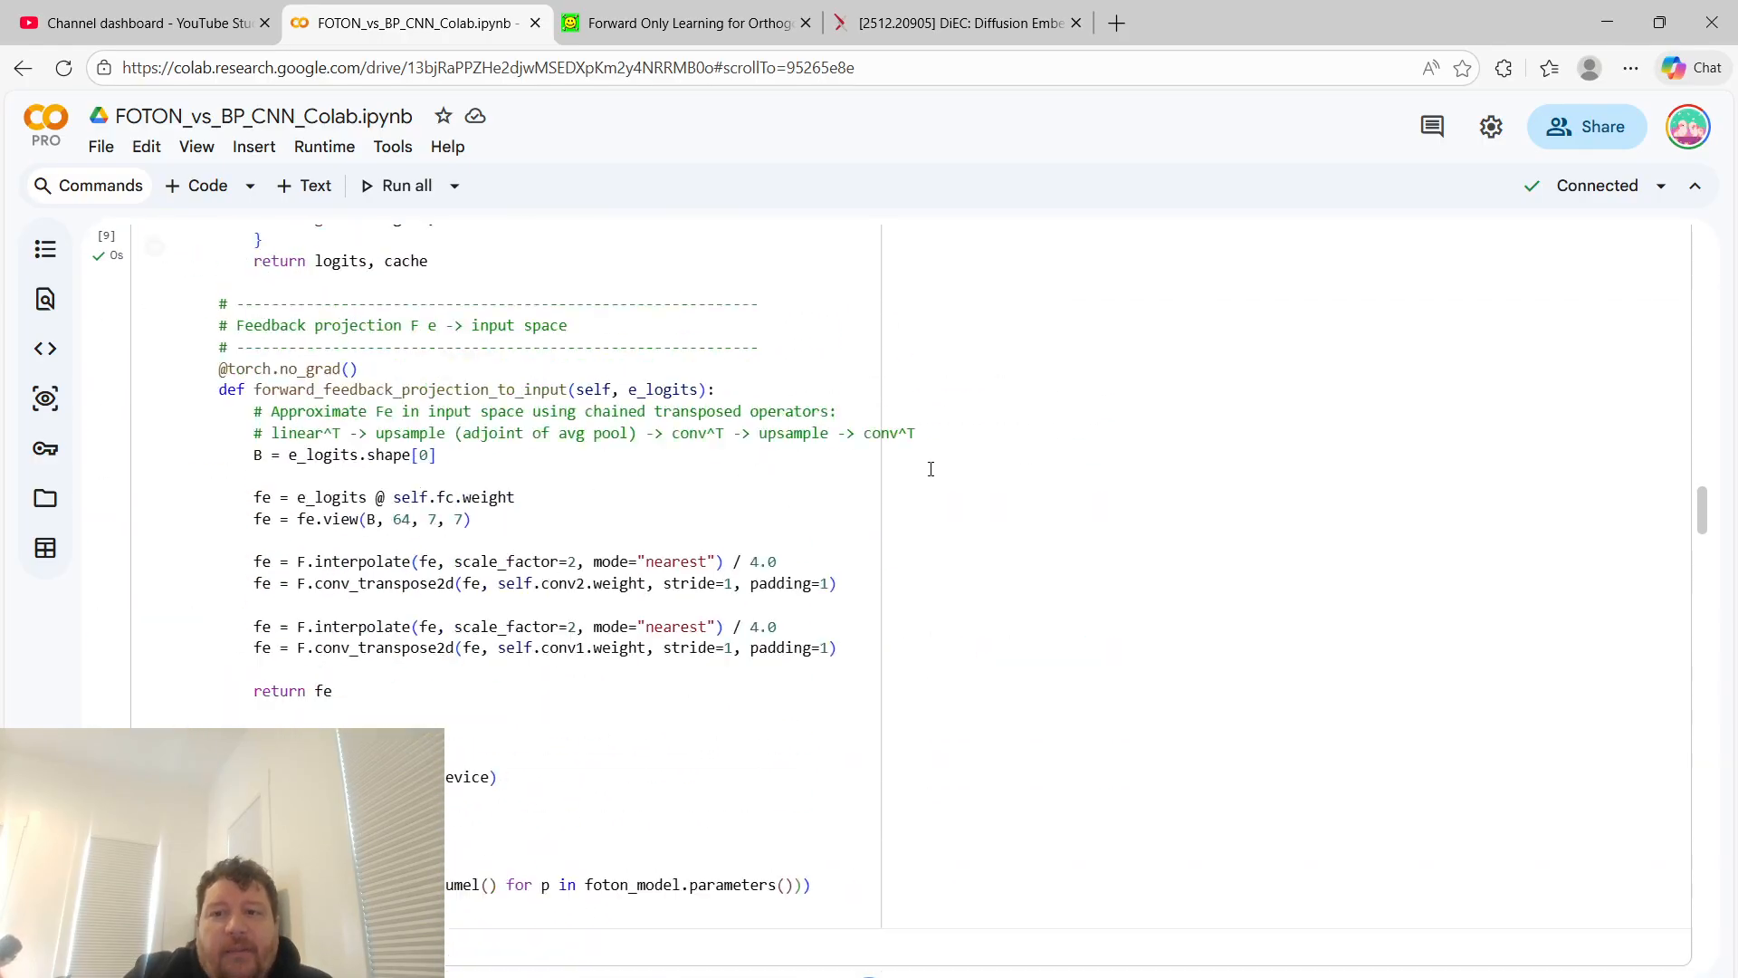
scroll("up", 3)
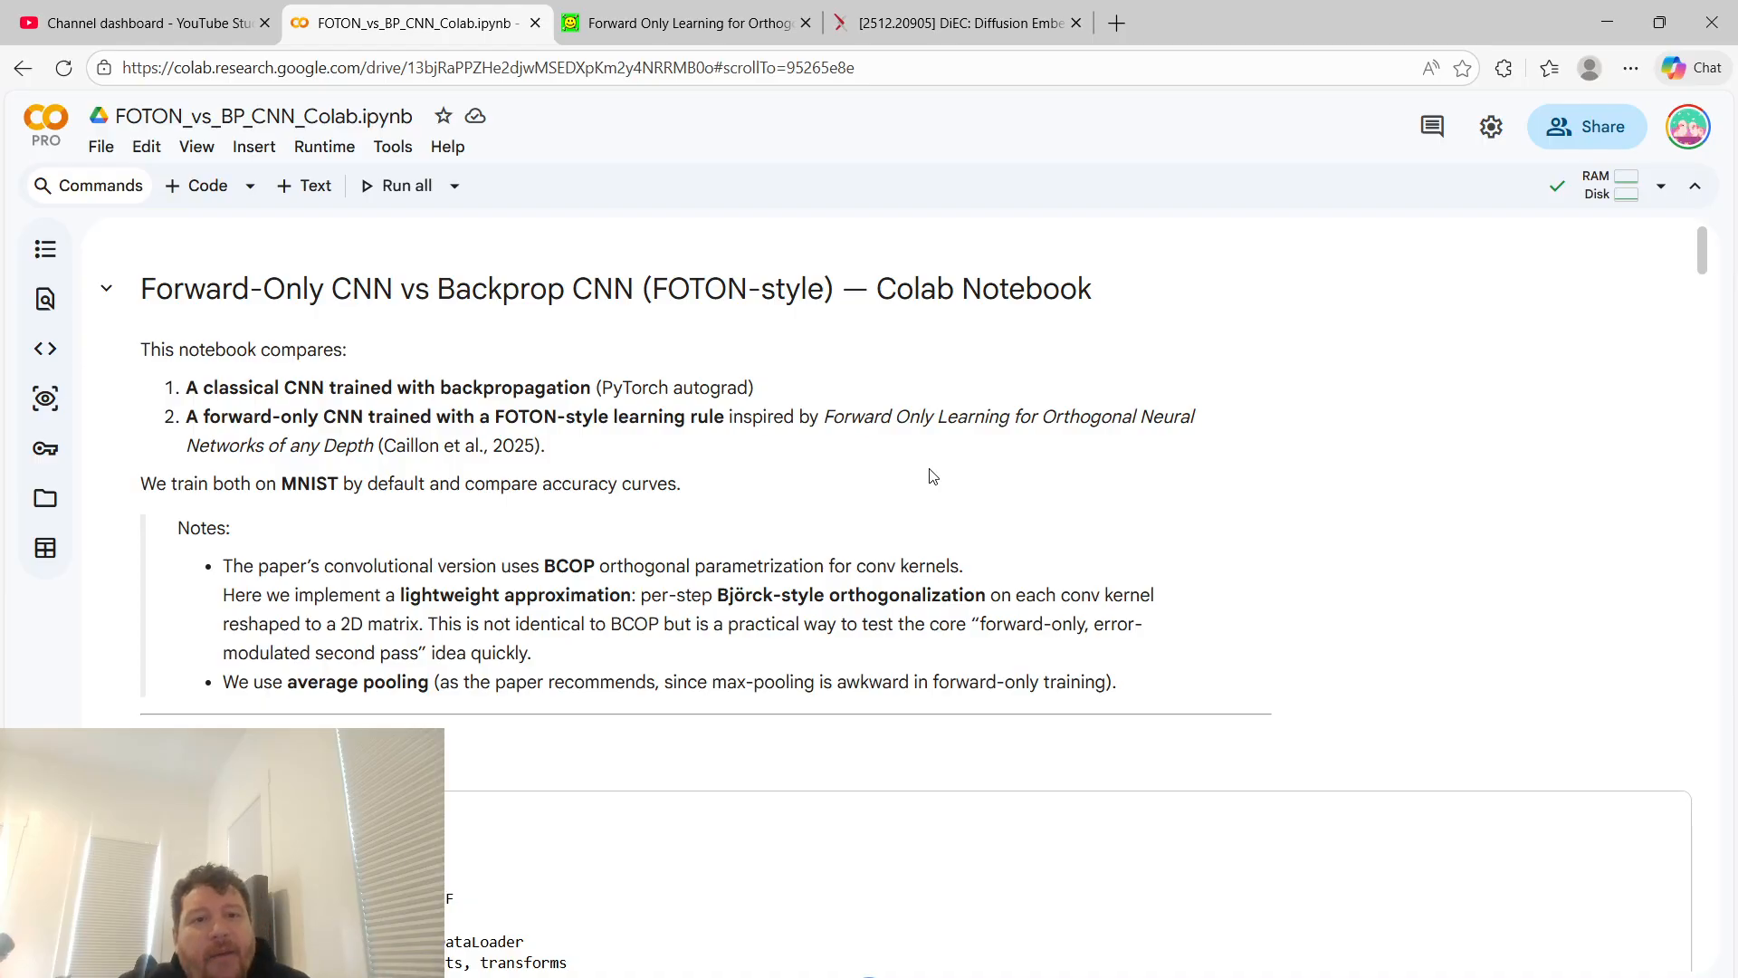
mouse_move(587, 285)
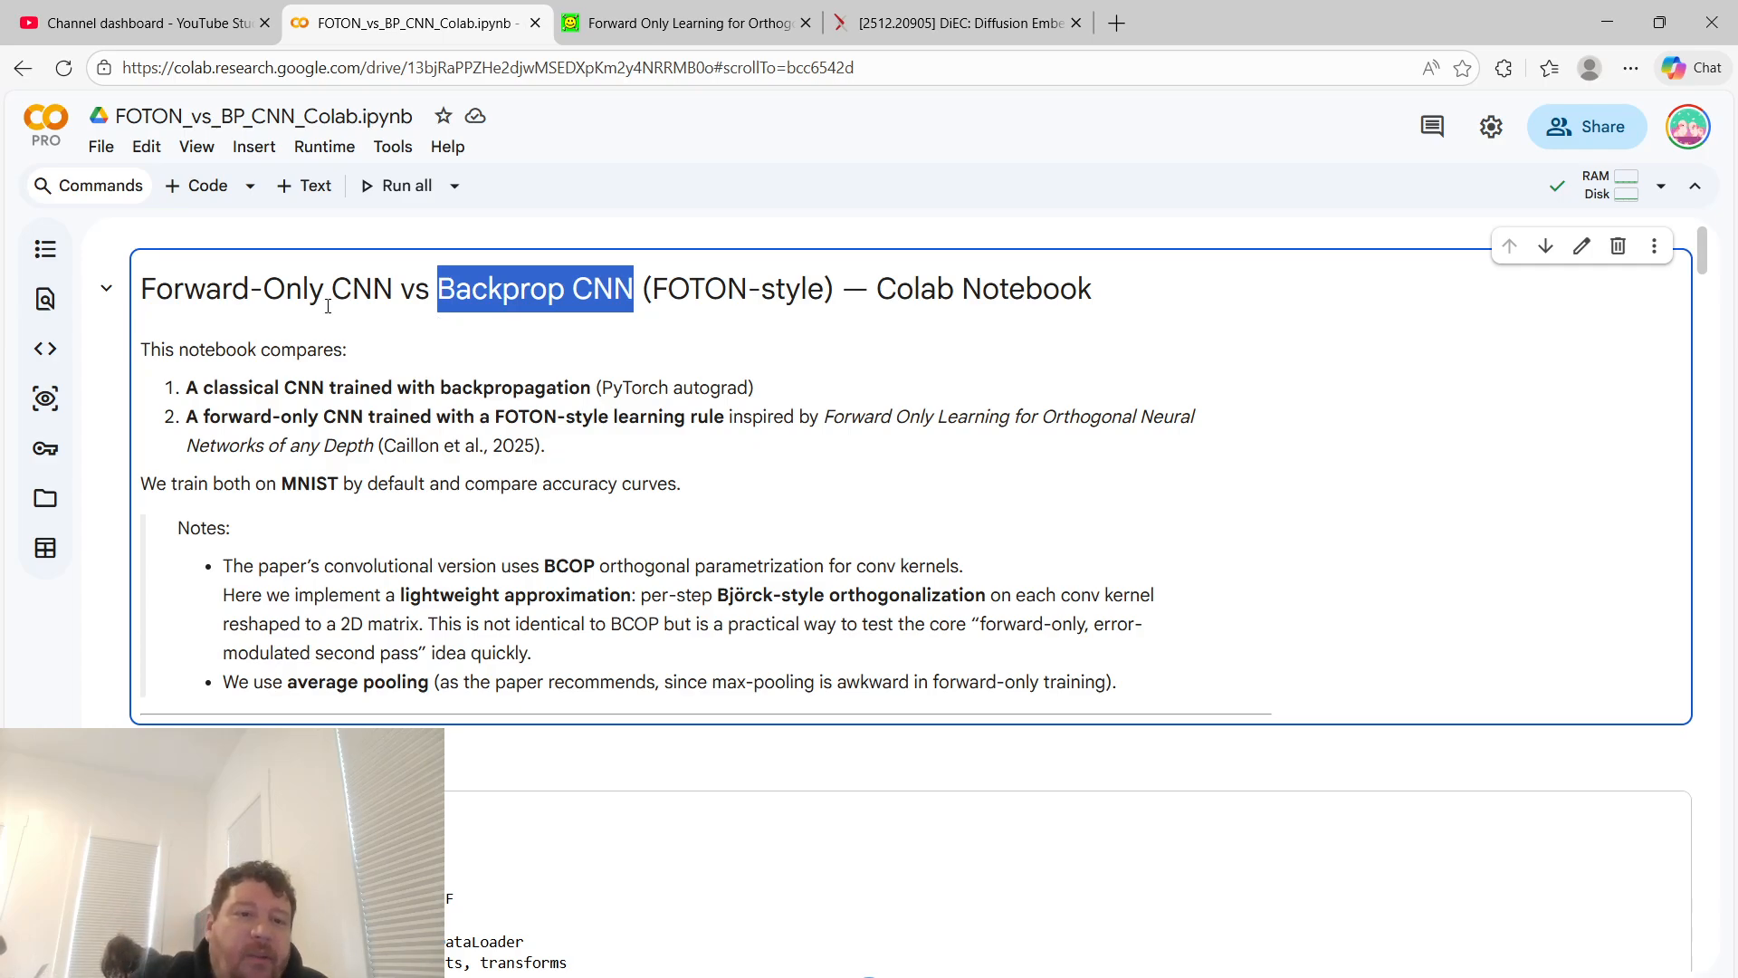
double_click(233, 288)
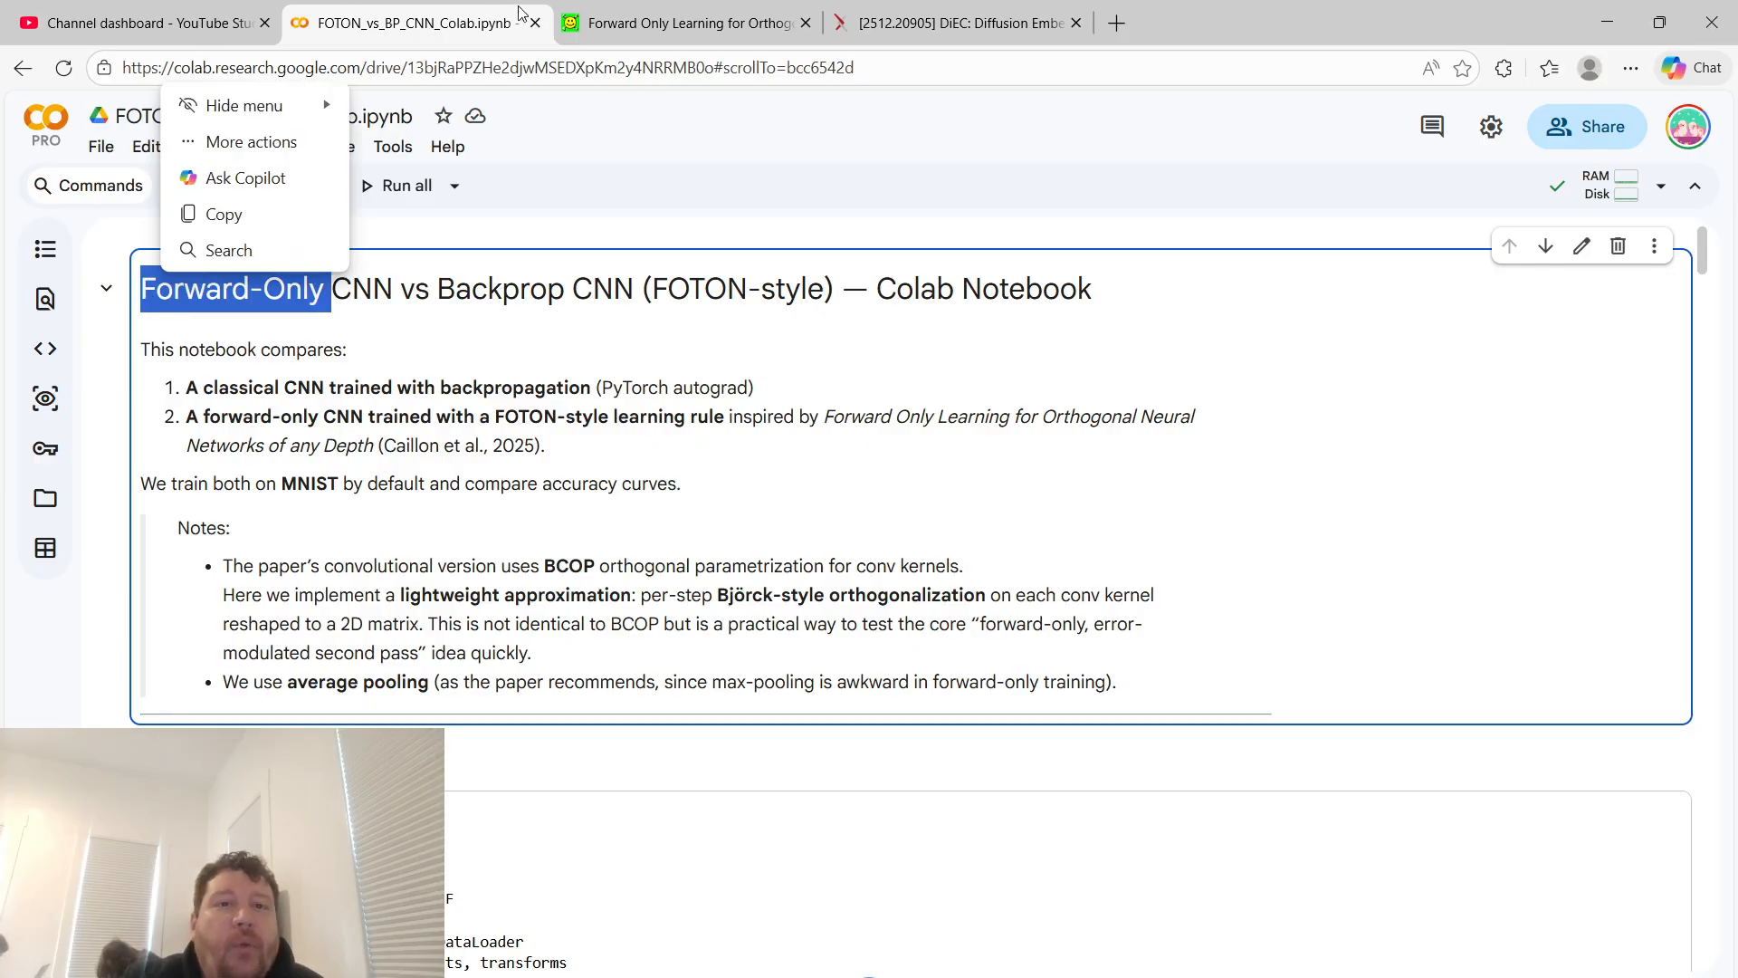
left_click(676, 22)
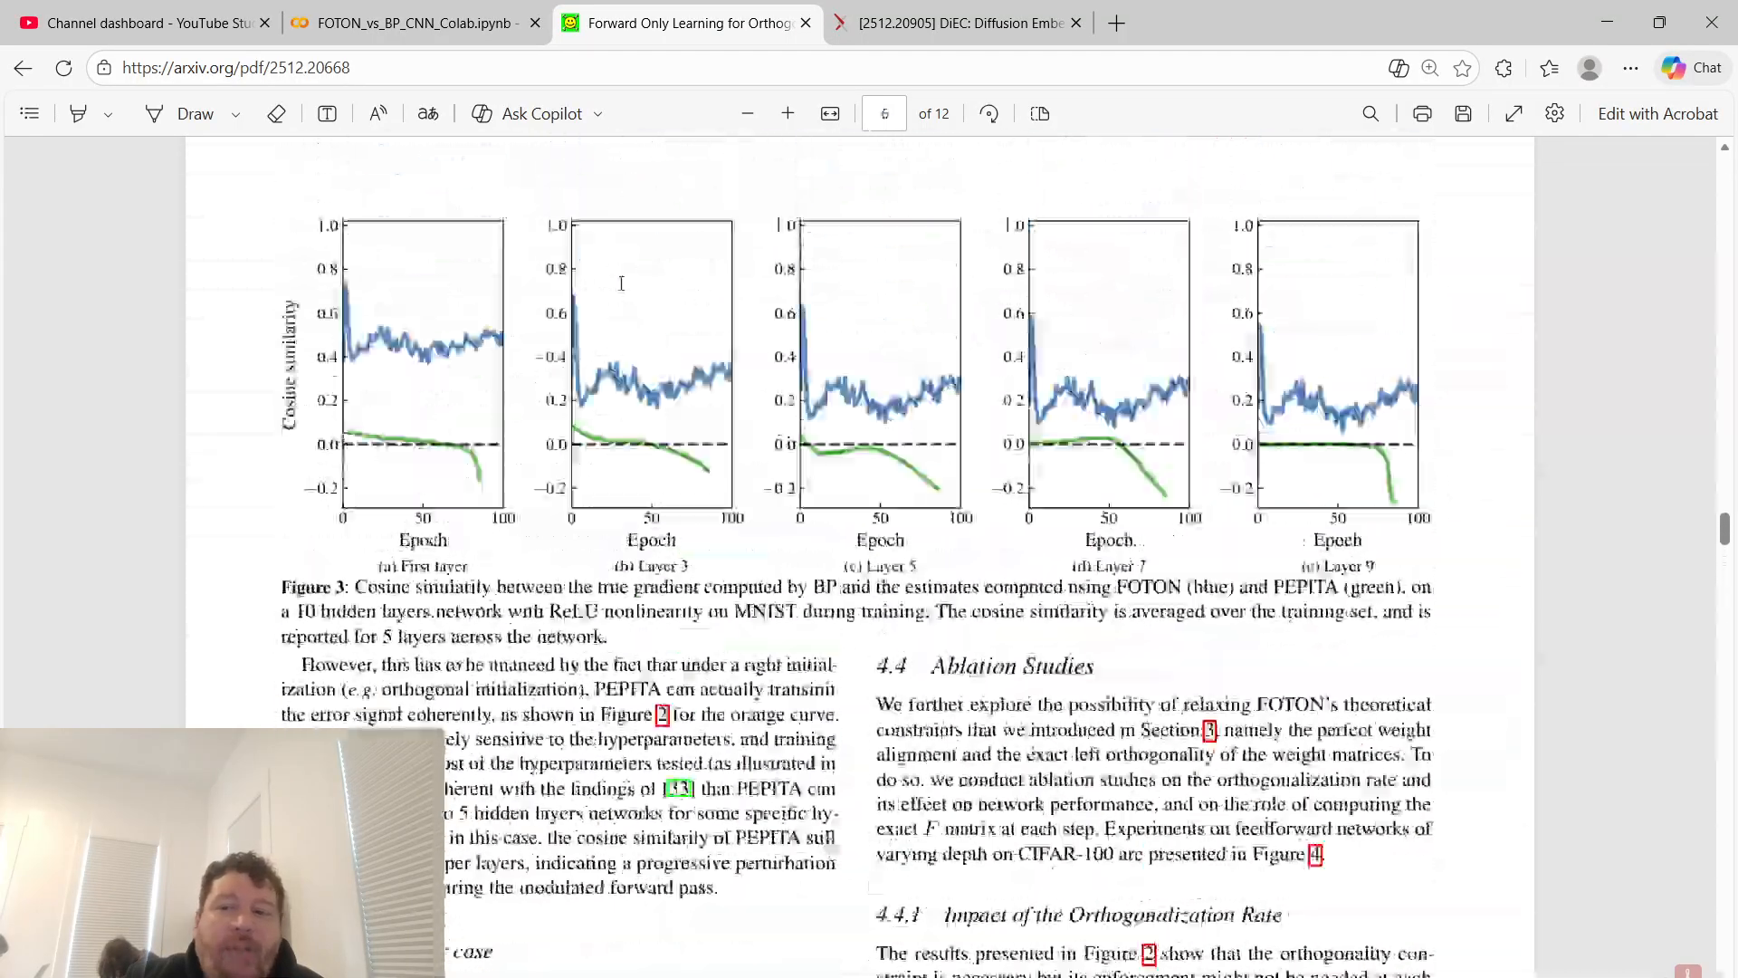
scroll("up", 3)
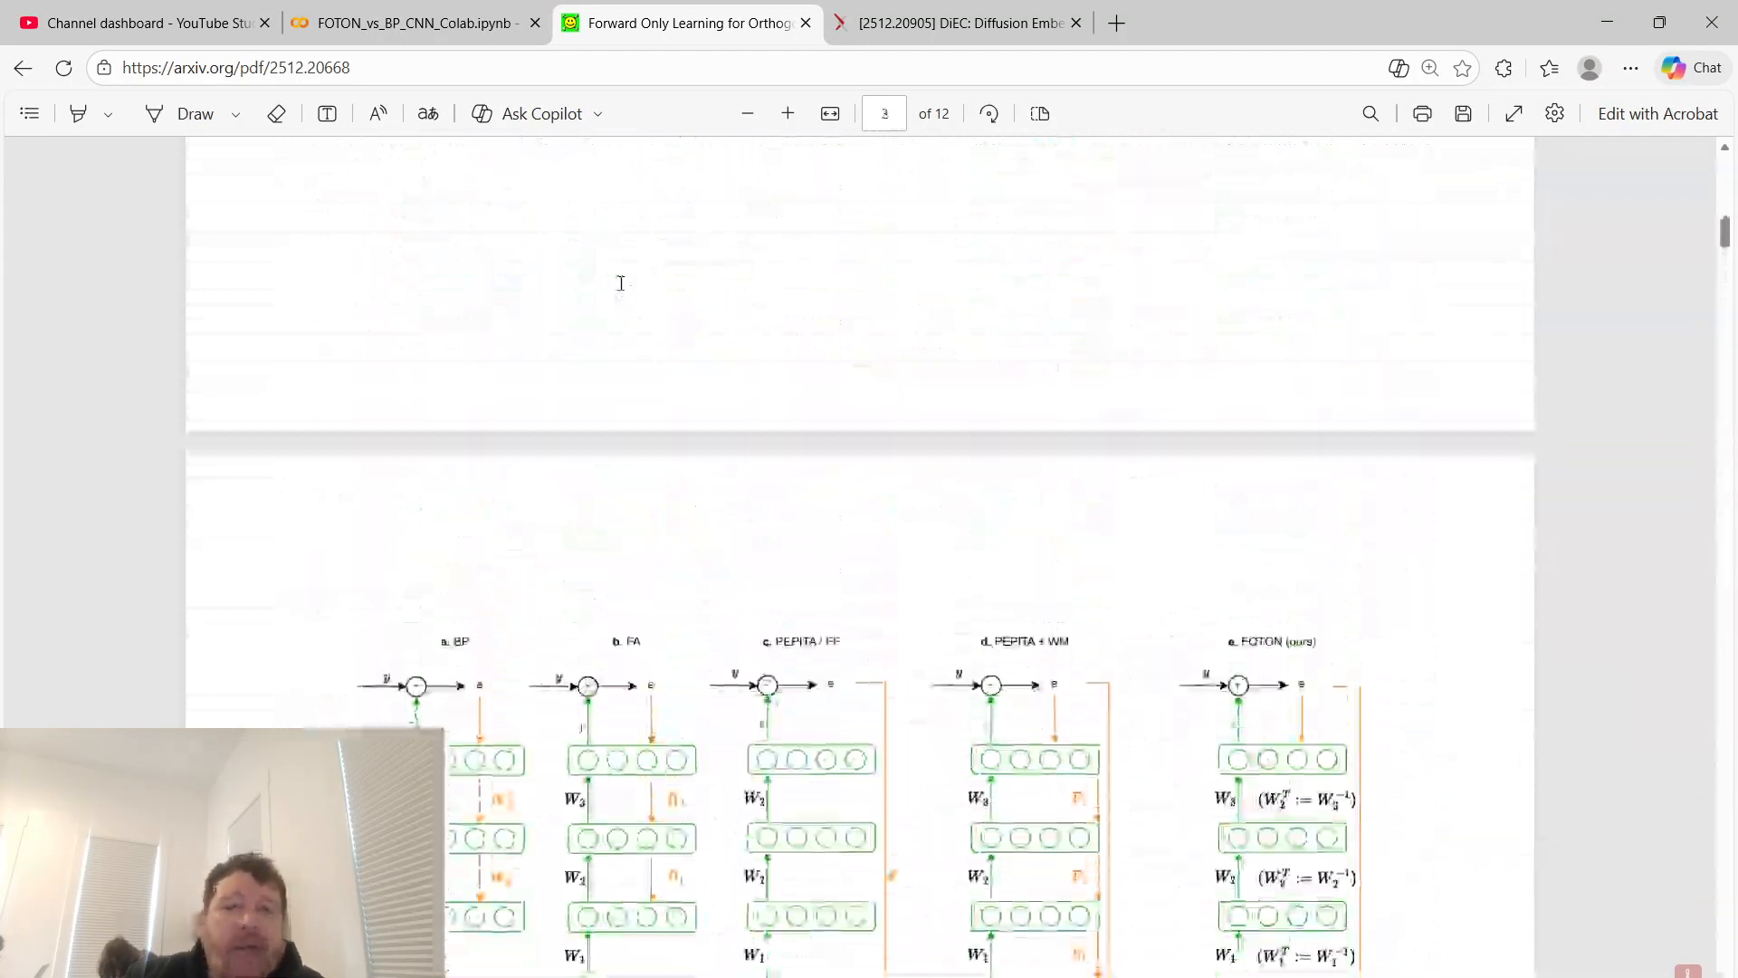
scroll("up", 3)
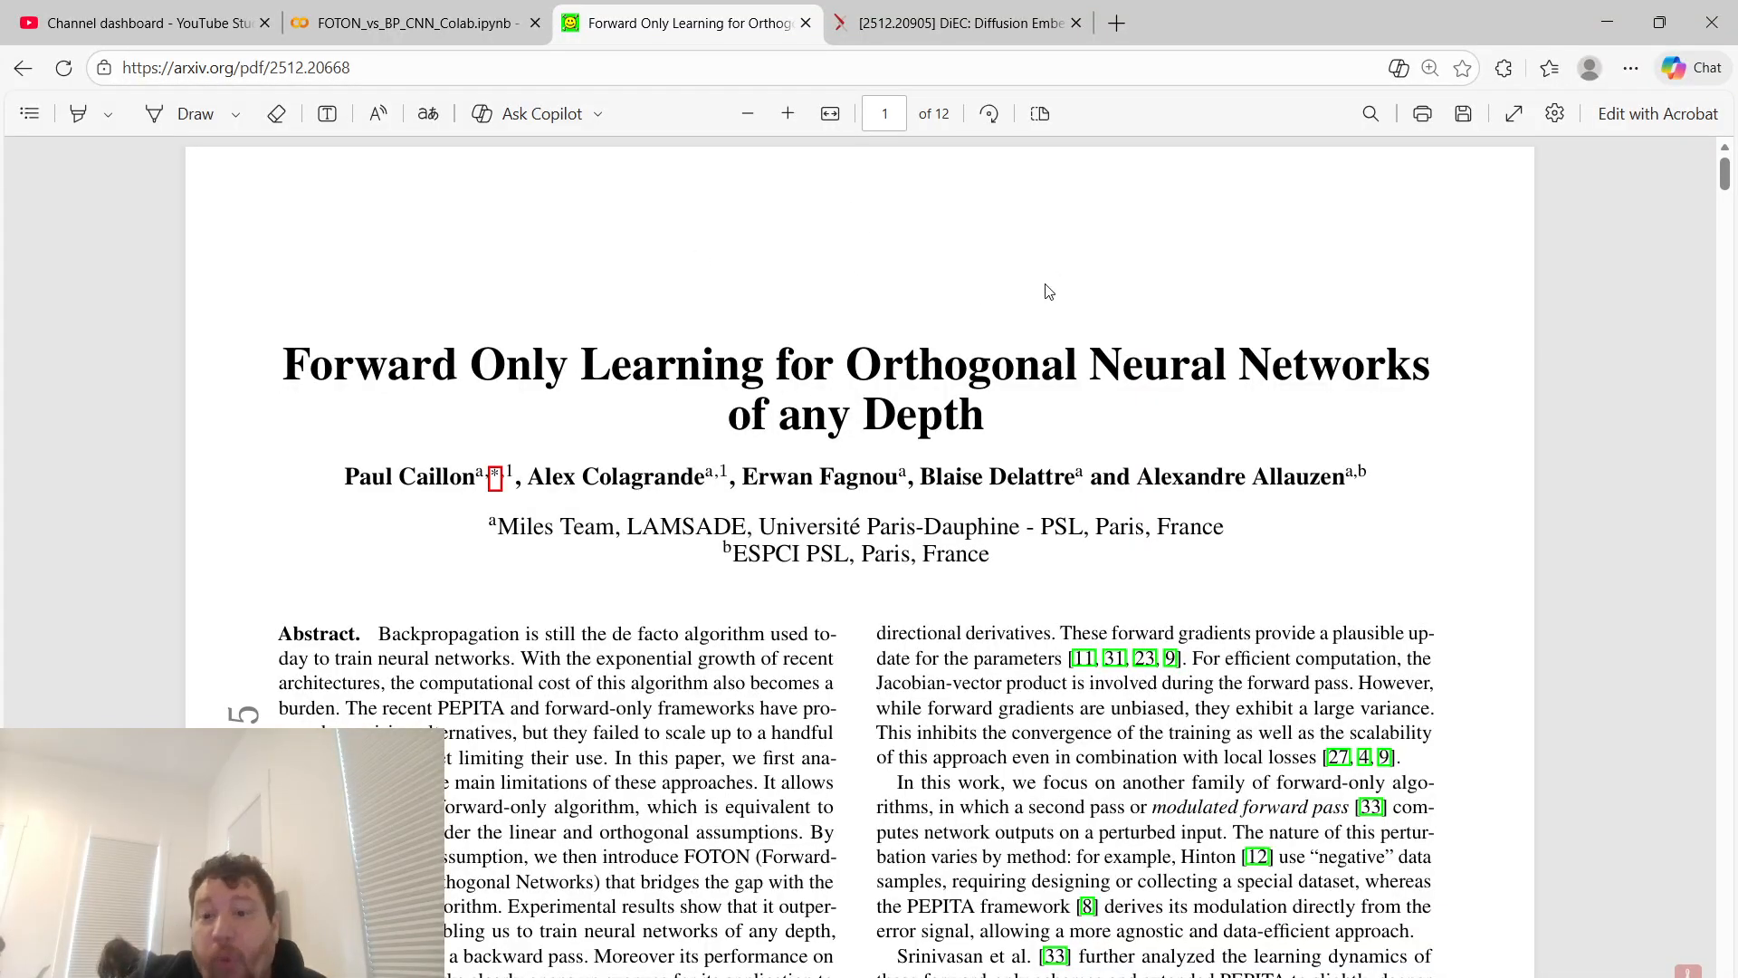
left_click(415, 22)
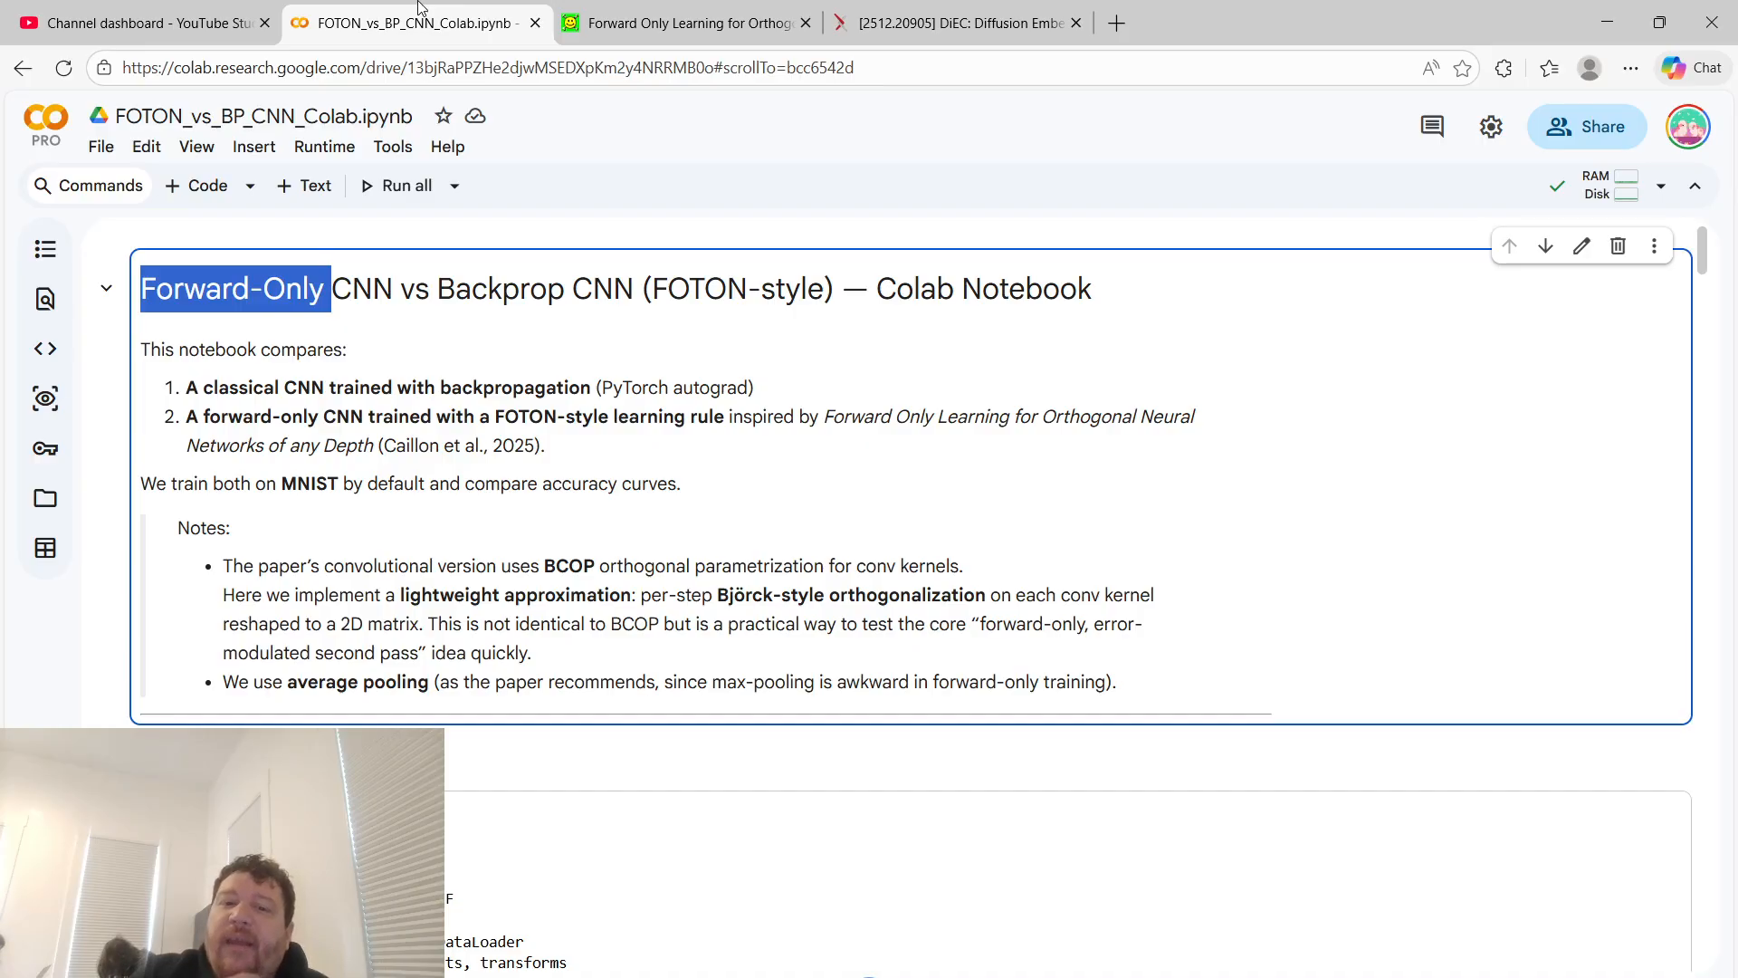
mouse_move(444, 272)
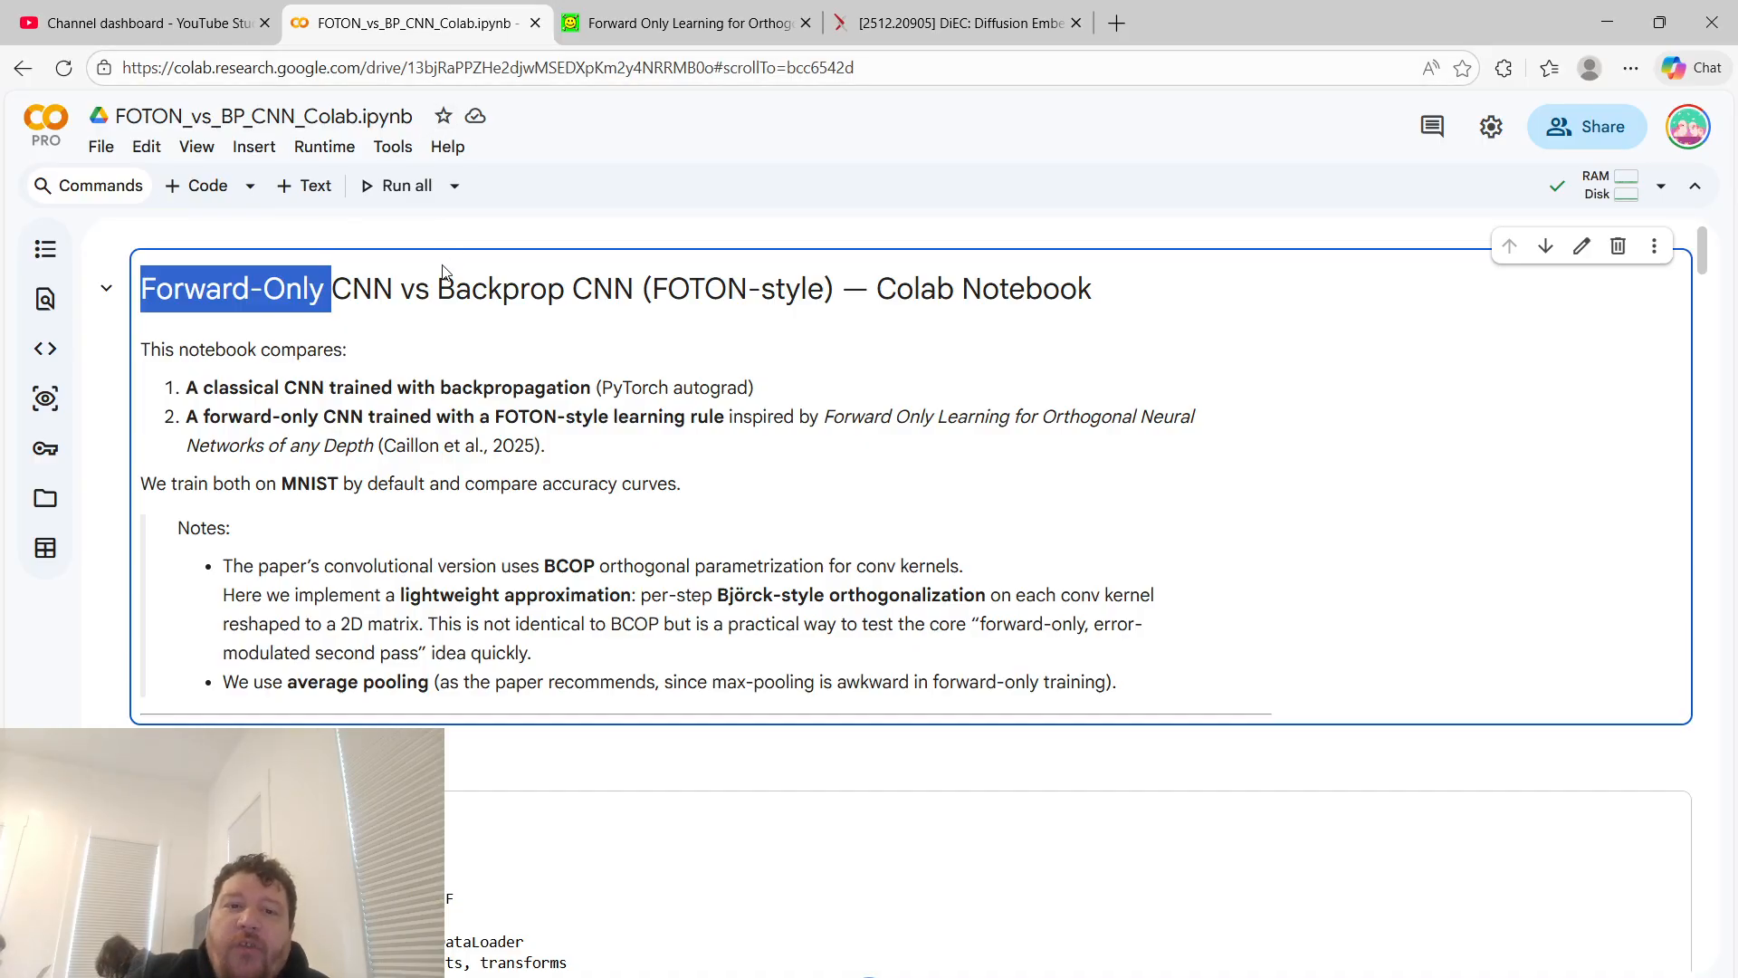
double_click(534, 287)
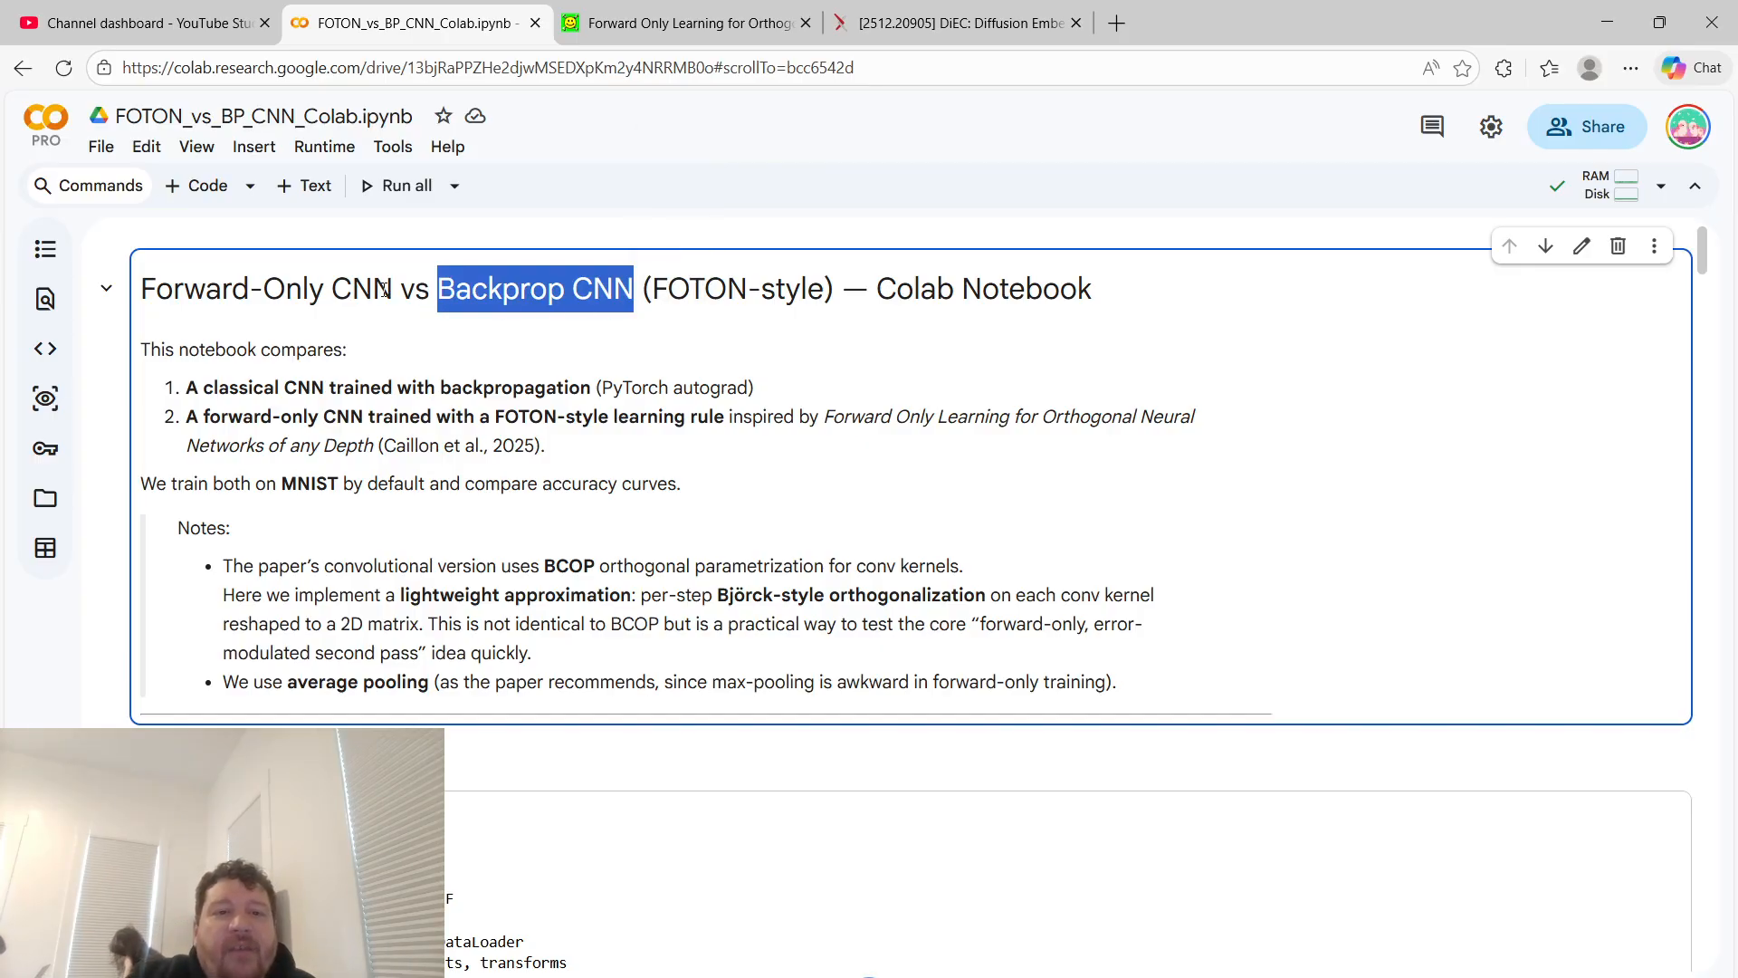
double_click(231, 288)
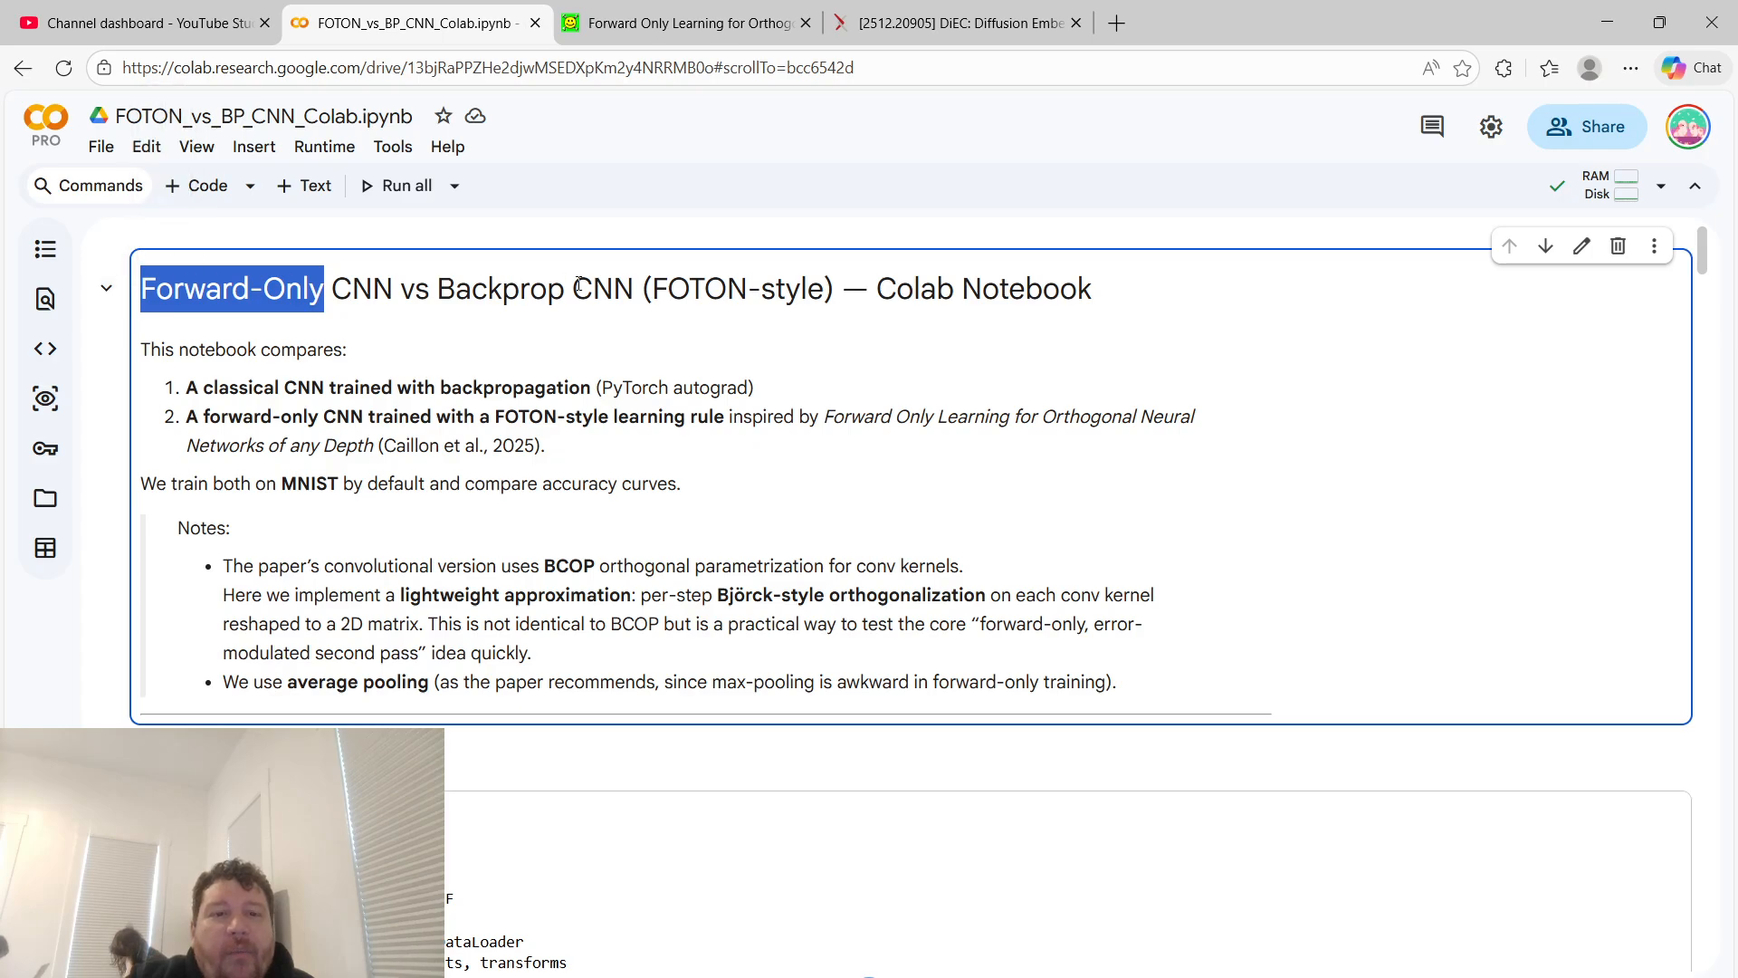
double_click(499, 288)
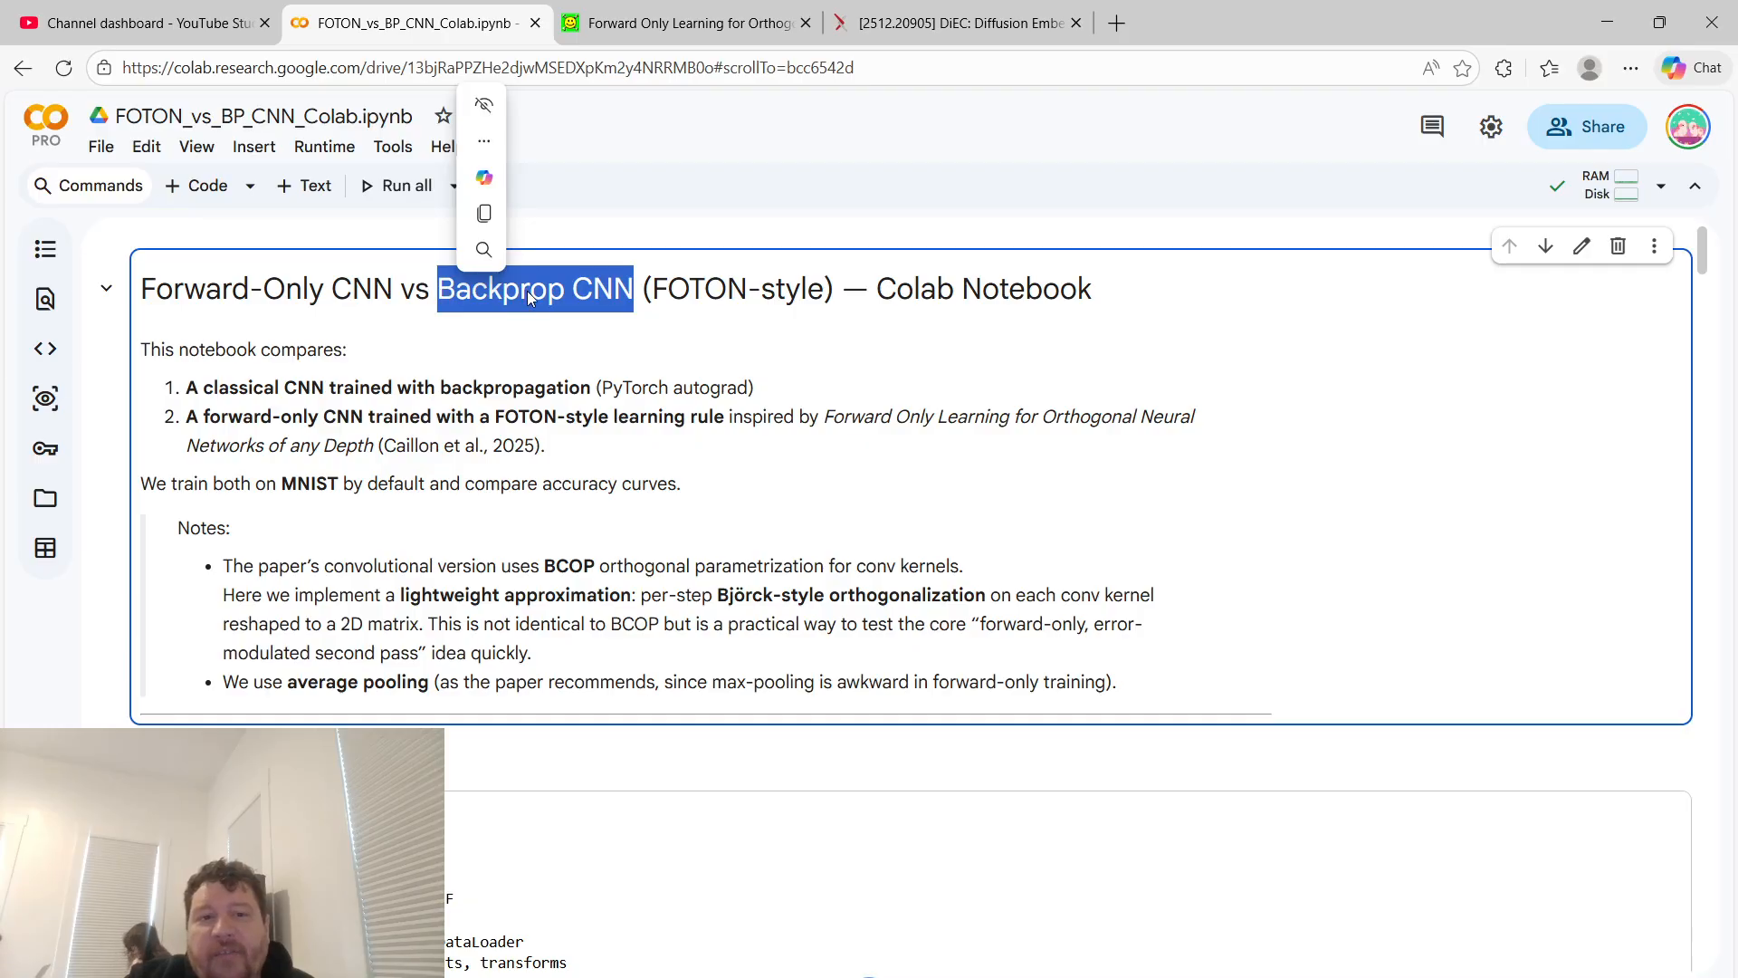
left_click(332, 288)
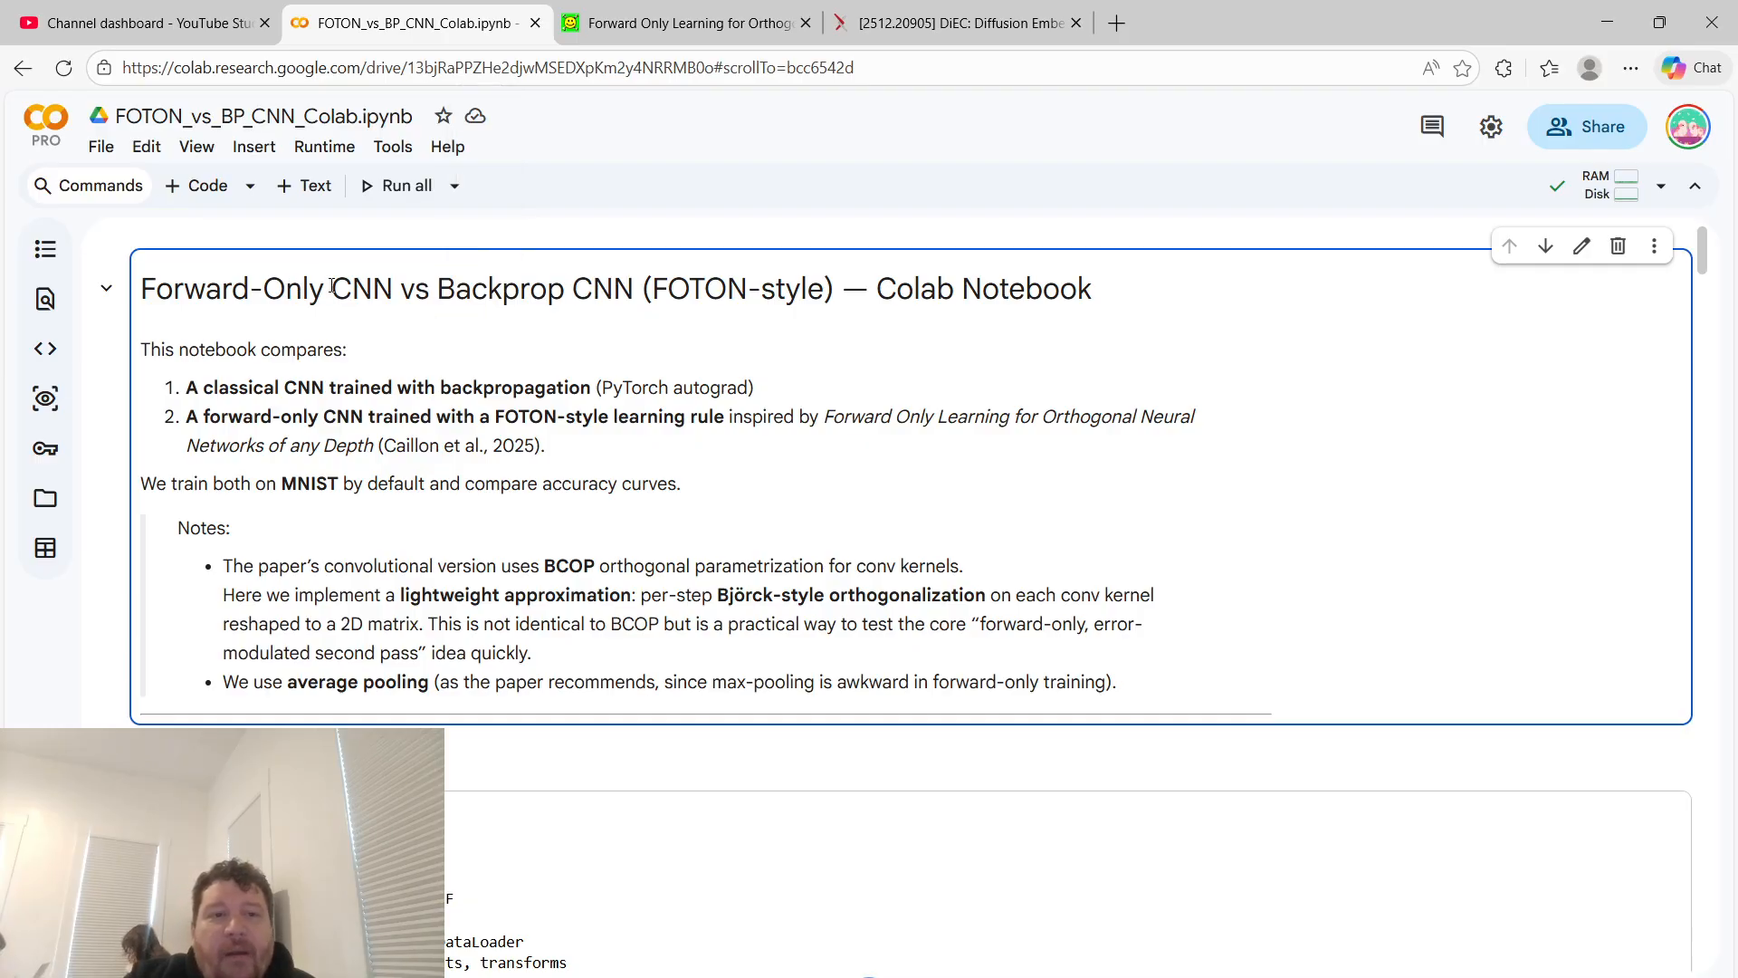
double_click(444, 288)
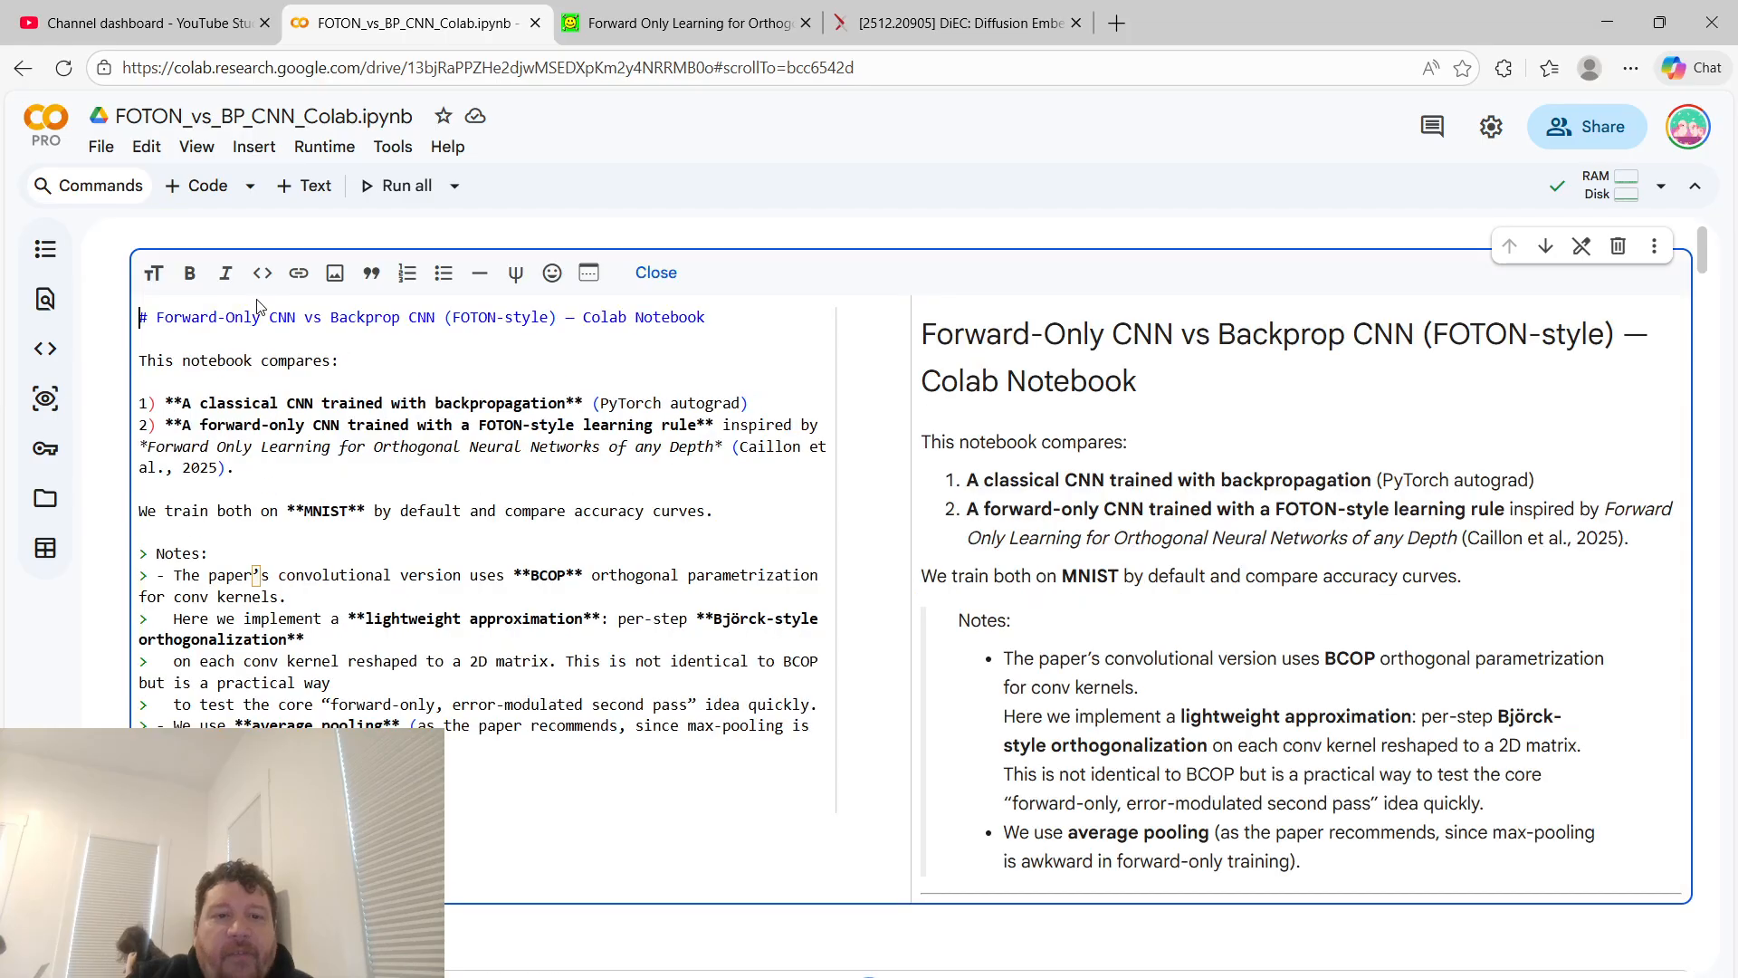
left_click(655, 272)
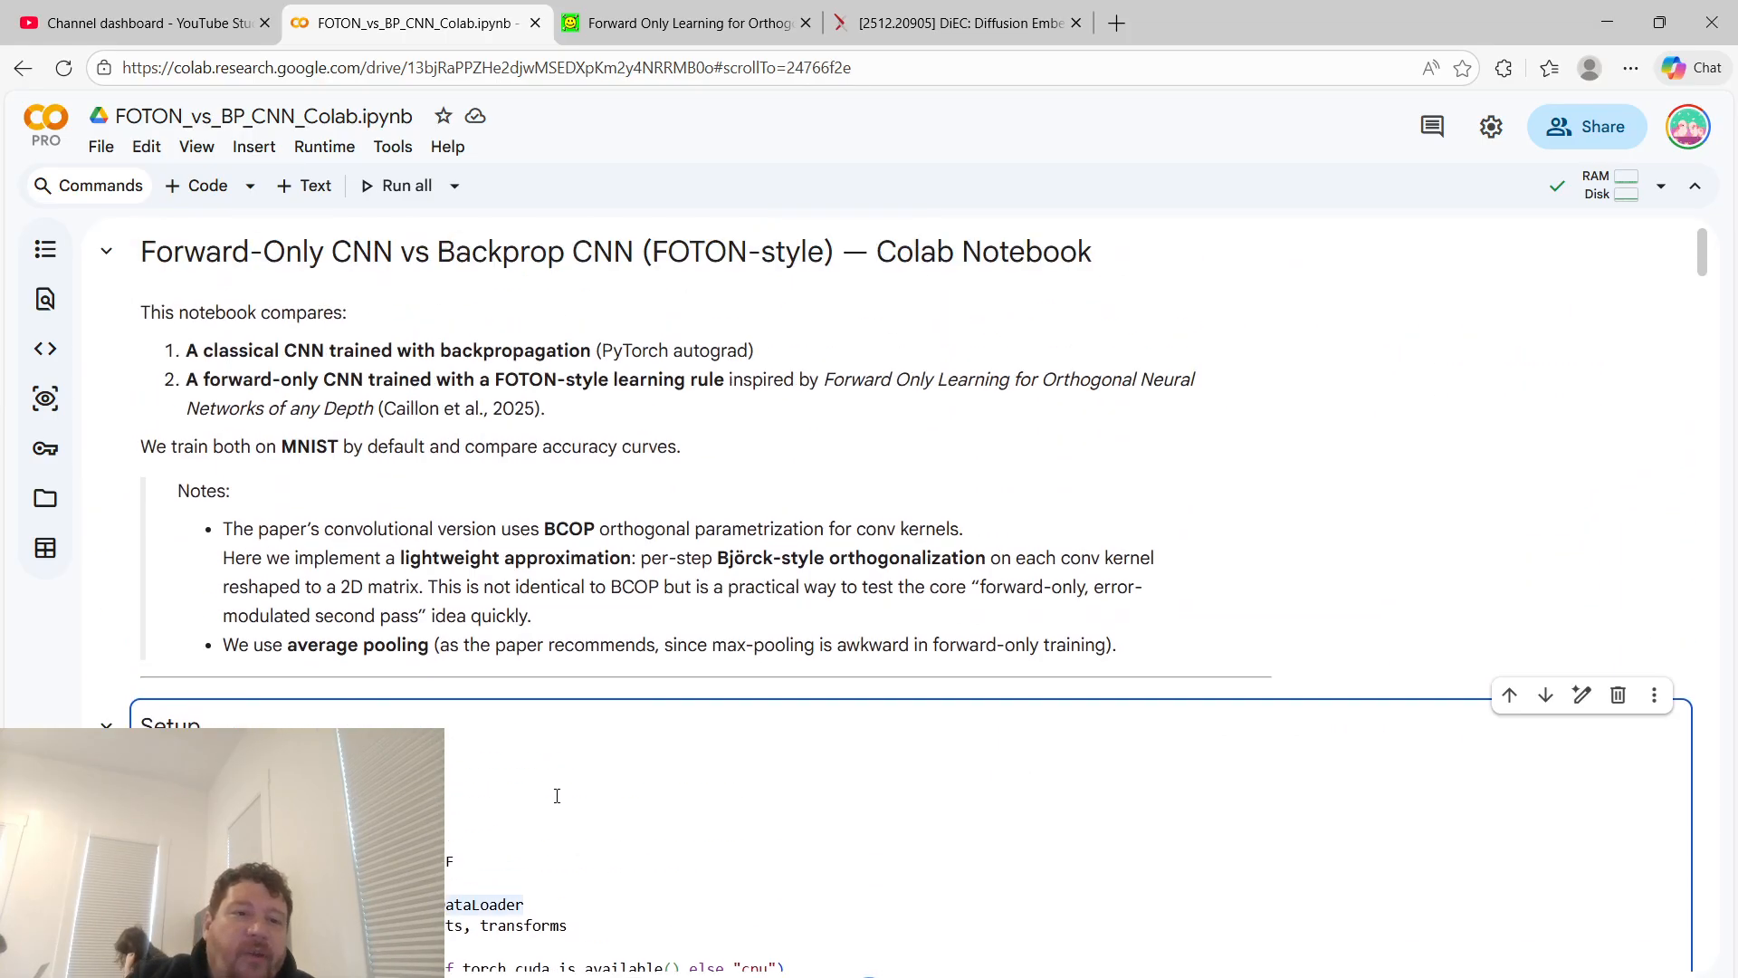
Scroll past Setup, MNIST data and model cells to the 20-epoch BP vs FOTON training output
scroll("up", 3)
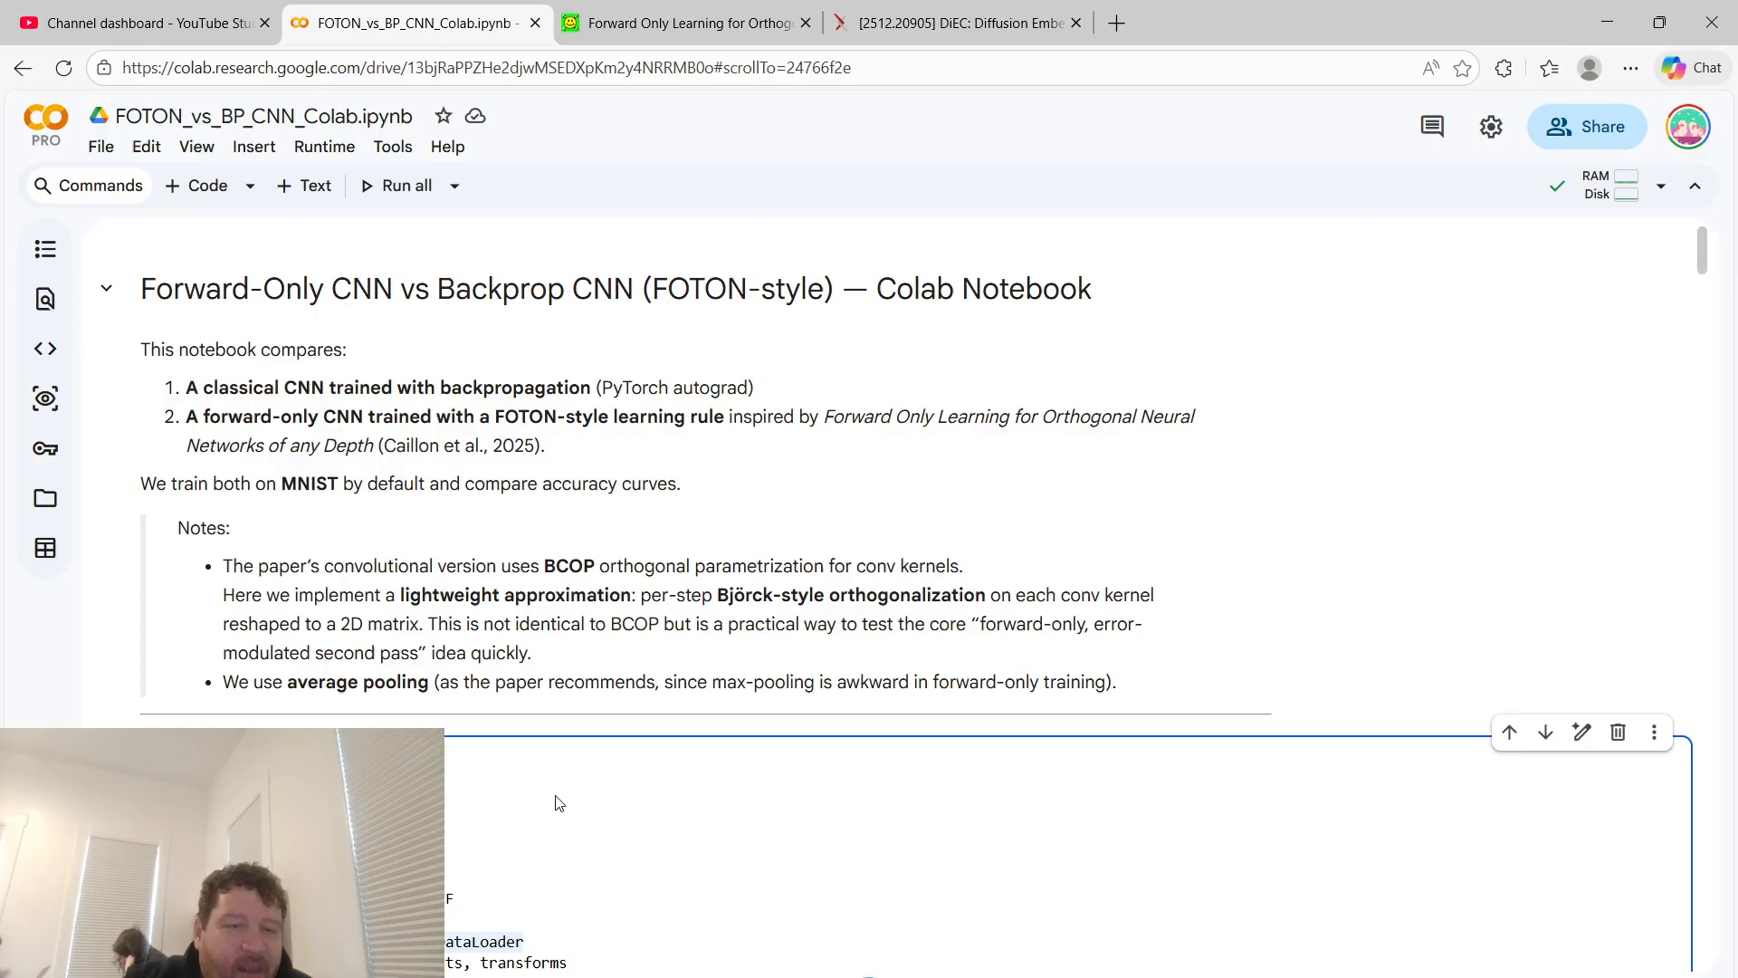
scroll("down", 3)
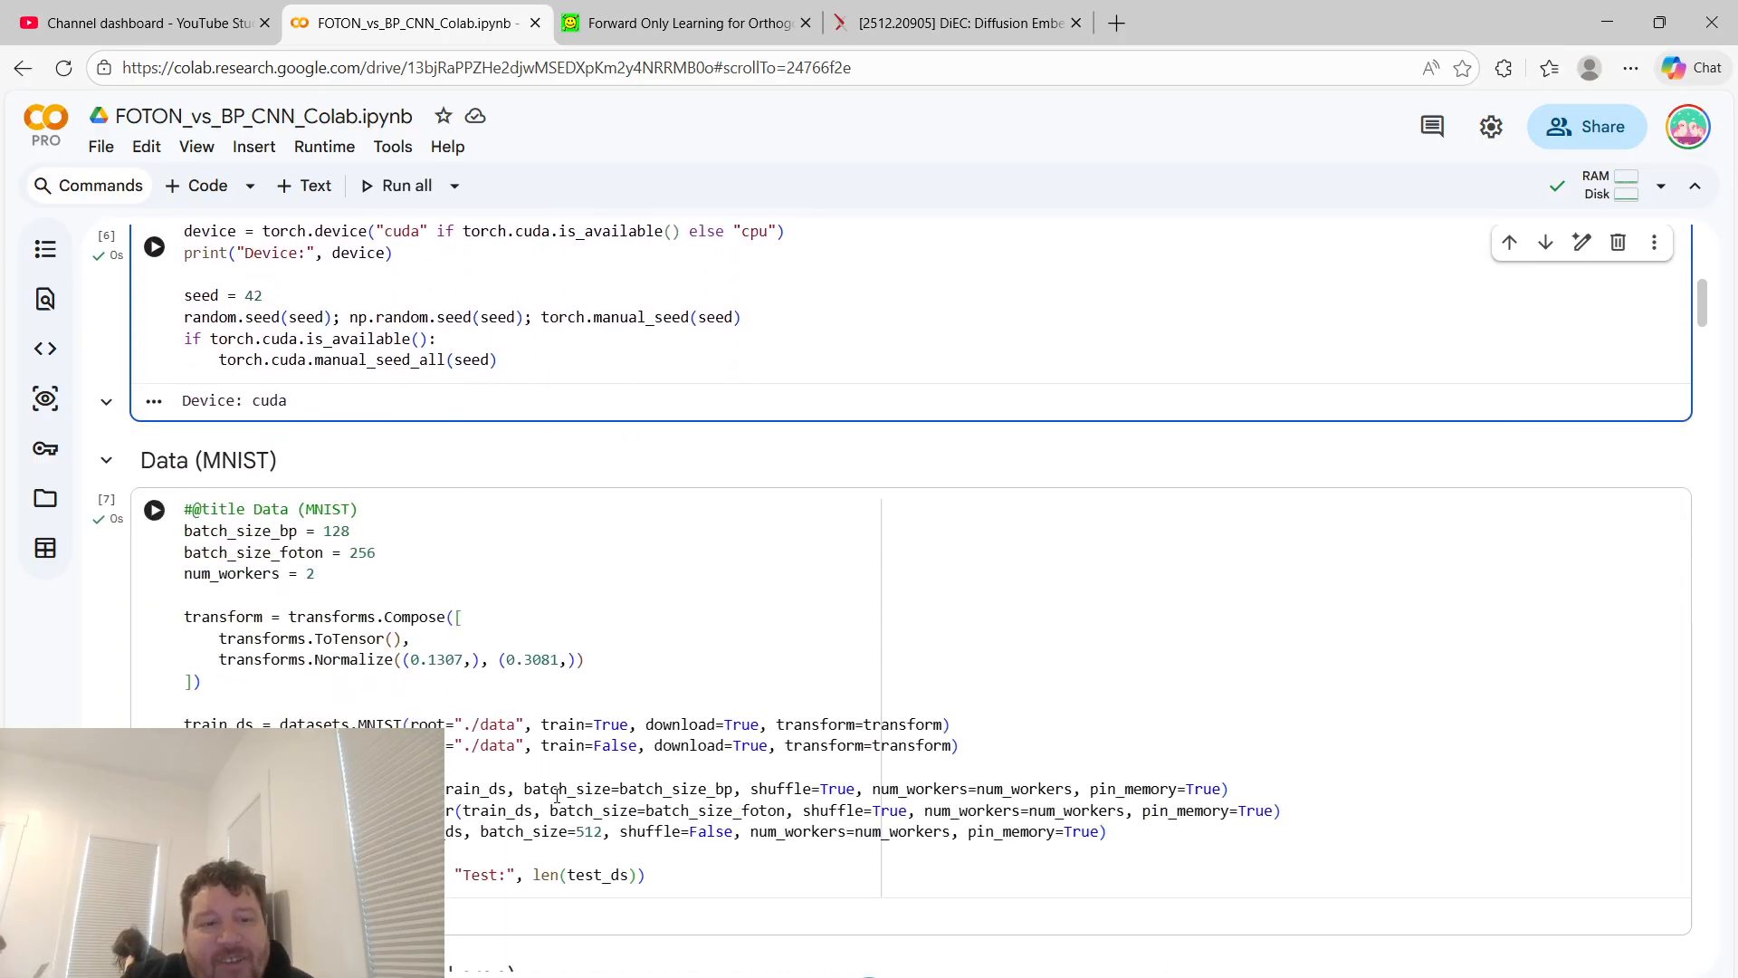
scroll("down", 3)
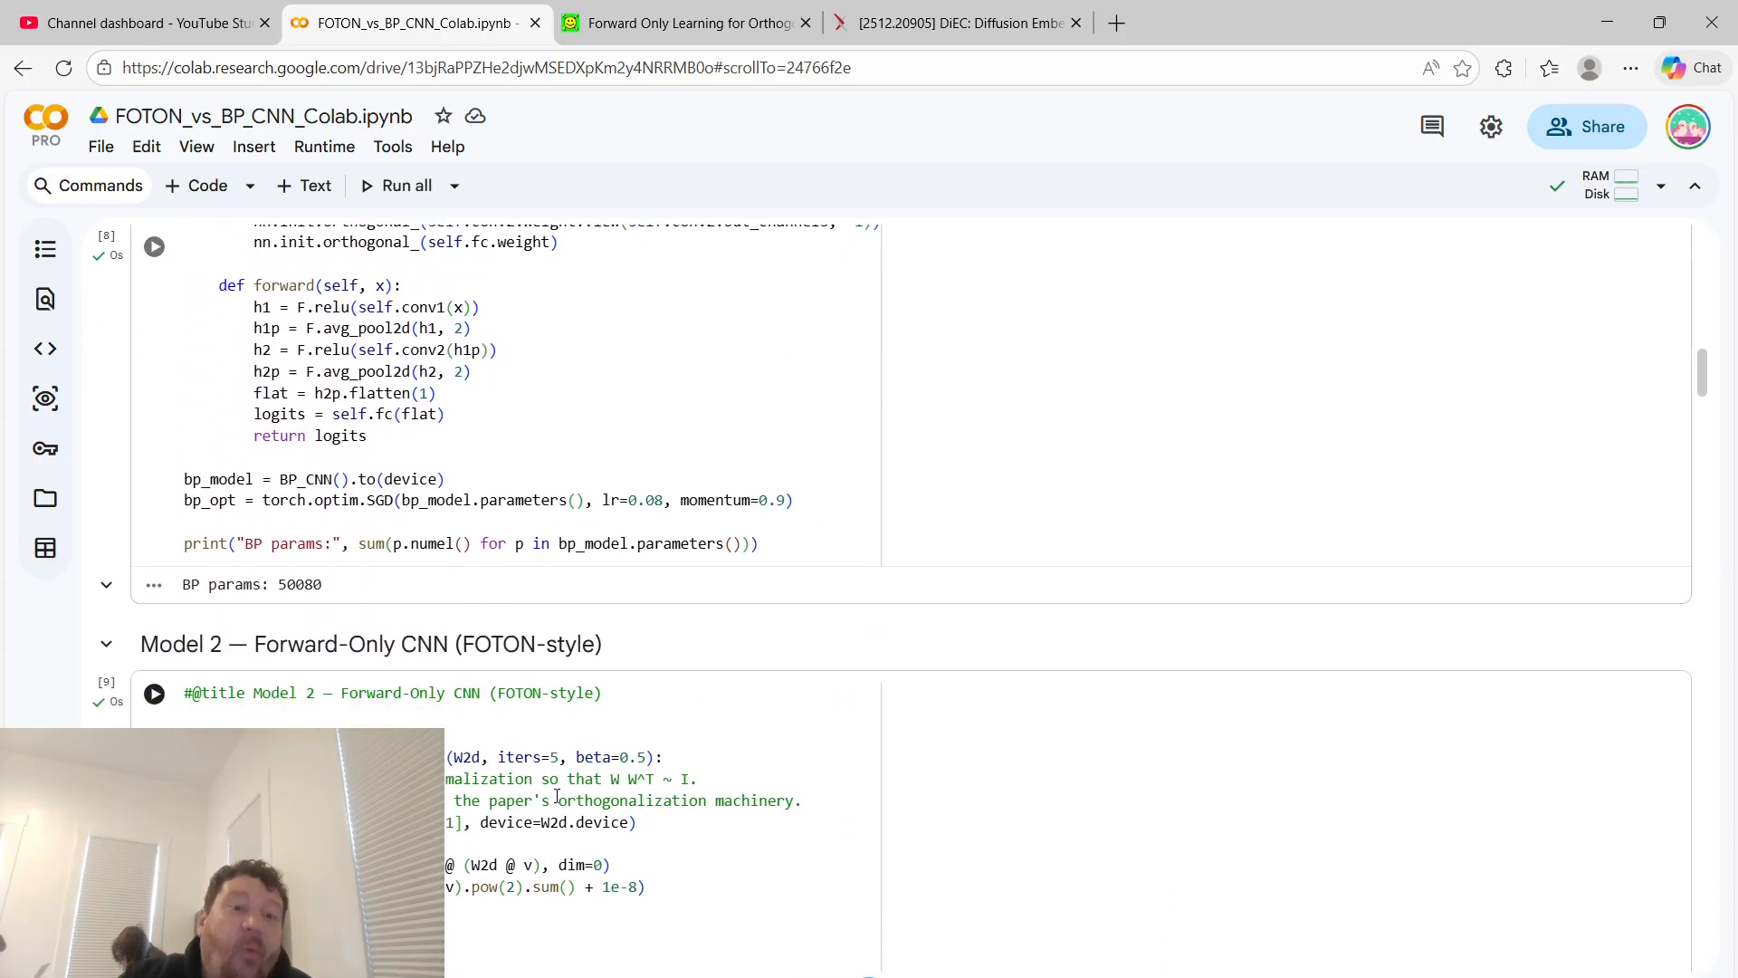
scroll("down", 3)
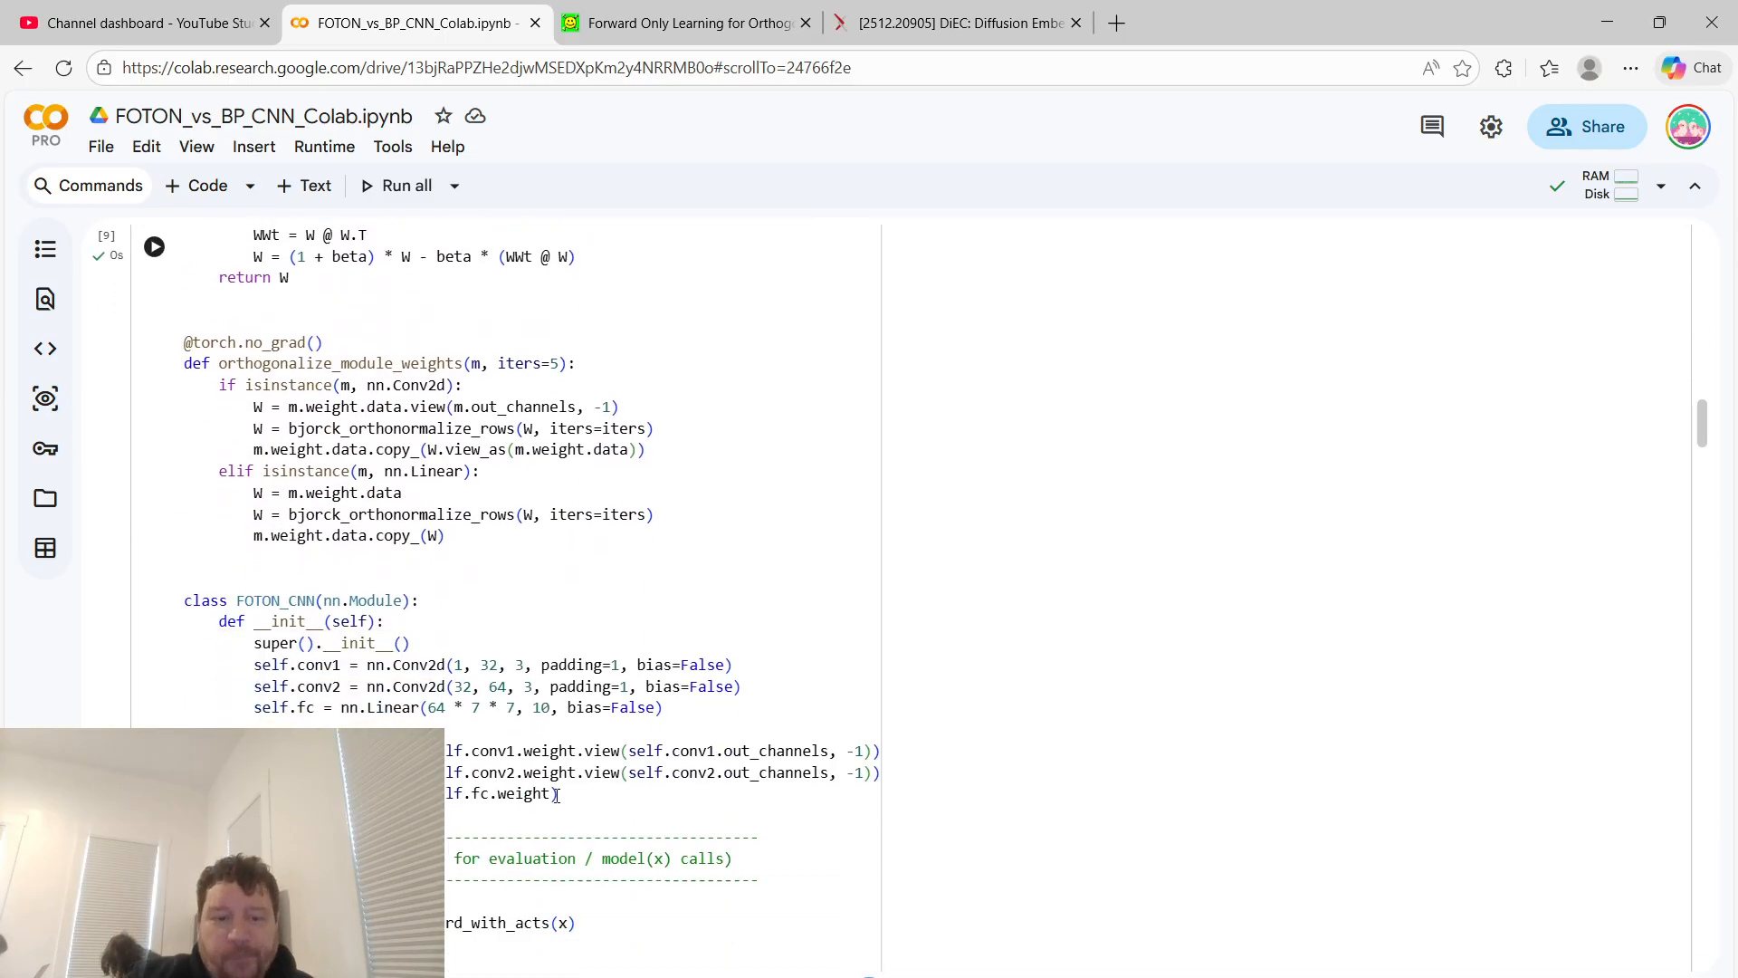
scroll("down", 3)
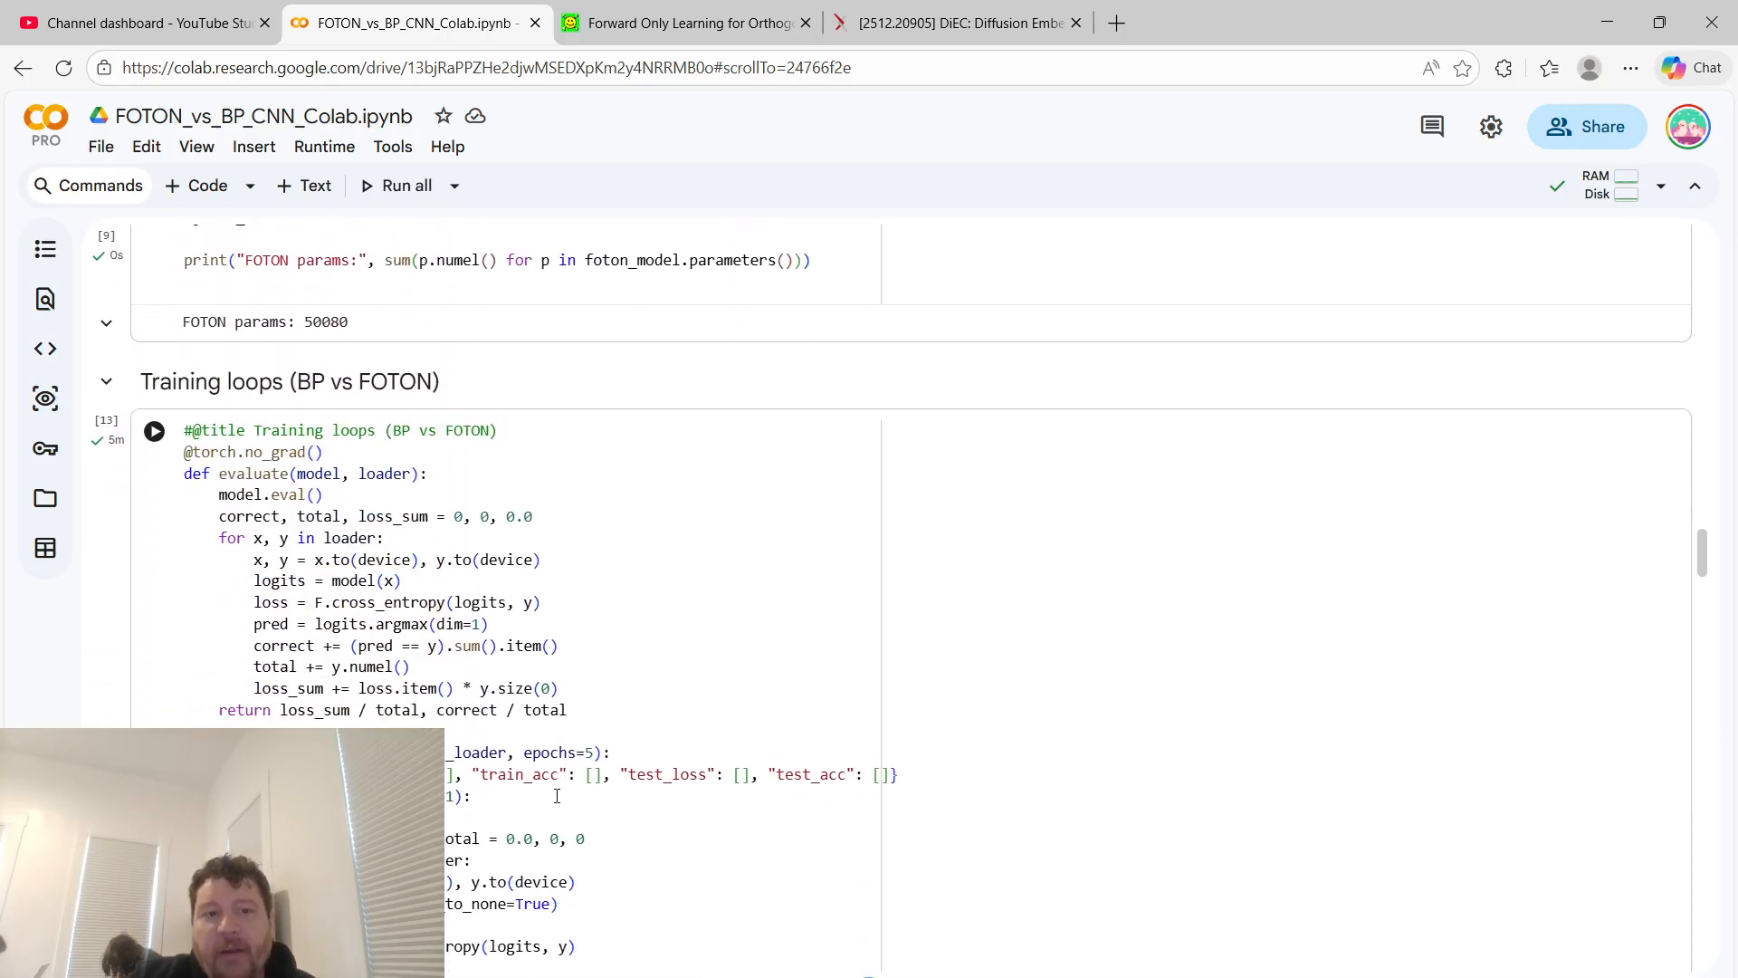
scroll("down", 3)
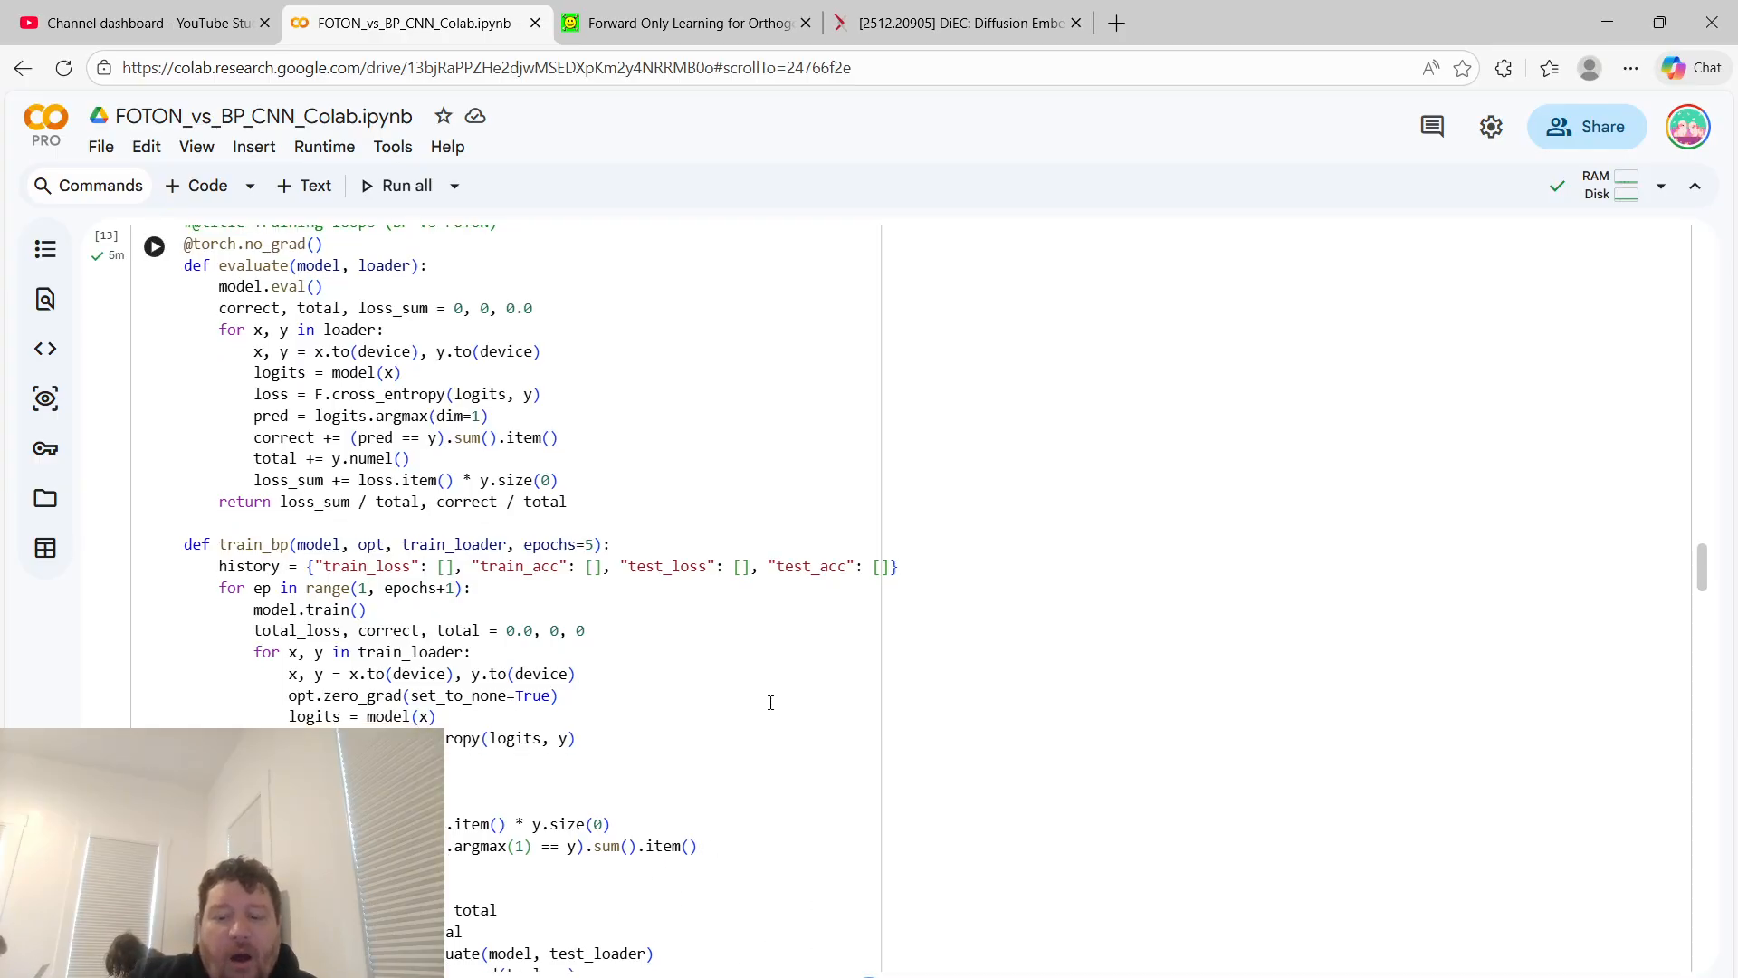
scroll("up", 3)
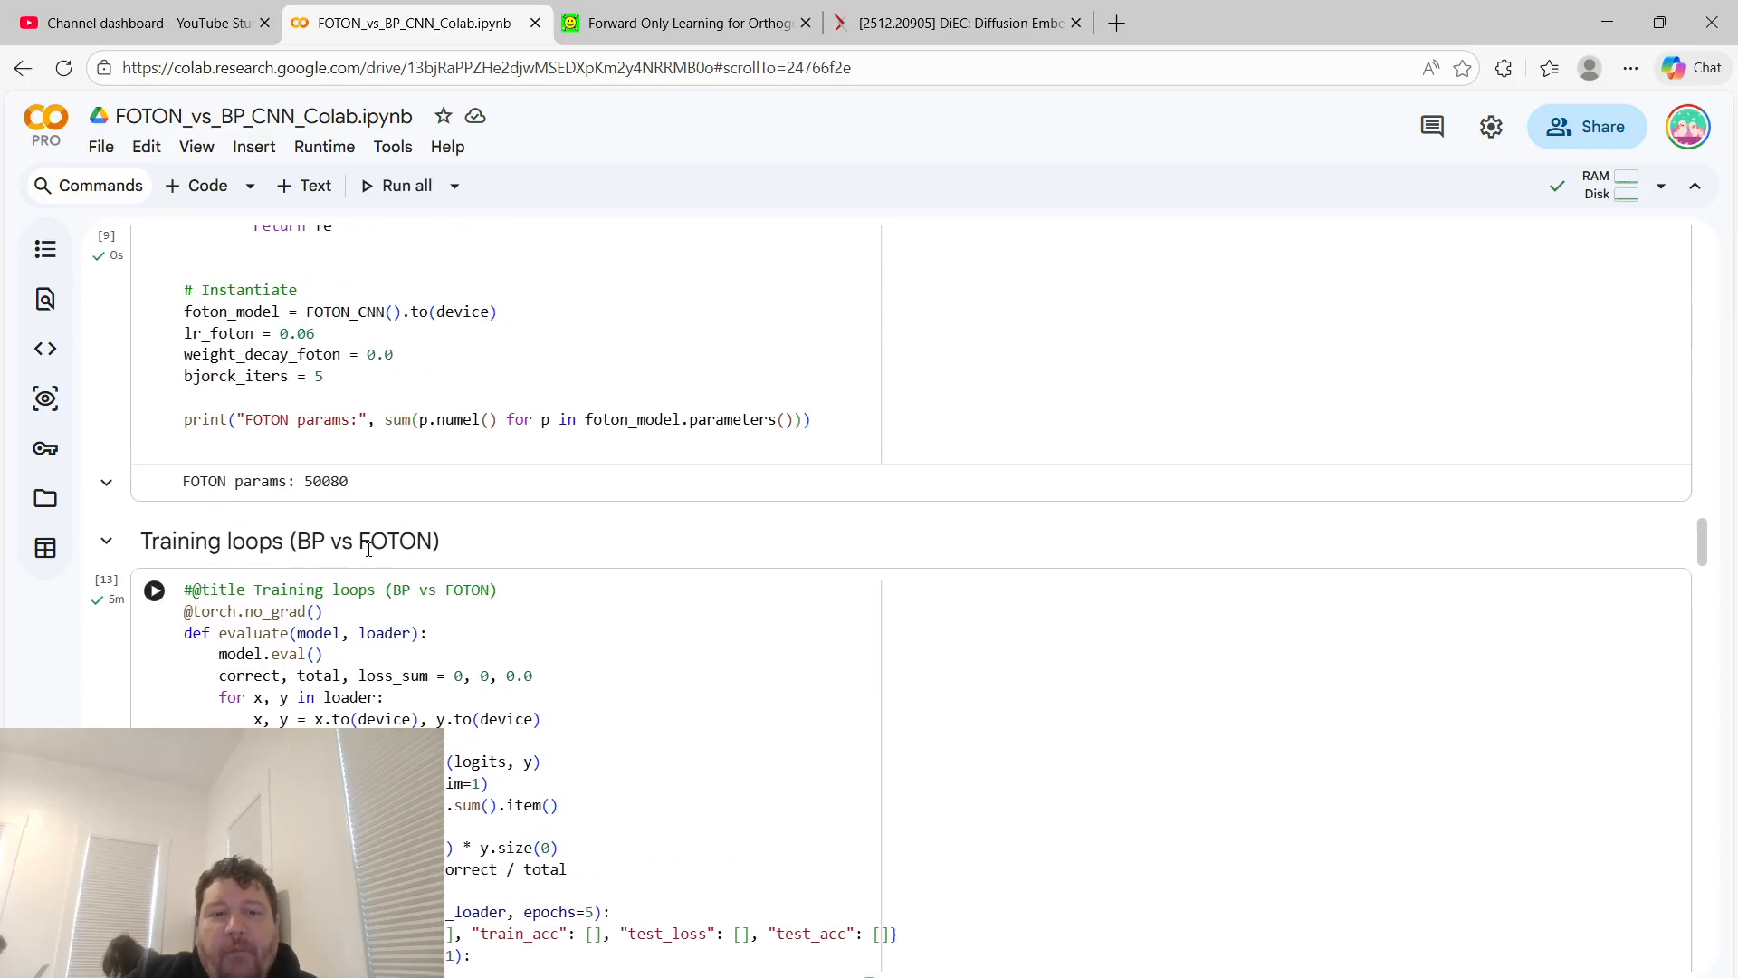
scroll("down", 3)
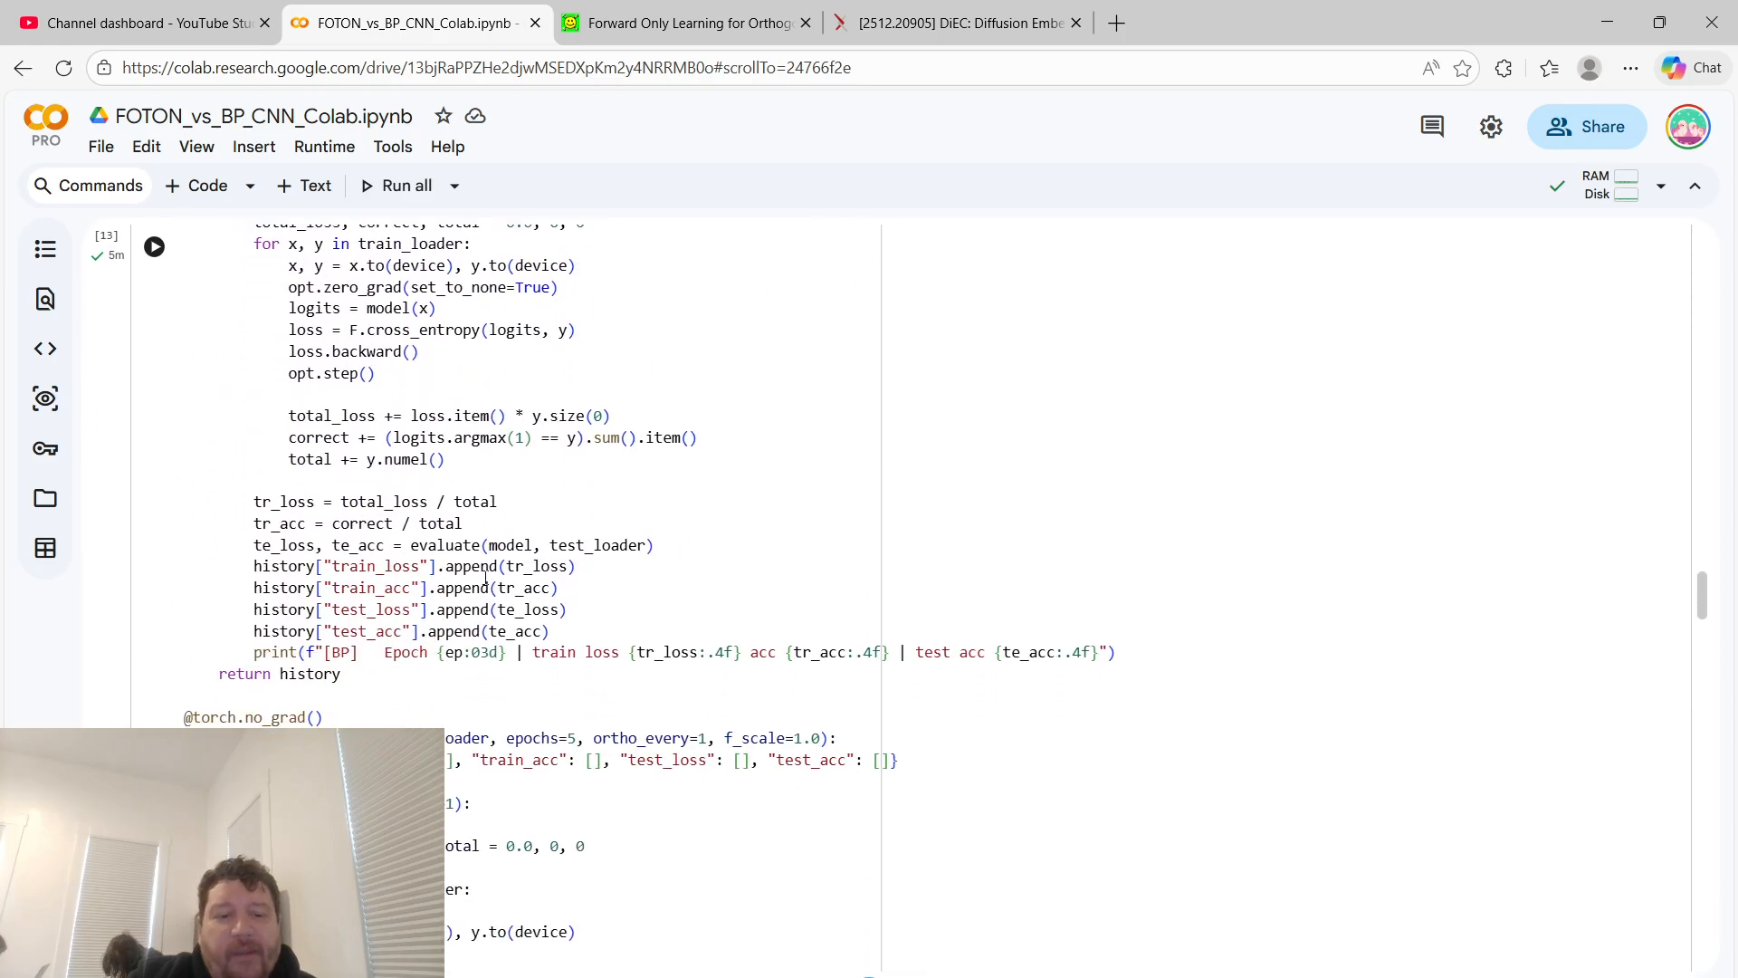
scroll("down", 3)
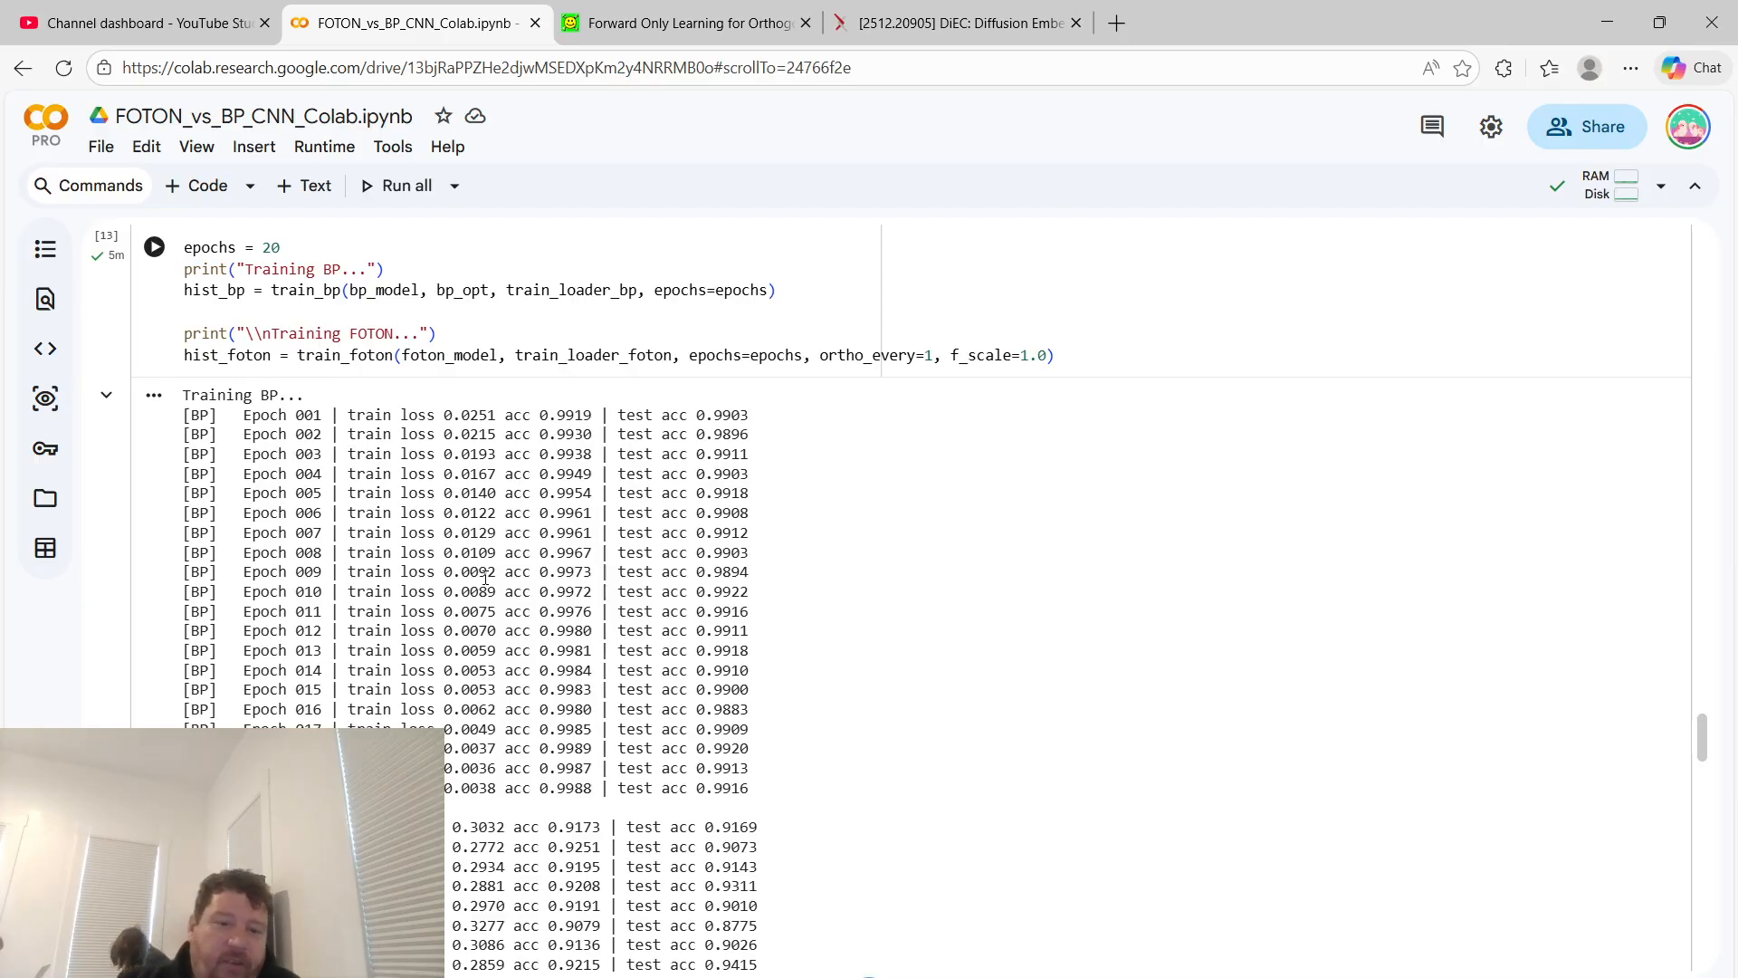
mouse_move(582, 414)
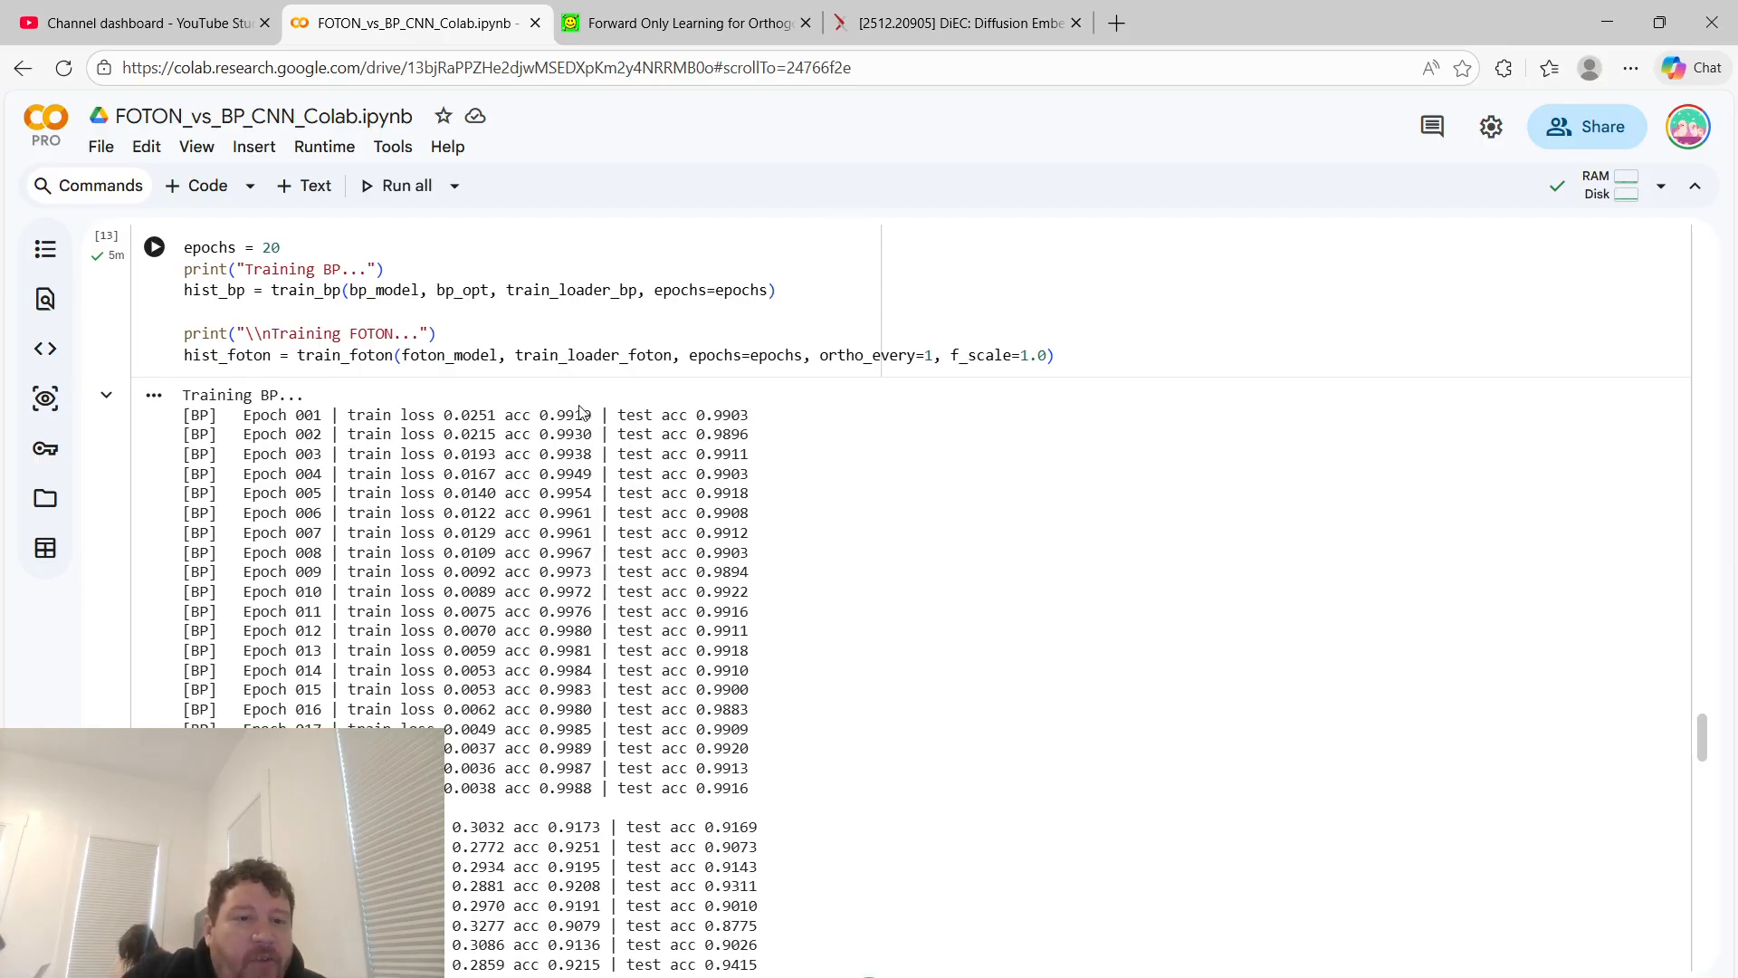
mouse_move(391, 458)
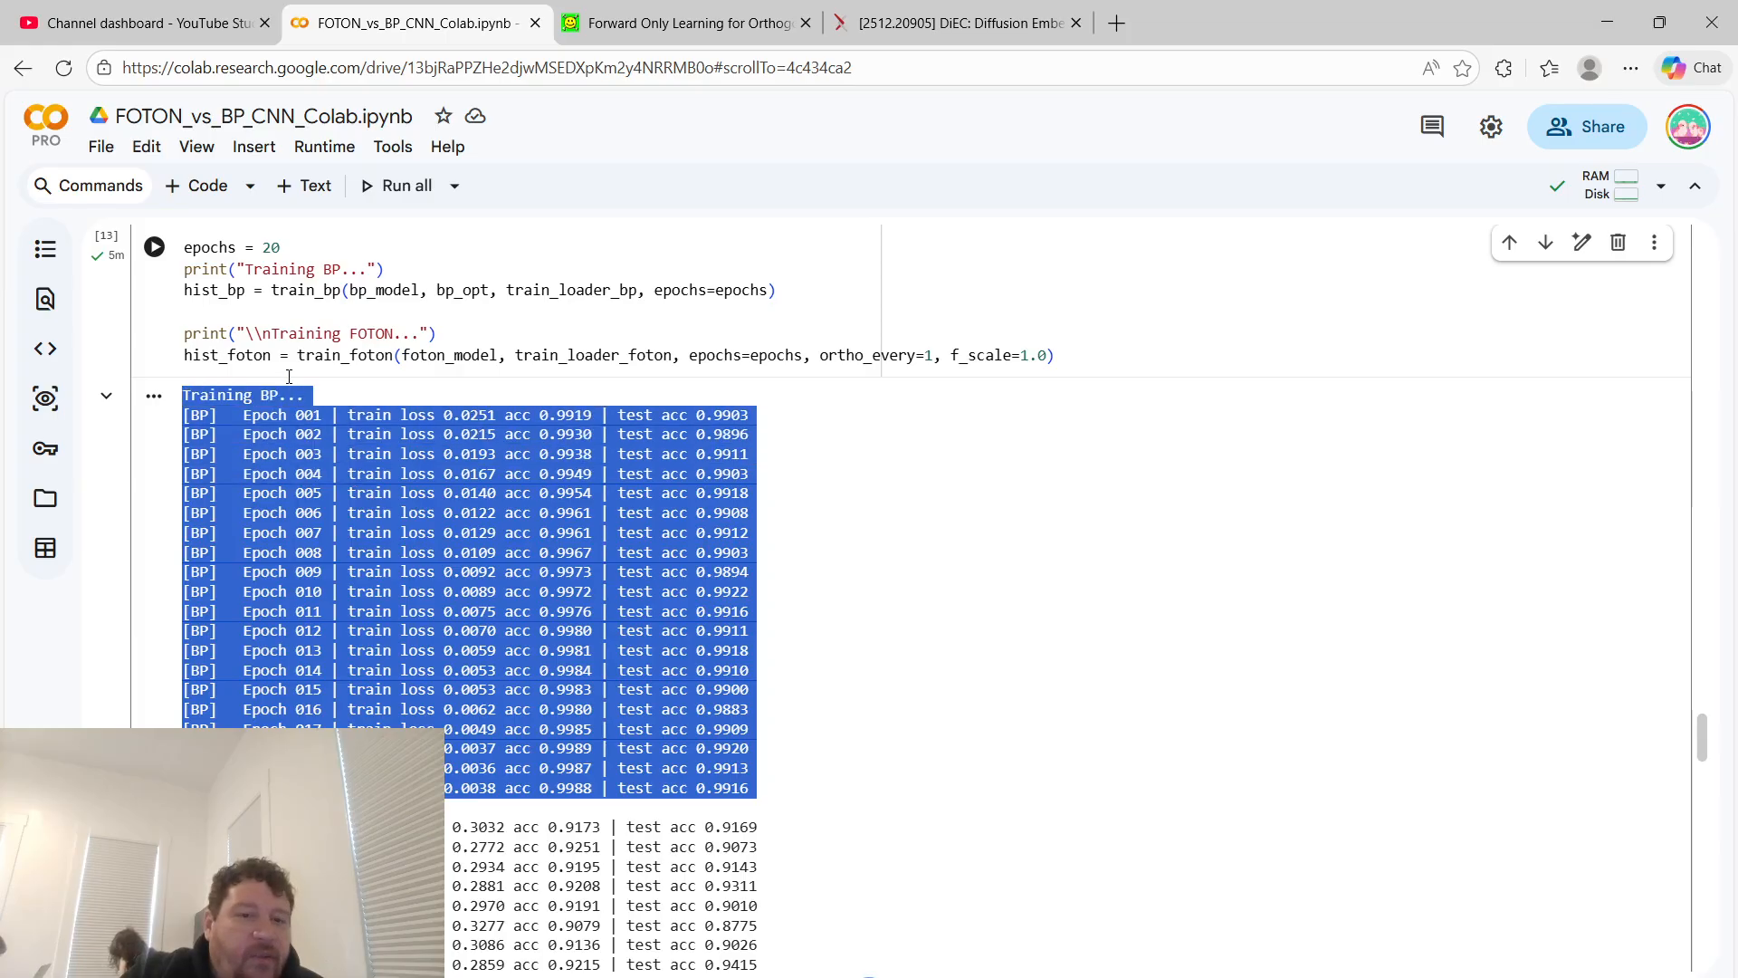
mouse_move(144, 422)
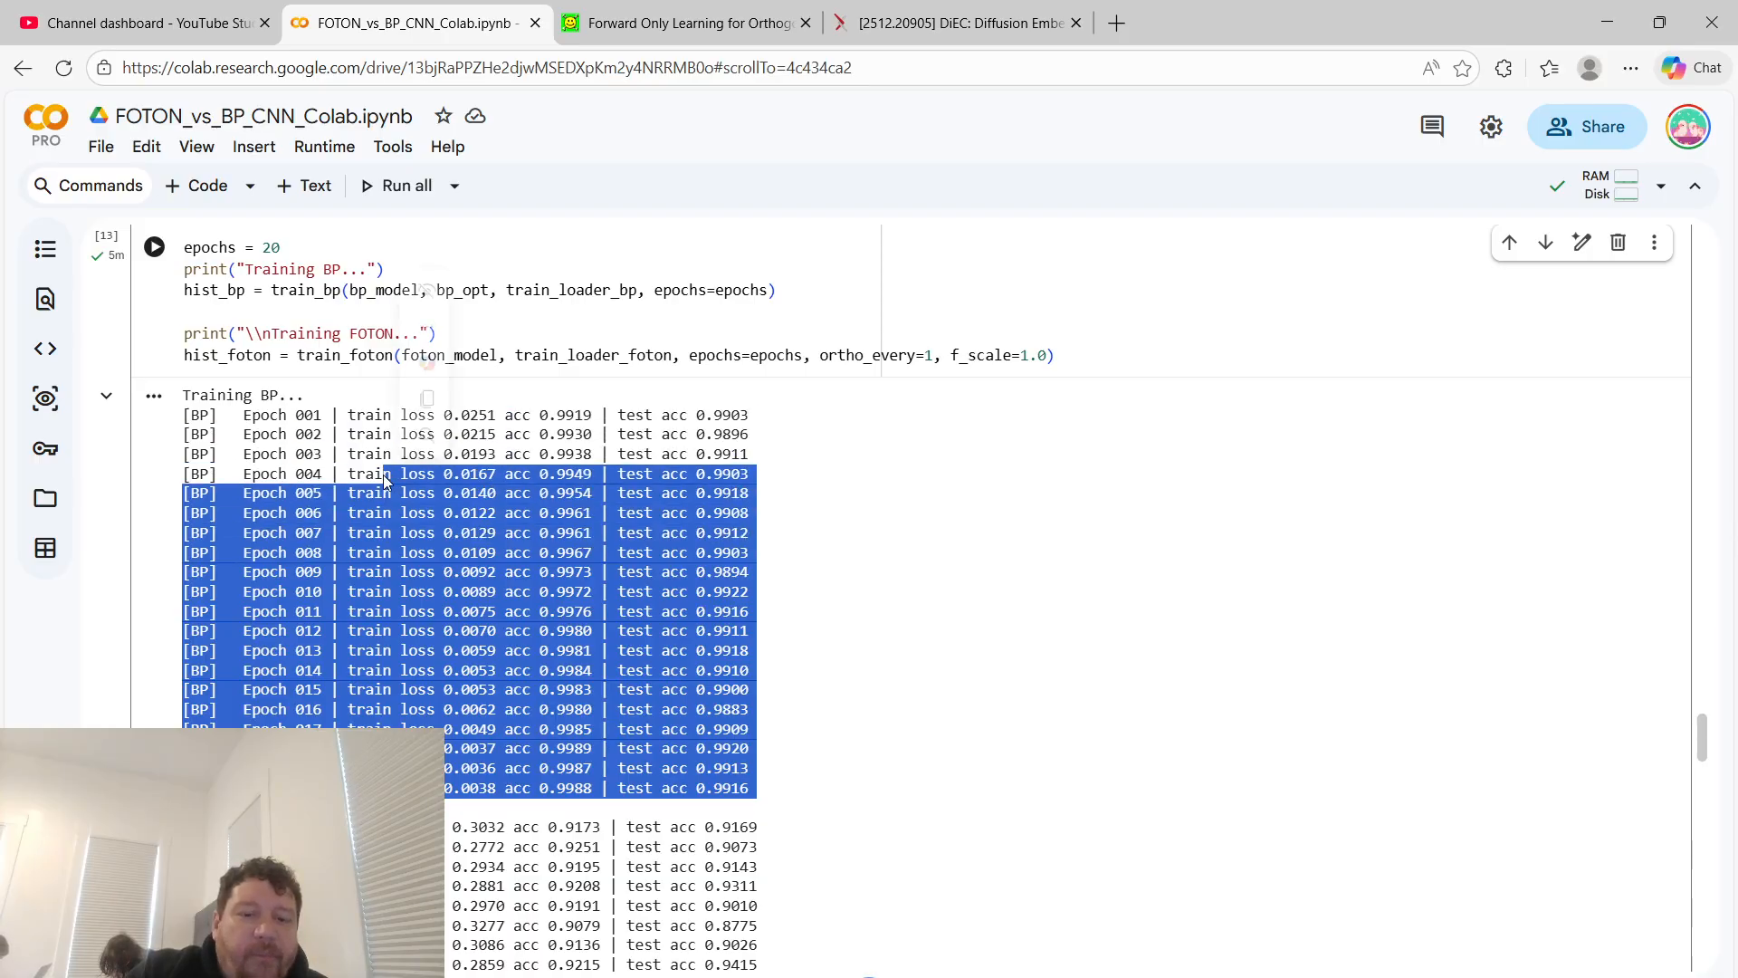
left_click(604, 630)
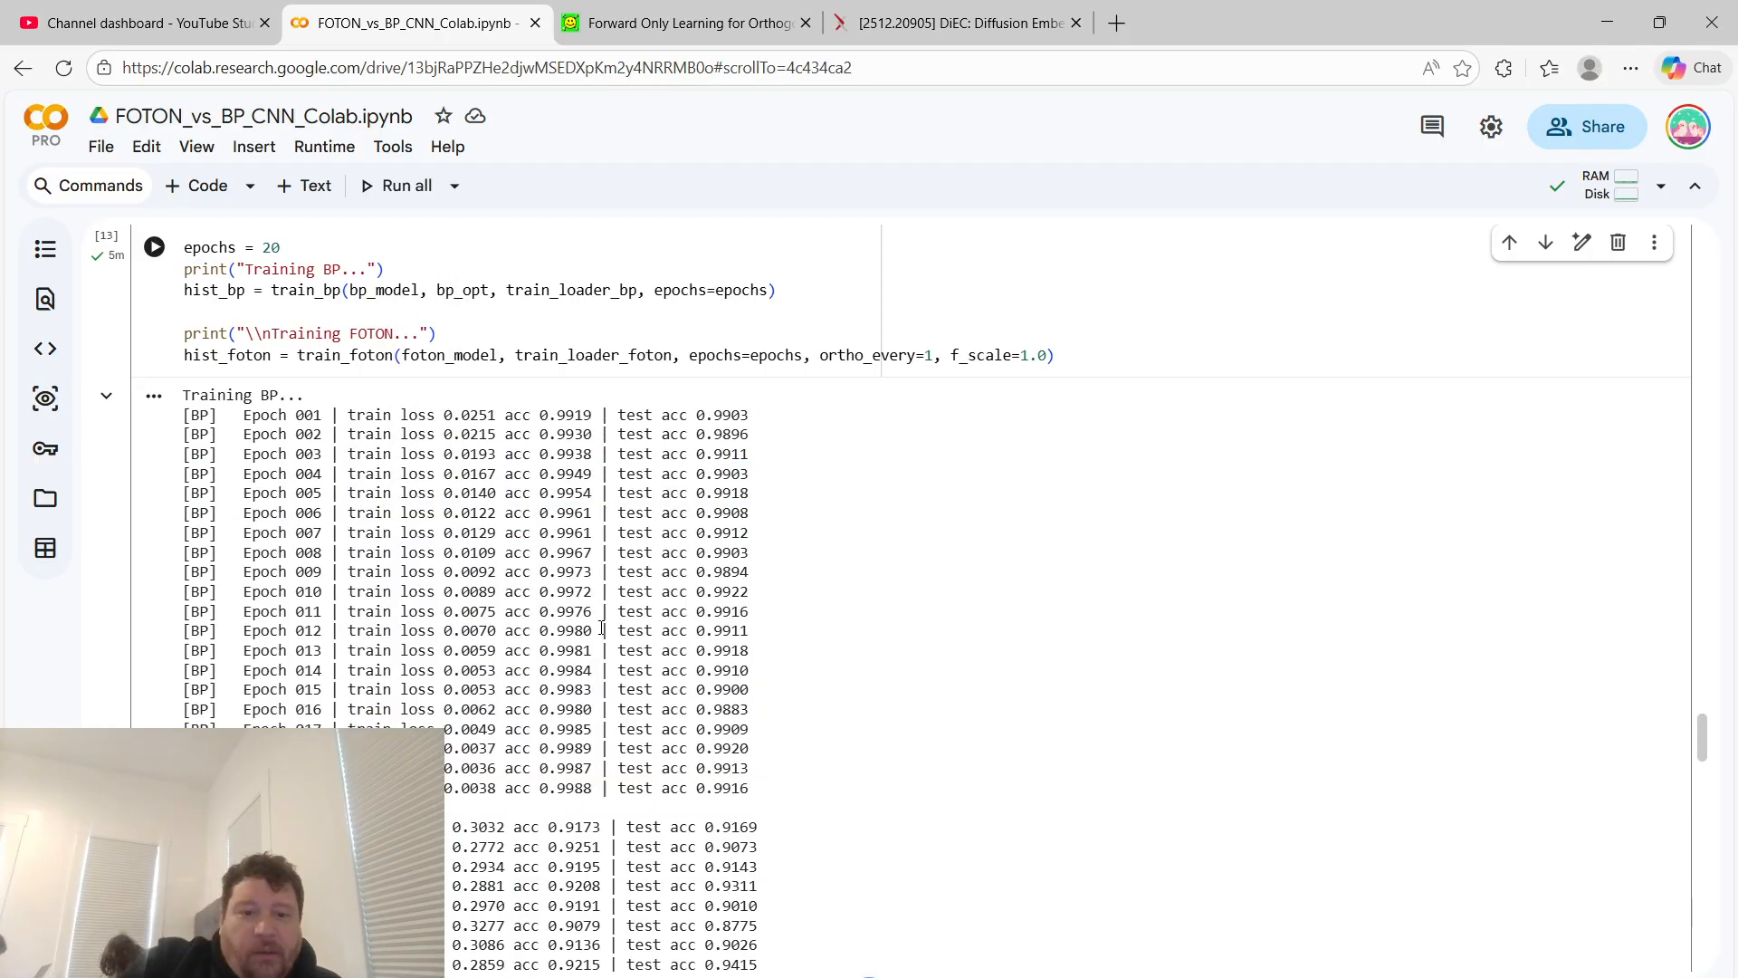
scroll("down", 3)
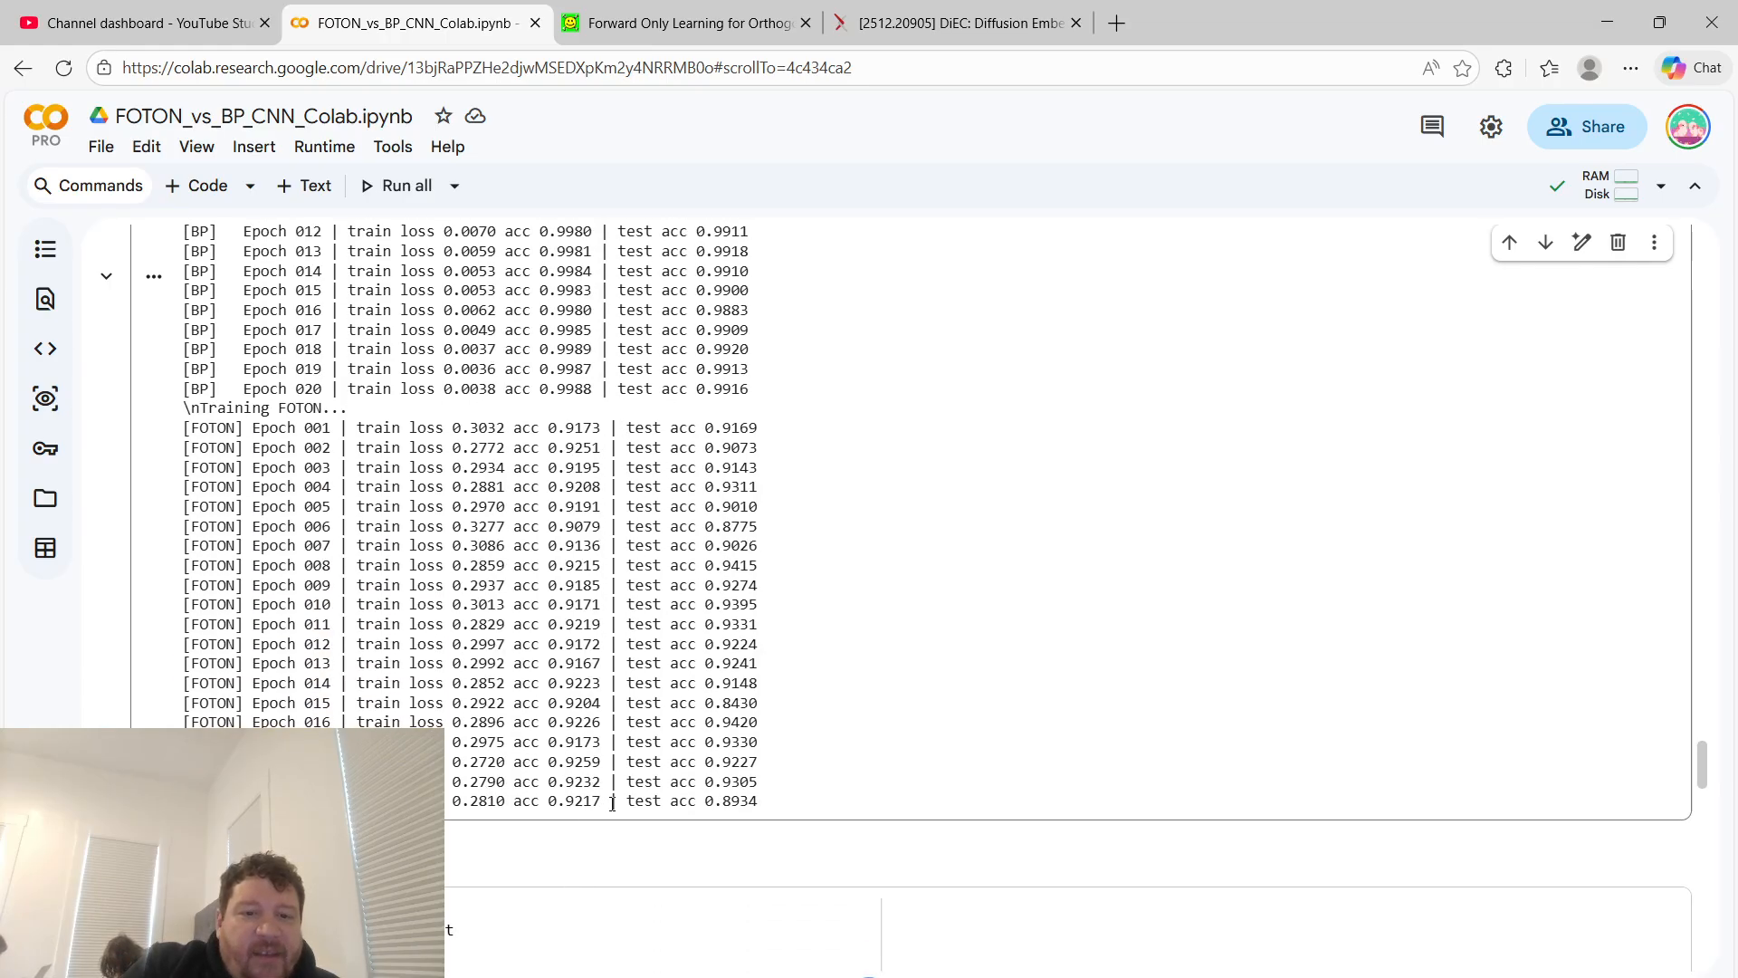
mouse_move(608, 603)
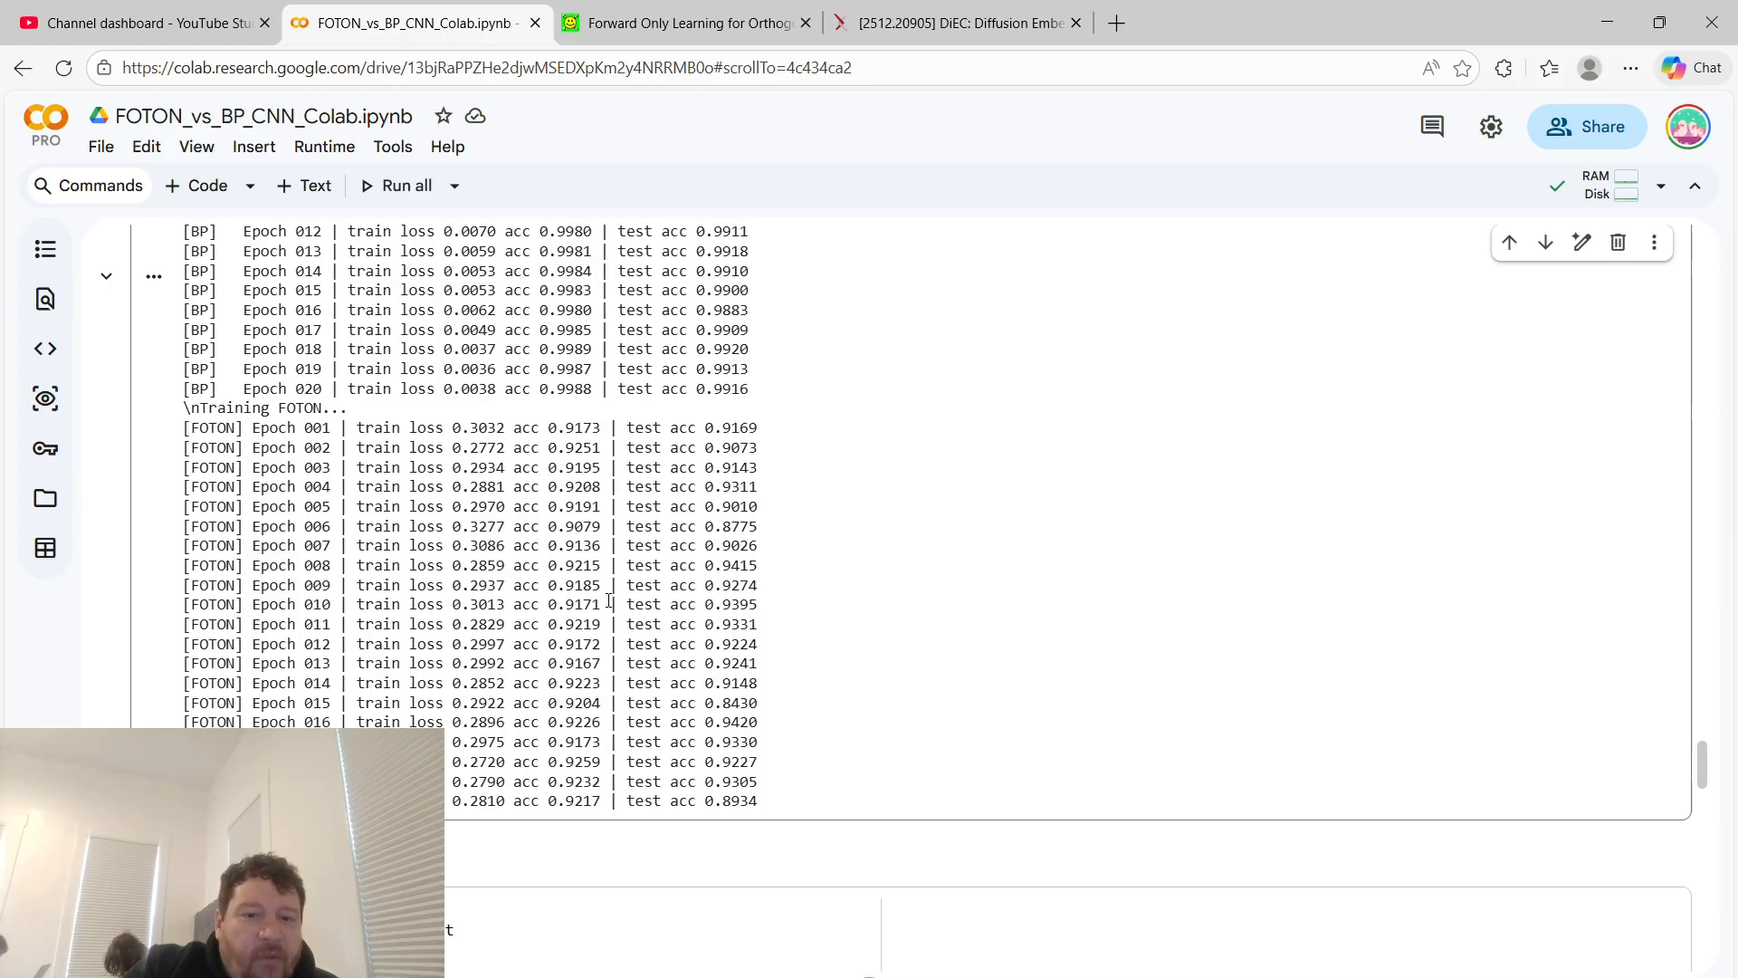
mouse_move(754, 823)
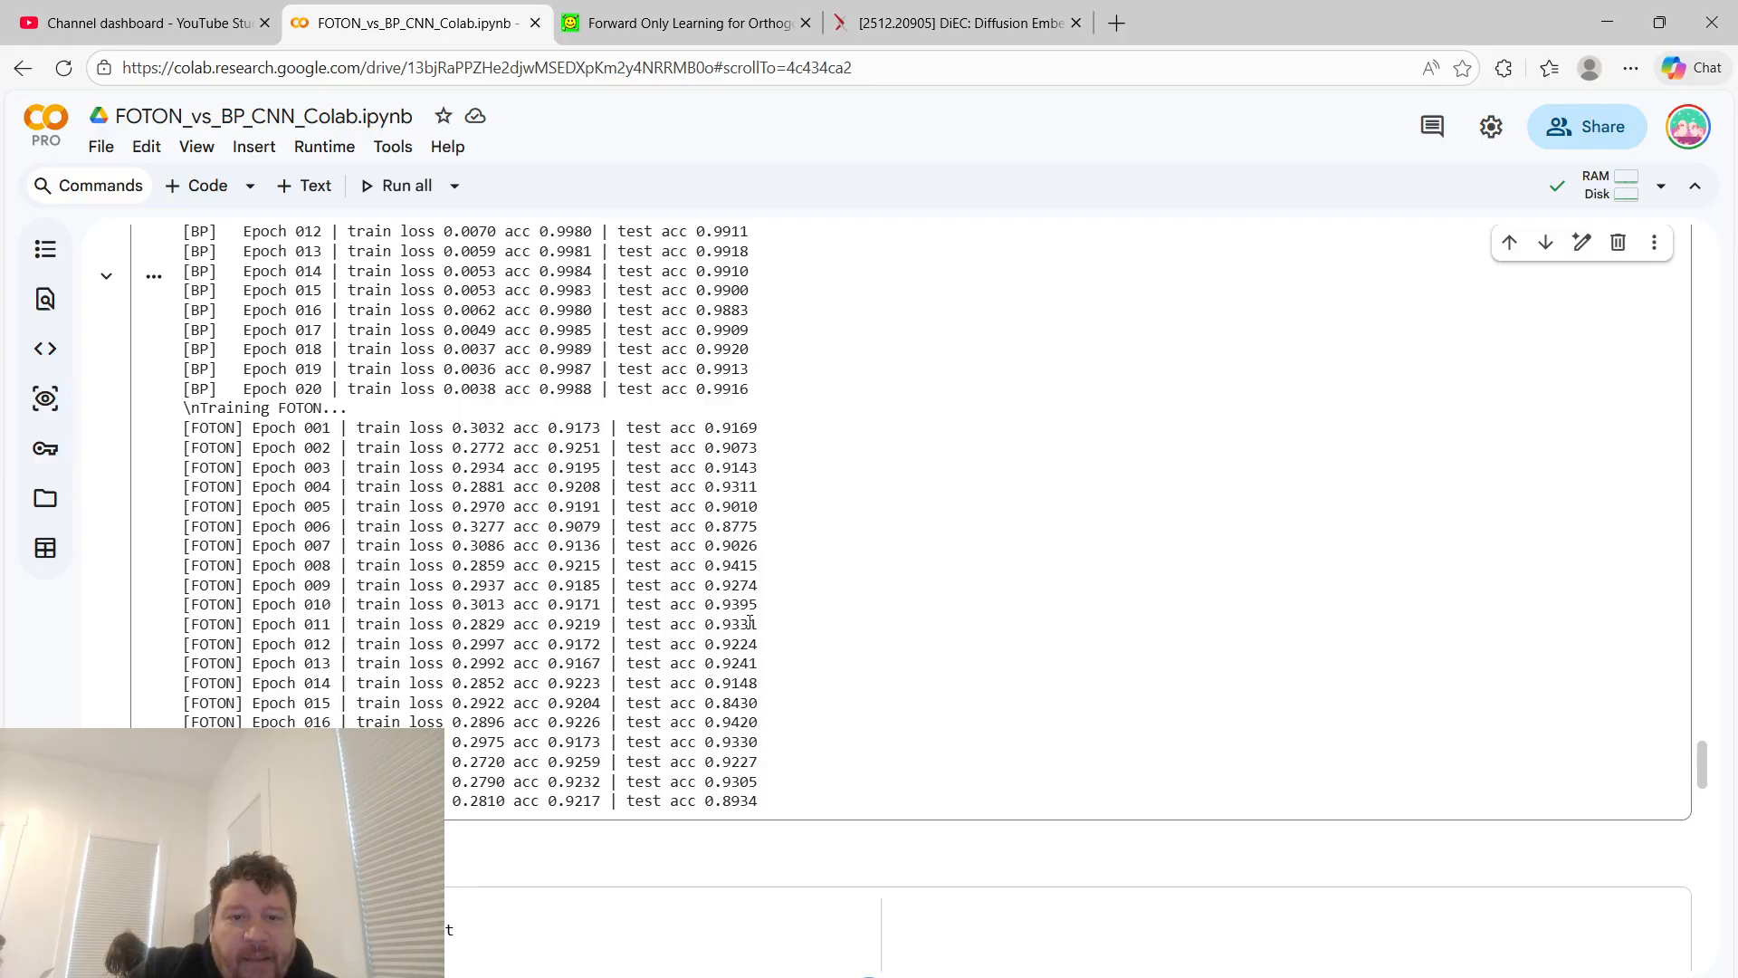
mouse_move(765, 477)
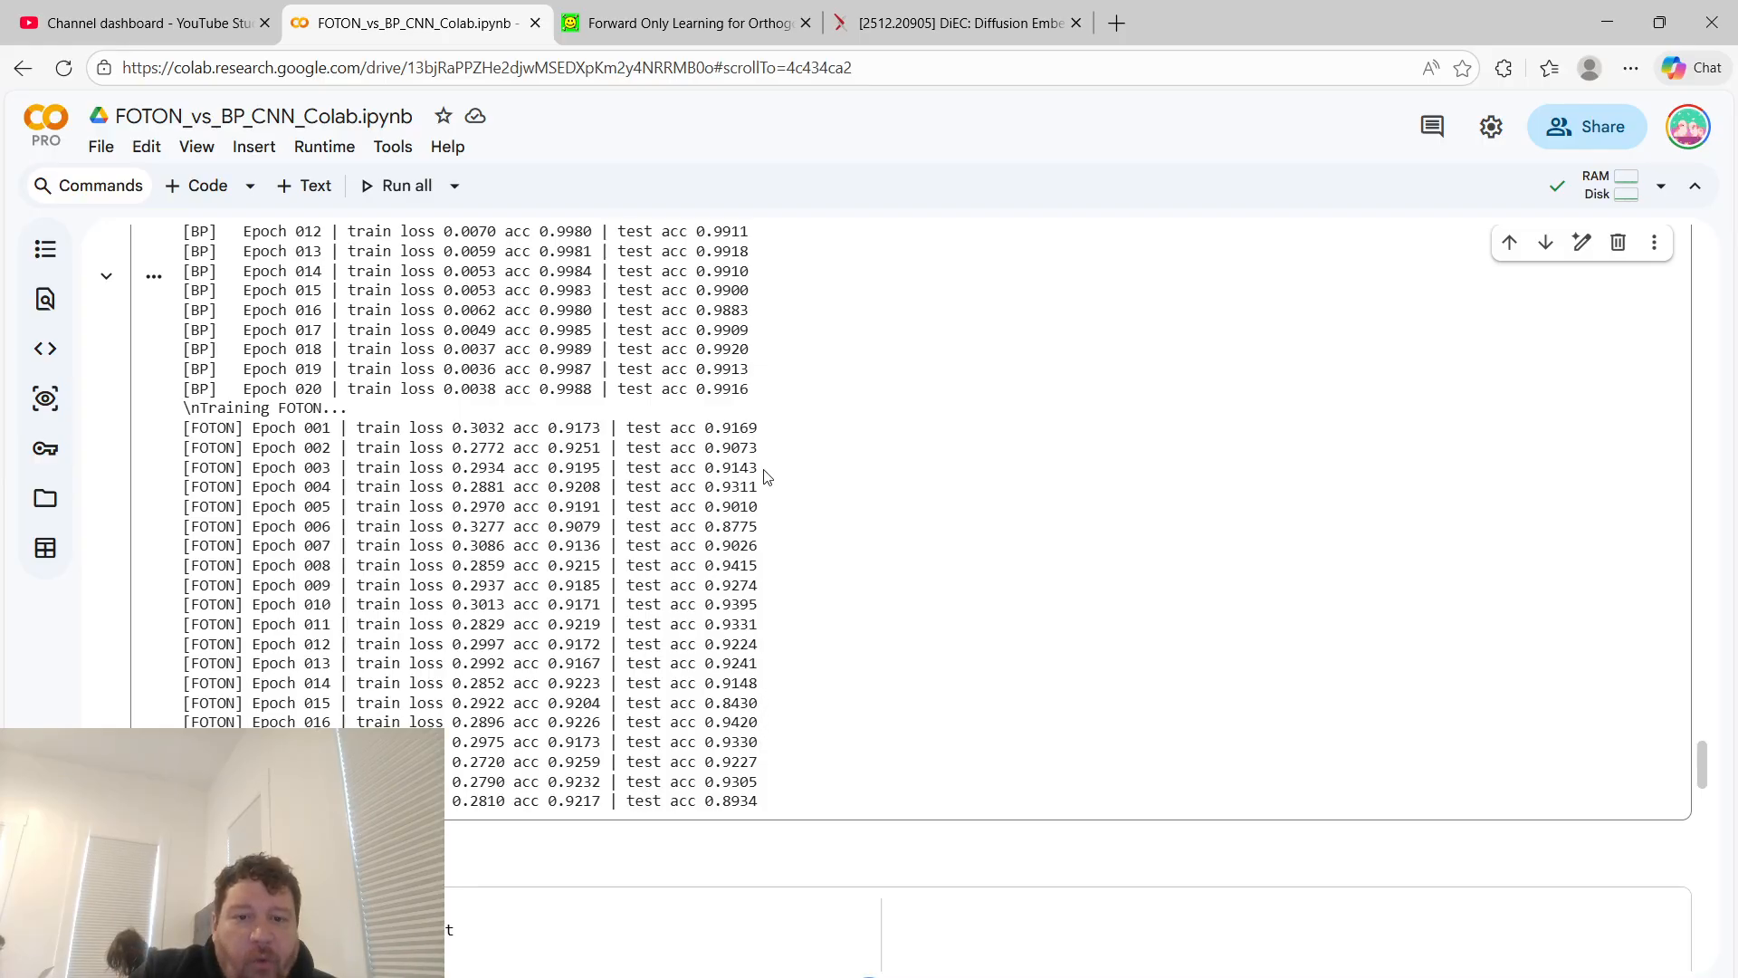
mouse_move(742, 710)
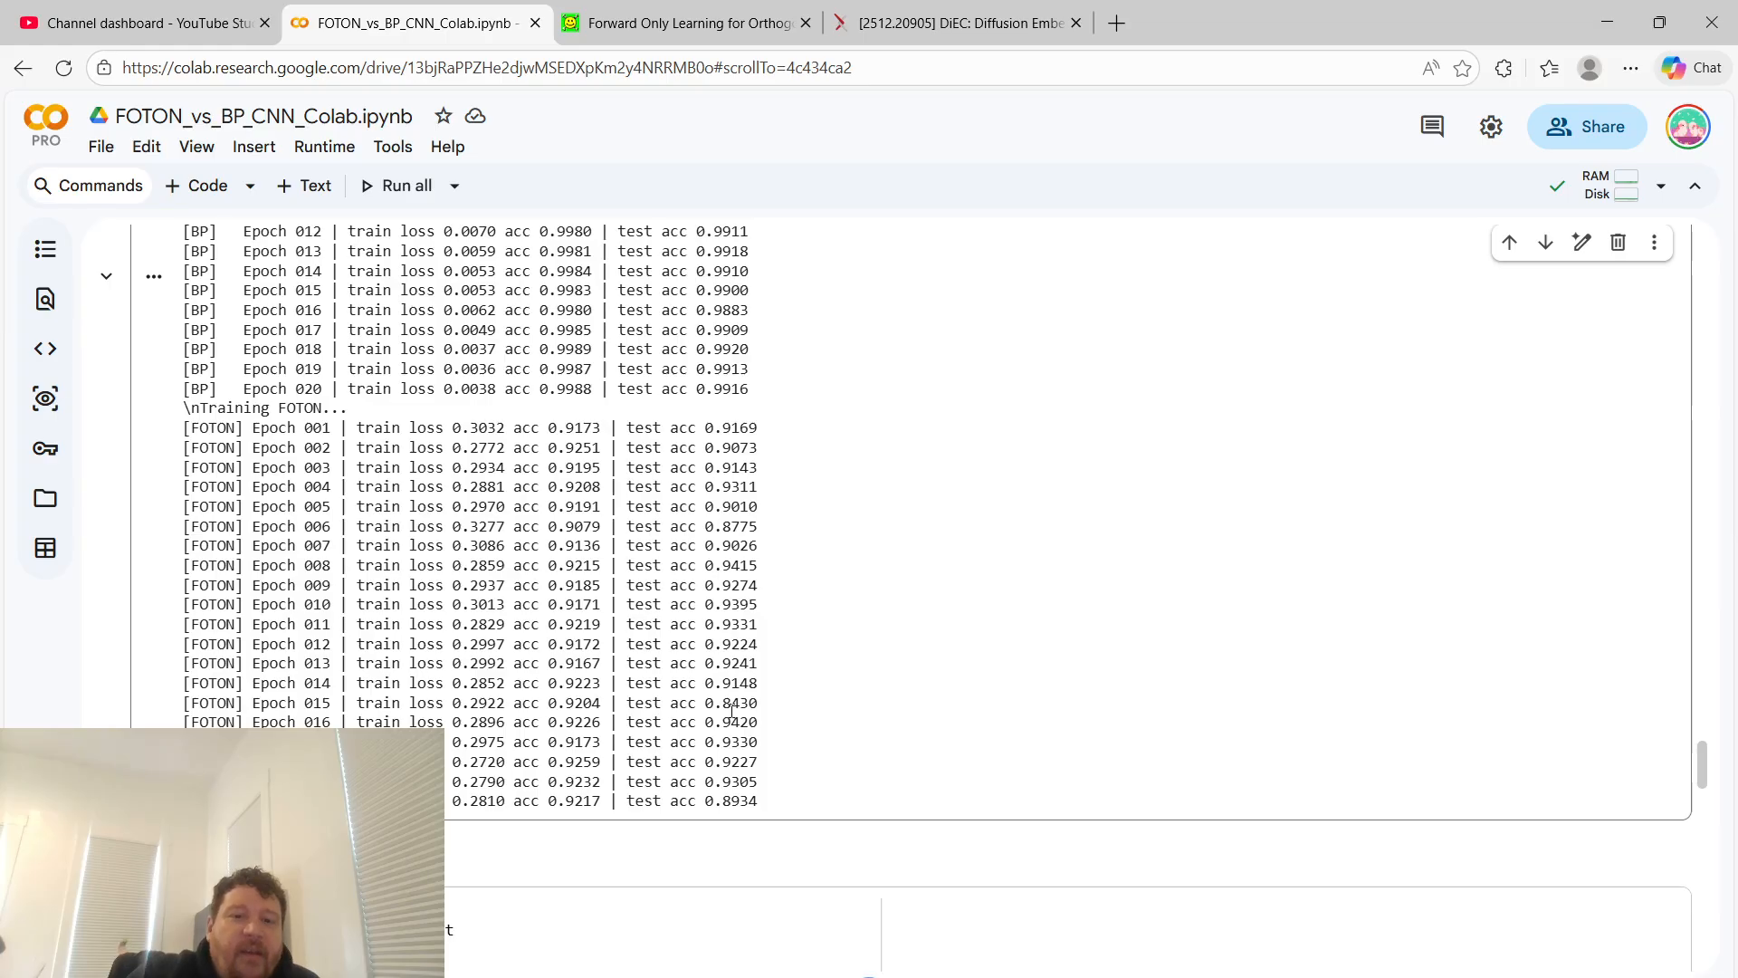
double_click(730, 702)
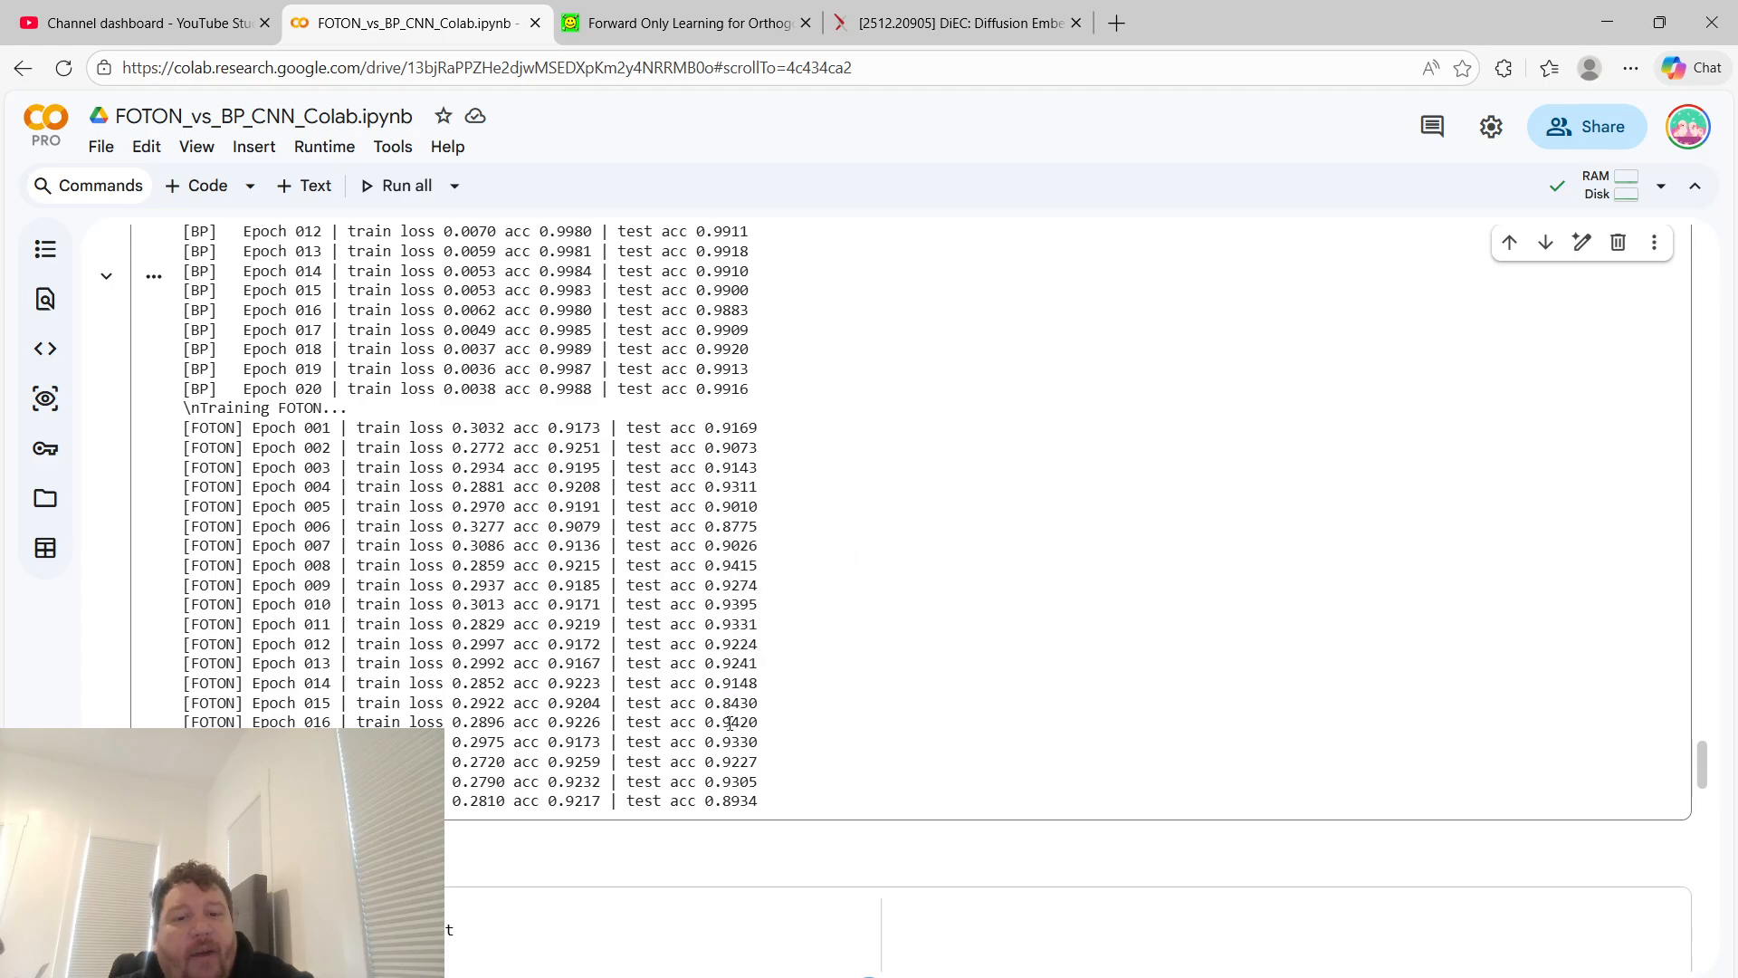
double_click(729, 721)
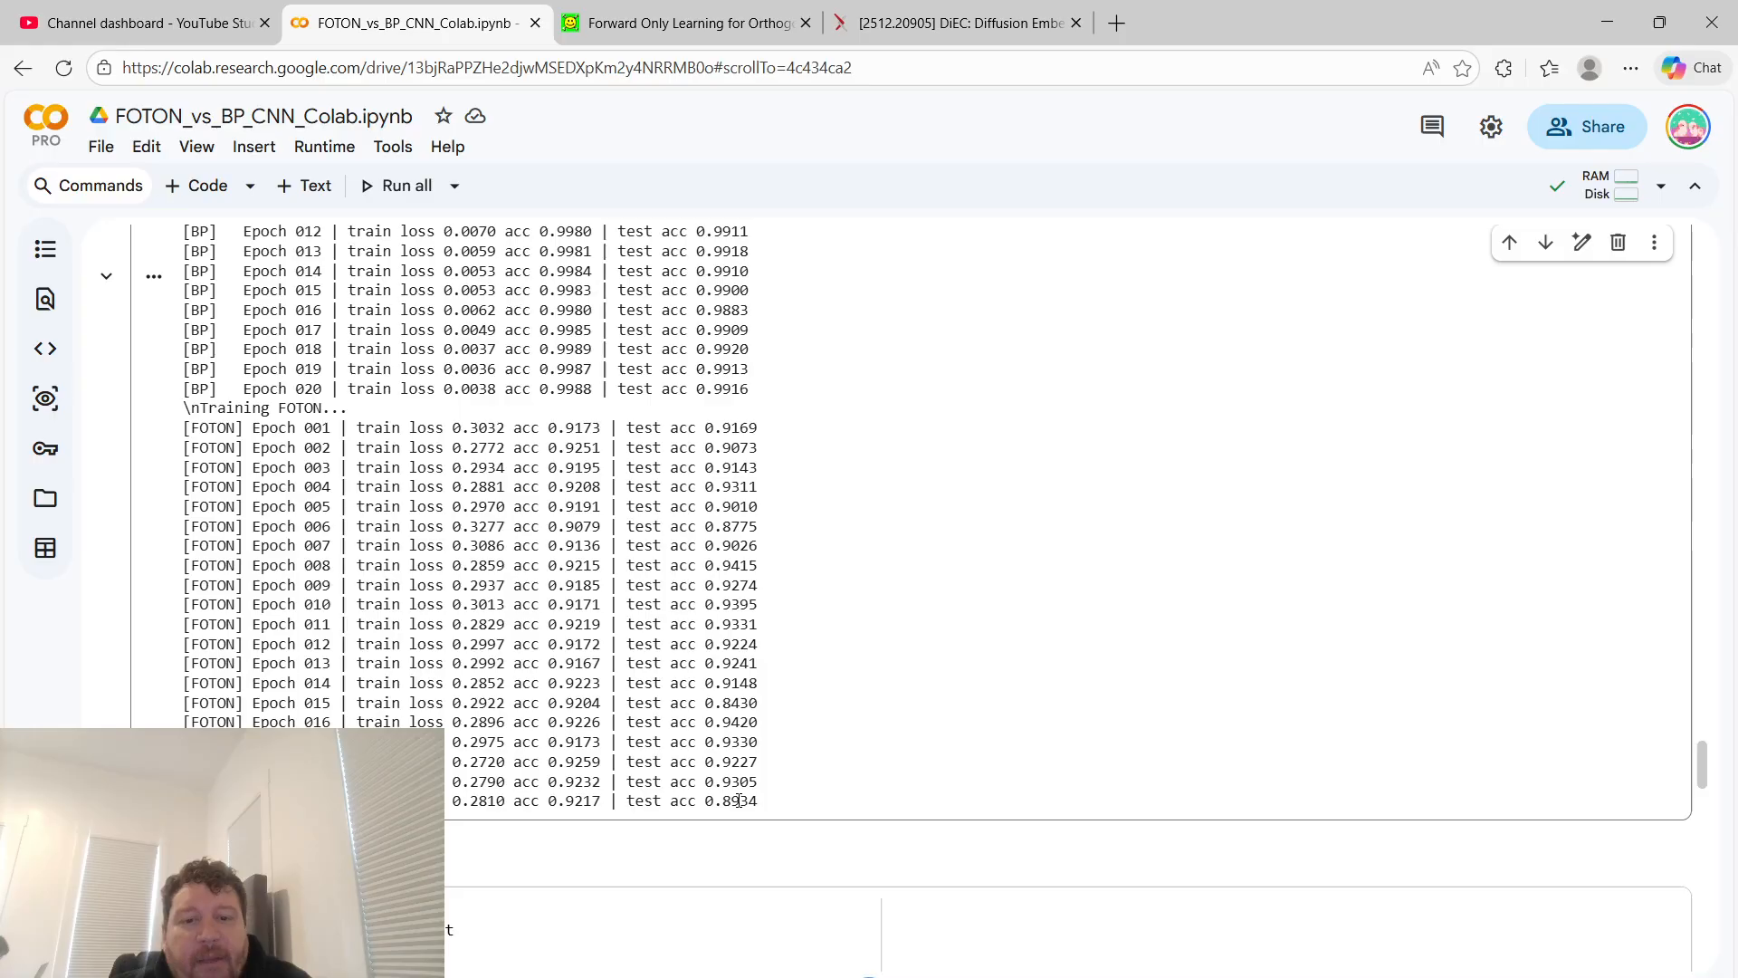
double_click(730, 801)
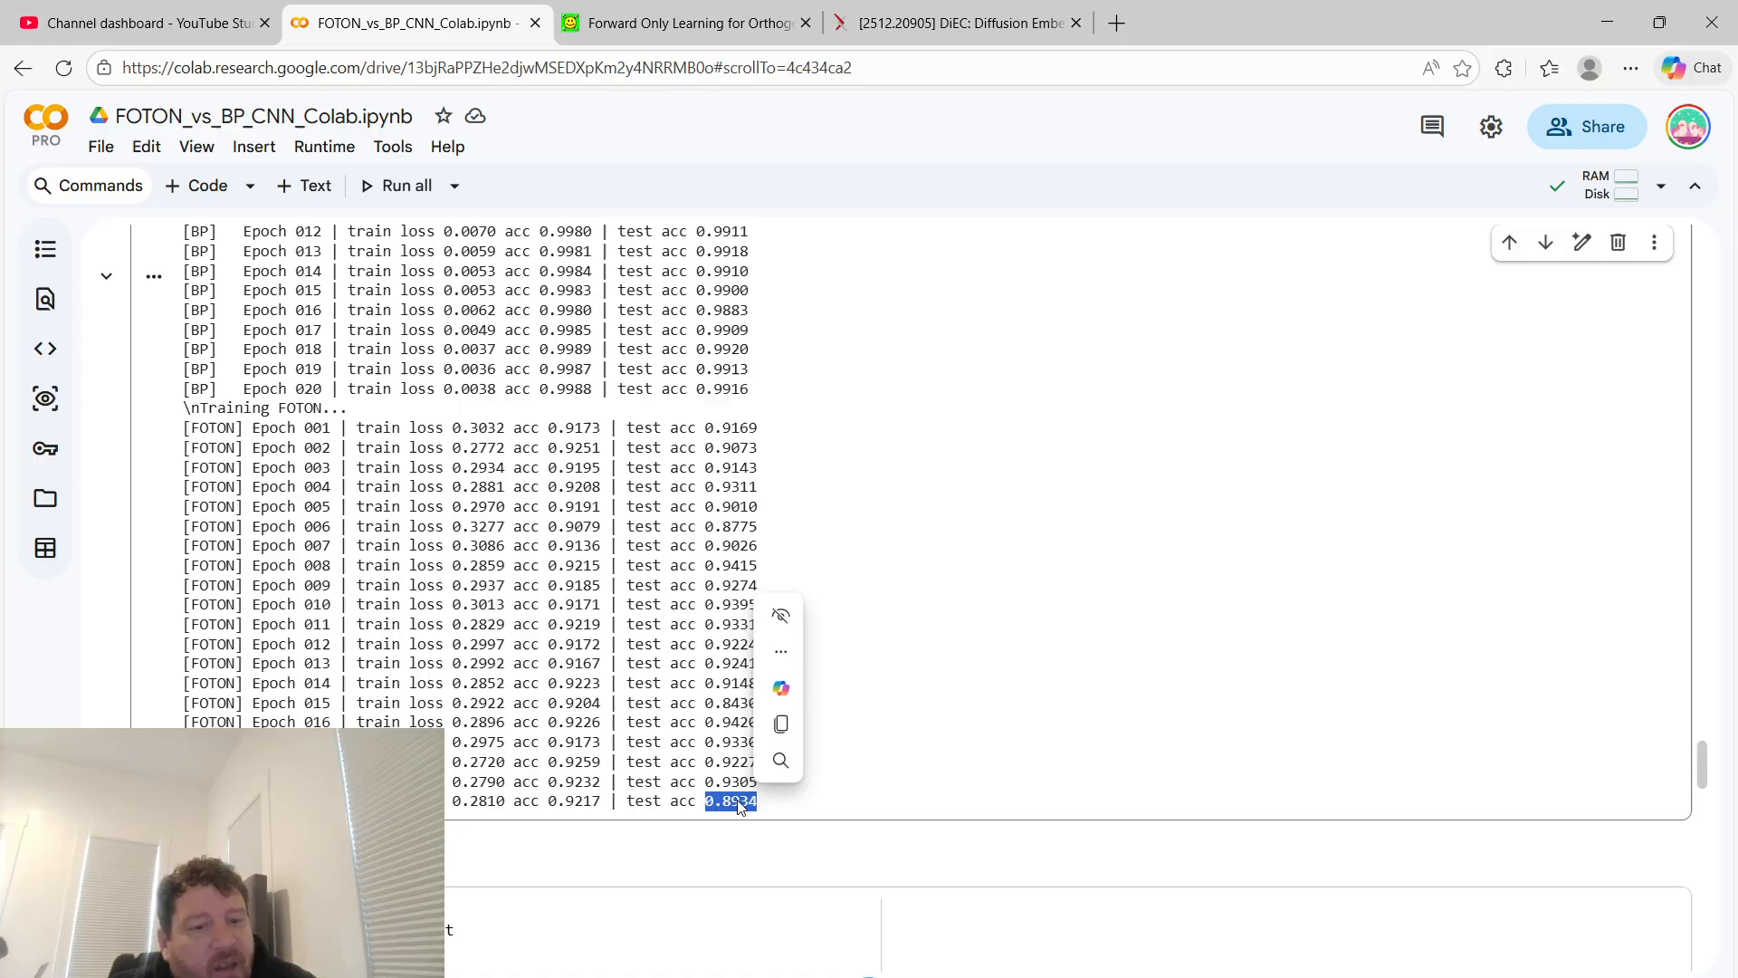
mouse_move(710, 818)
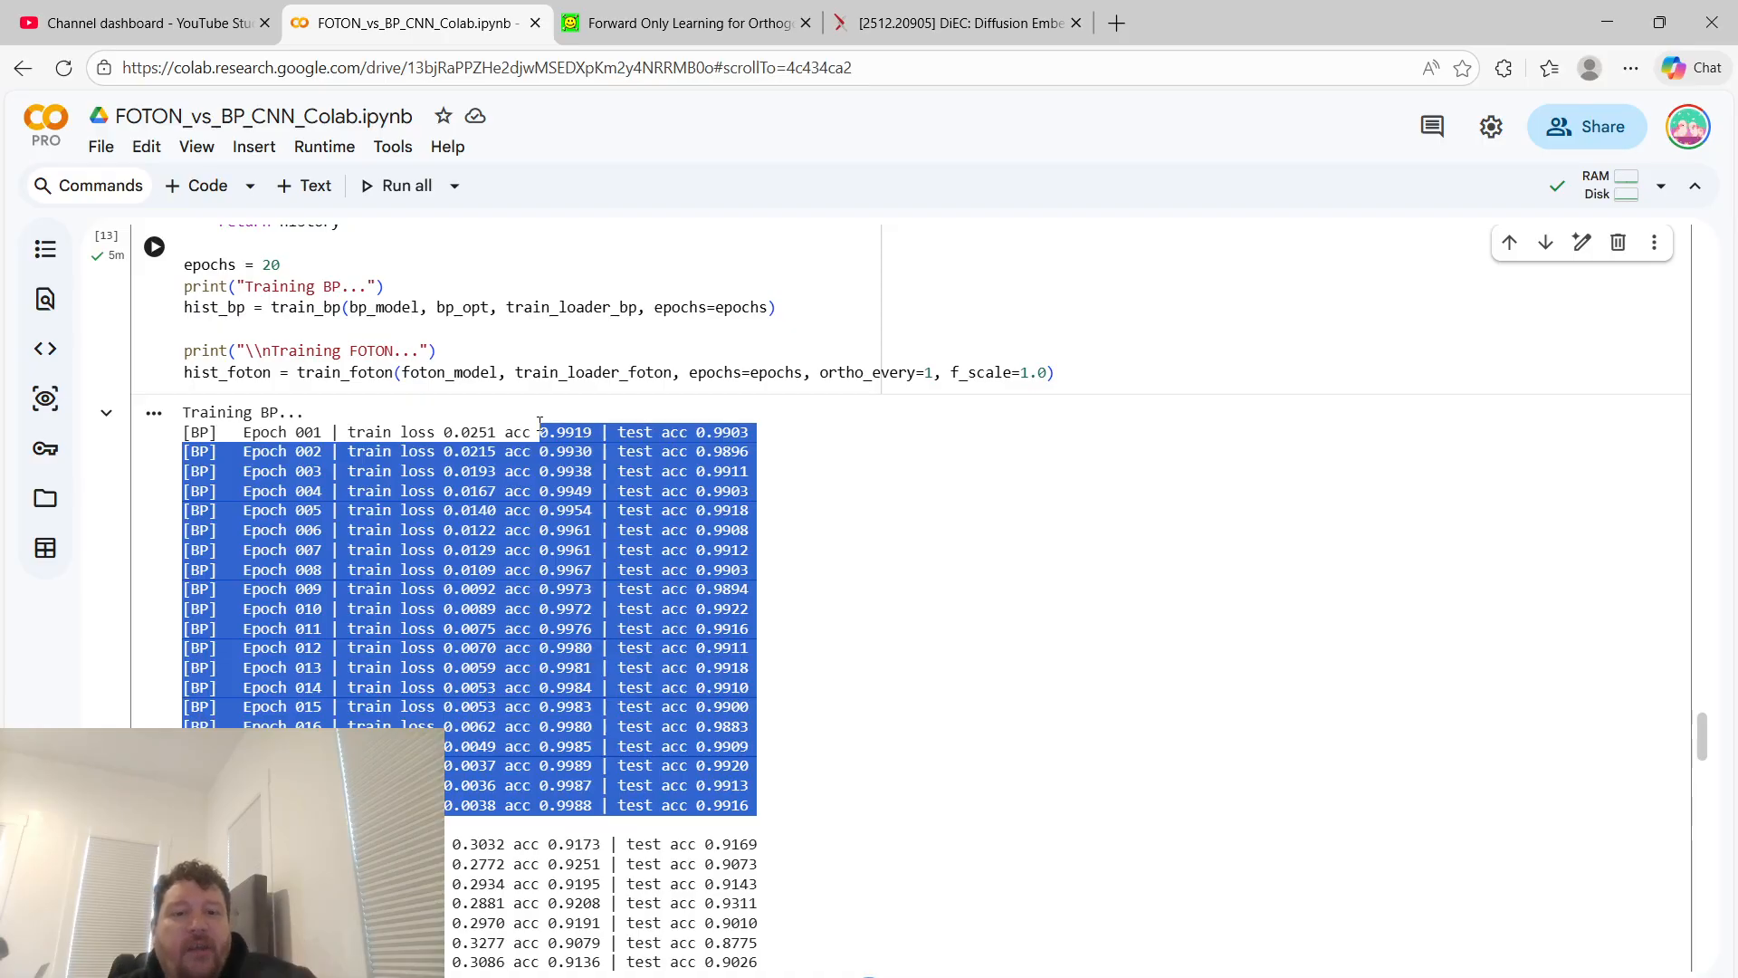
Scroll down to the Plot accuracy curves cell's BP vs FOTON-style test accuracy chart
scroll("down", 3)
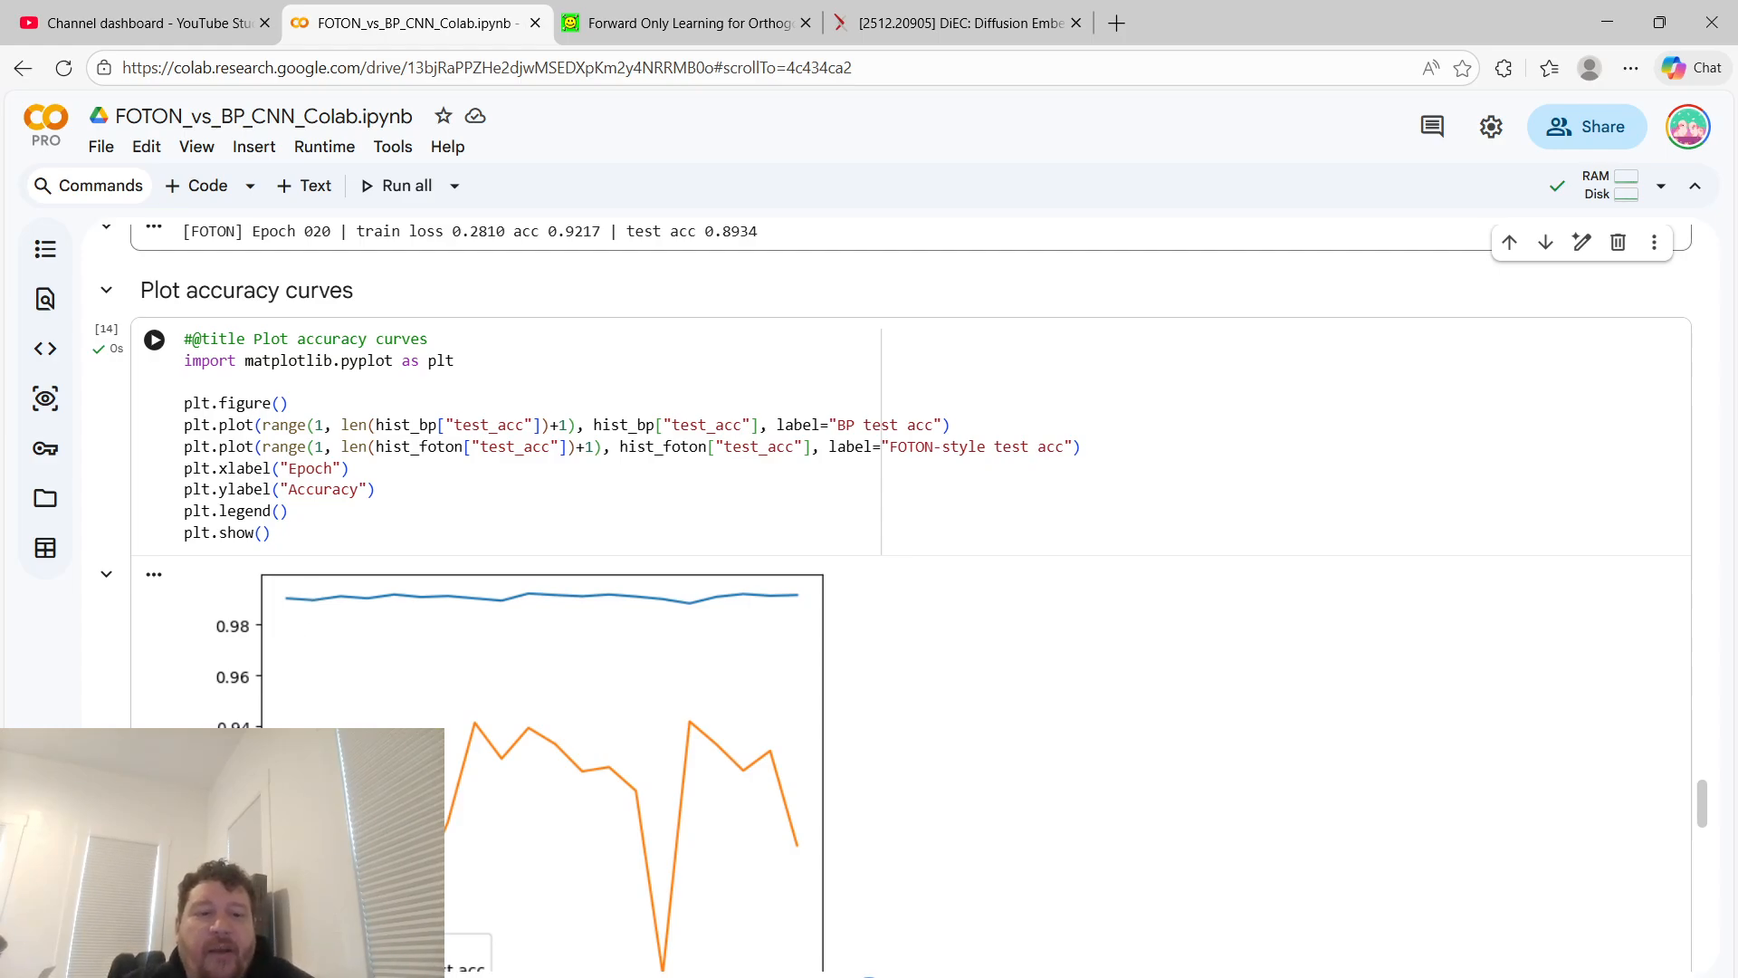
scroll("up", 3)
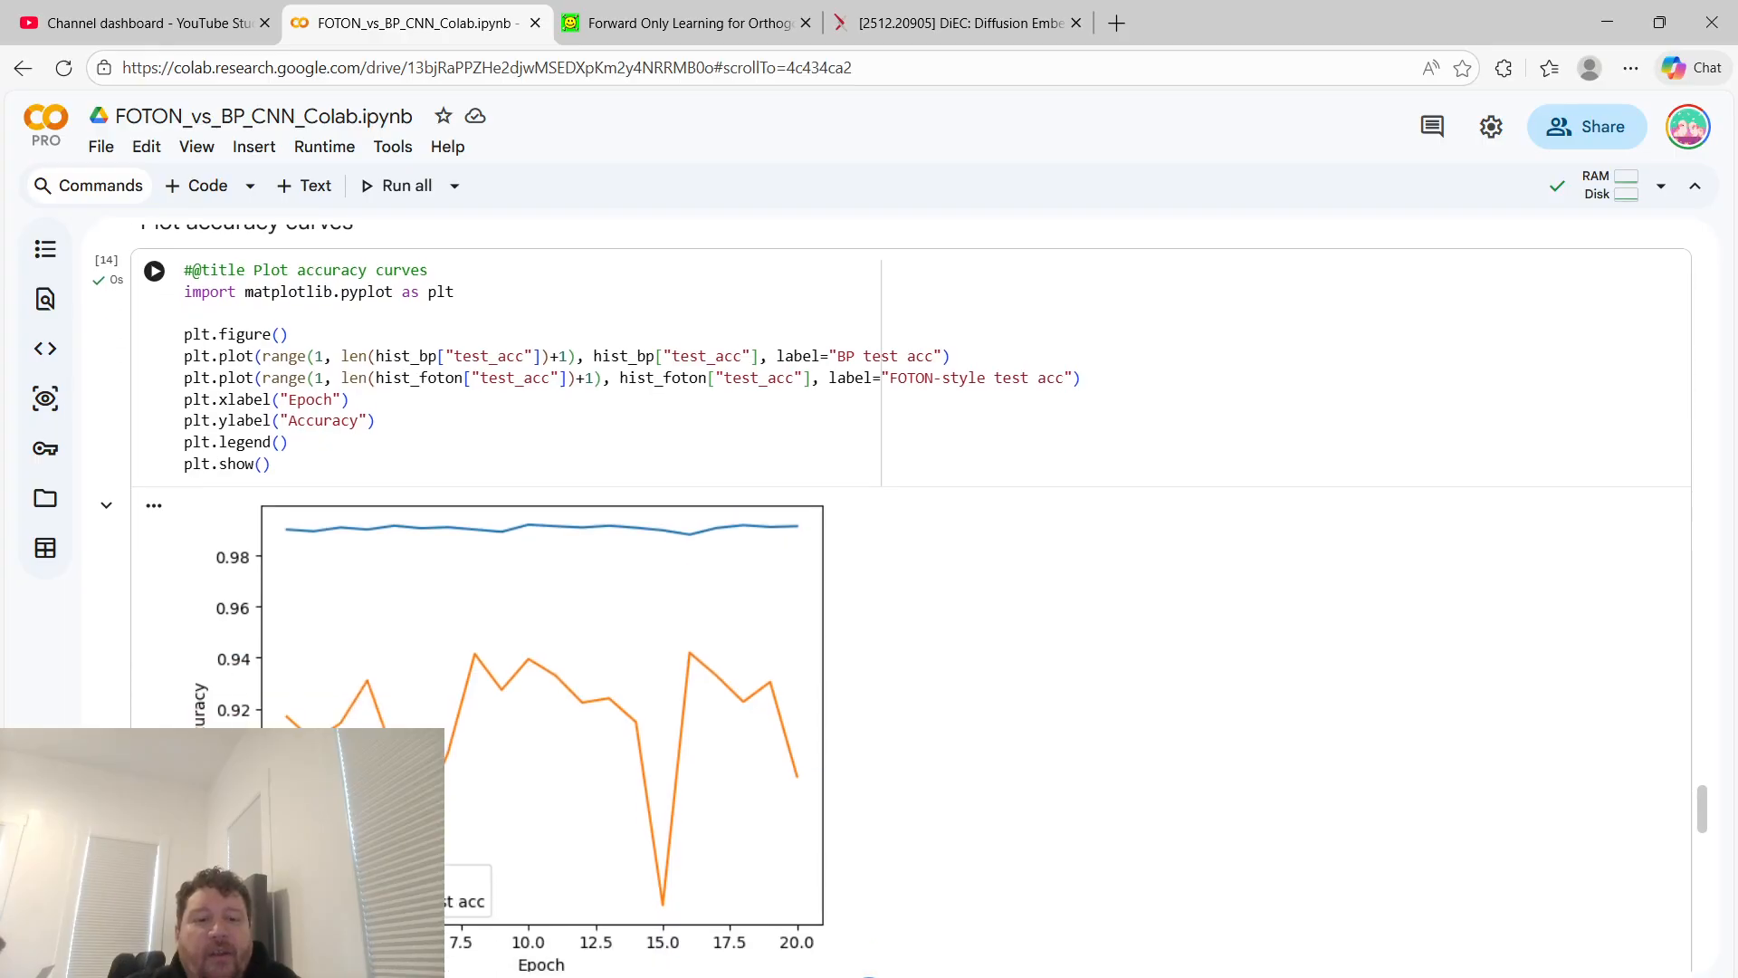
mouse_move(512, 701)
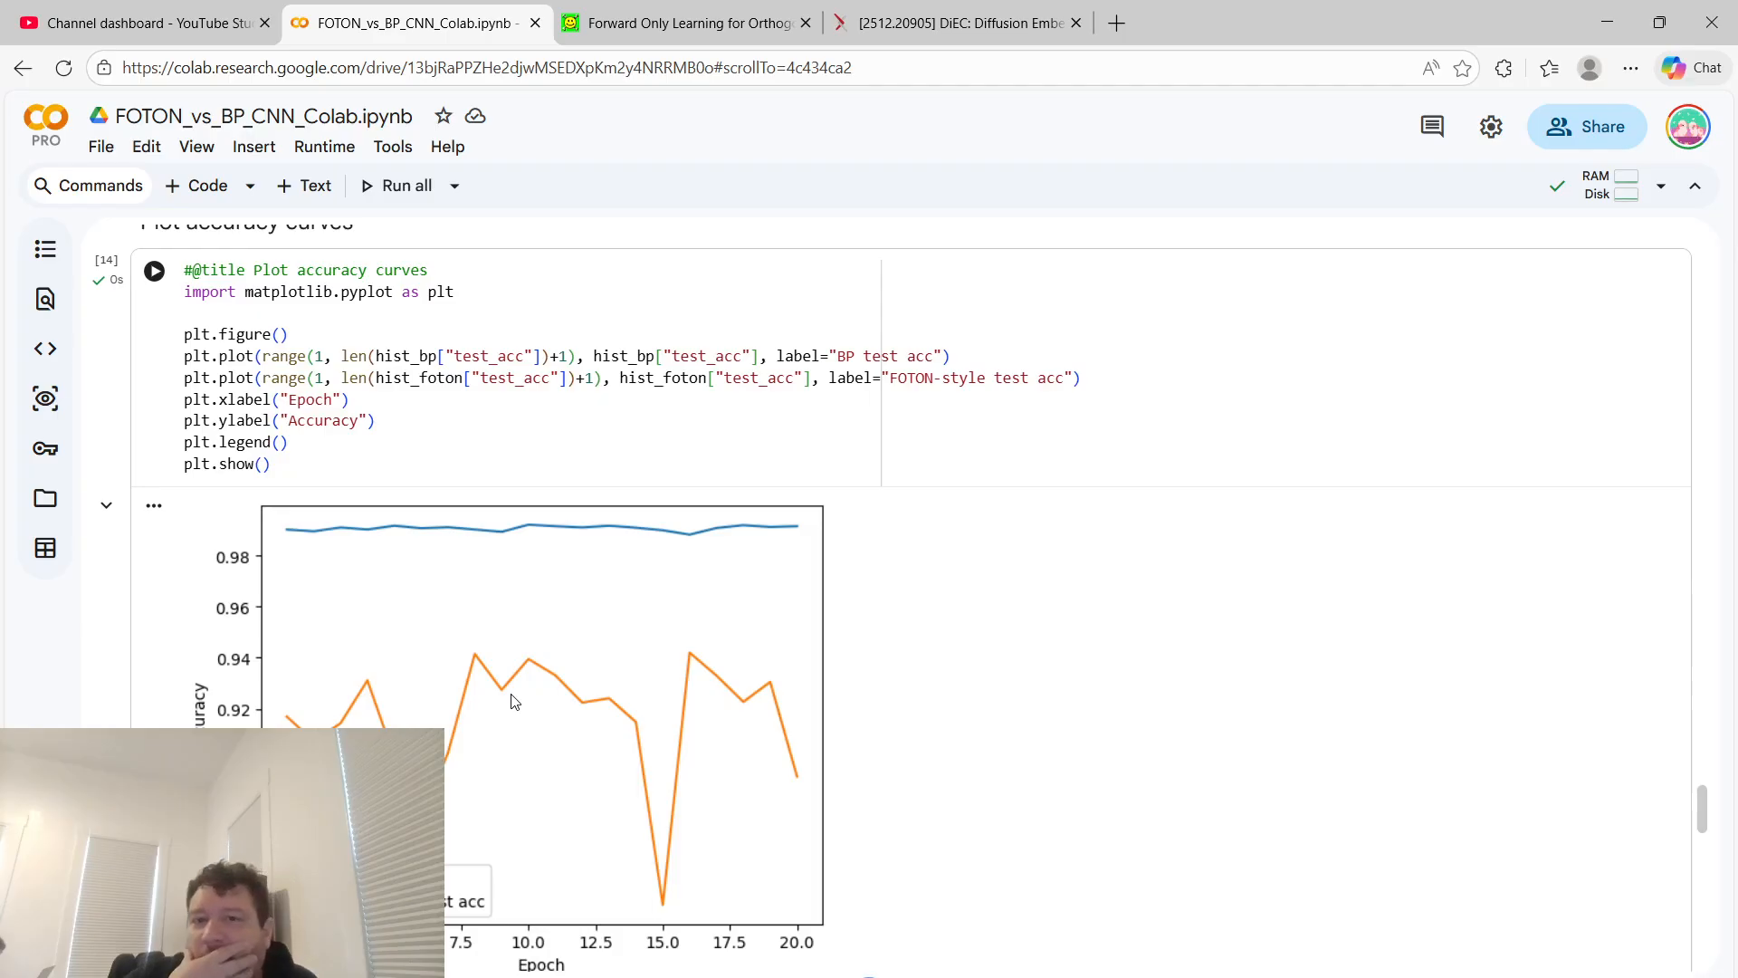
scroll("down", 3)
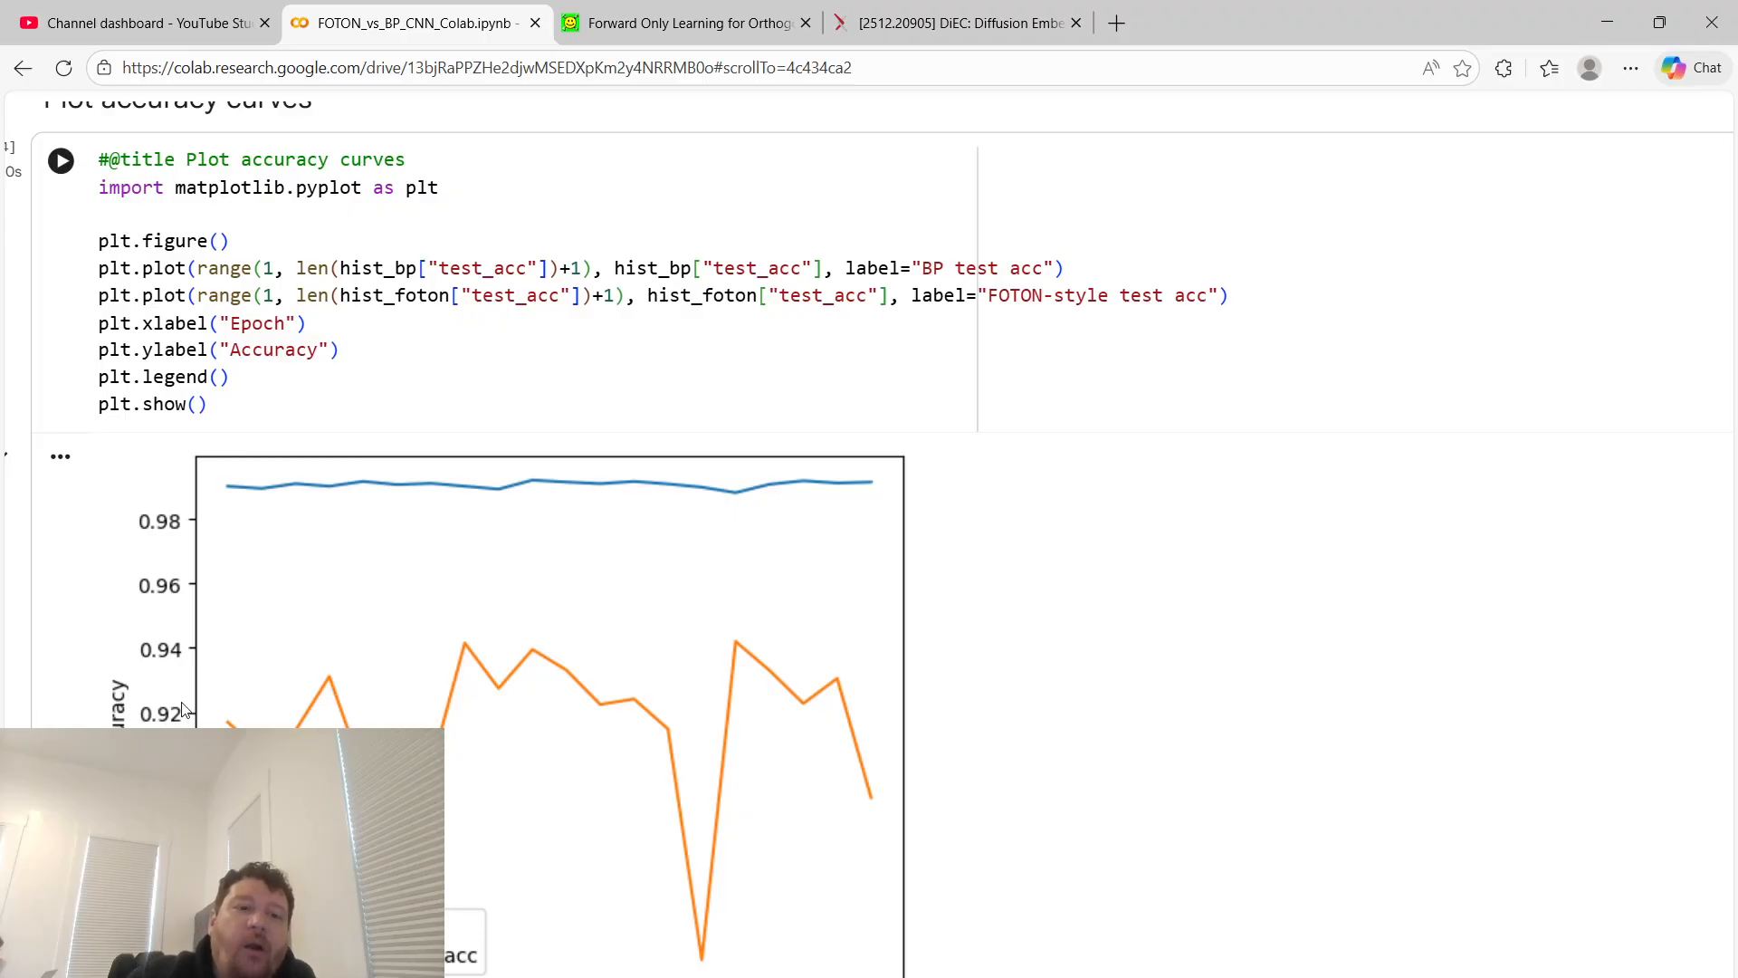
mouse_move(347, 718)
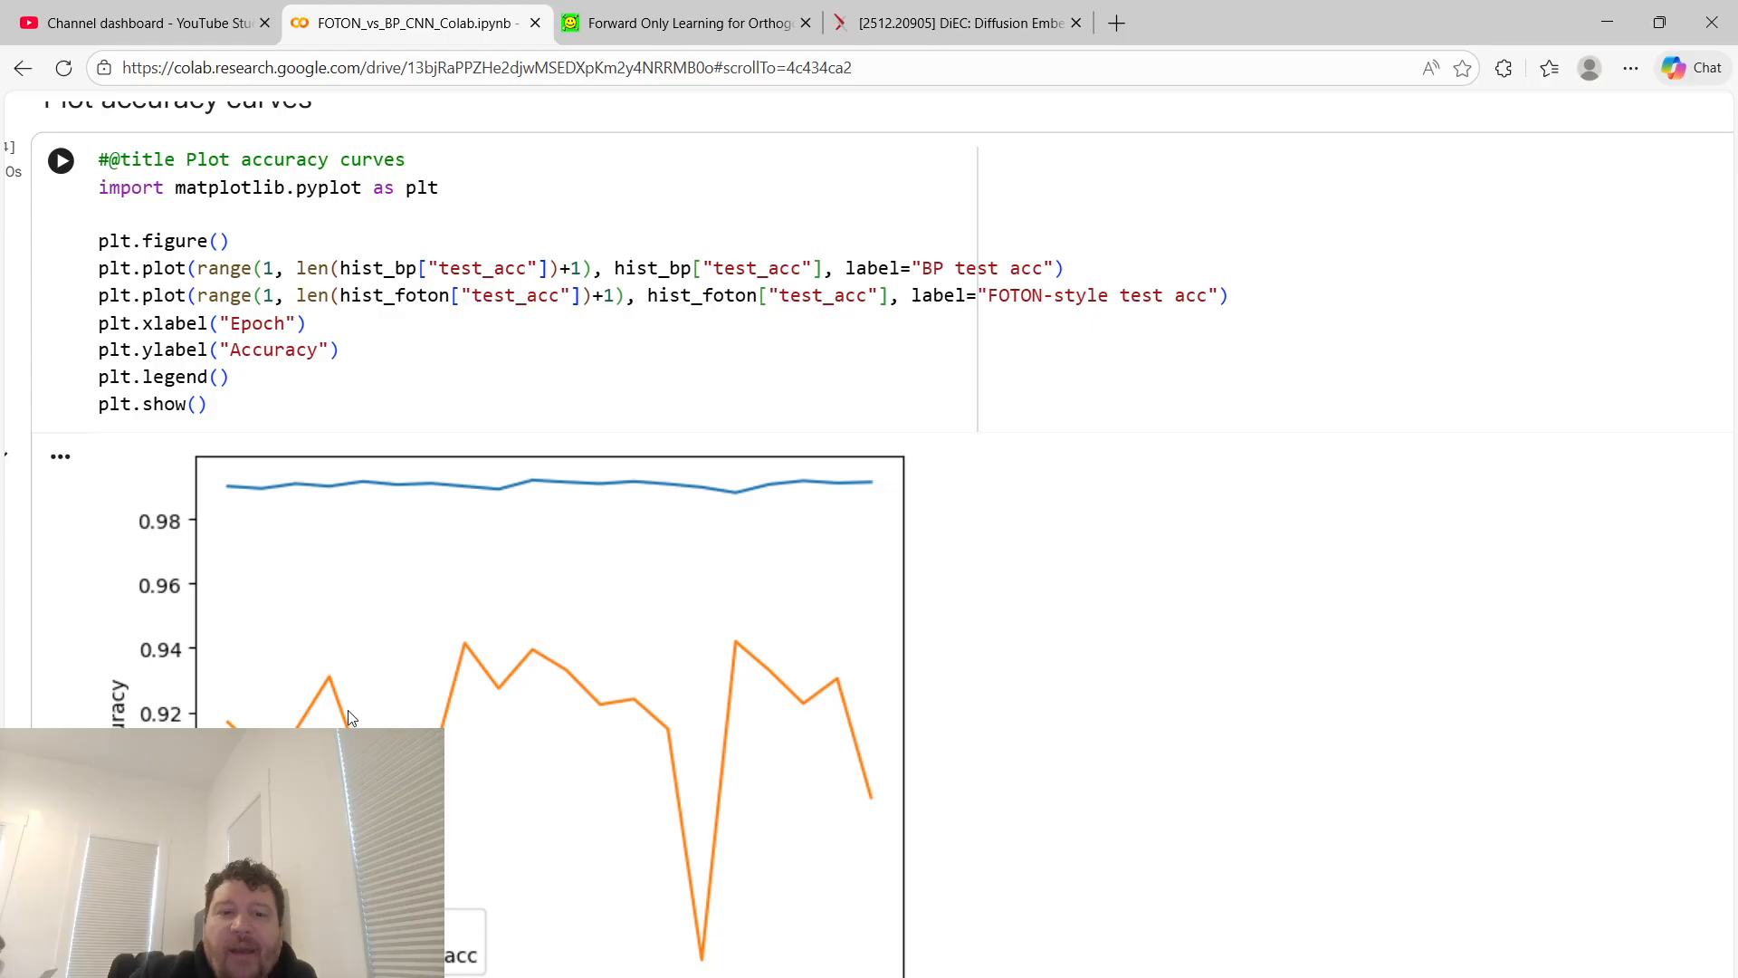
mouse_move(514, 520)
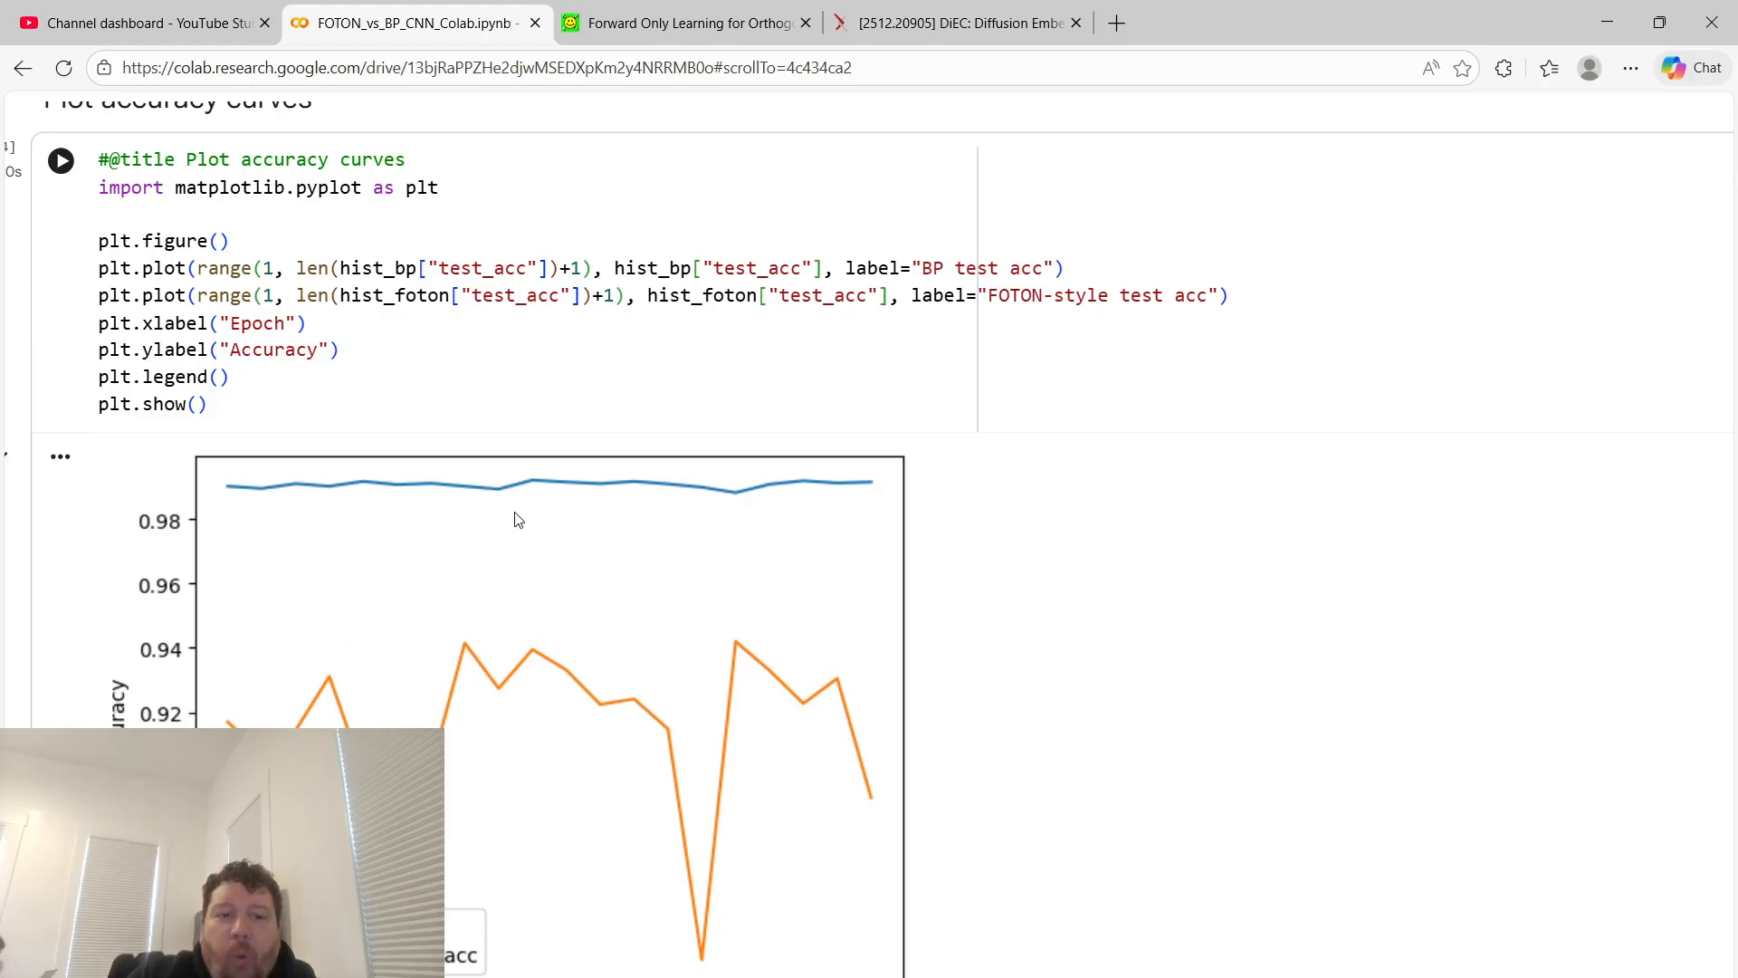
mouse_move(158, 559)
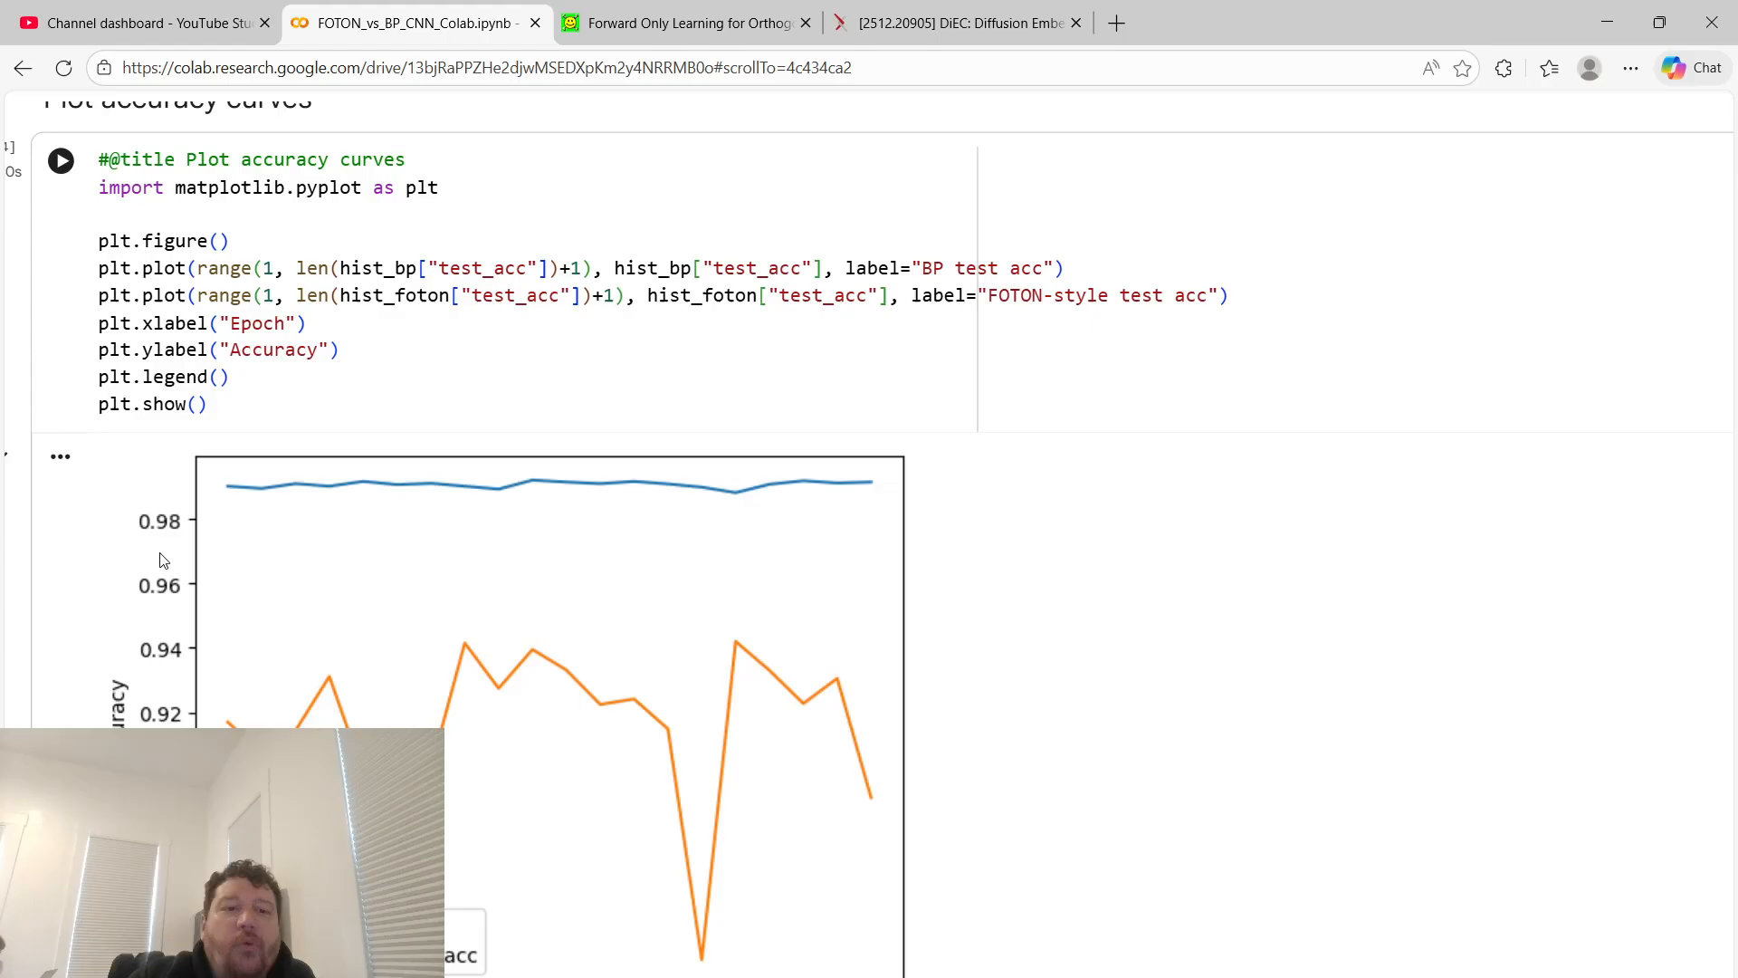
mouse_move(508, 552)
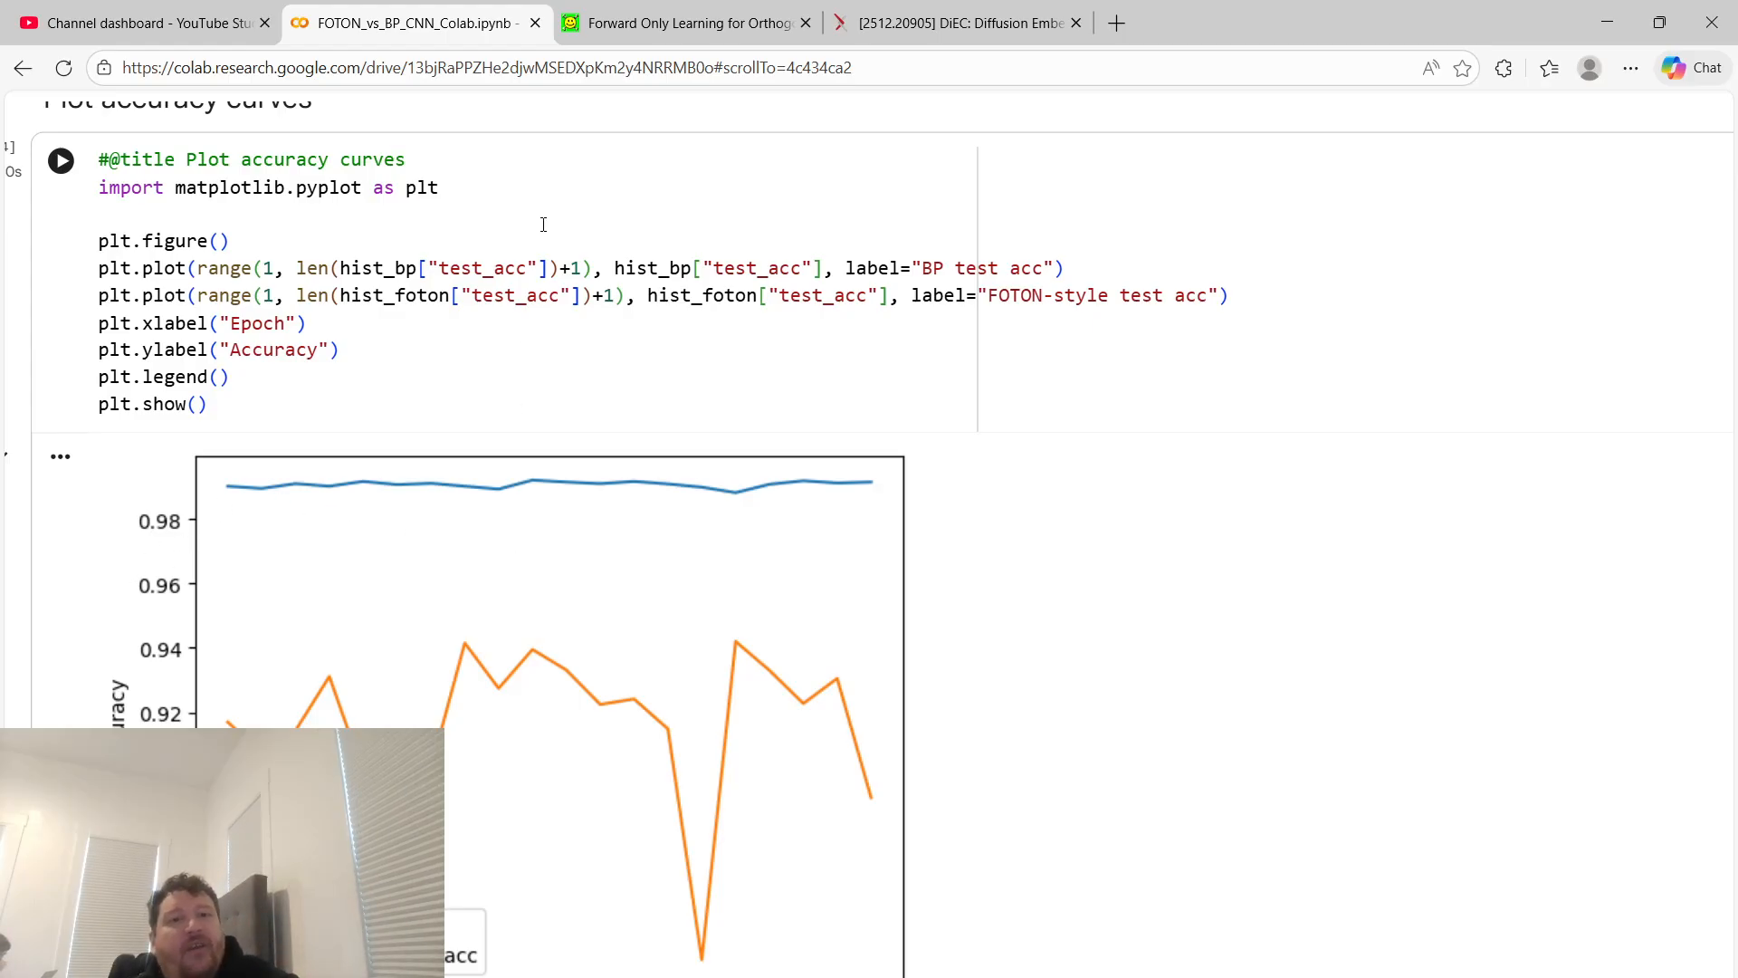
Check Table 1's MNIST accuracies on page 3 of the PDF, then return to the notebook
left_click(687, 21)
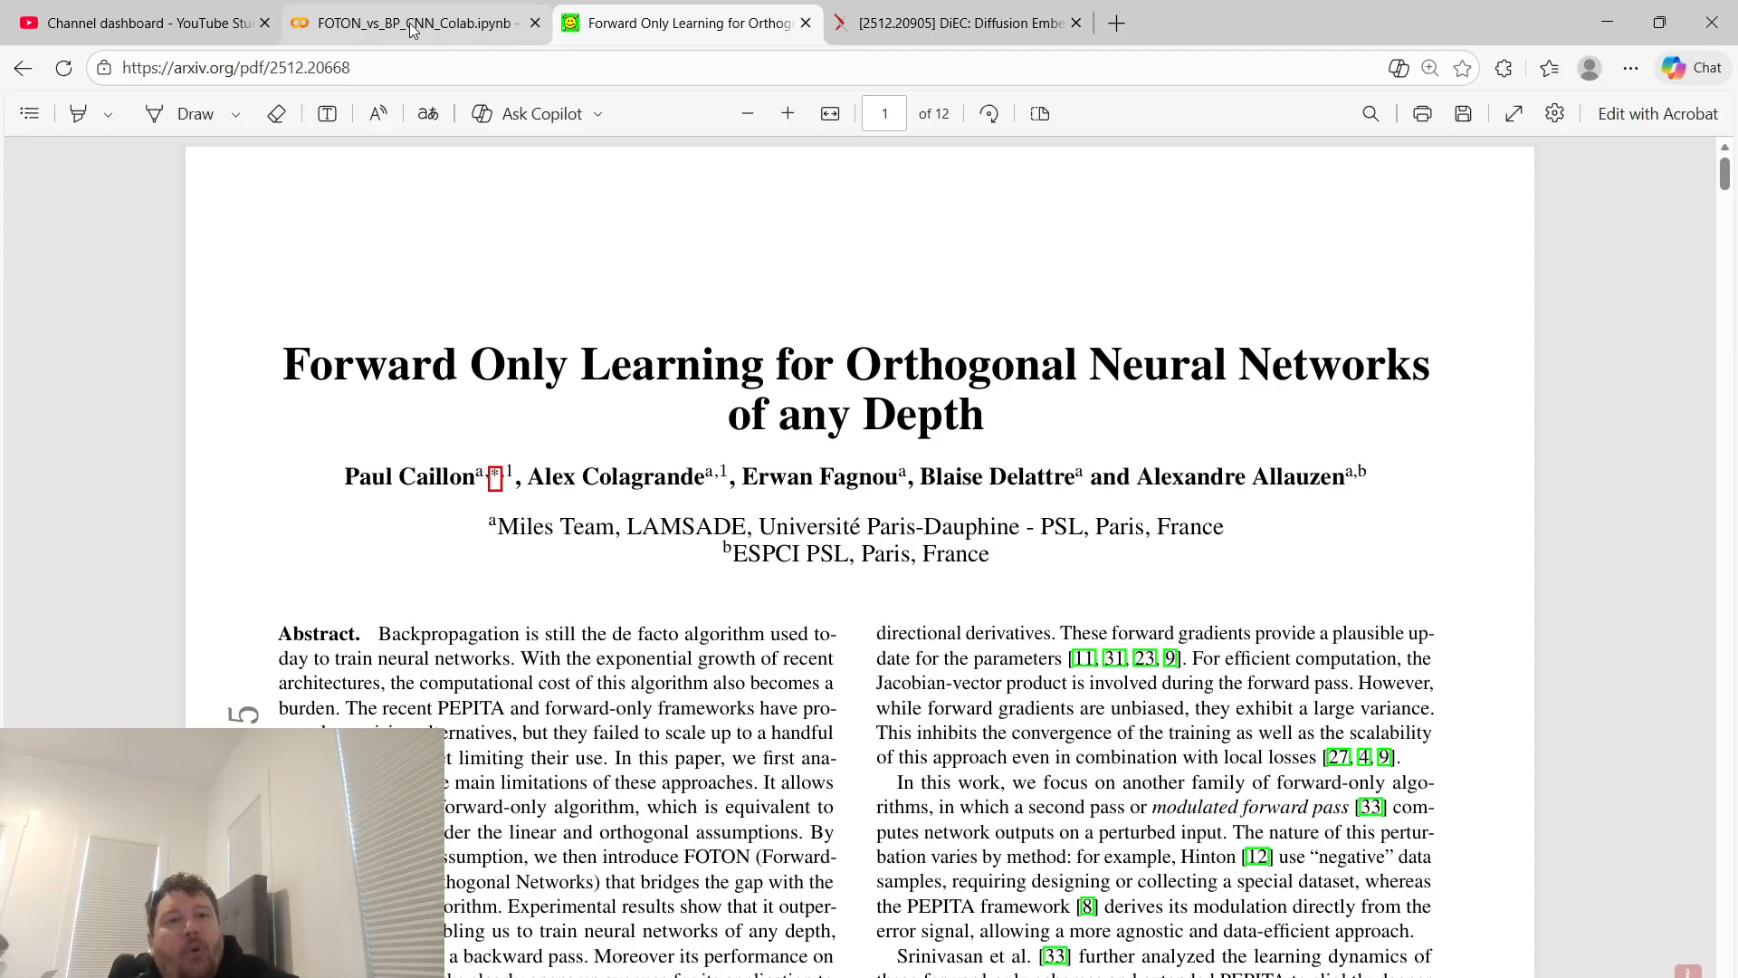
left_click(410, 22)
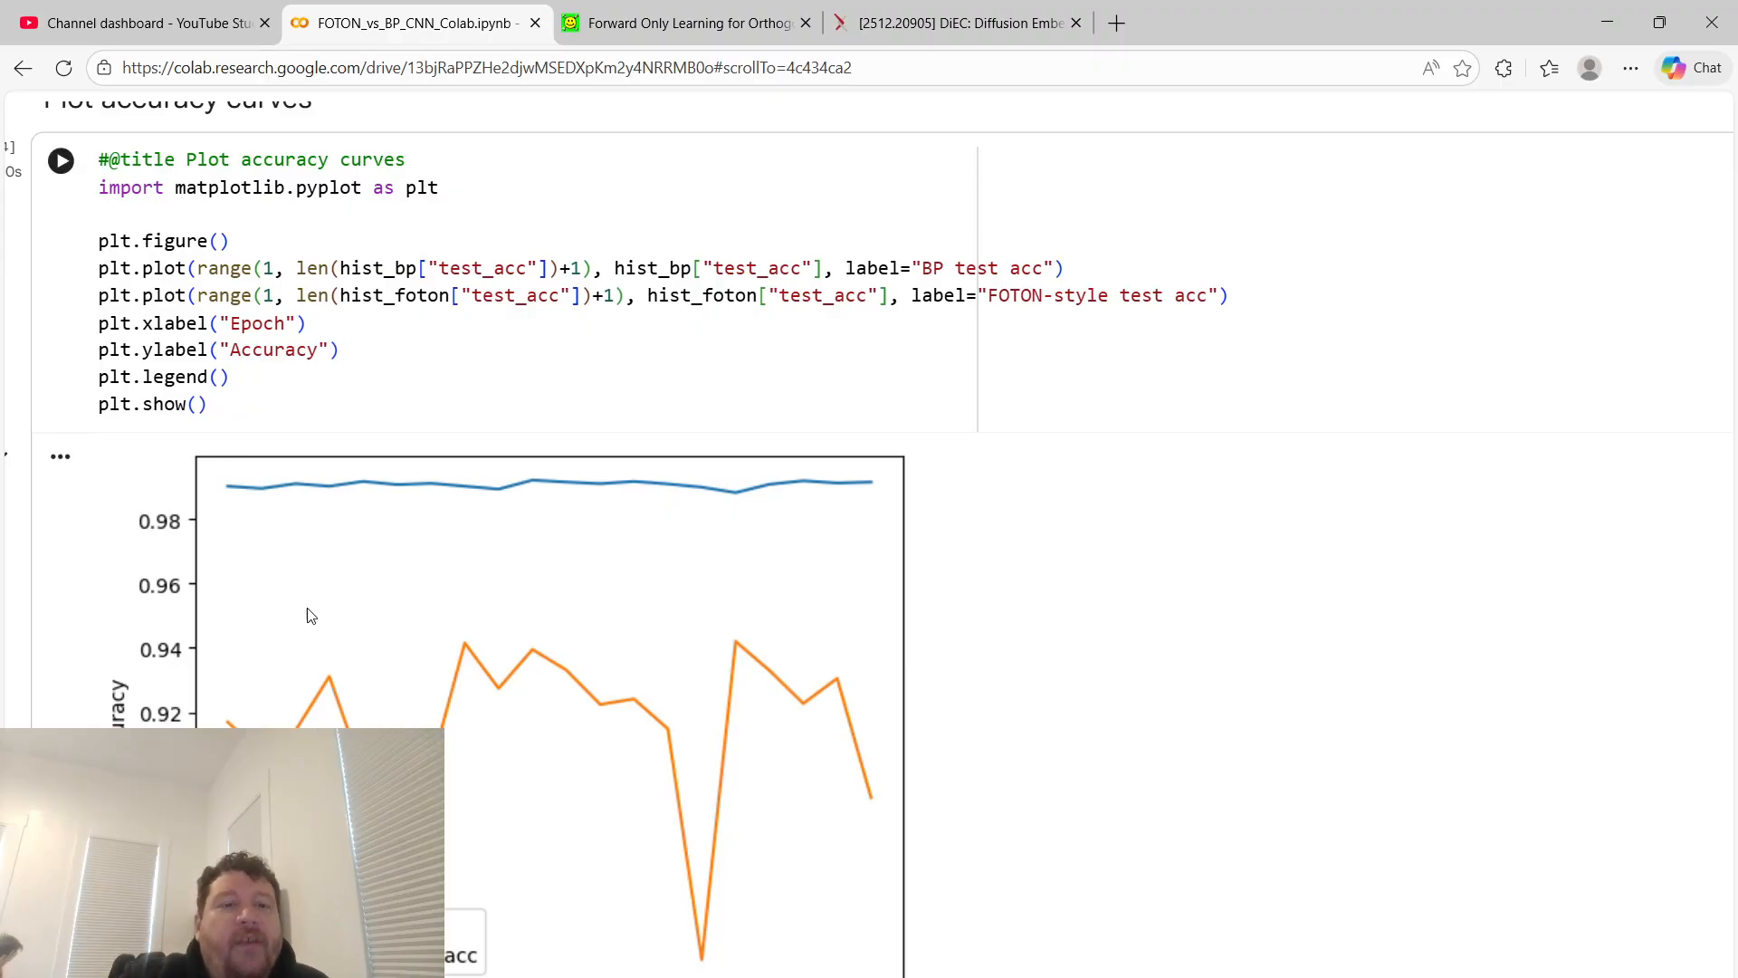
mouse_move(421, 558)
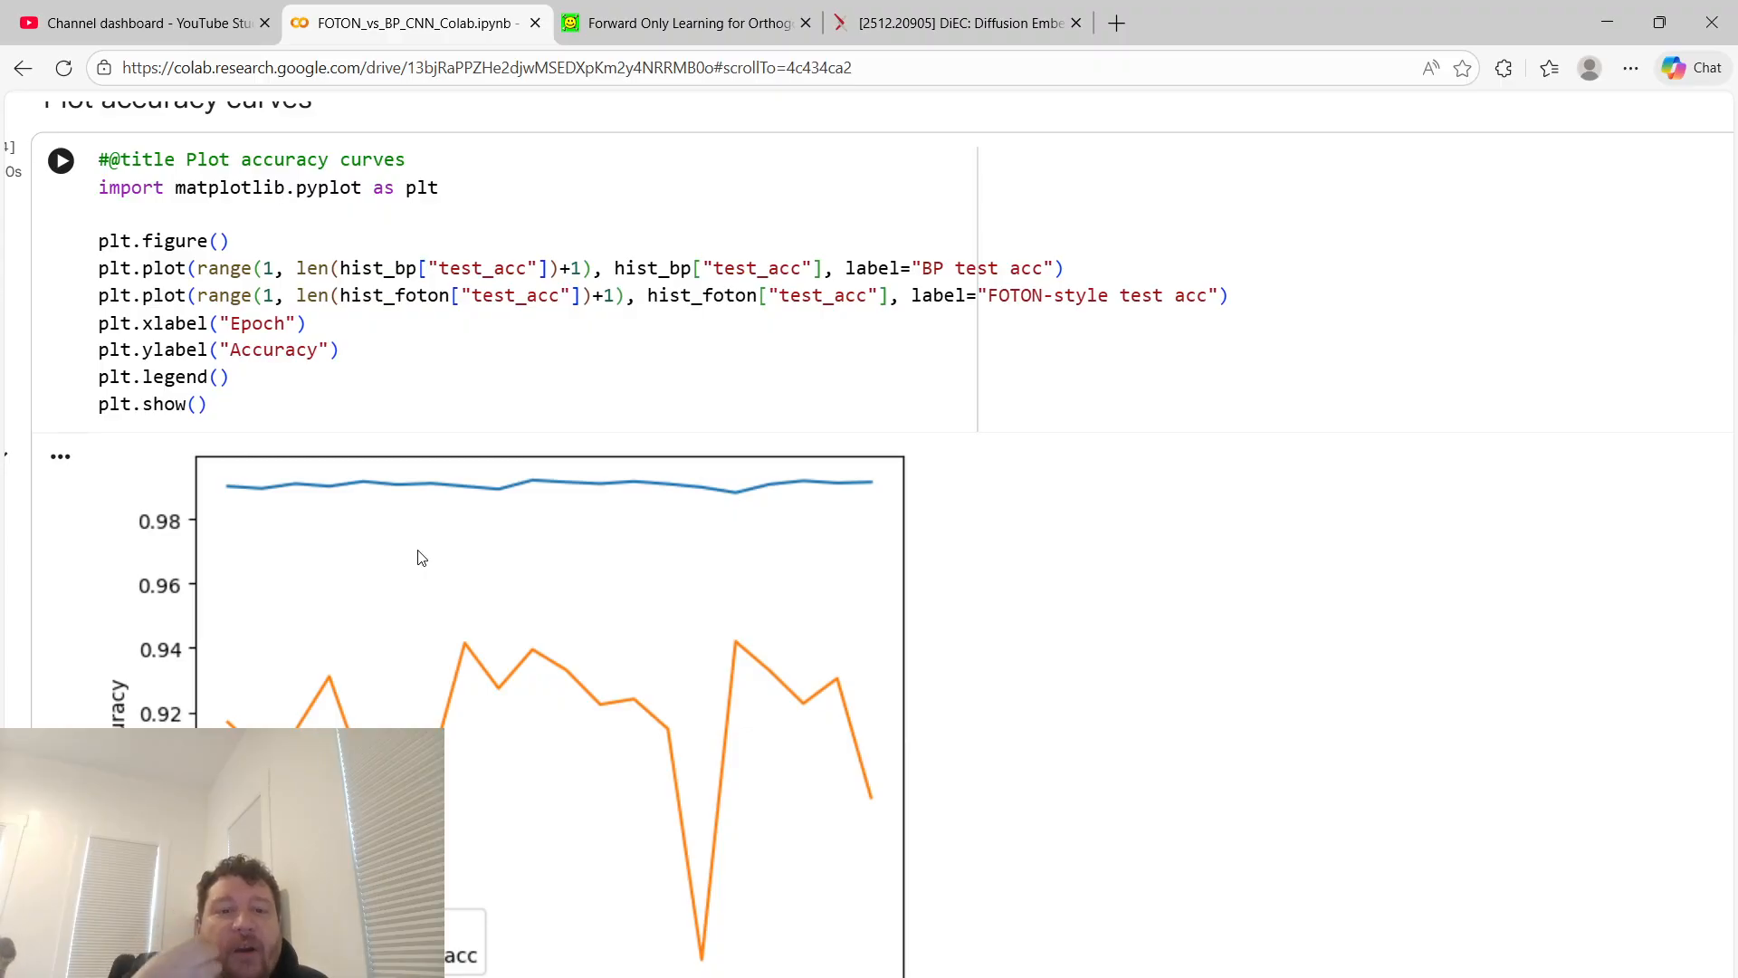
left_click(687, 22)
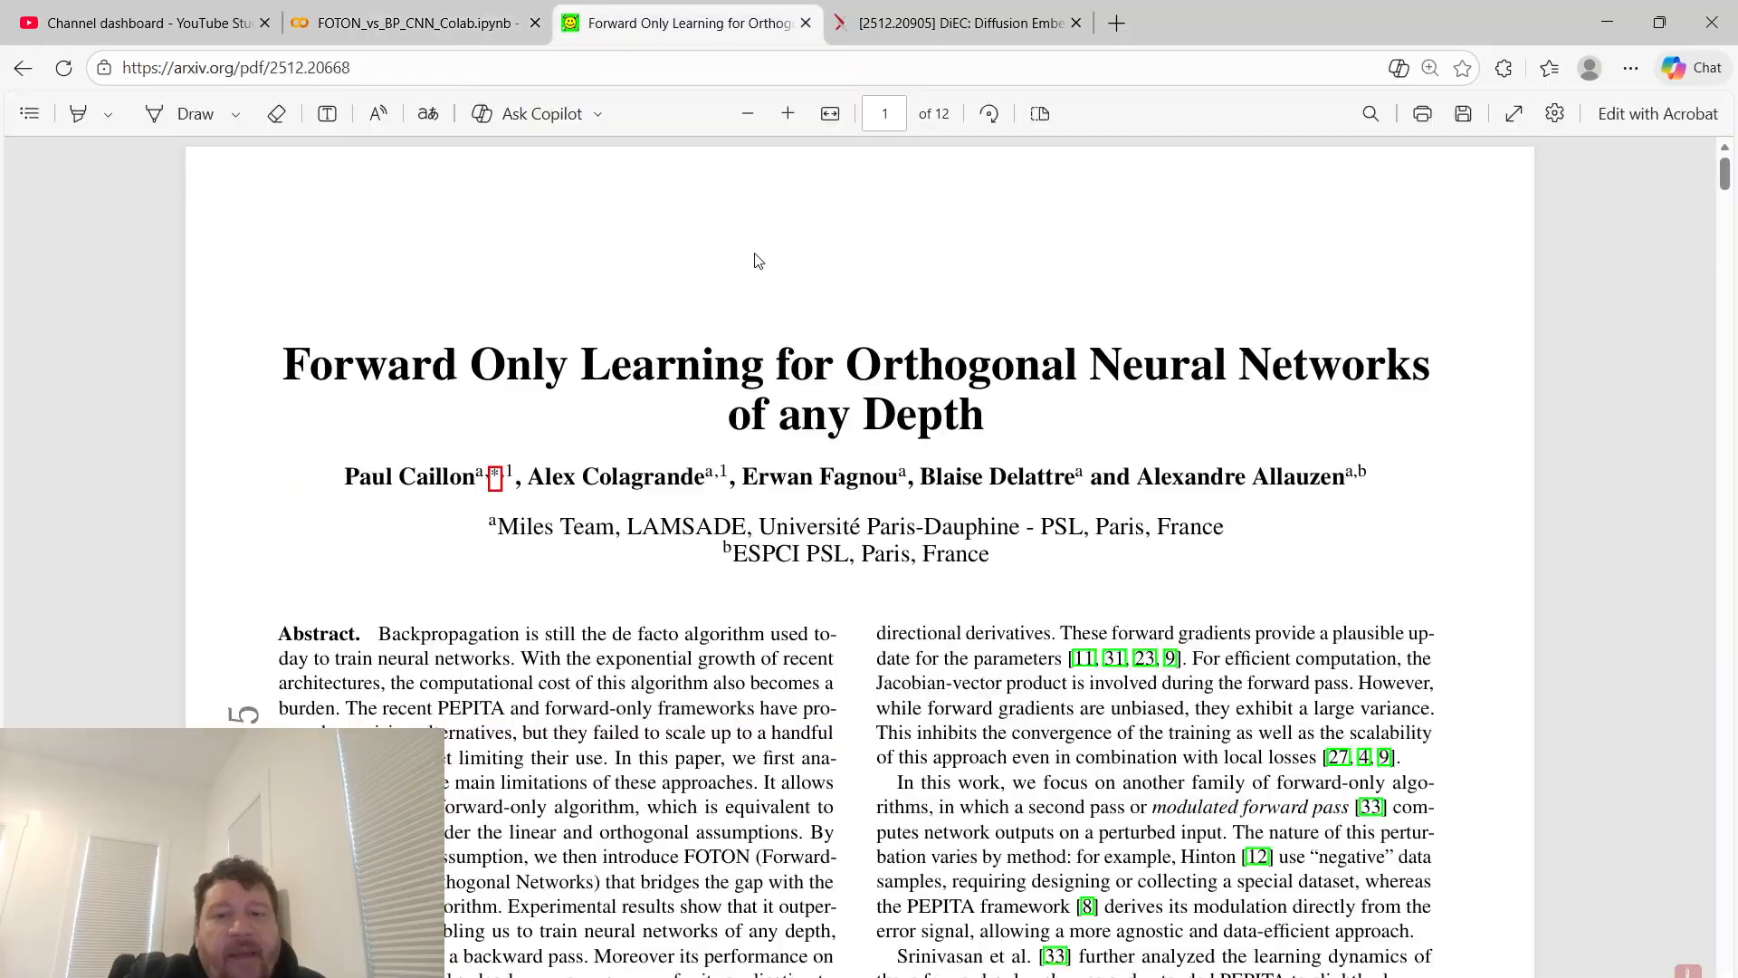
scroll("down", 3)
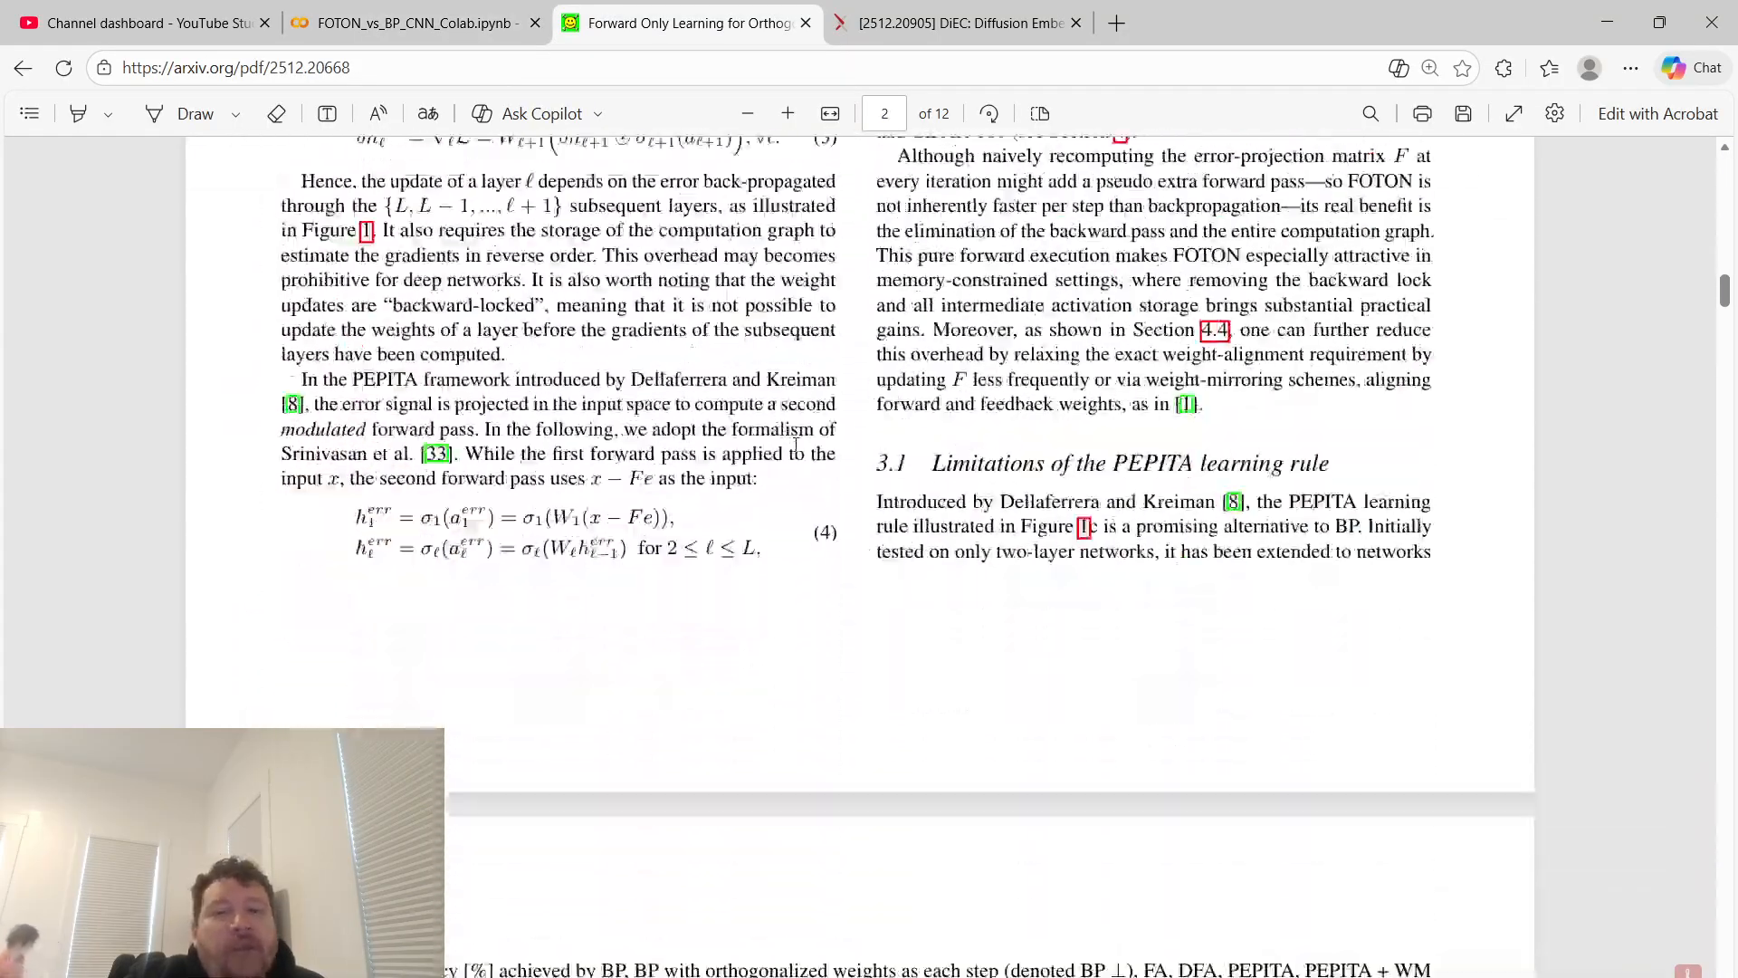
scroll("down", 3)
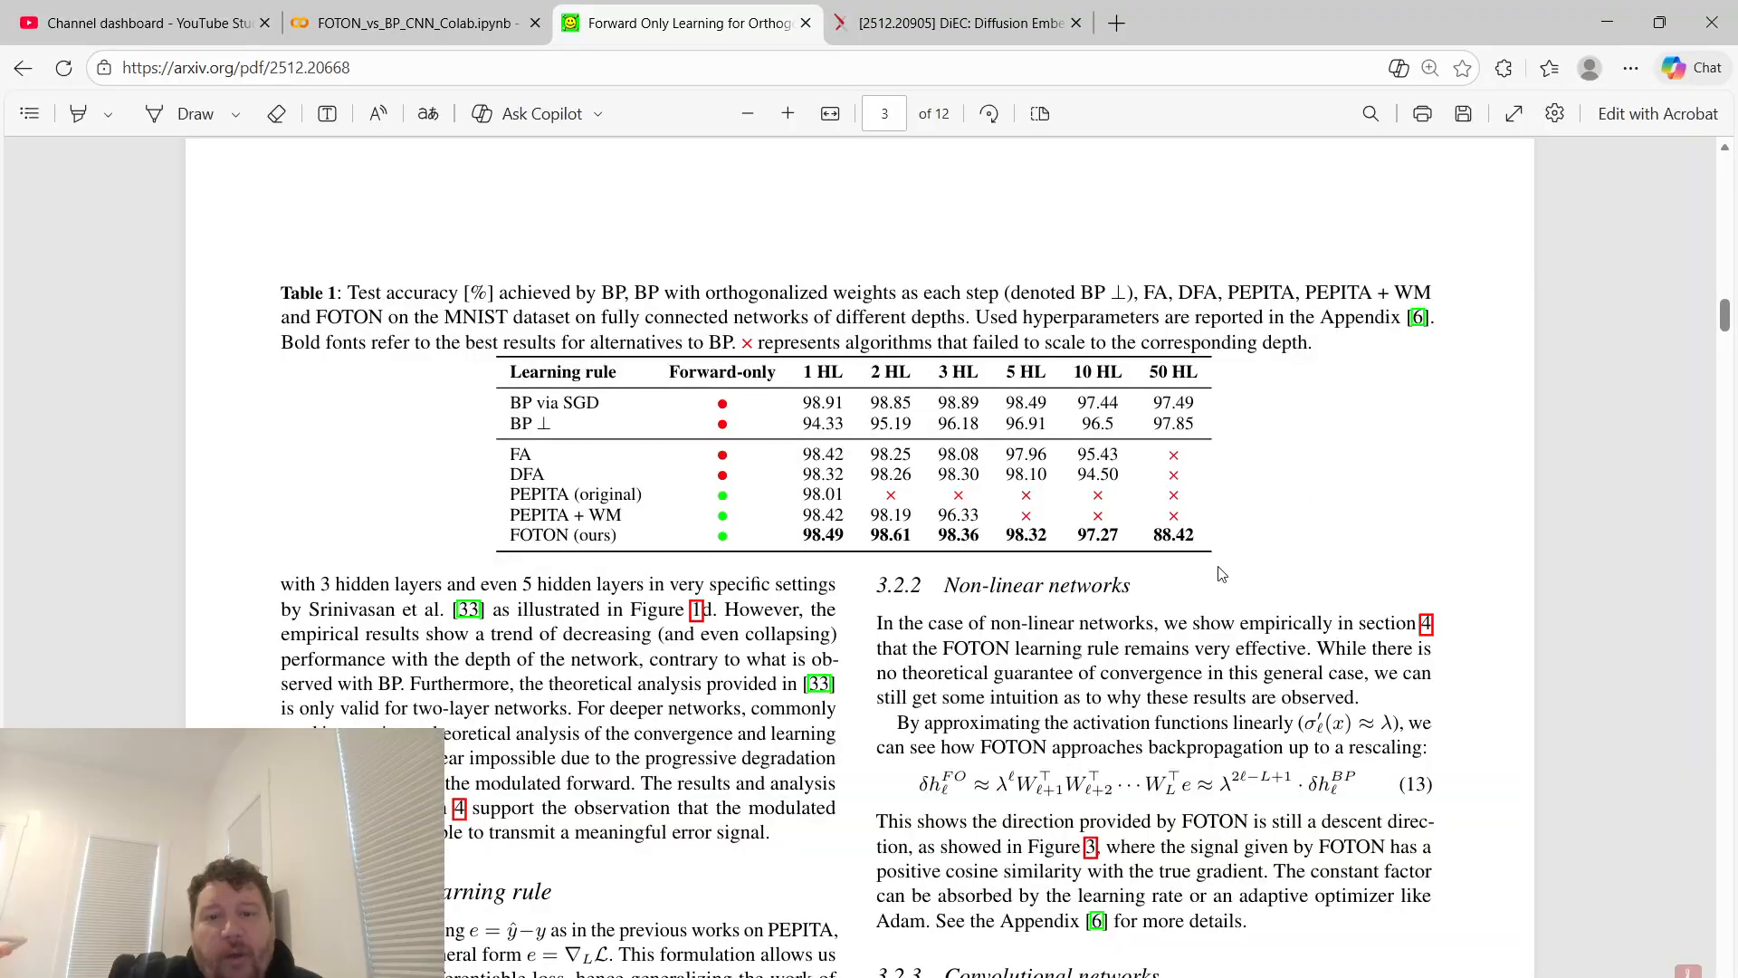
mouse_move(870, 535)
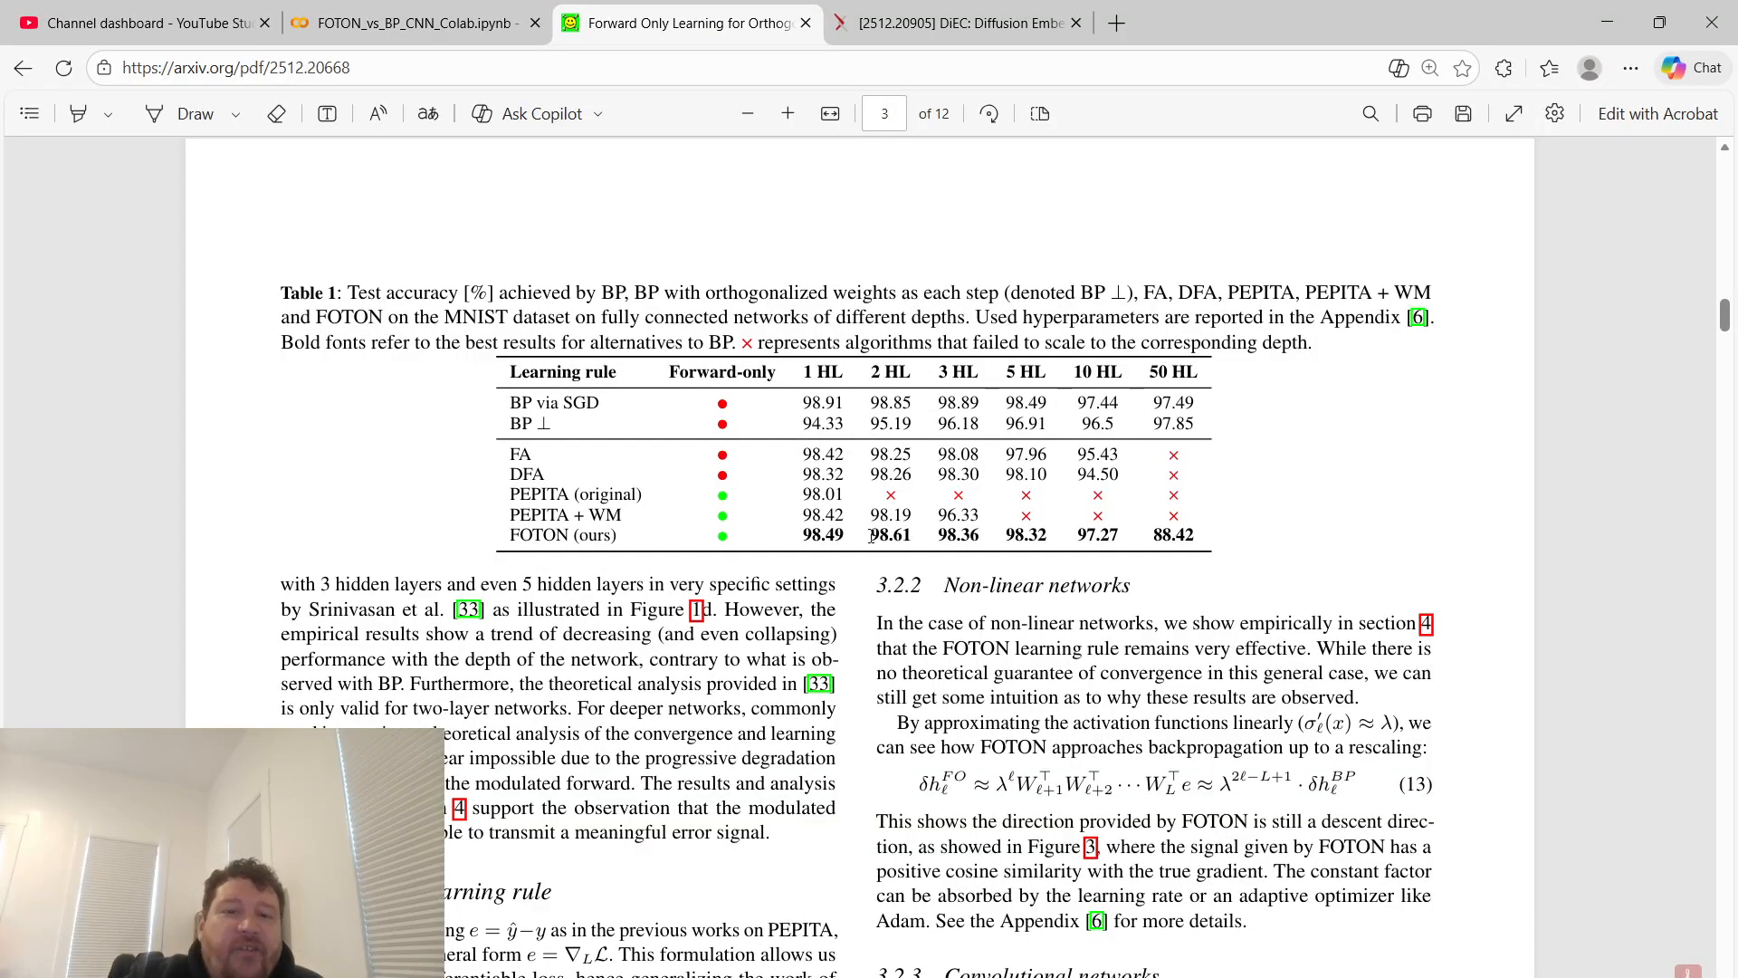
left_click(410, 22)
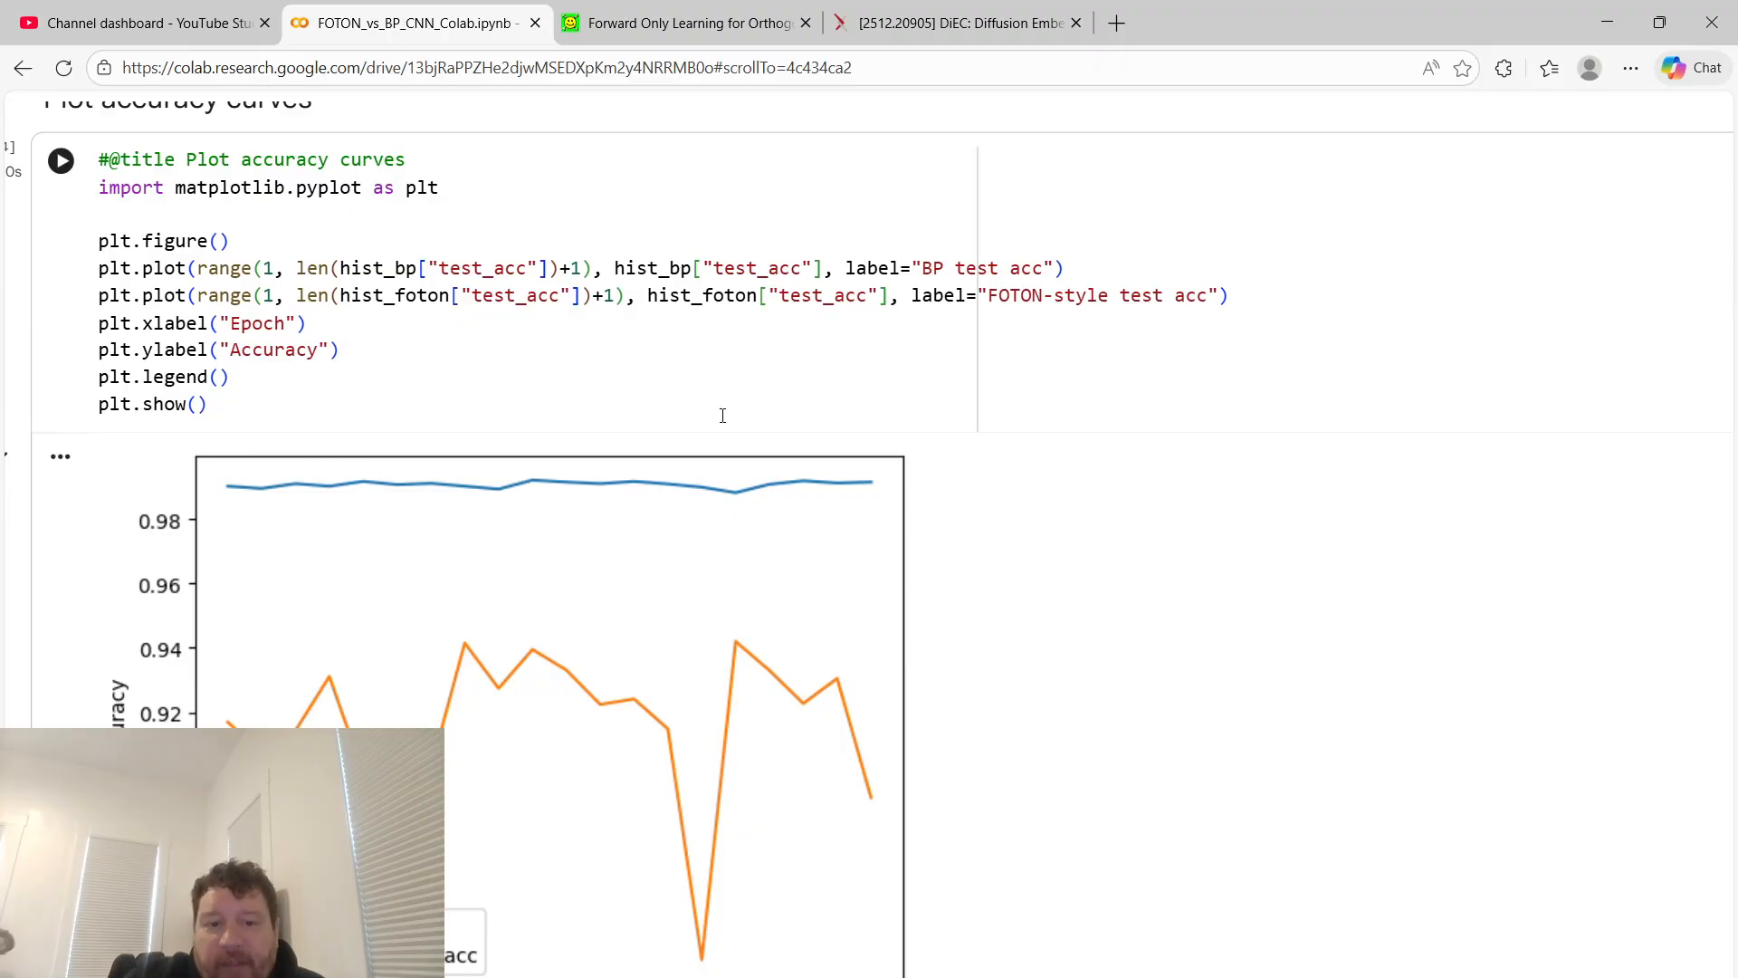
mouse_move(983, 579)
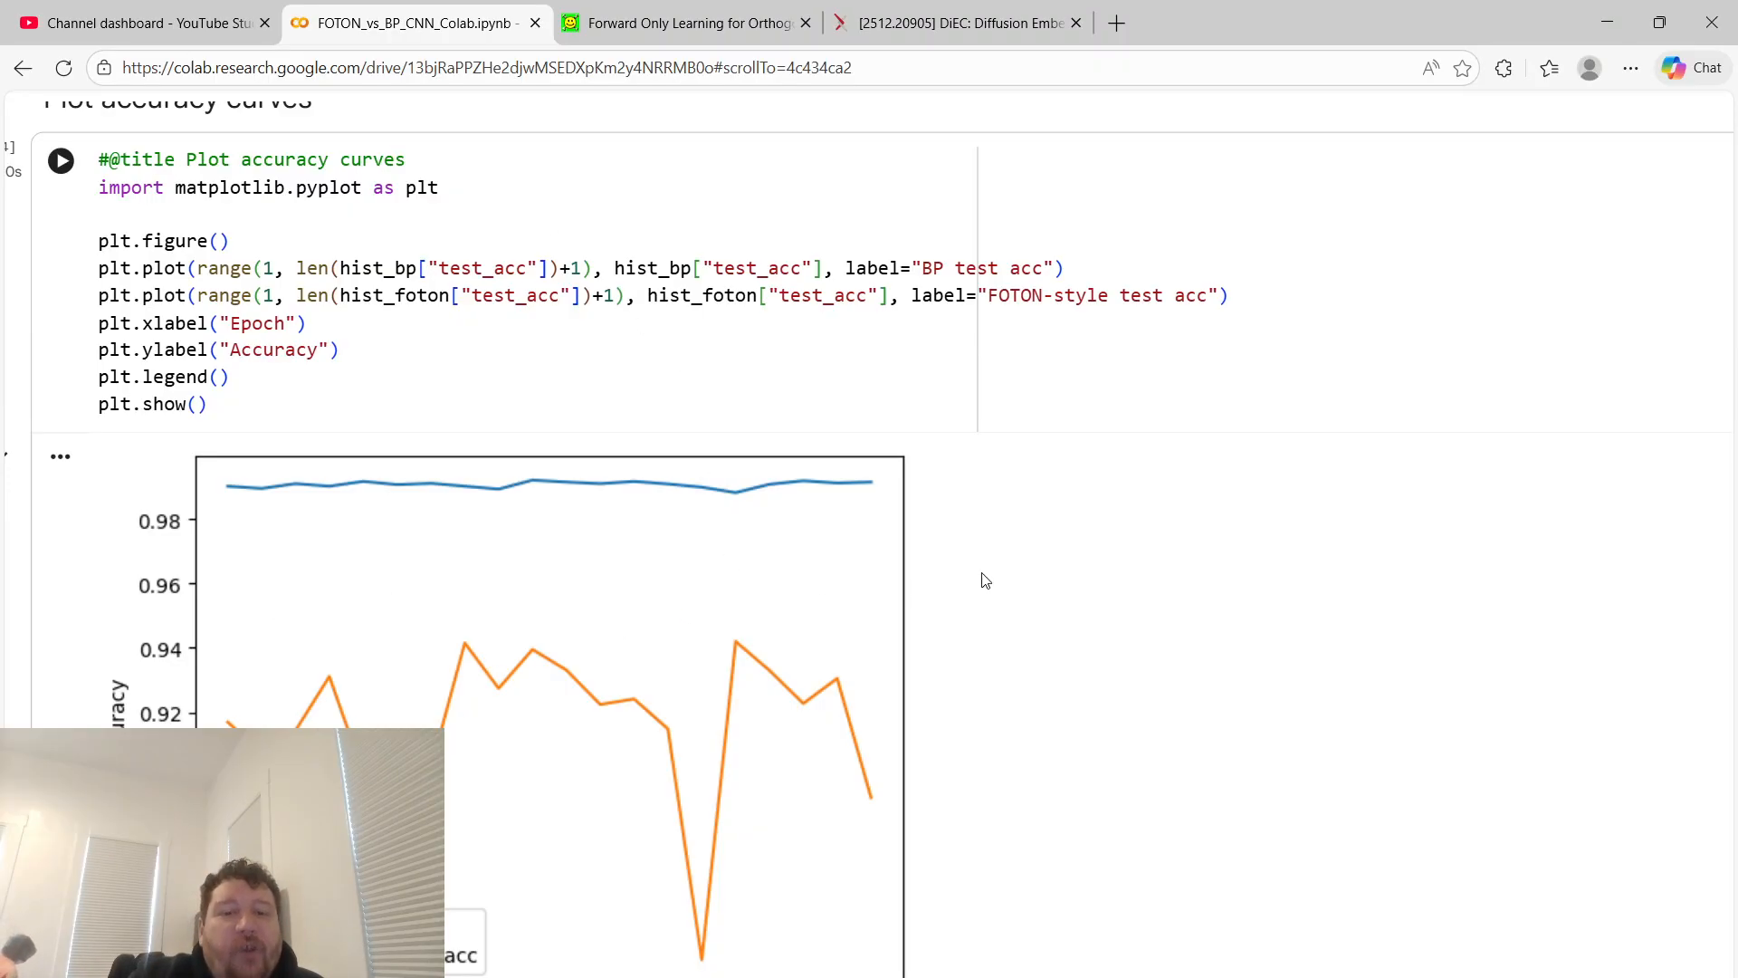
mouse_move(1220, 444)
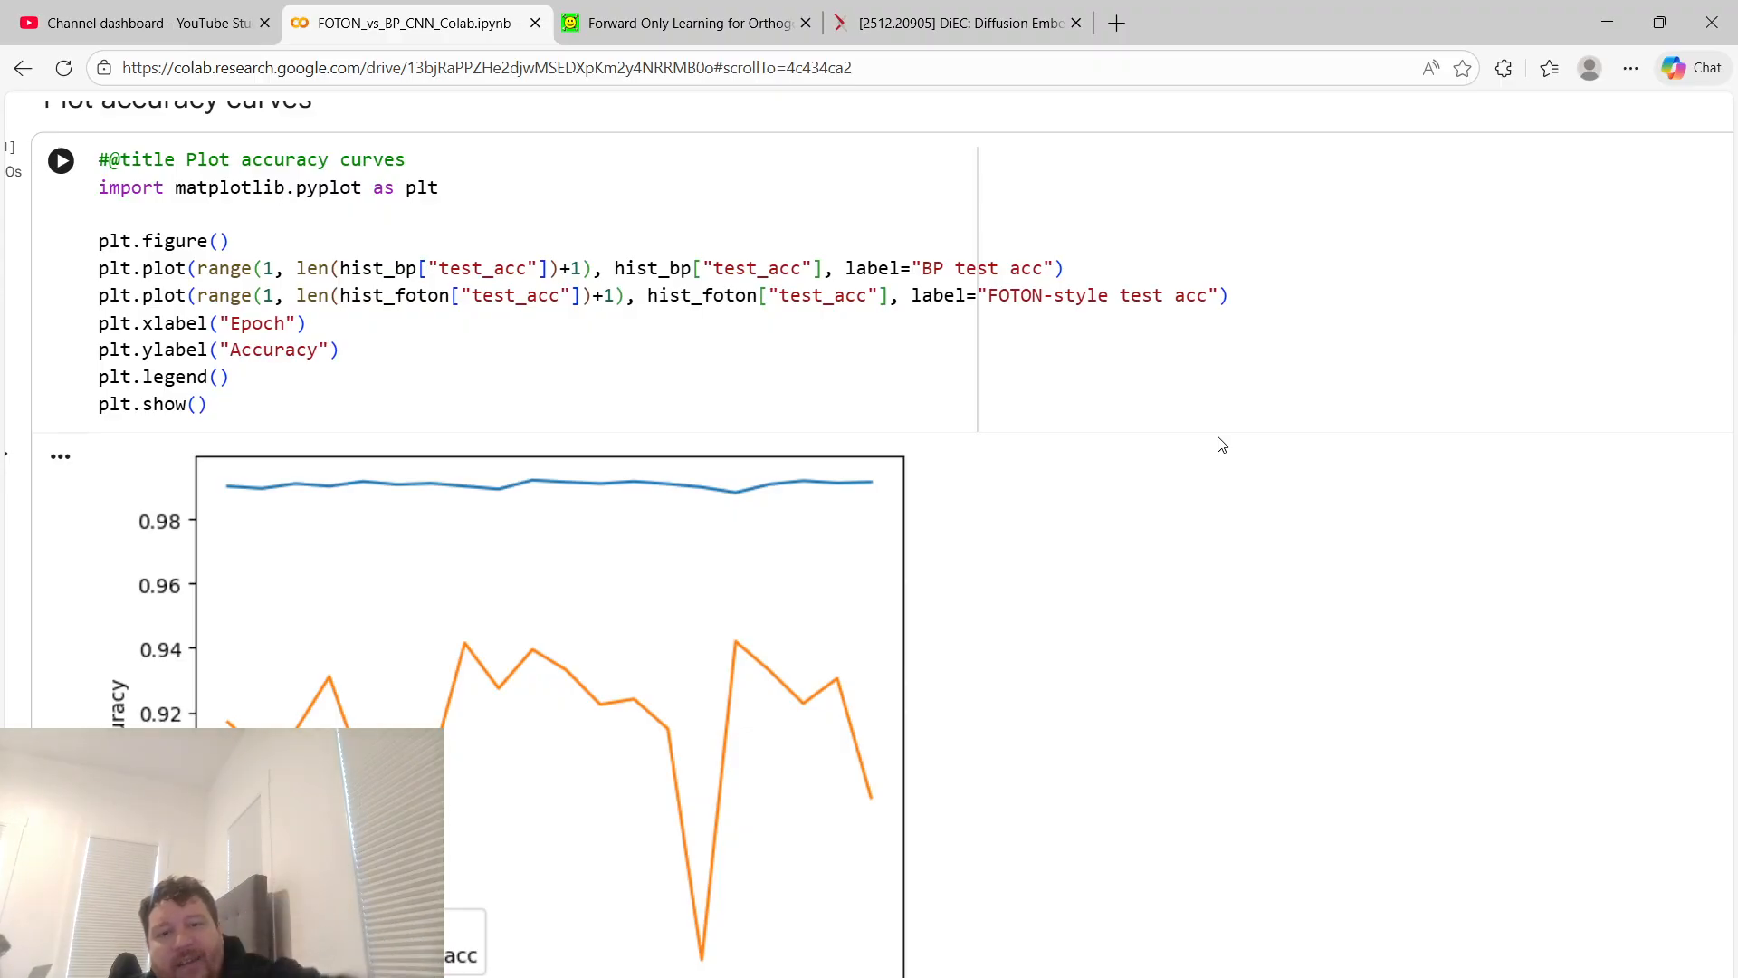
scroll("up", 3)
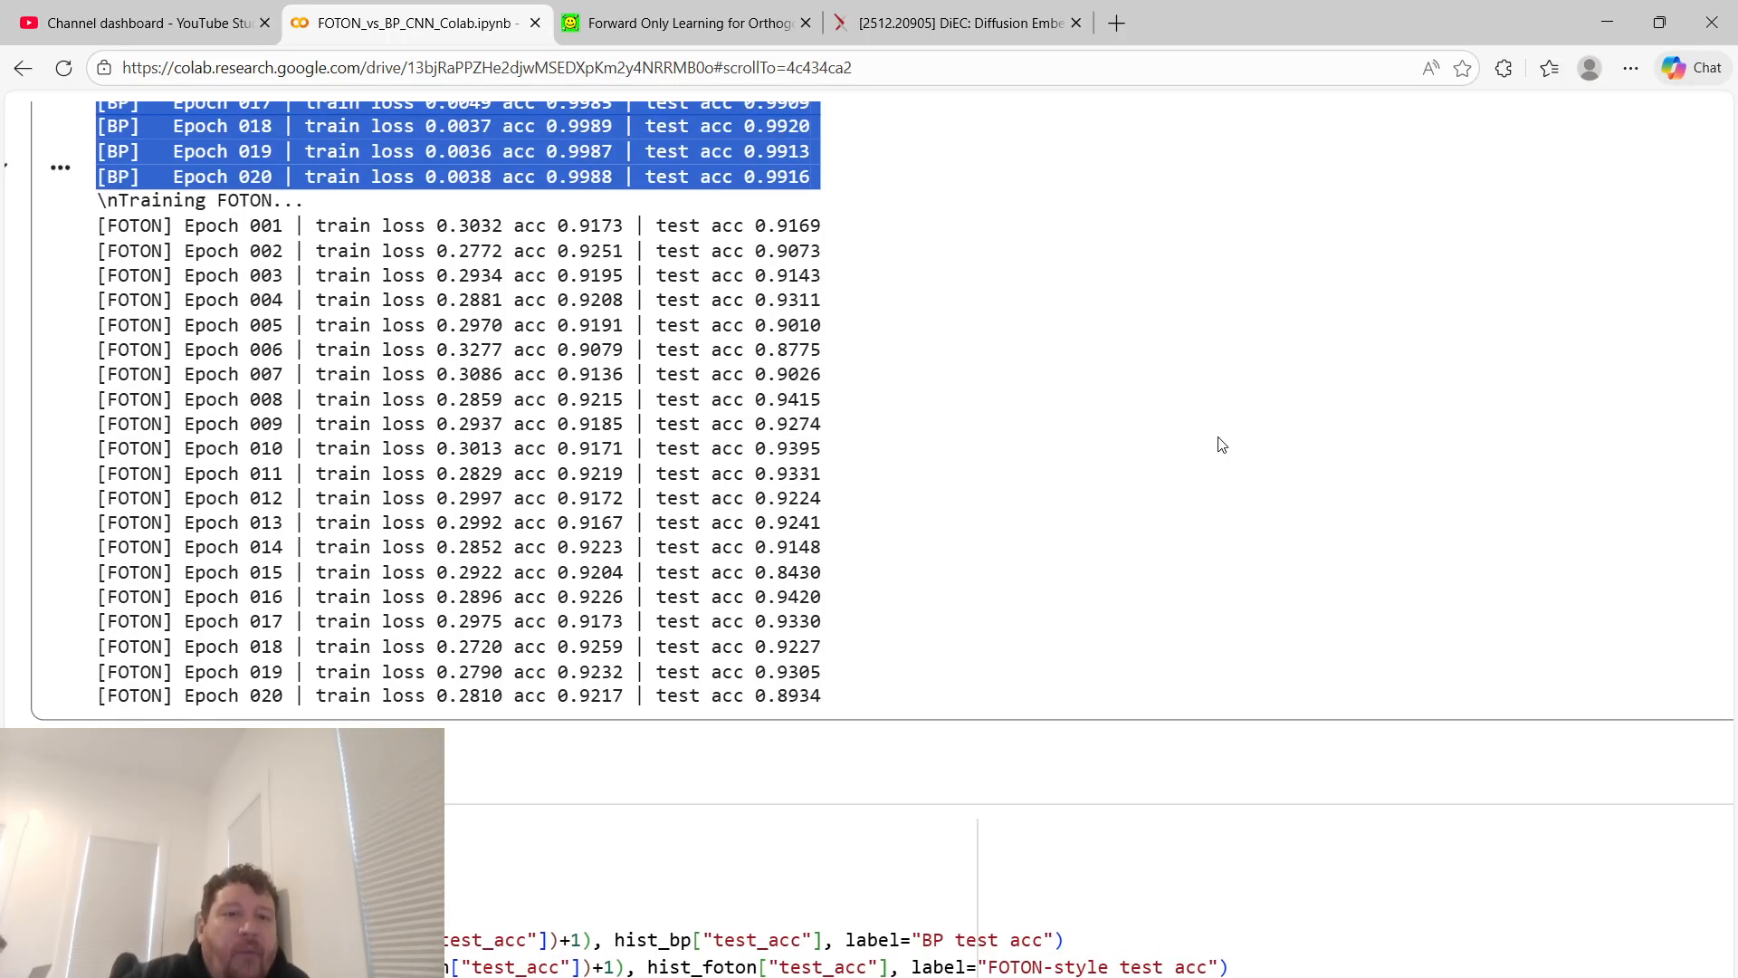
scroll("up", 3)
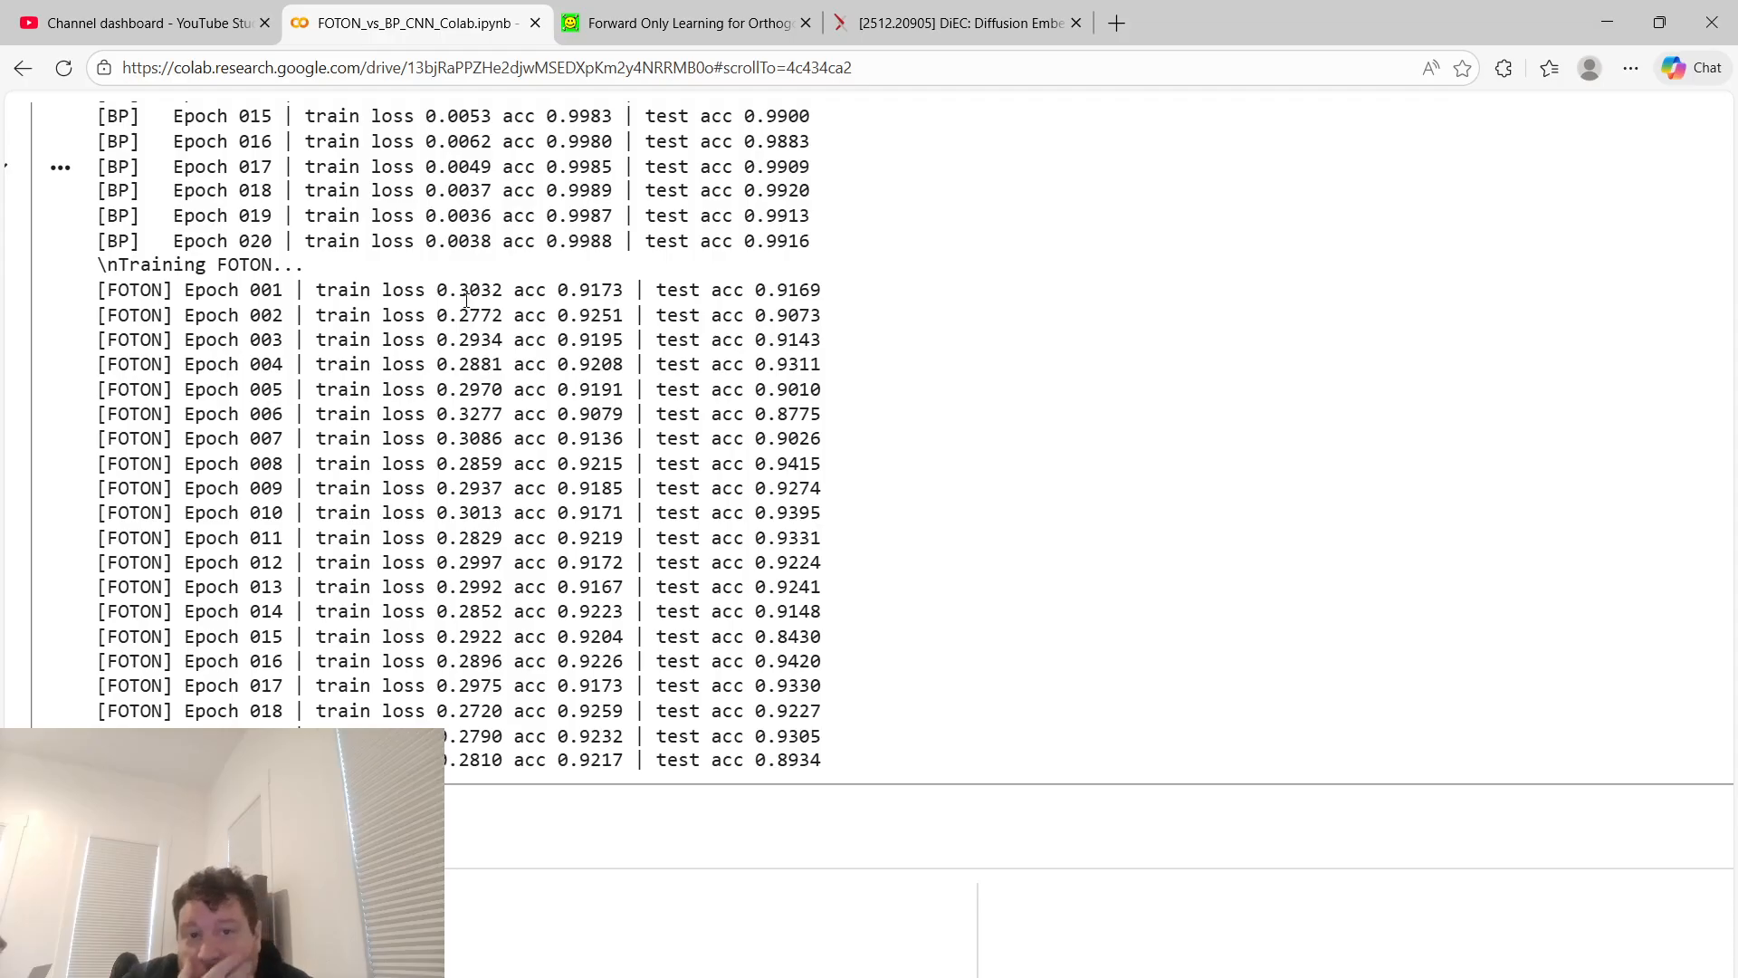
scroll("up", 3)
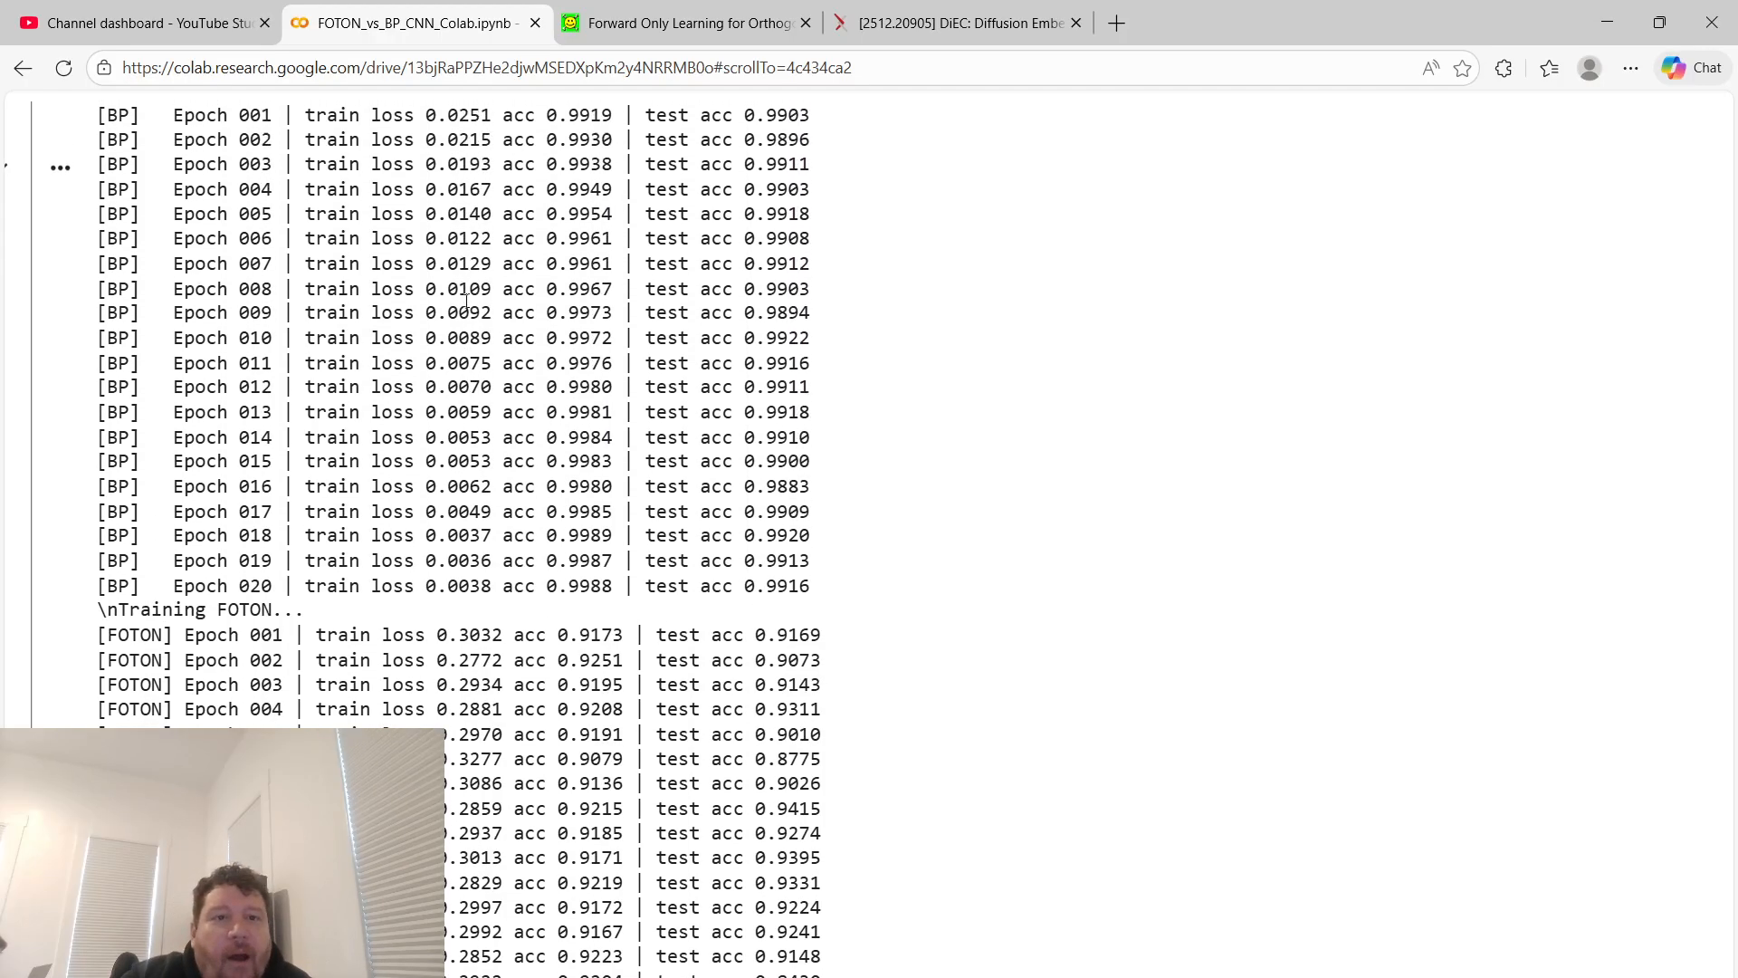
scroll("up", 3)
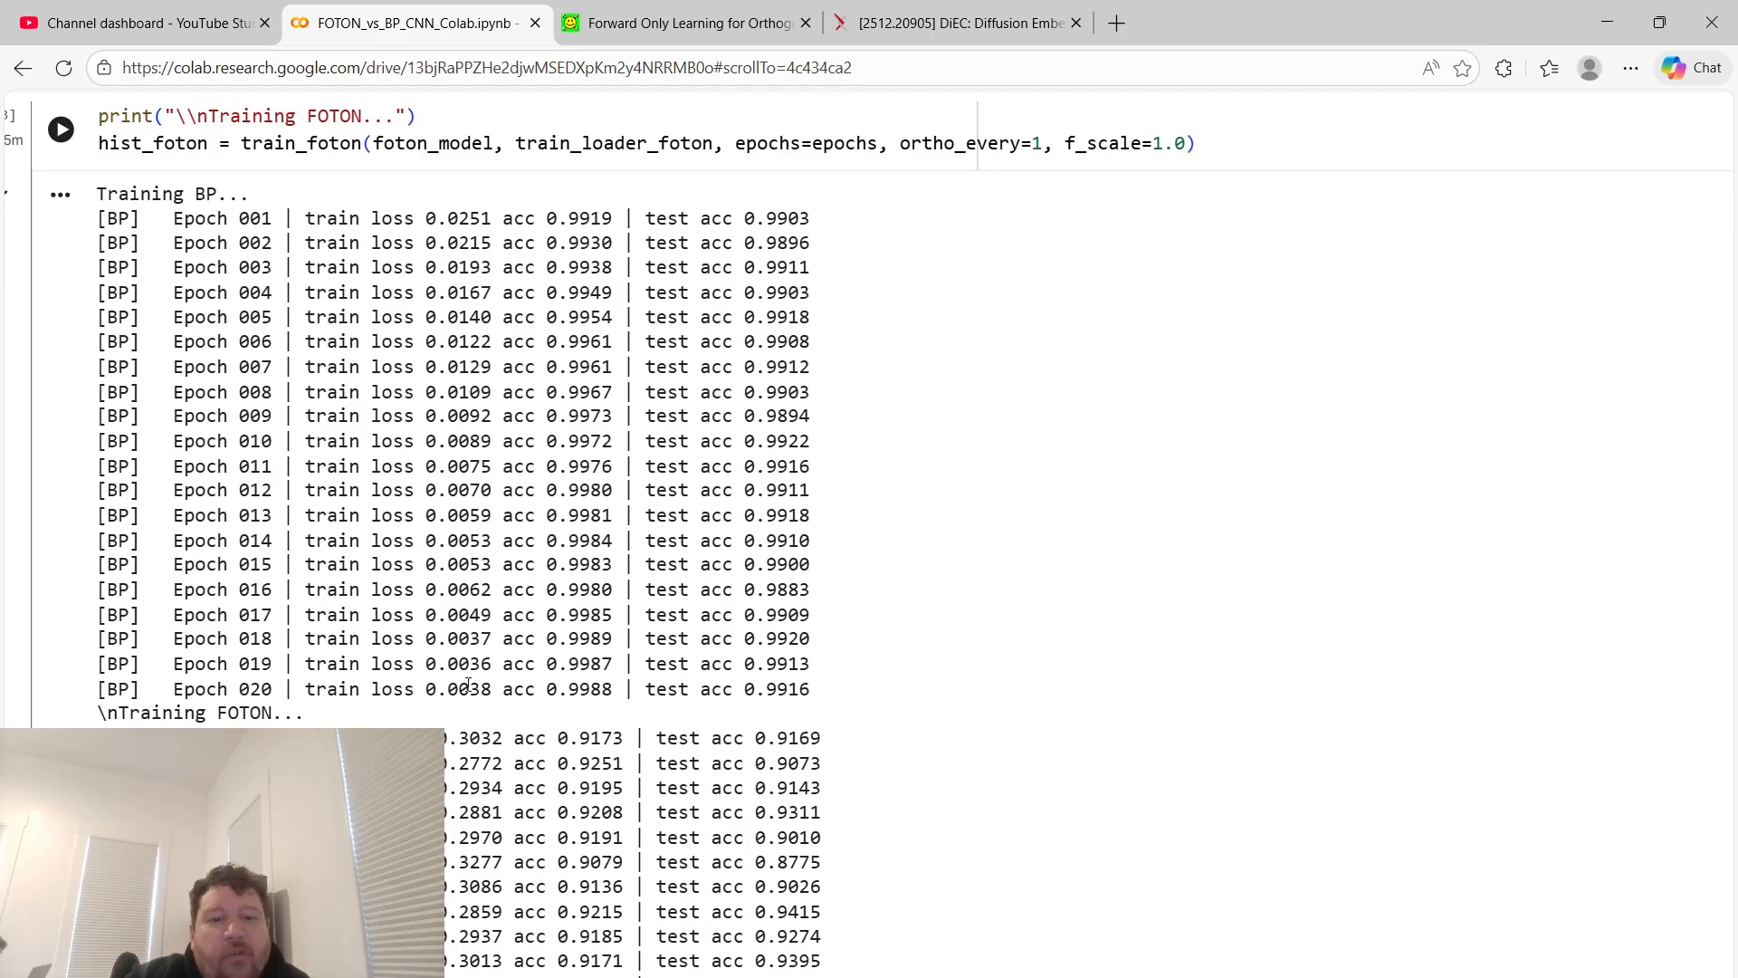
scroll("down", 3)
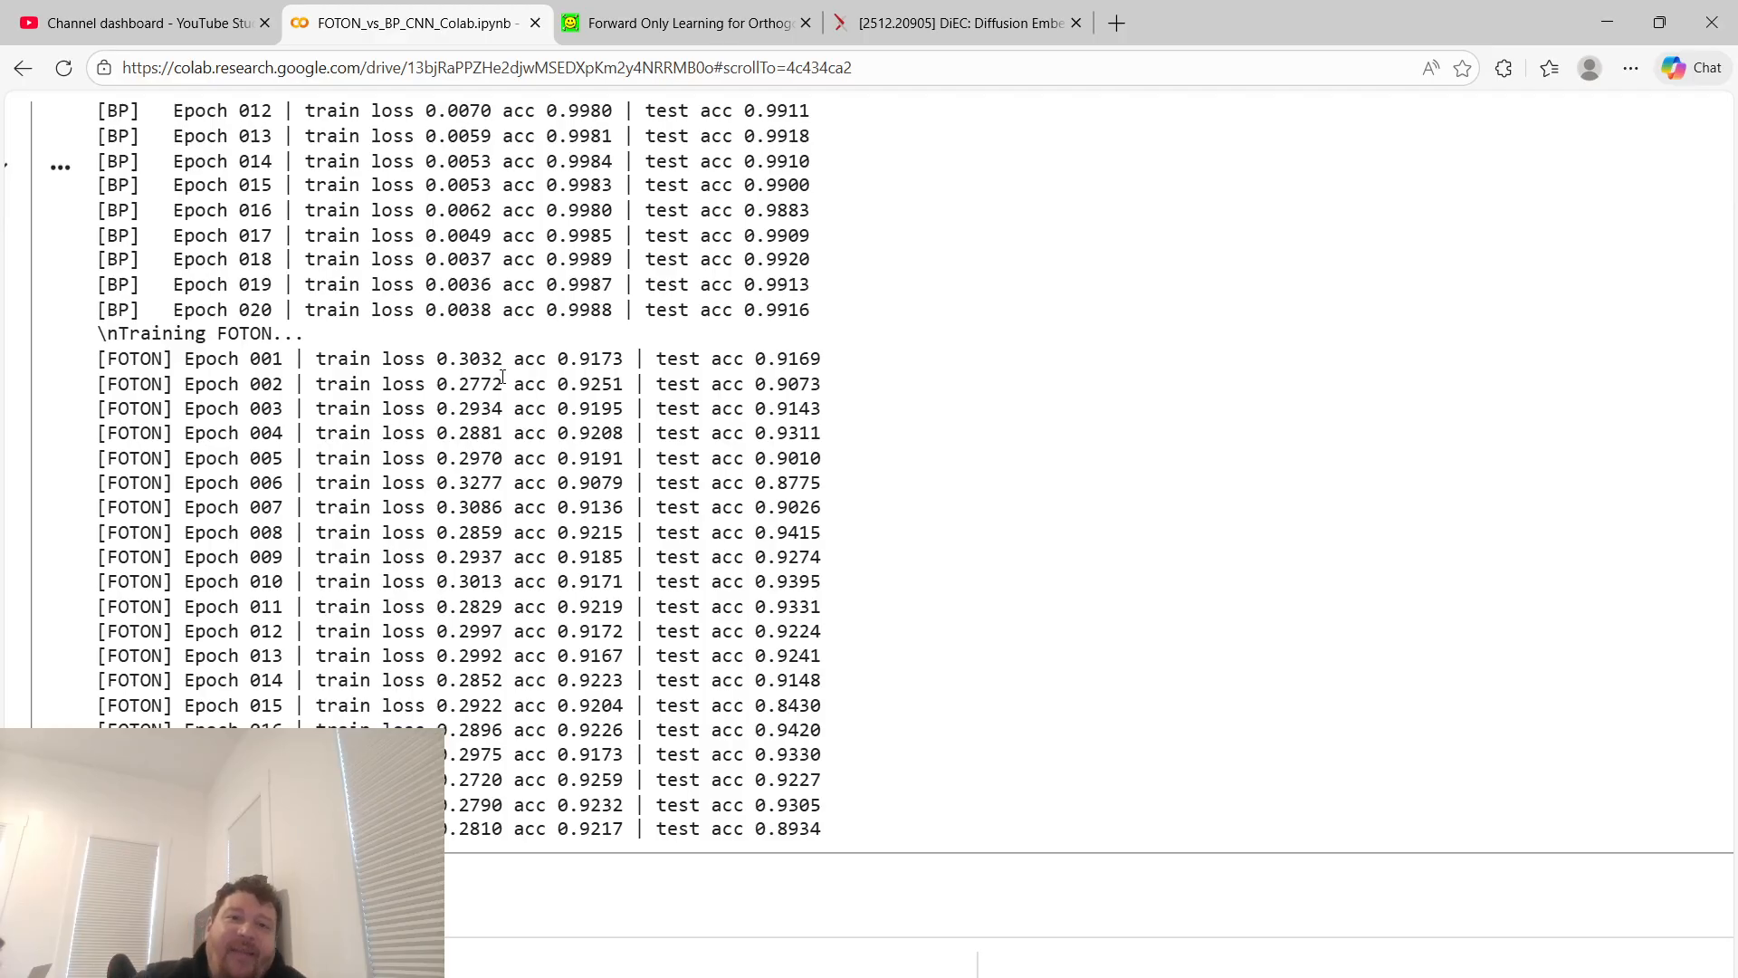
scroll("up", 3)
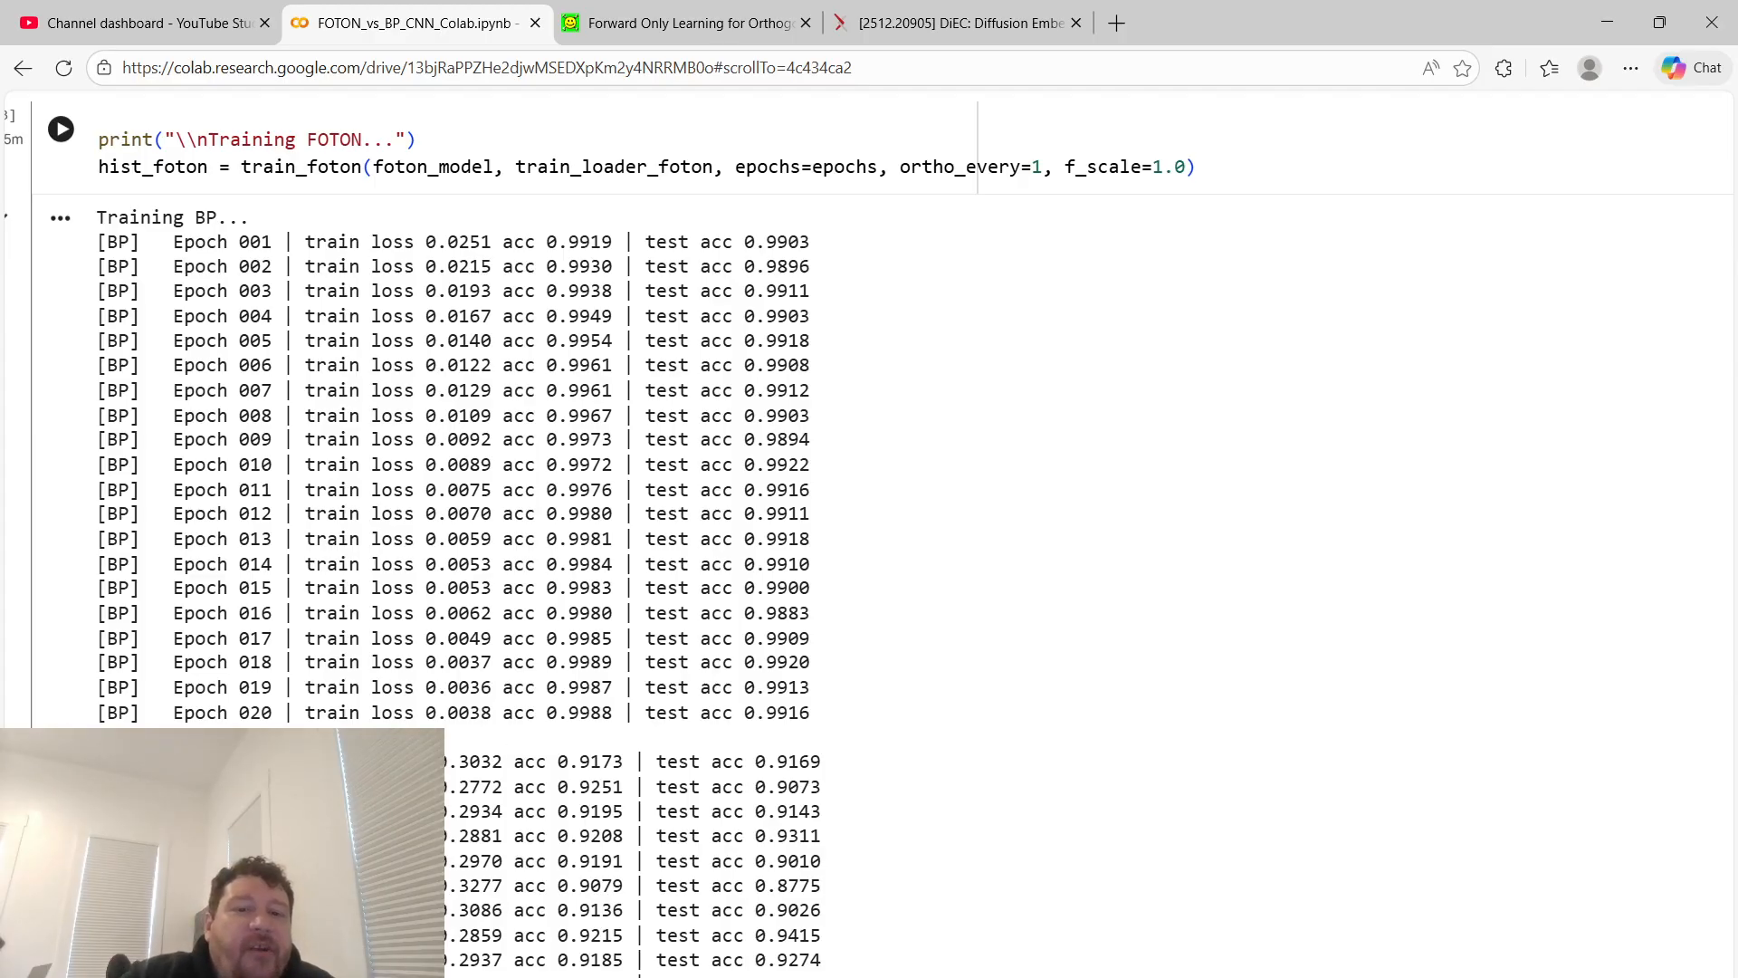
scroll("down", 3)
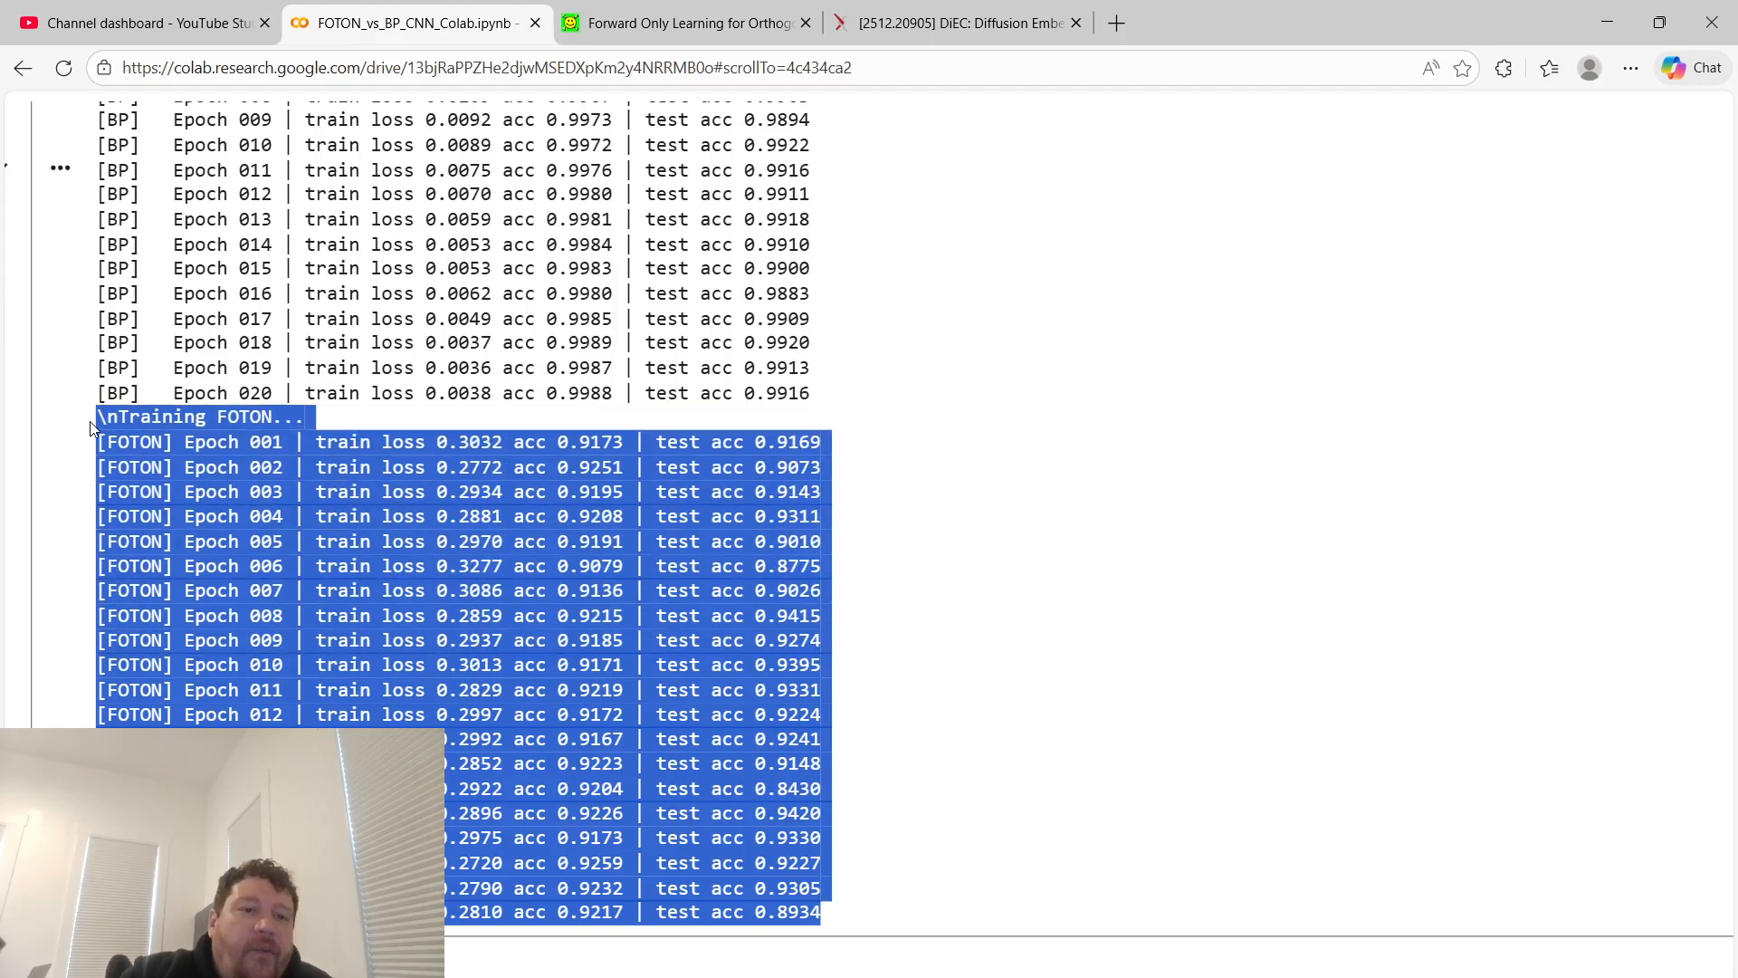
scroll("down", 3)
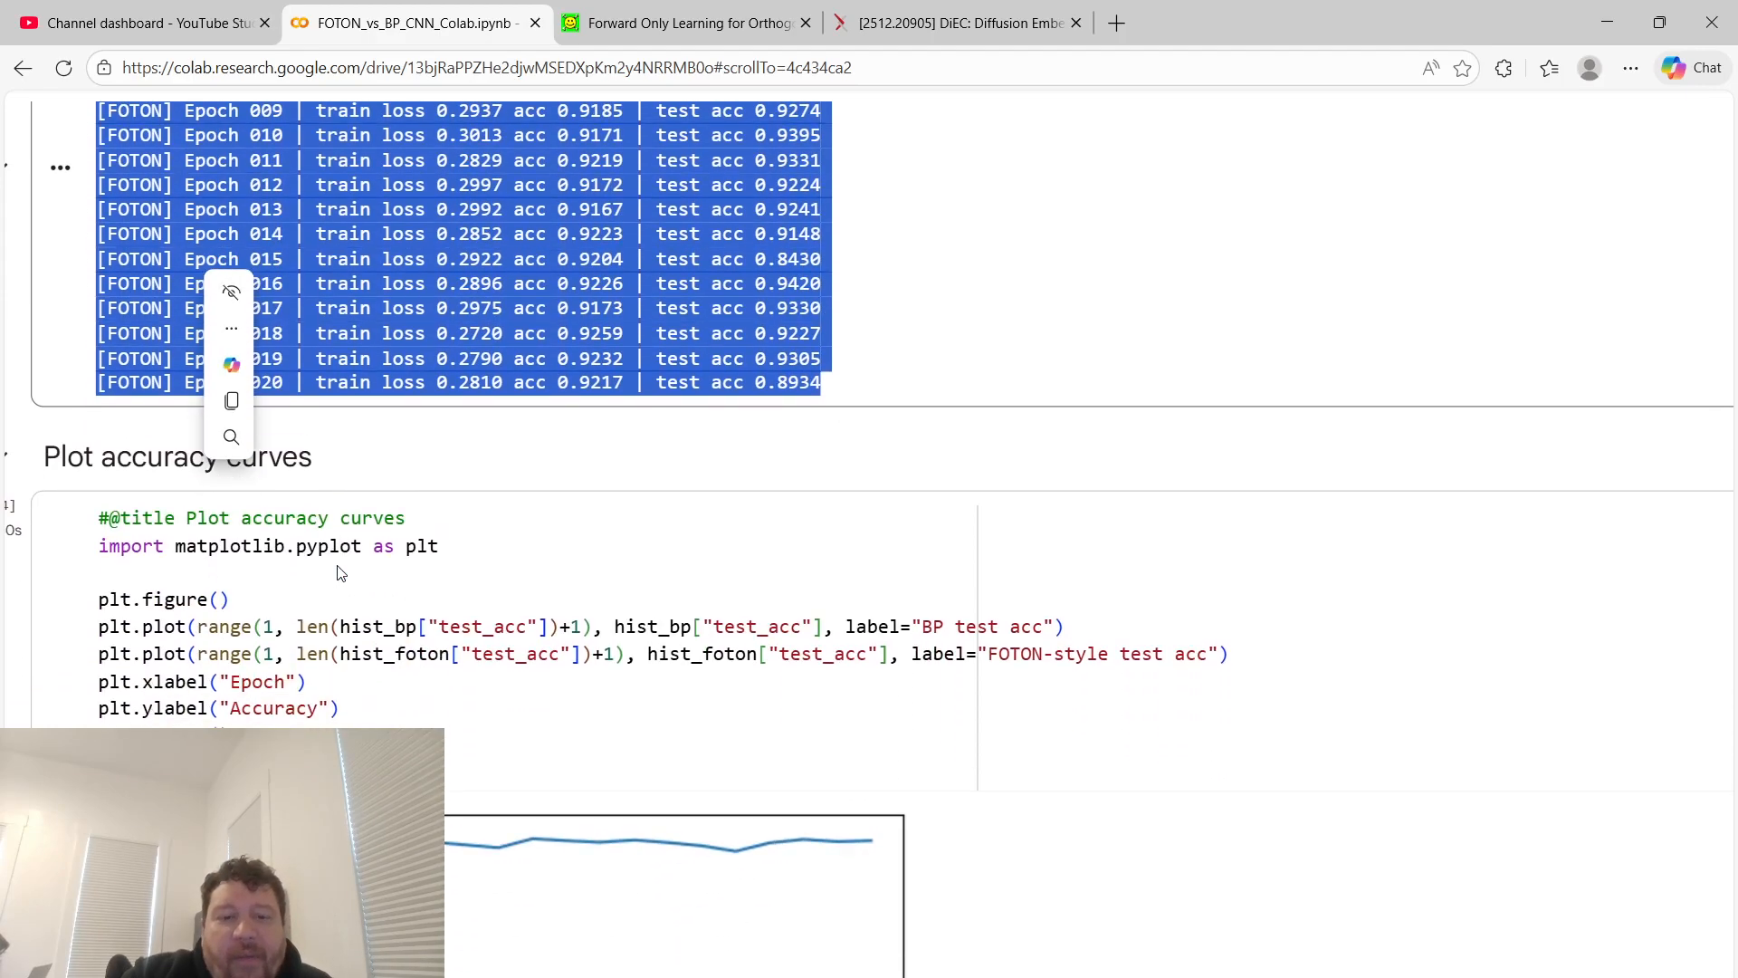
scroll("down", 3)
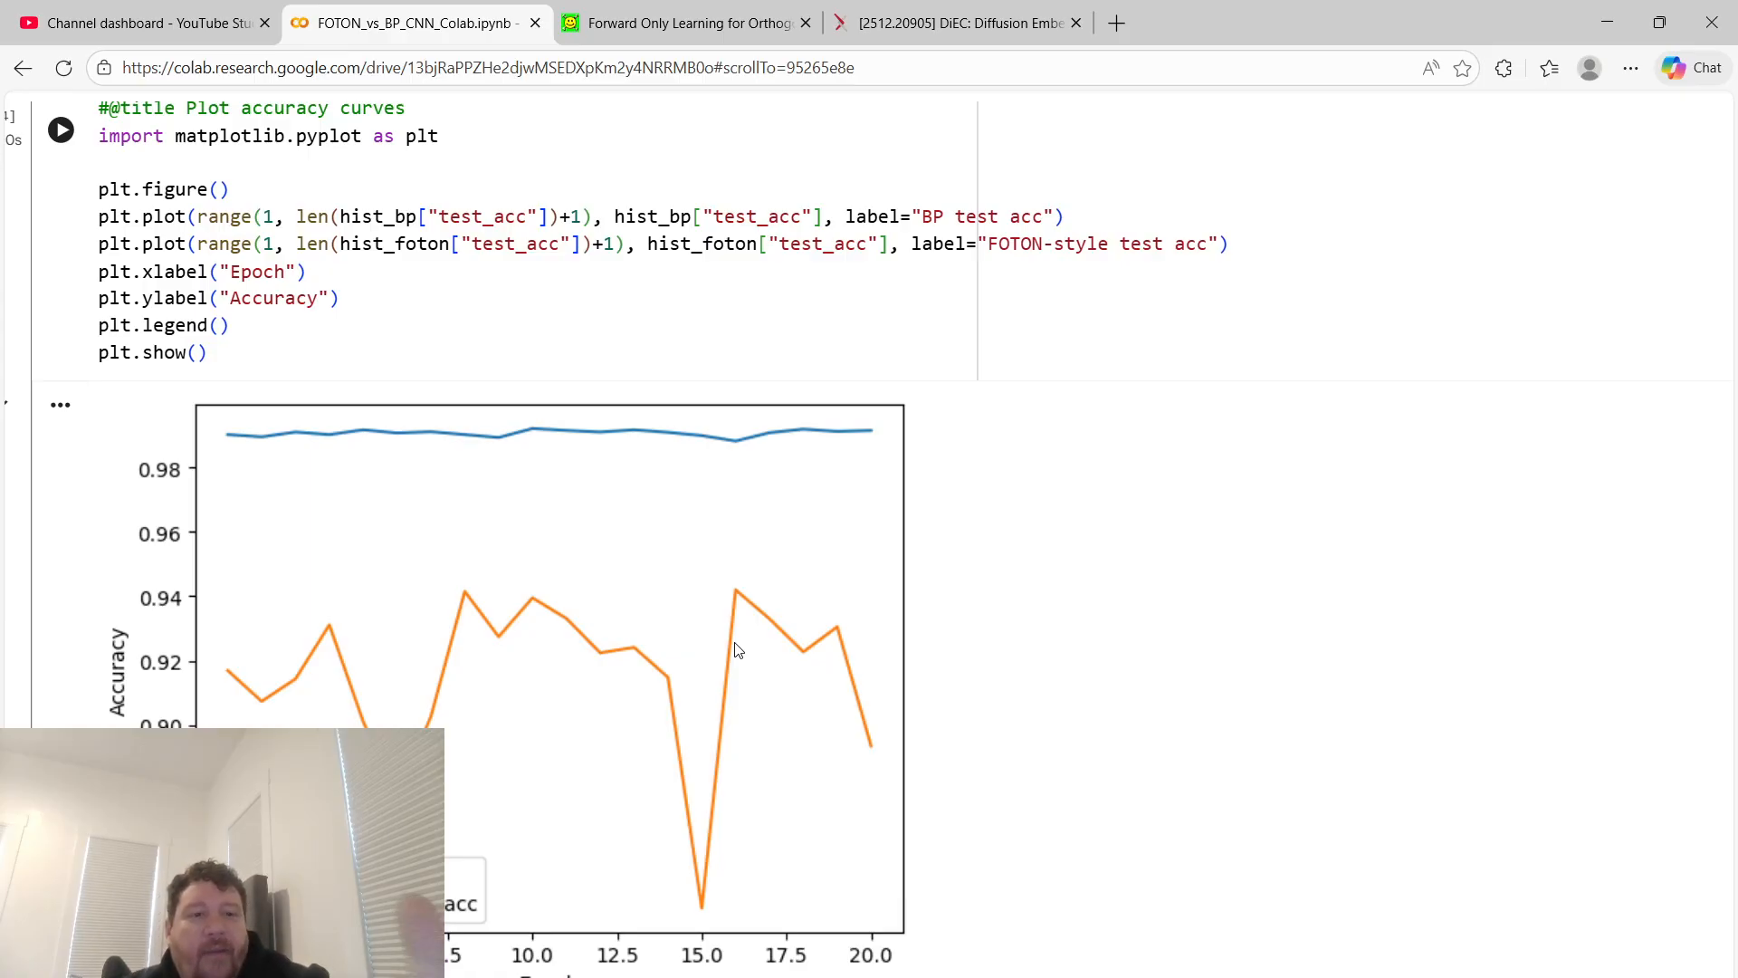
mouse_move(1032, 840)
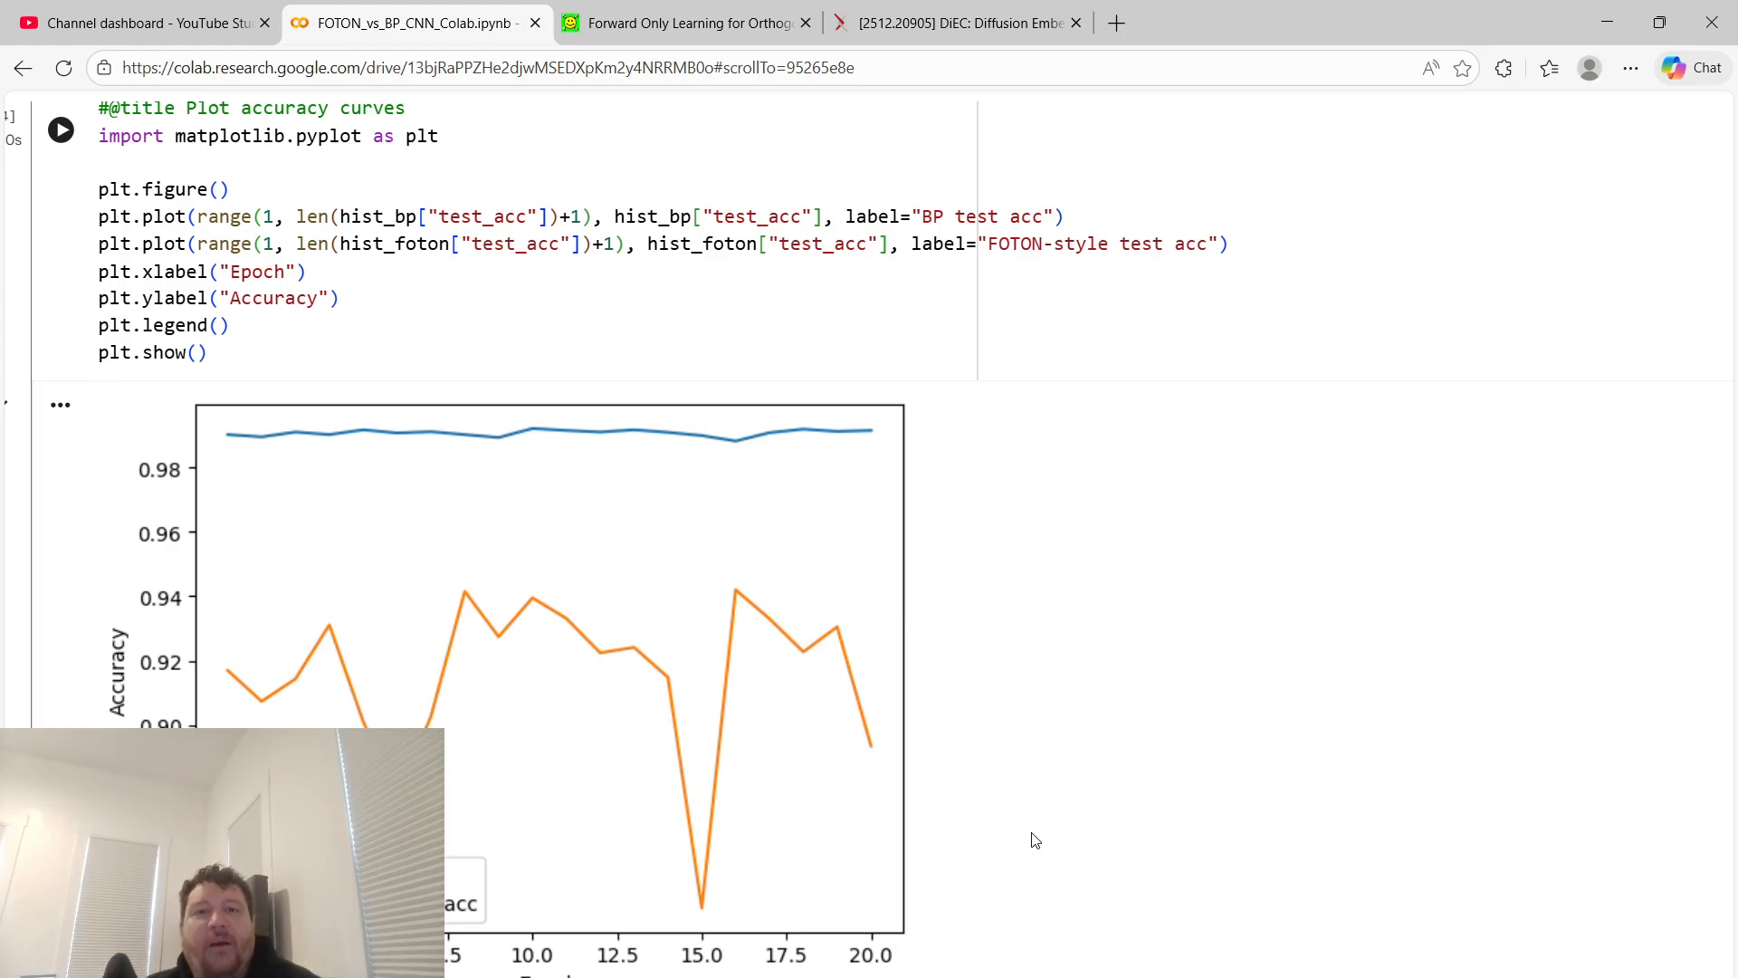
left_click(688, 22)
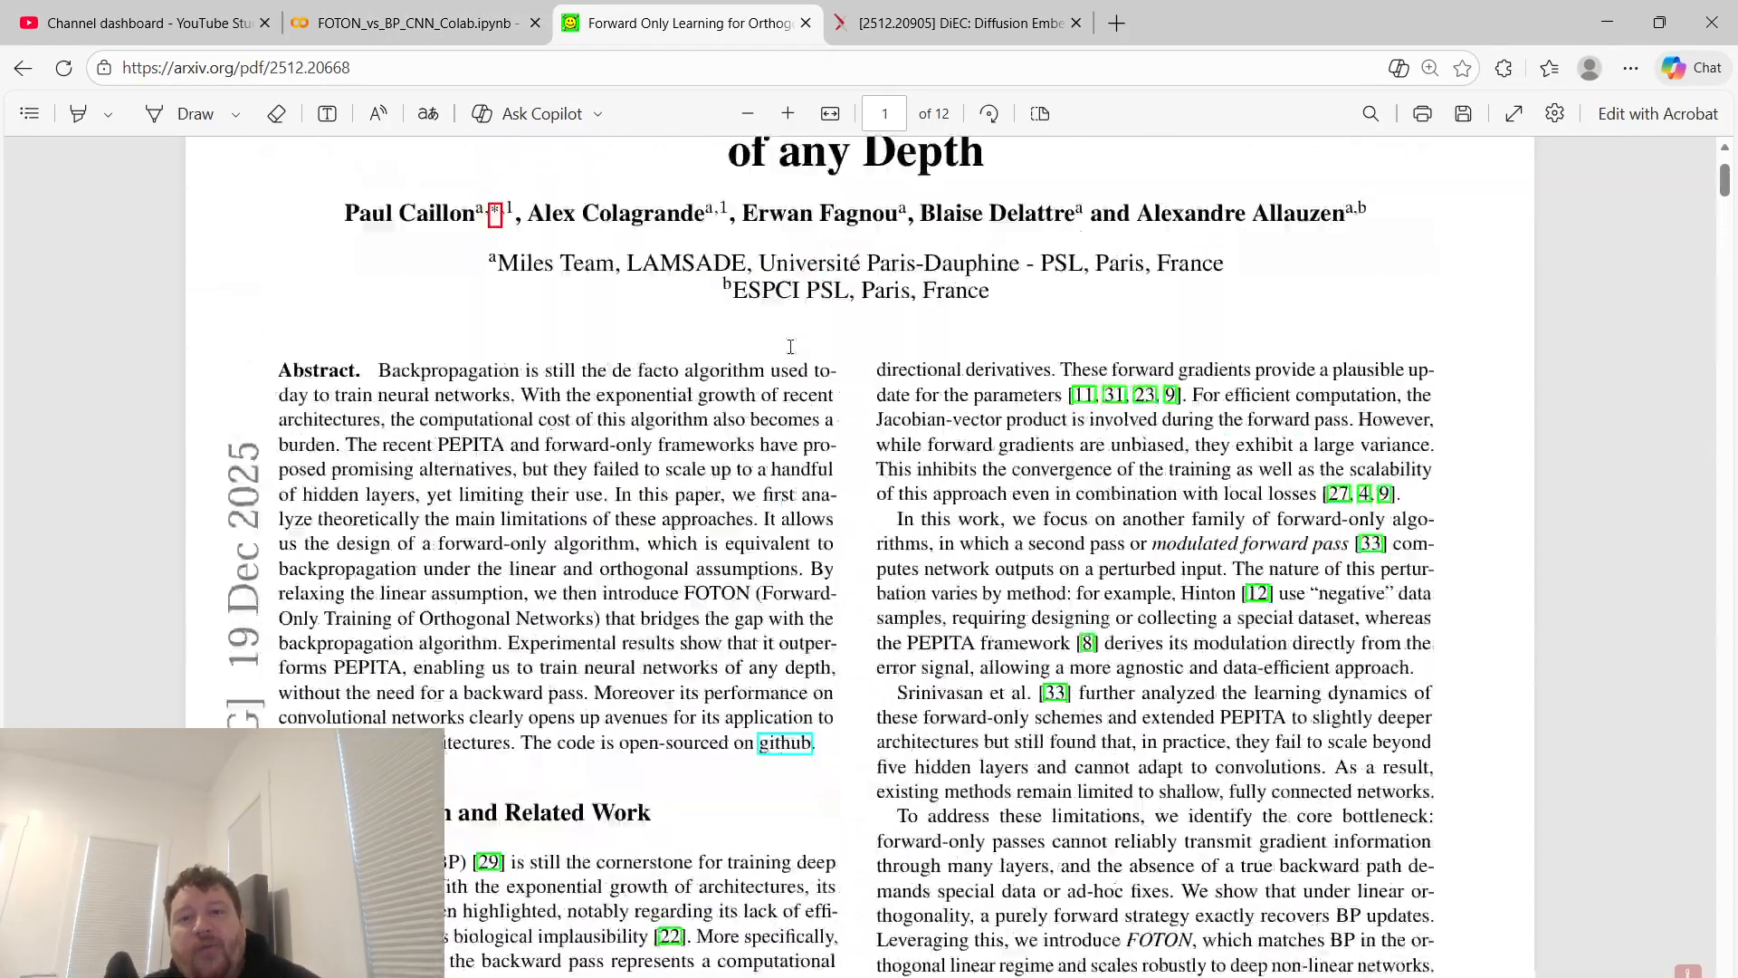
left_click(413, 22)
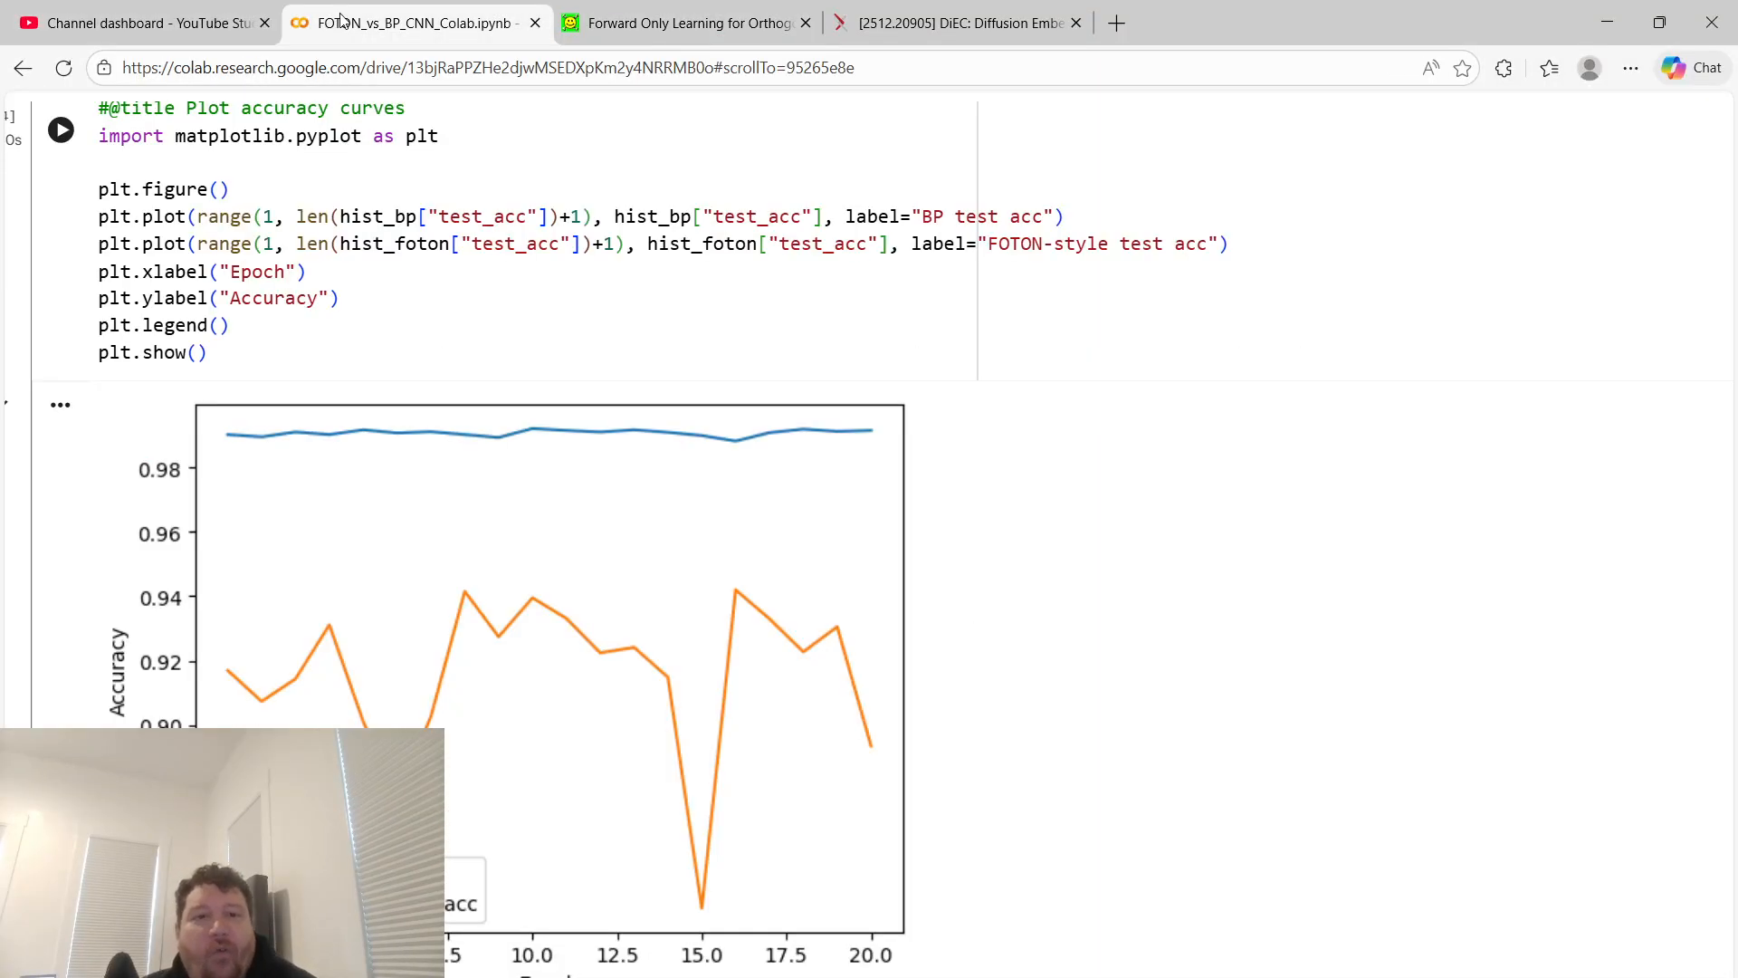
scroll("up", 3)
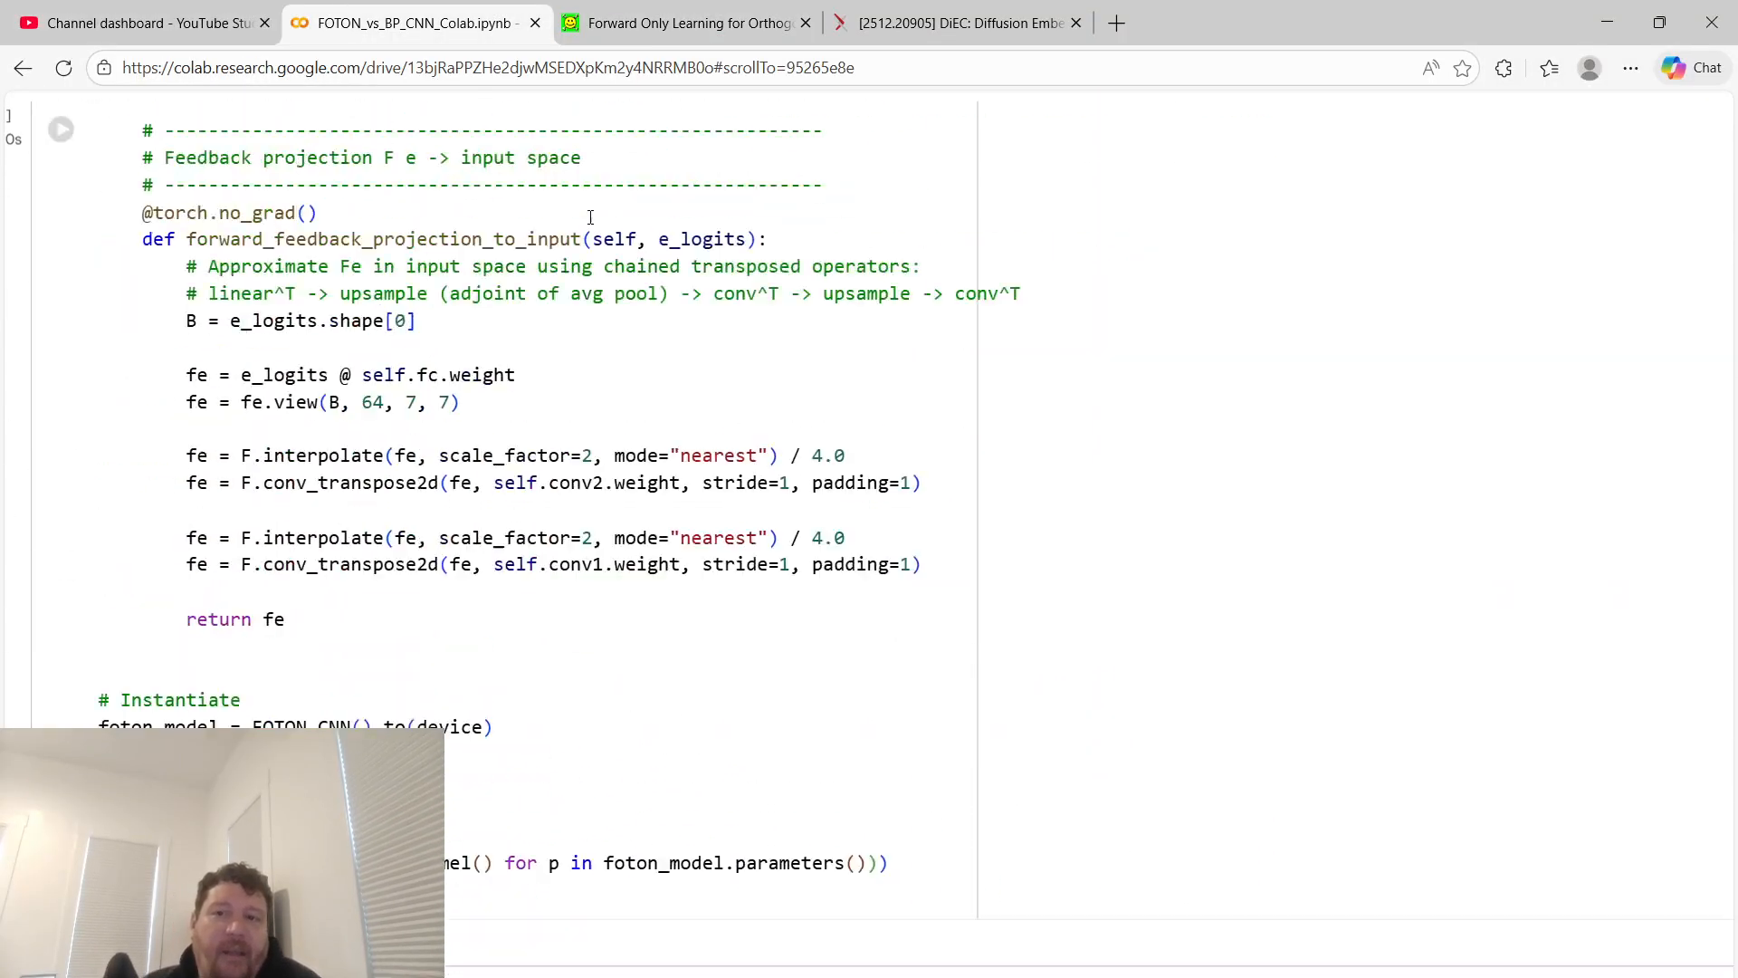
scroll("up", 3)
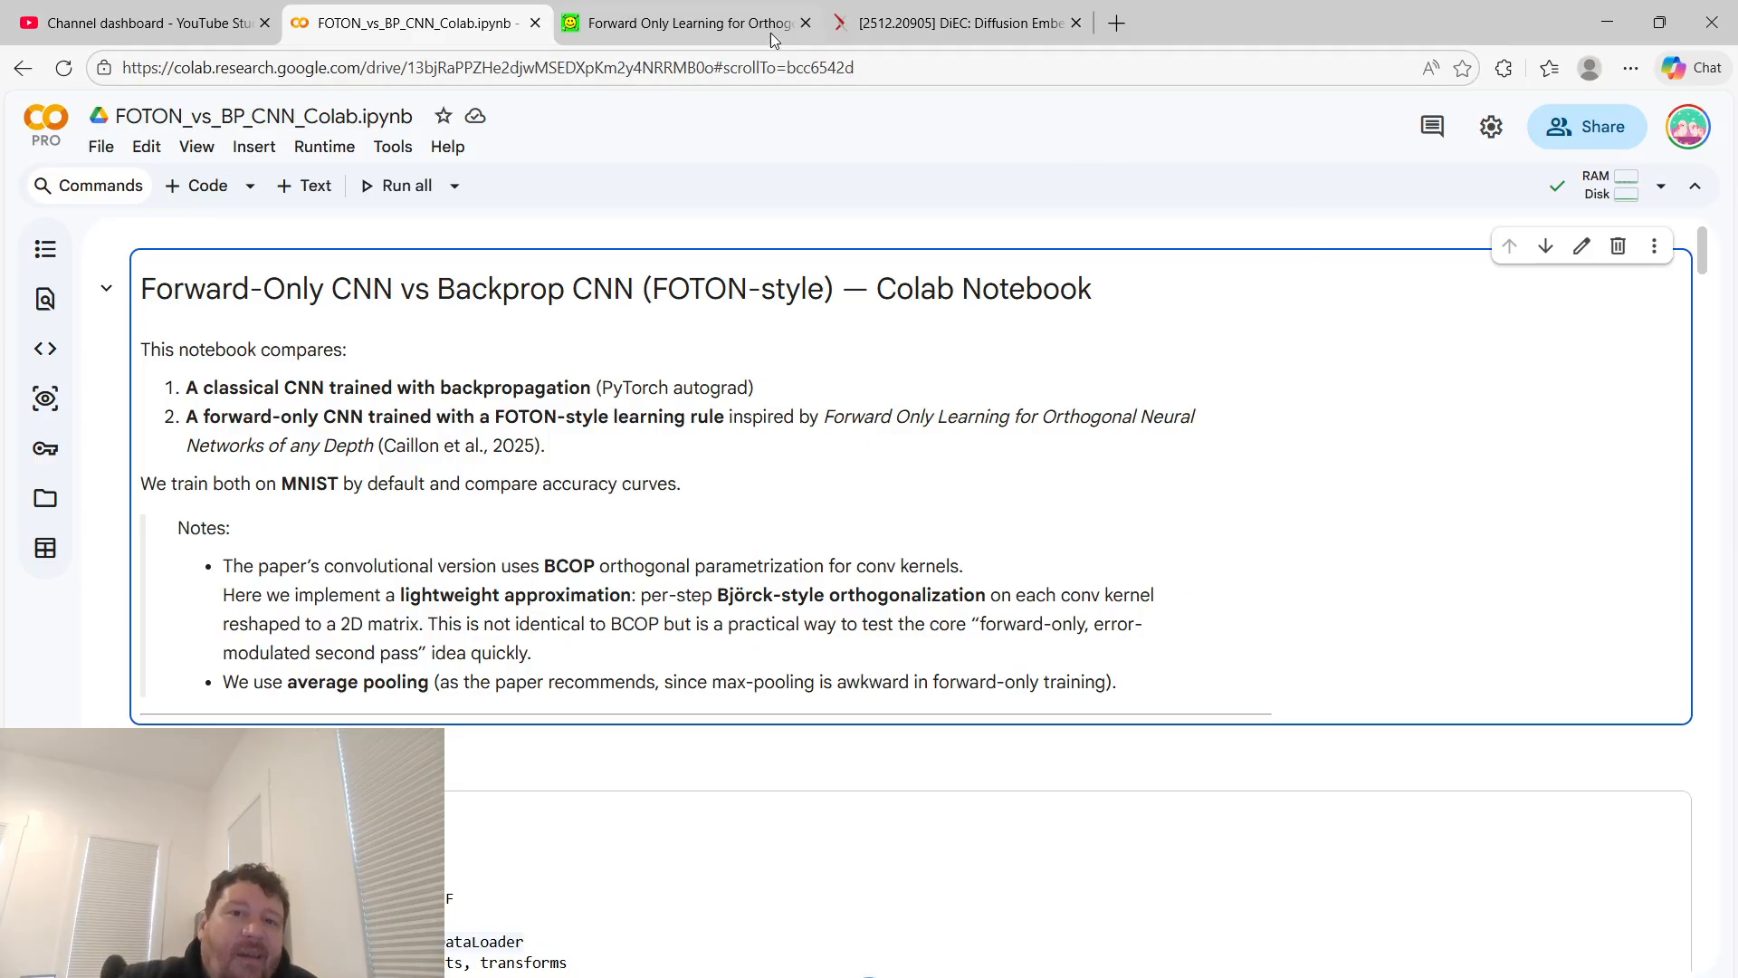
left_click(687, 22)
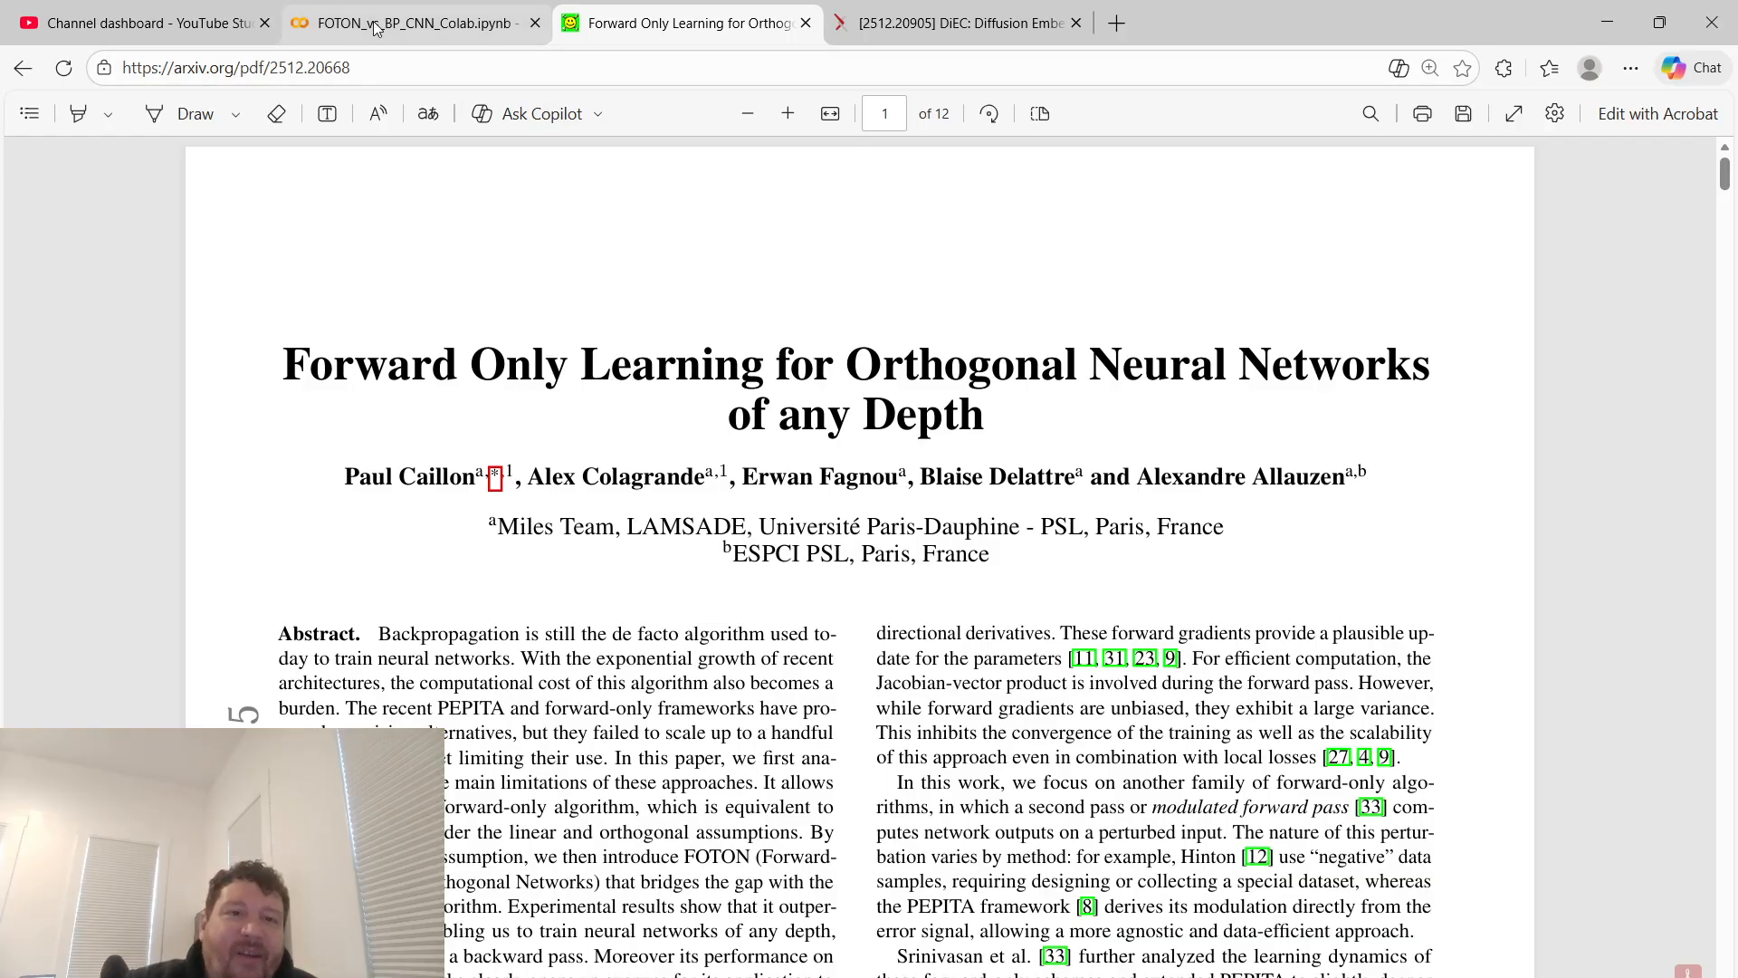
mouse_move(513, 202)
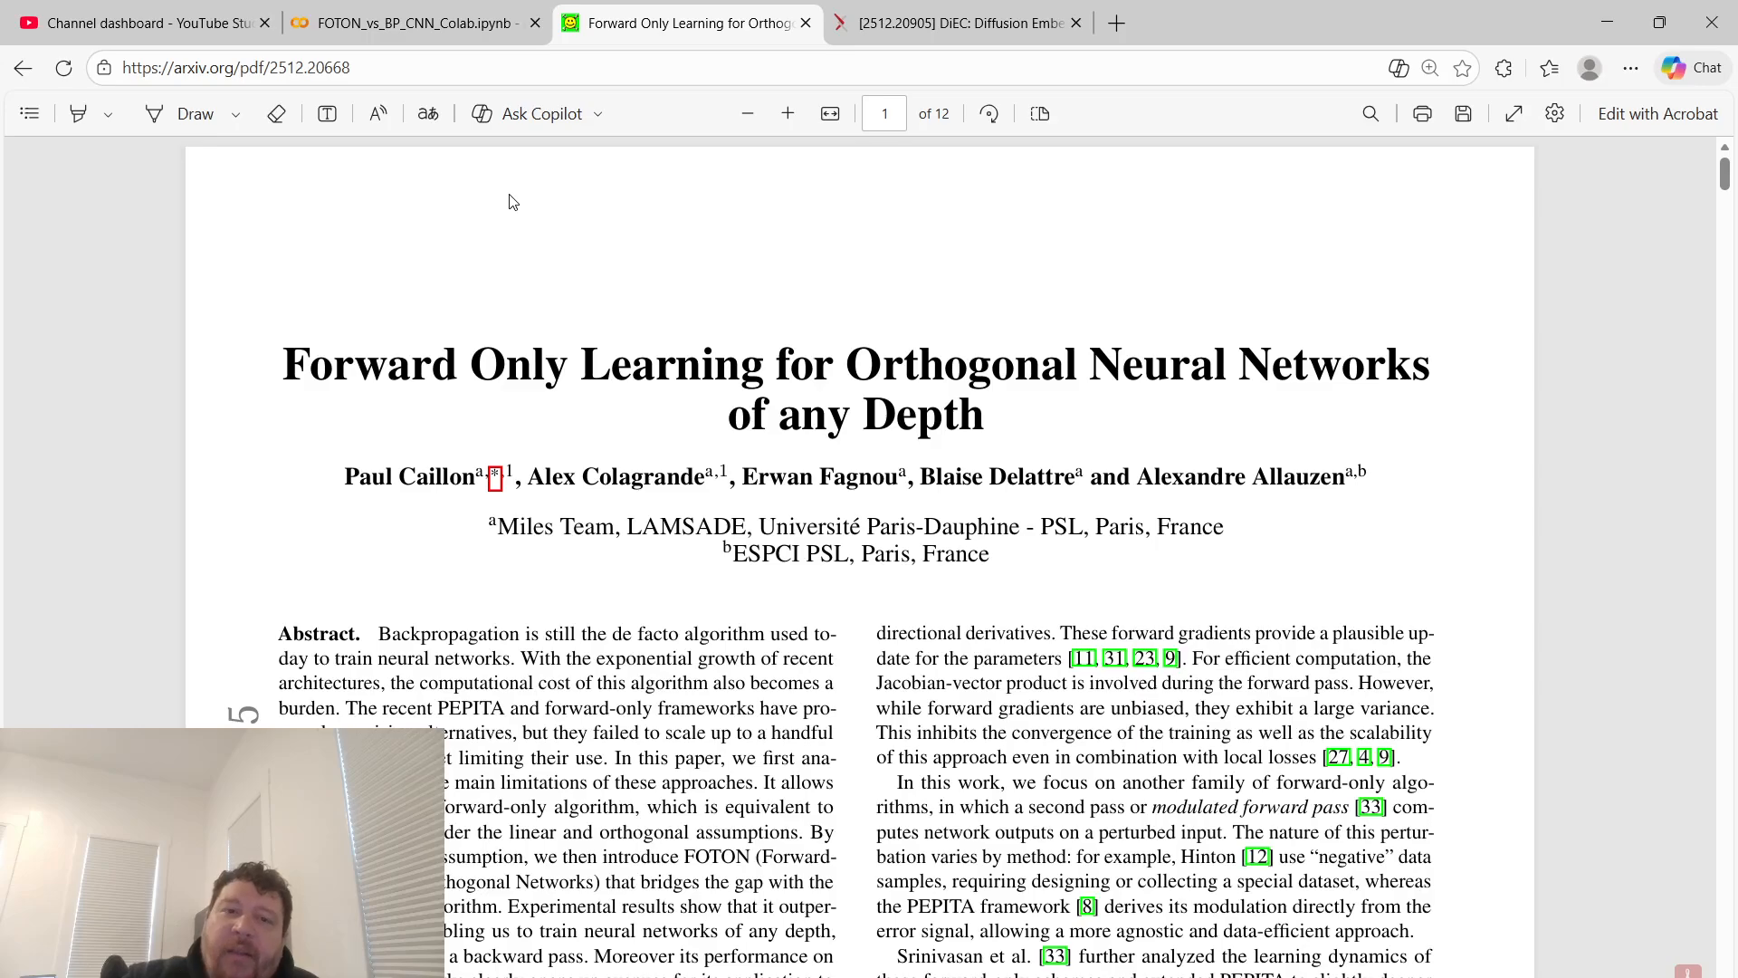
left_click(410, 22)
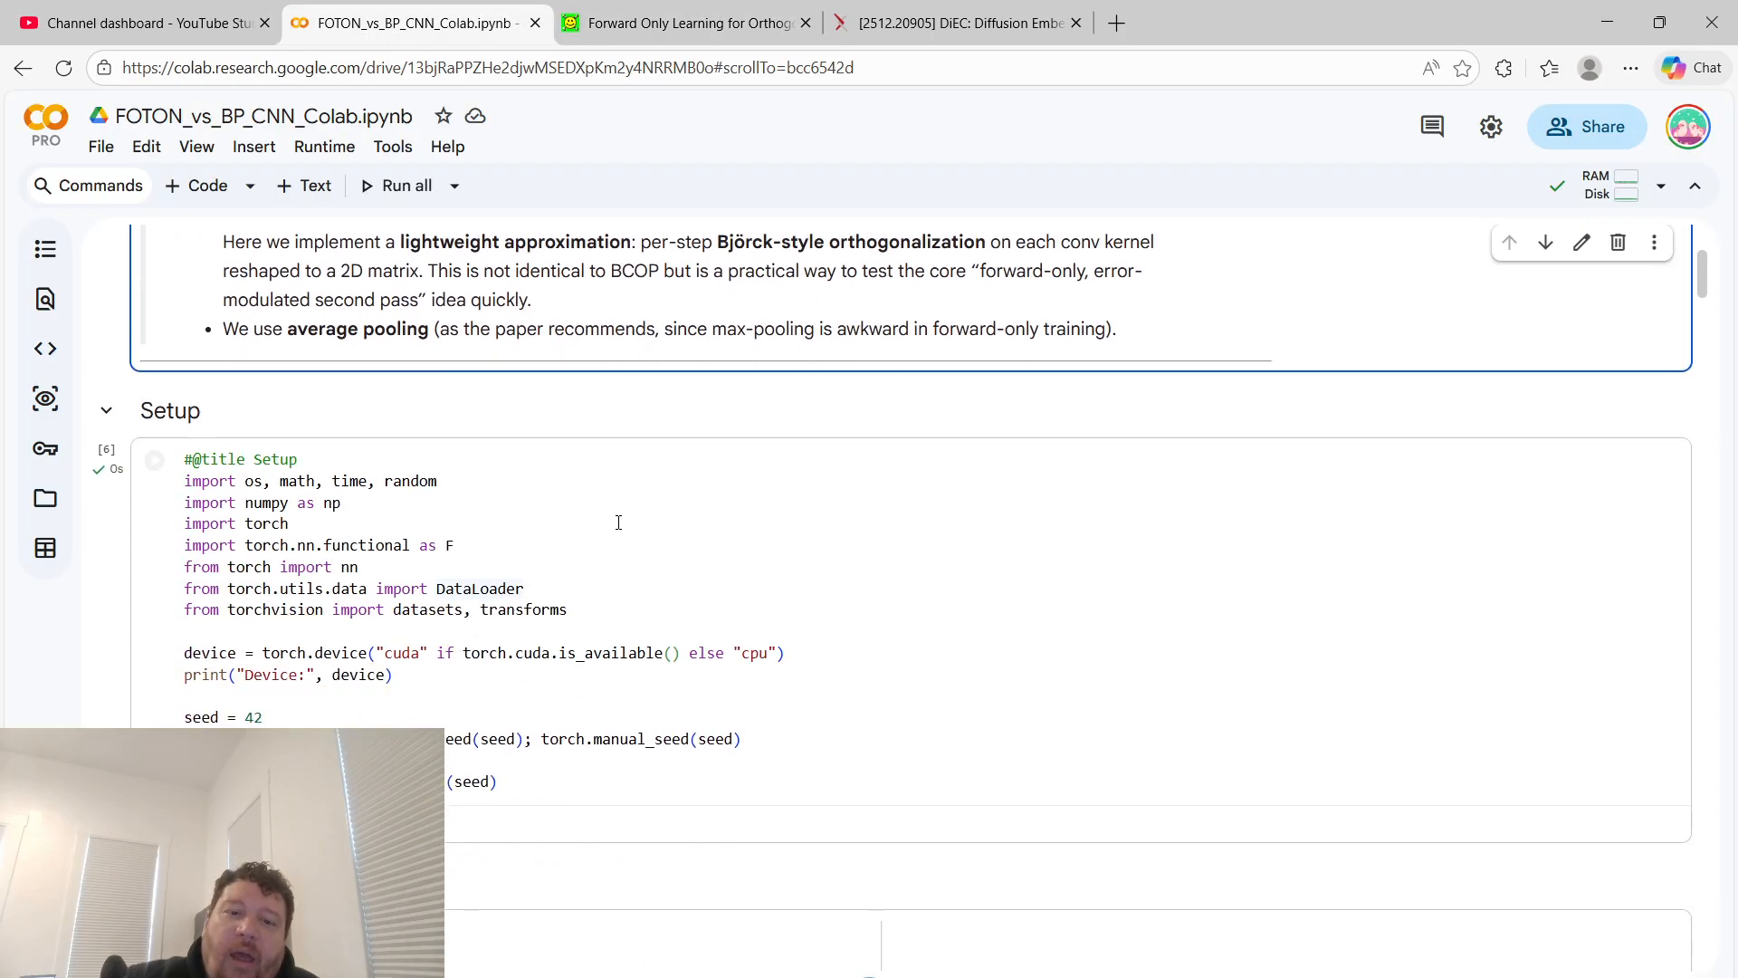
scroll("down", 3)
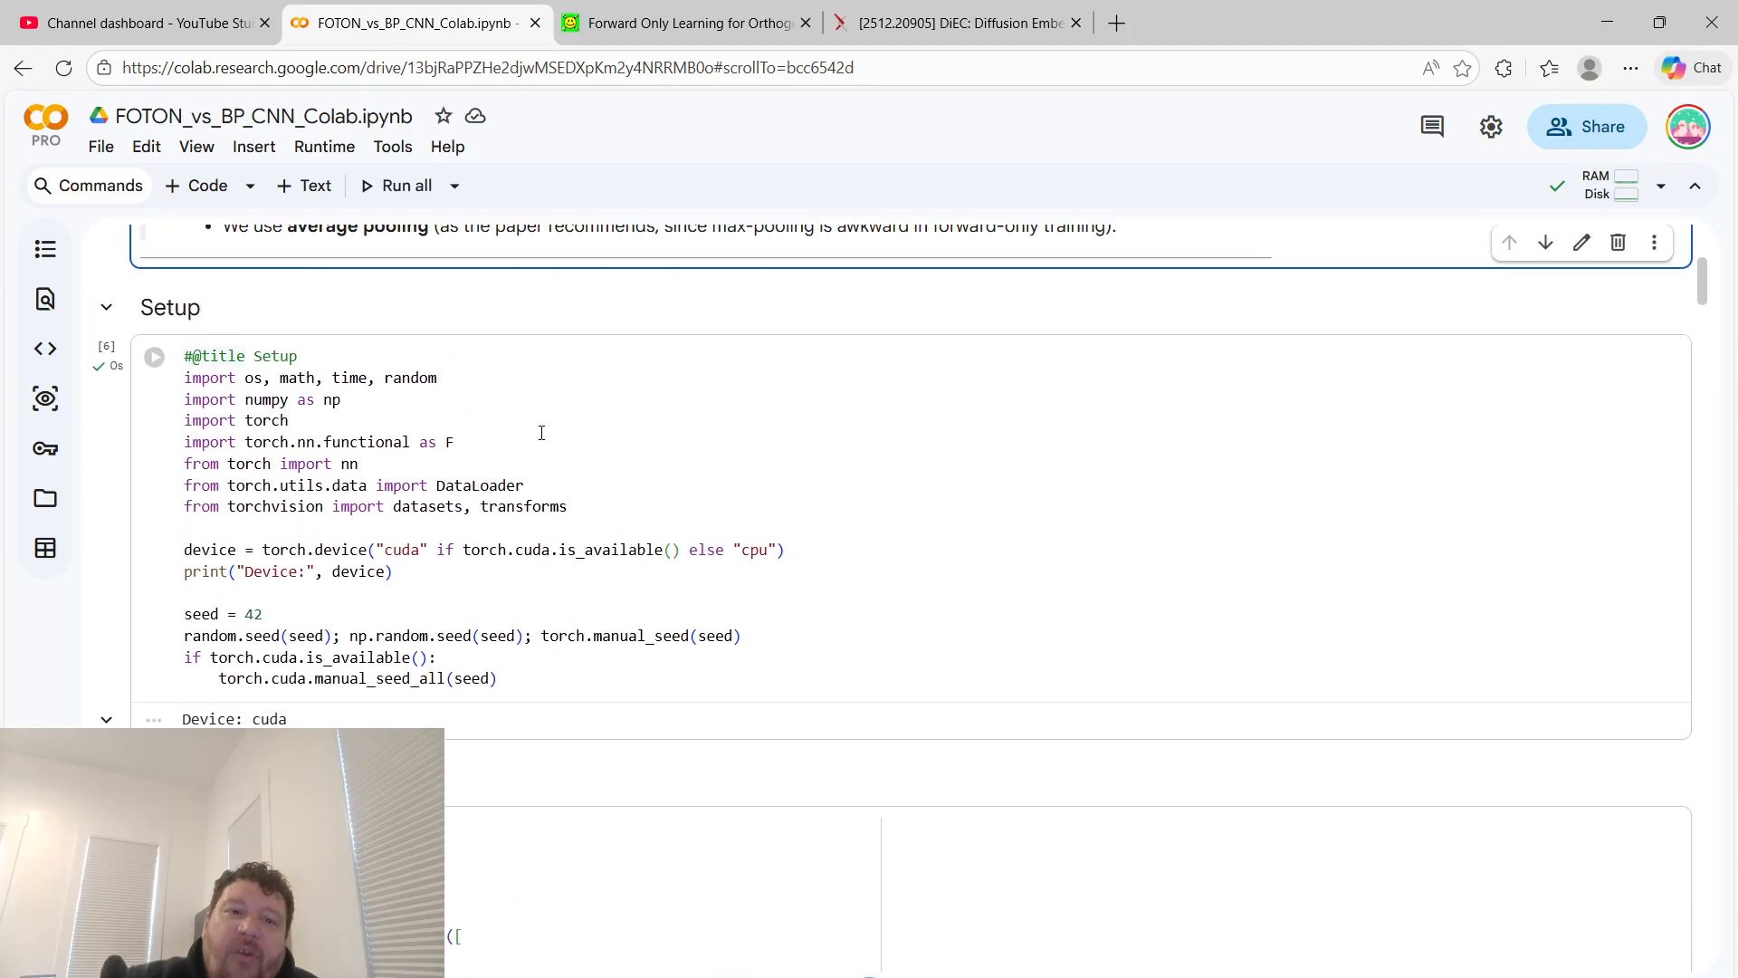
scroll("up", 3)
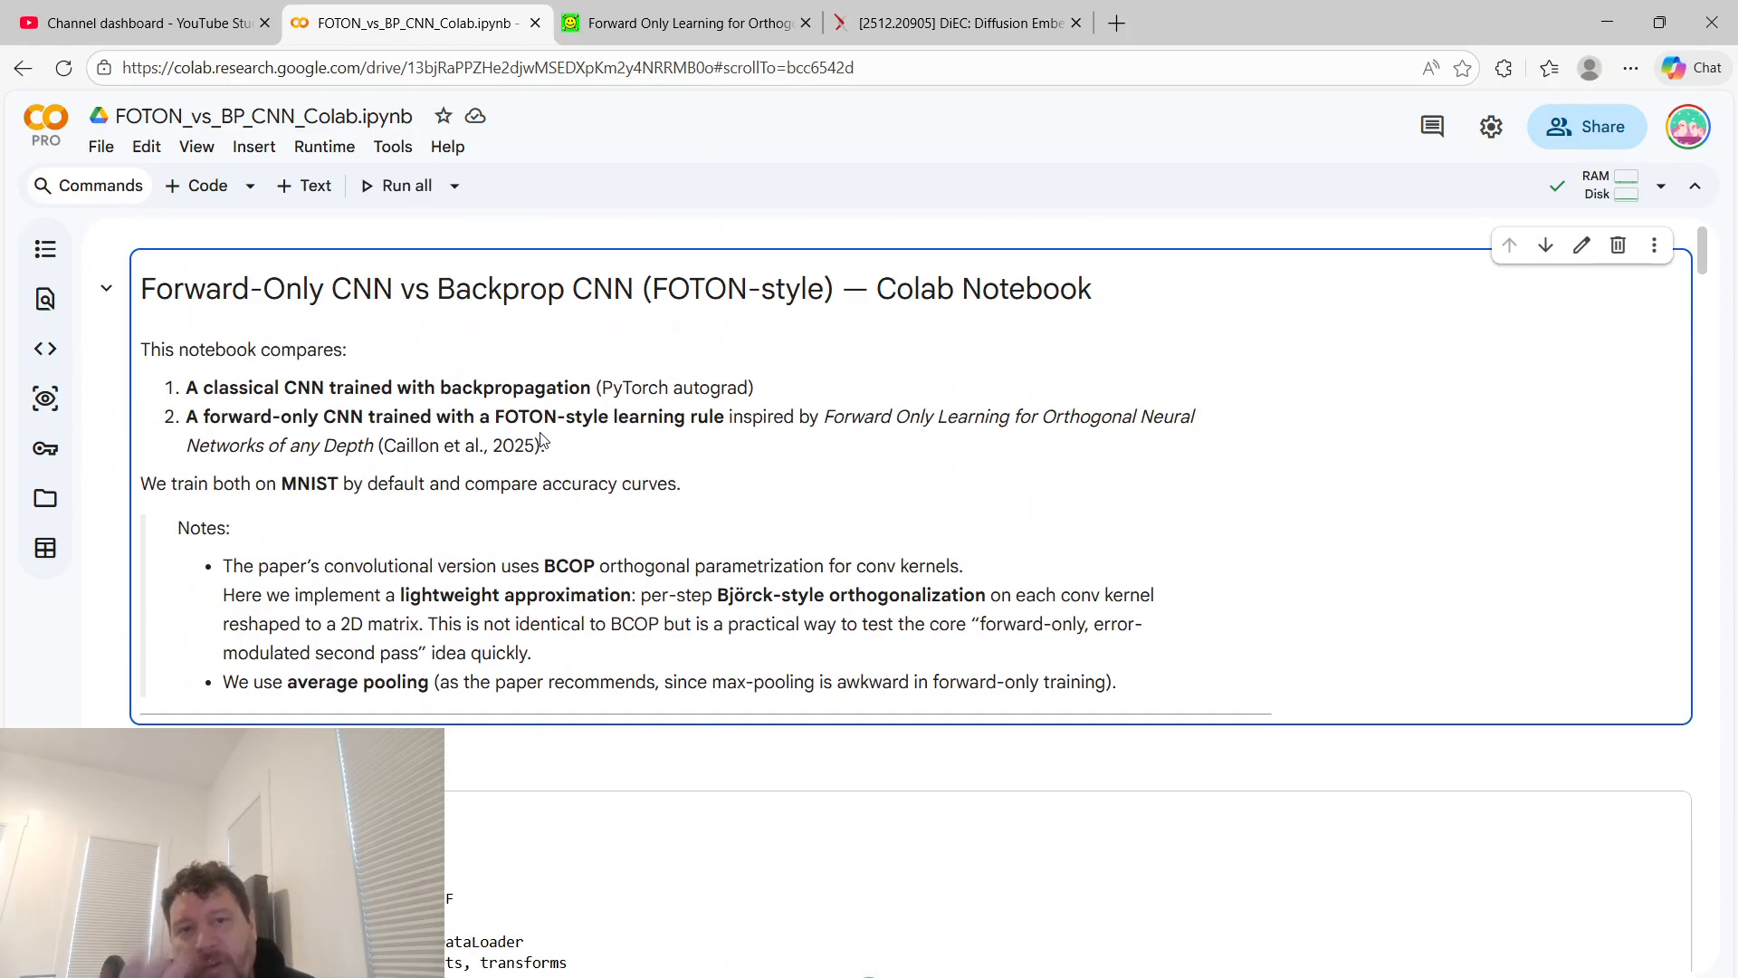